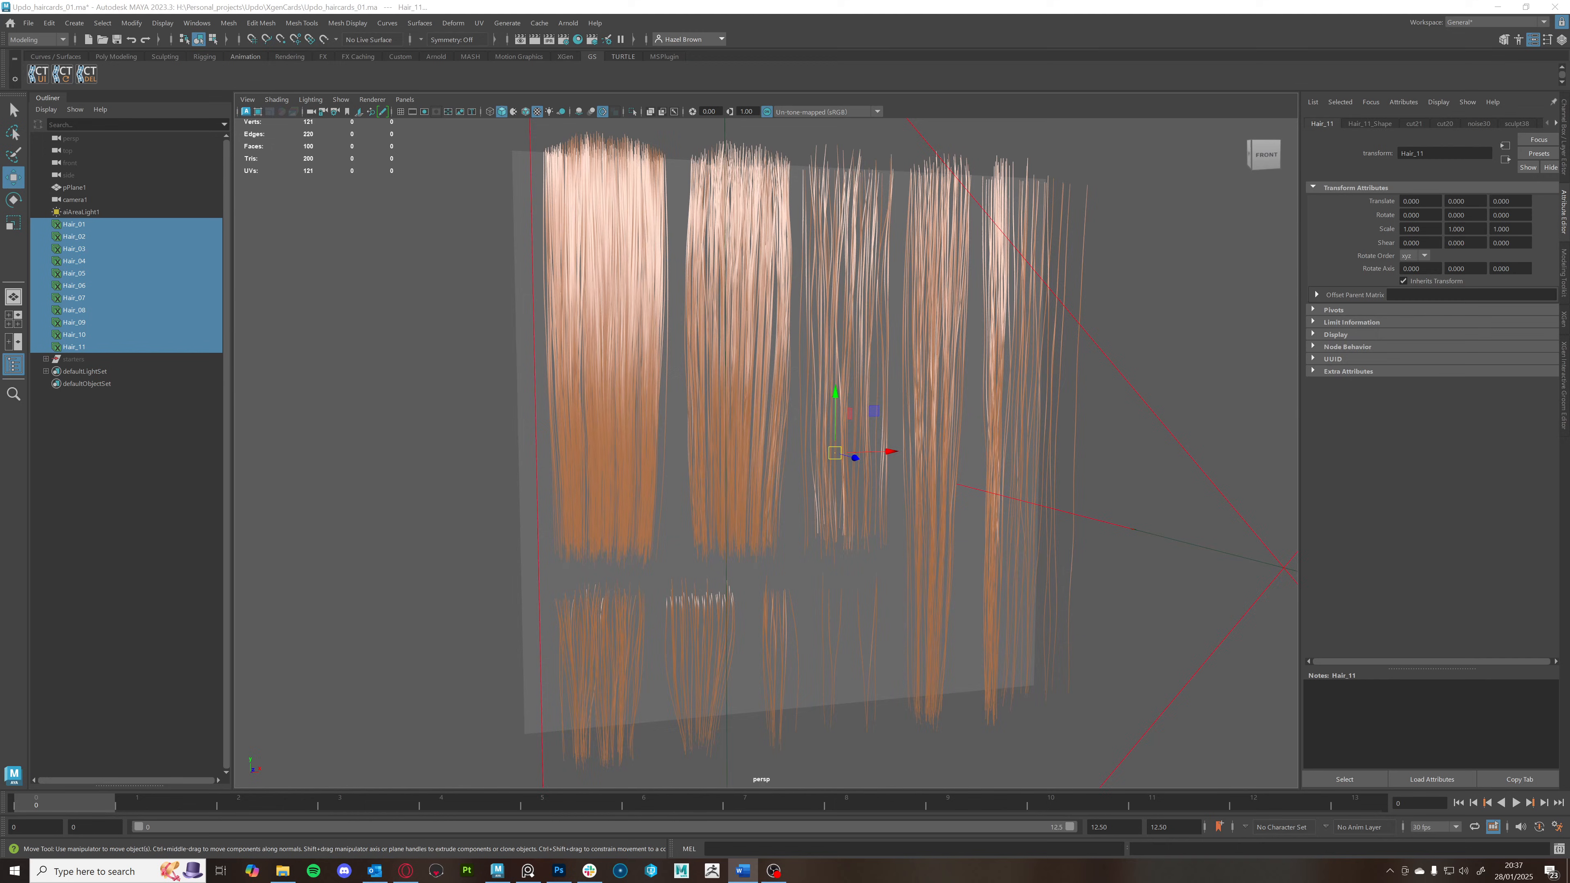
{"action": "mouse_move", "coordinate": [1076, 168]}
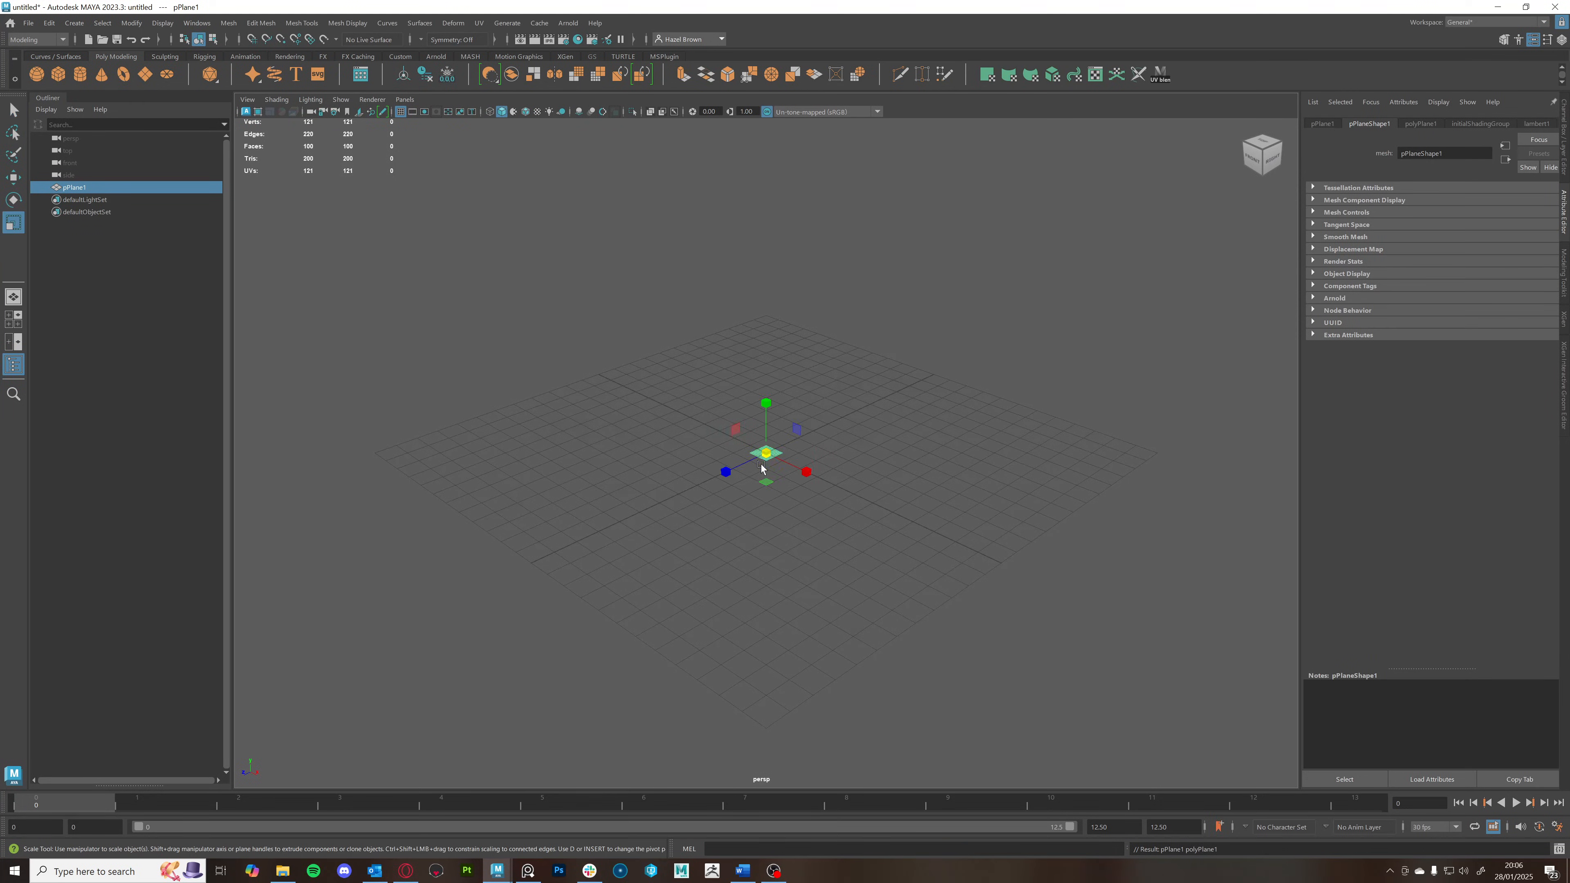
Scale the plane to about 21.5 and rotate it 90 degrees in X so it stands upright
{"action": "left_click_drag", "start_coordinate": [766, 452], "coordinate": [1102, 621]}
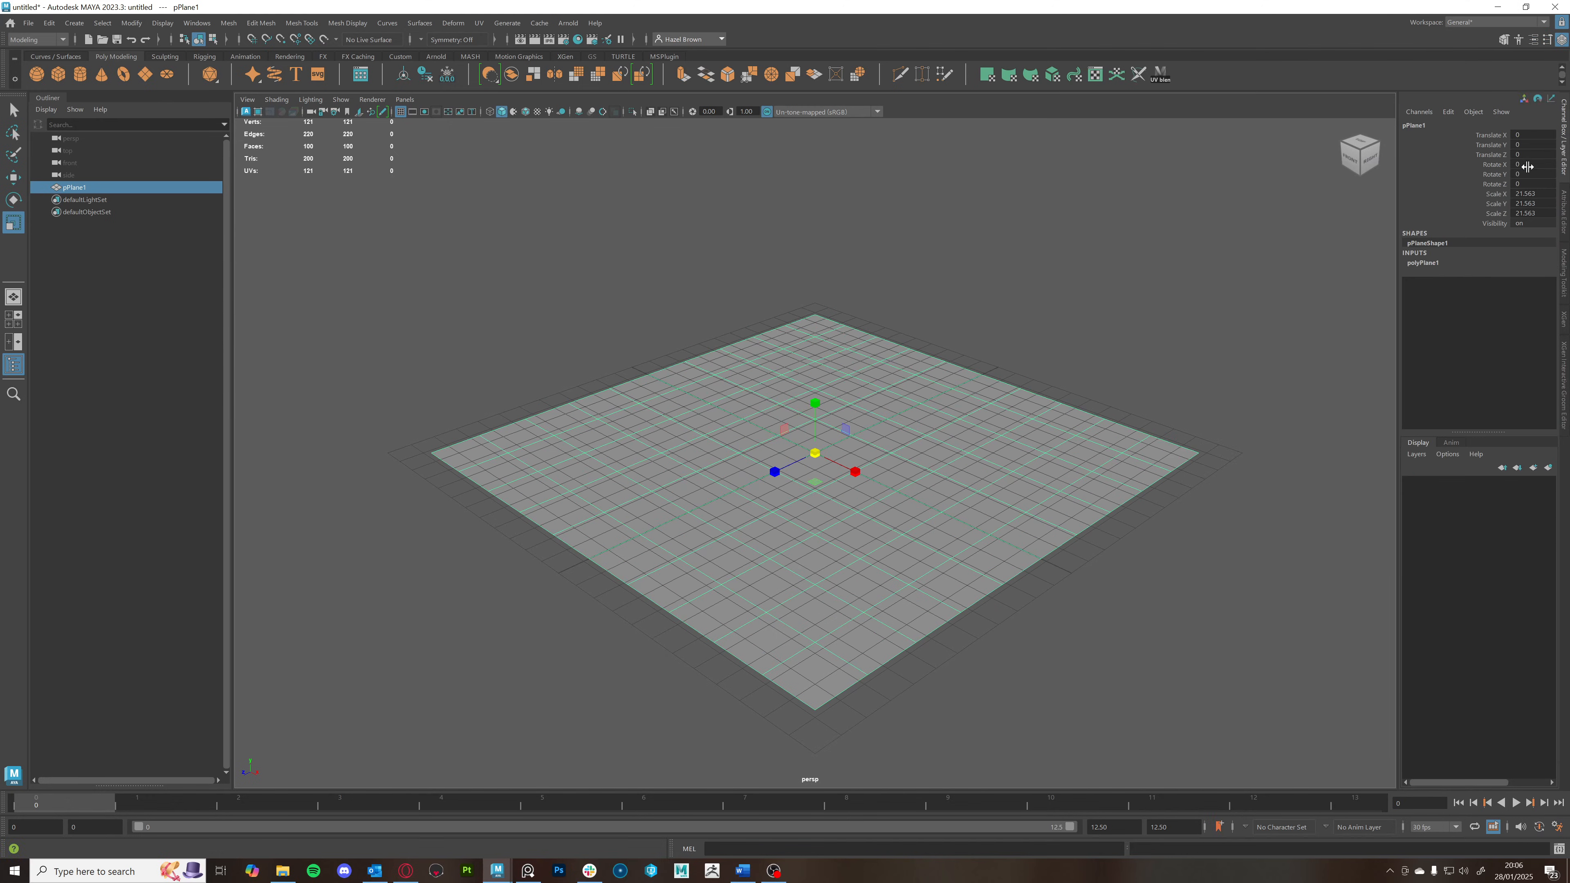
{"action": "left_click", "coordinate": [1532, 164]}
{"action": "type", "text": "90"}
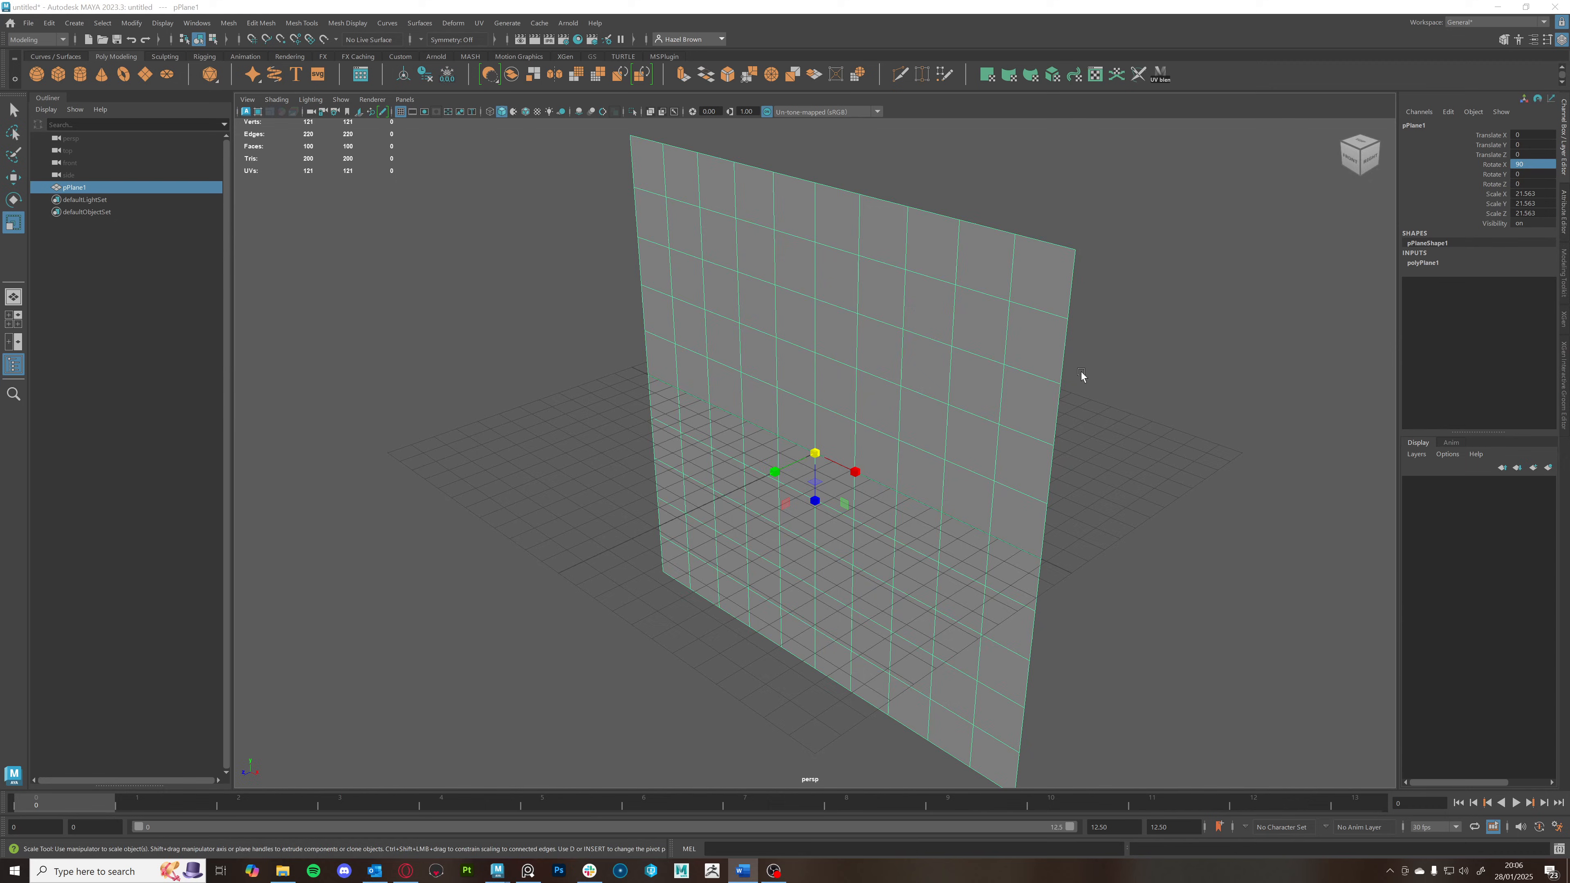
{"action": "left_click_drag", "start_coordinate": [1081, 376], "coordinate": [704, 304]}
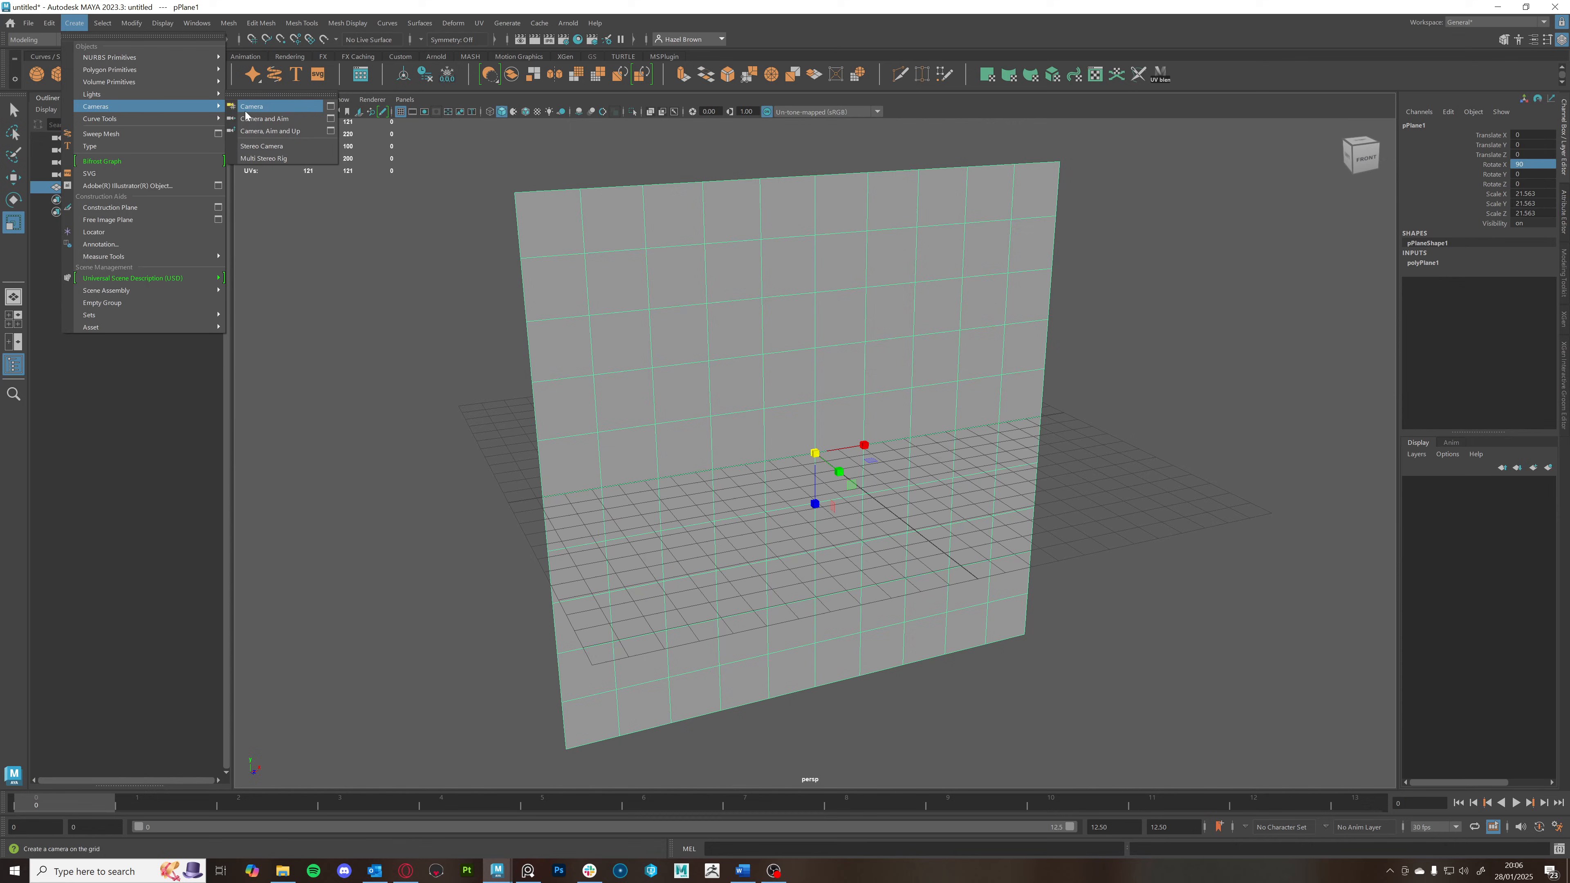
Create an orthographic camera and move it along Z out in front of the plane
{"action": "left_click", "coordinate": [331, 106]}
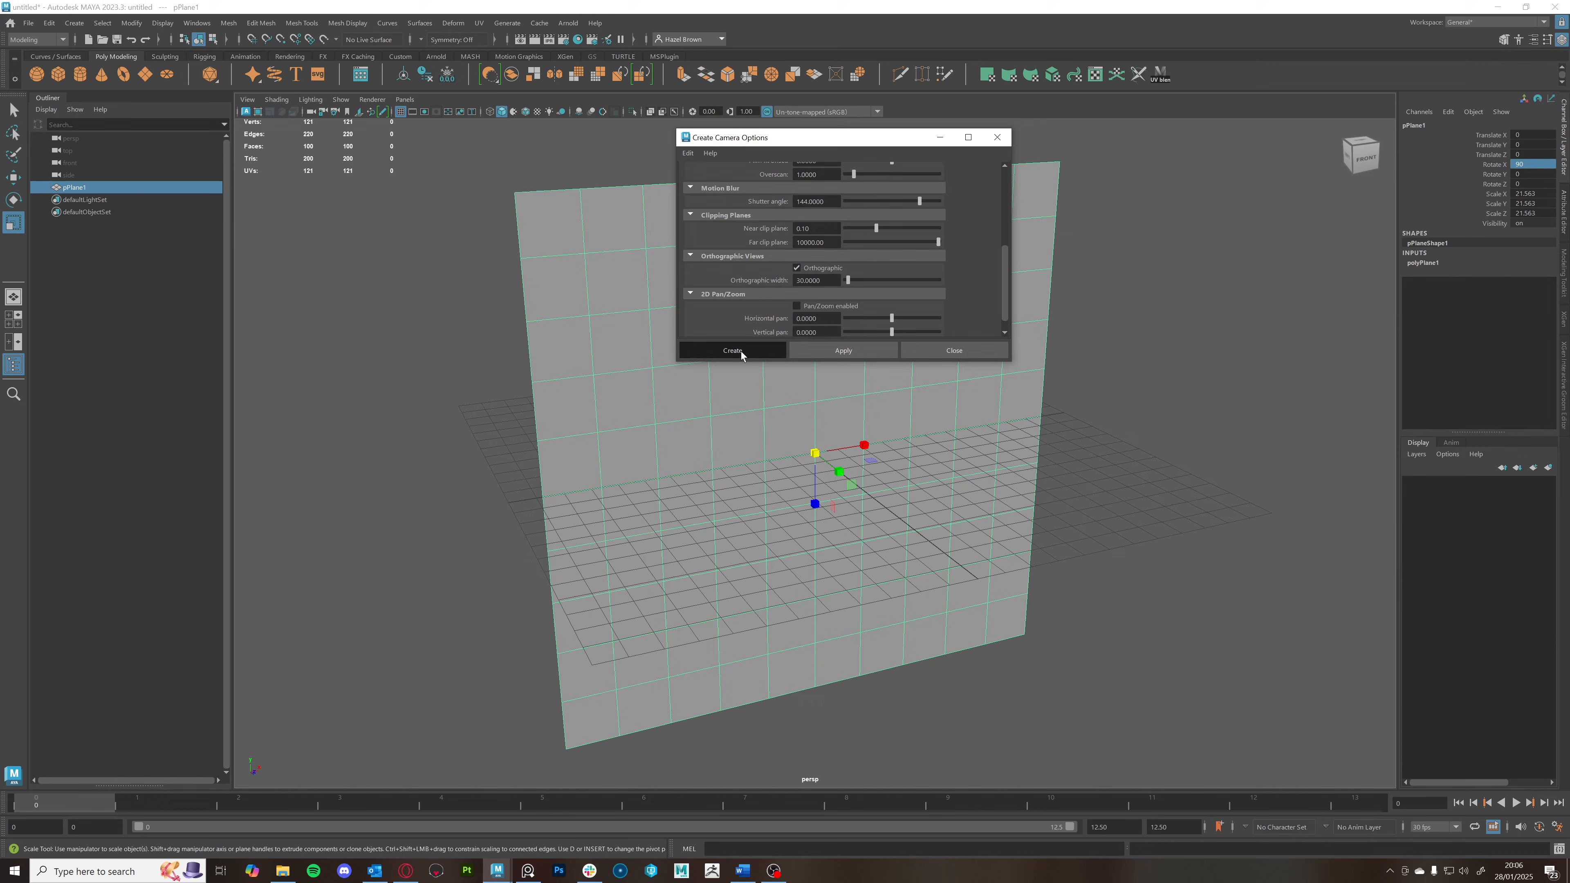
{"action": "left_click", "coordinate": [733, 351]}
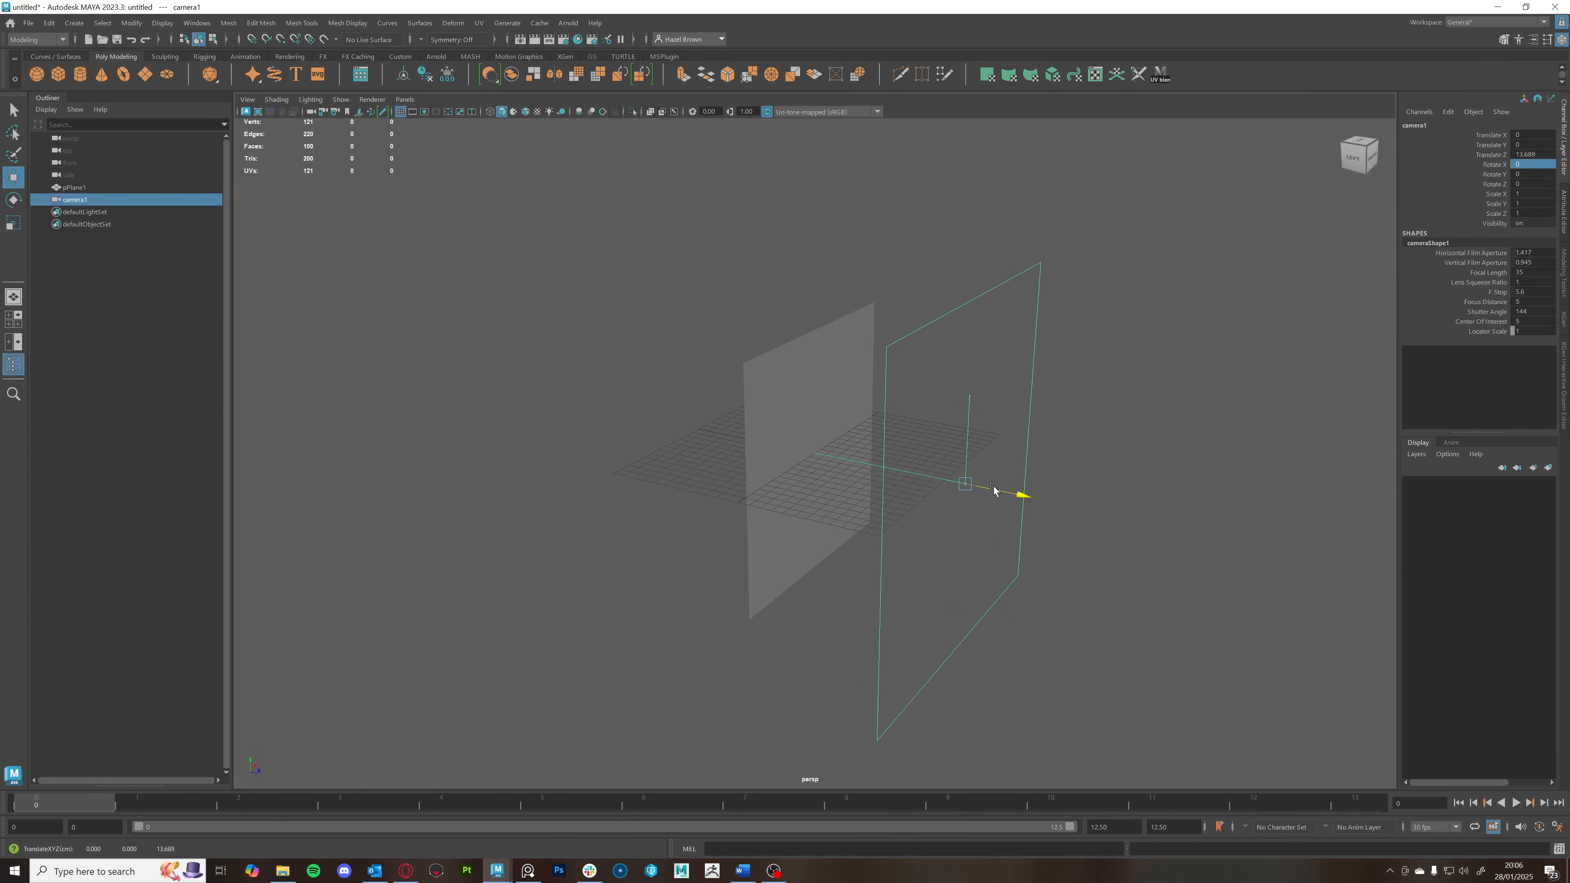
{"action": "left_click_drag", "start_coordinate": [964, 490], "coordinate": [1044, 498]}
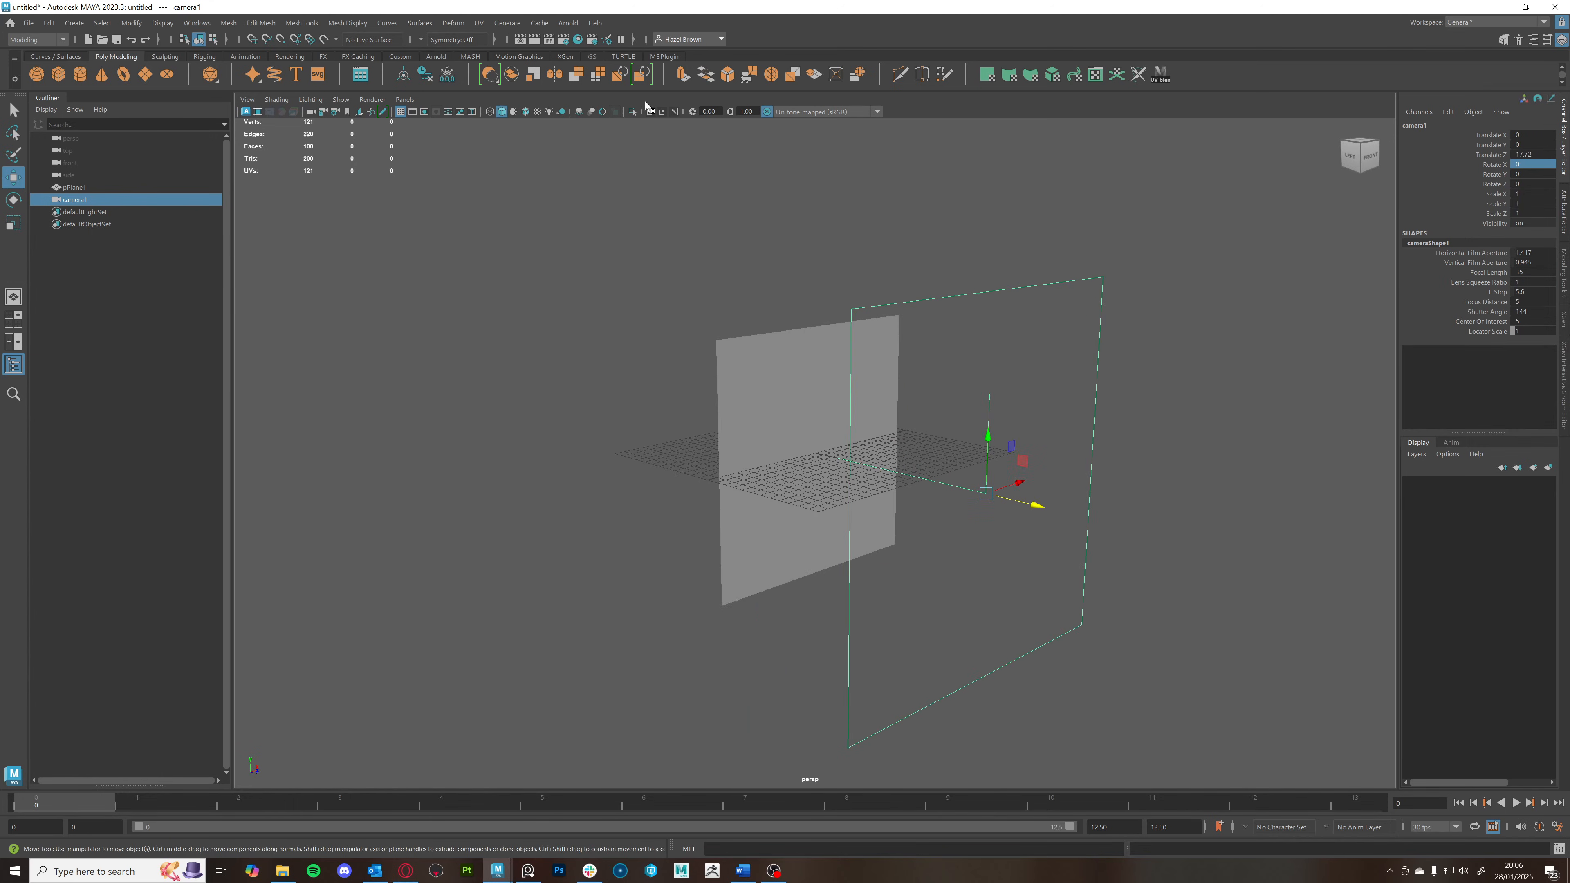
Add an Arnold area light in front of the upright plane and scale it up
{"action": "left_click", "coordinate": [567, 22]}
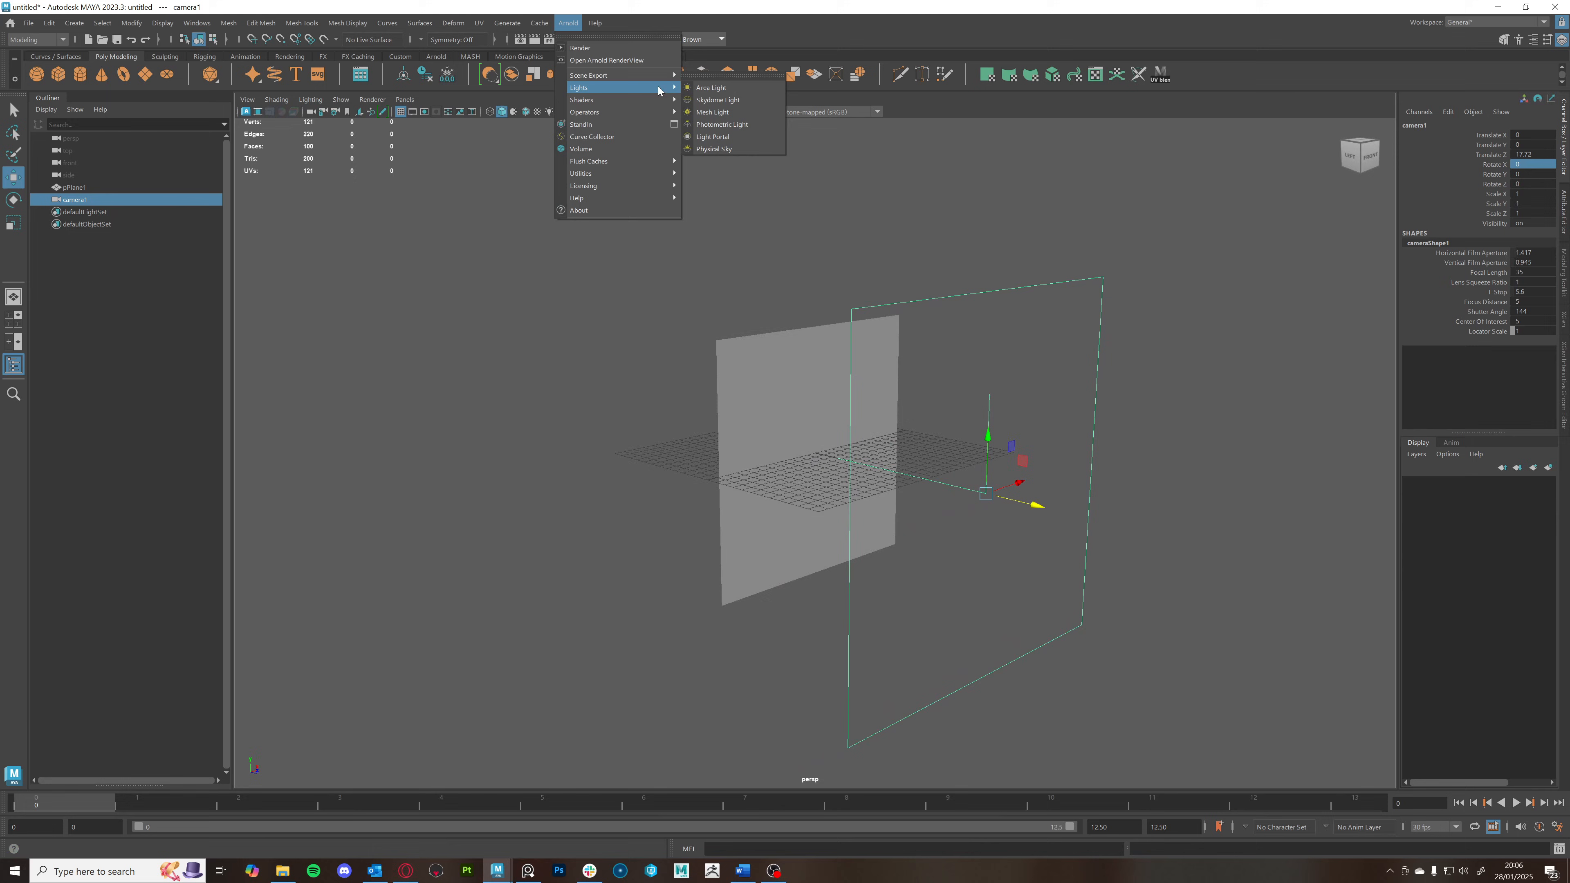
{"action": "left_click", "coordinate": [711, 89]}
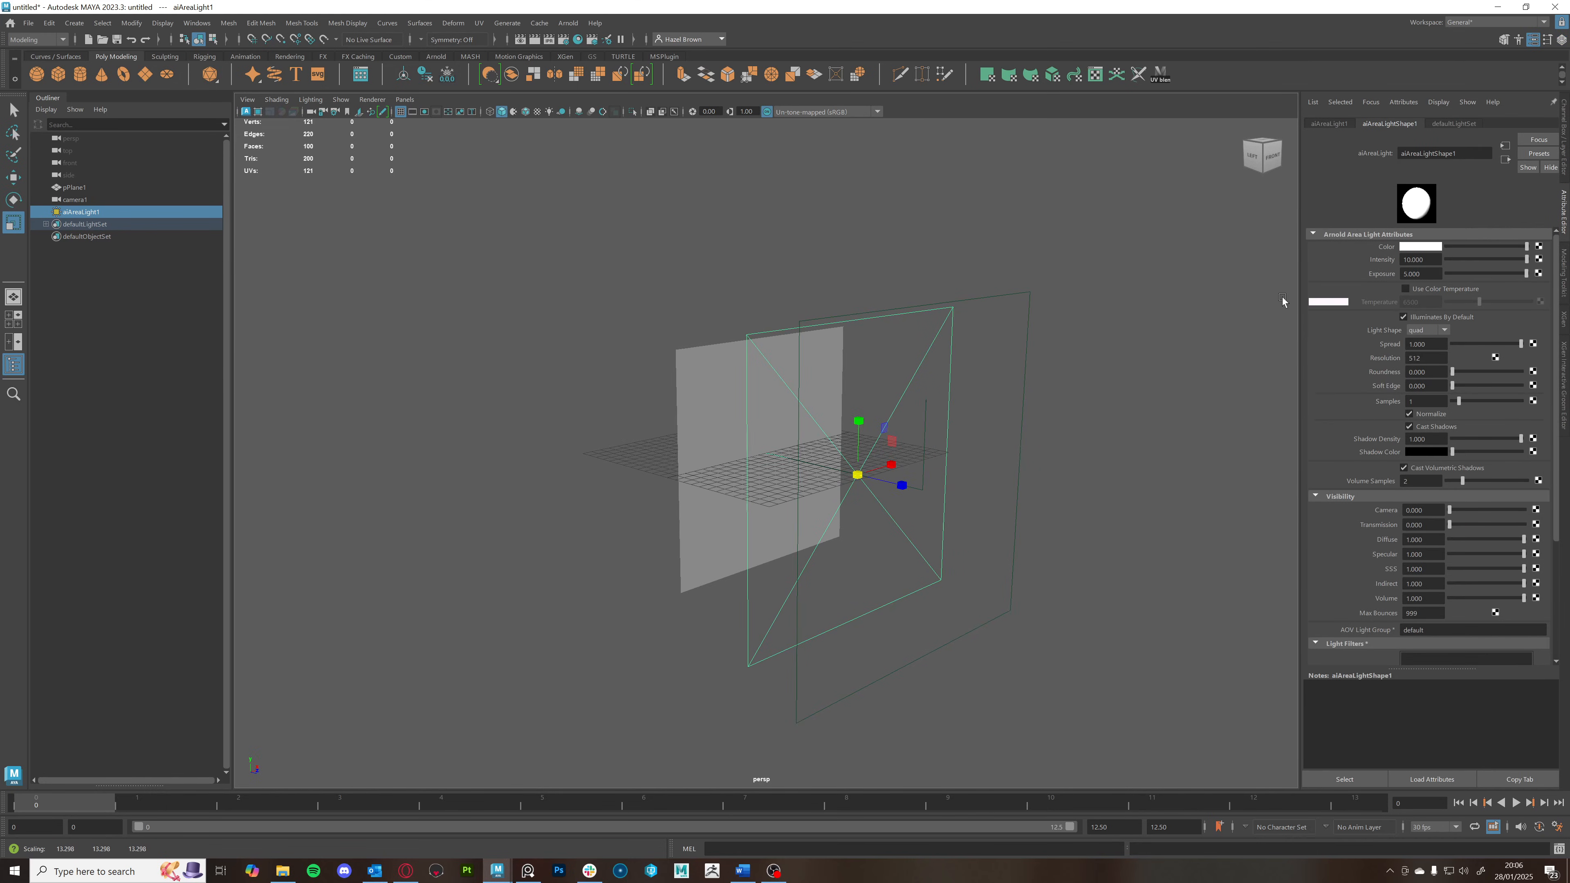
{"action": "left_click", "coordinate": [567, 22]}
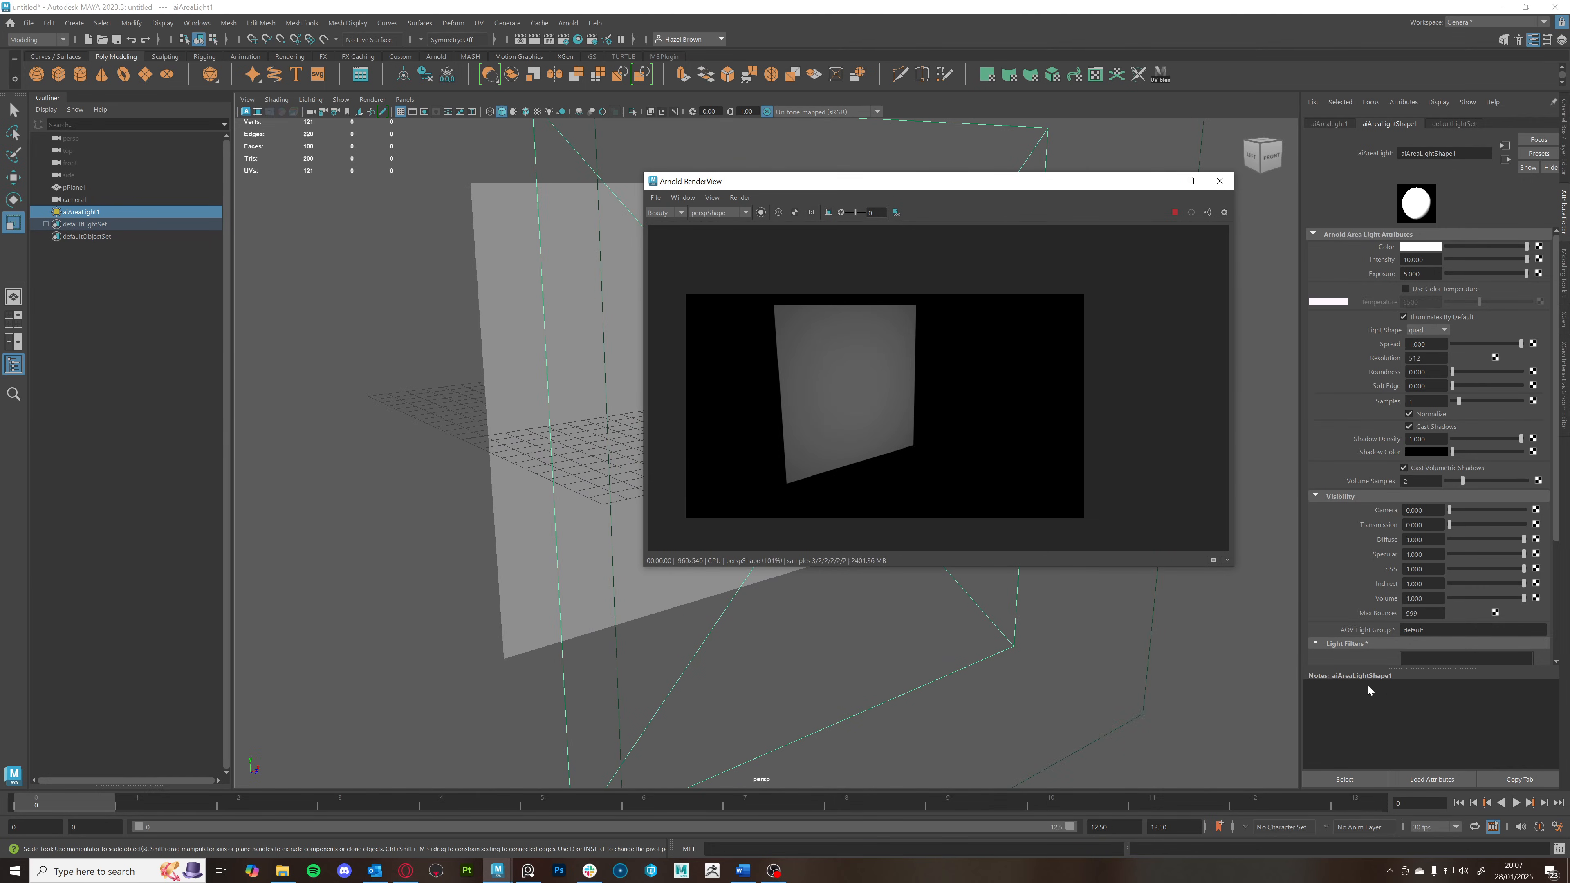
Render through cameraShape1 in Arnold RenderView at the 2k_Square (2048×2048) preset
{"action": "left_click", "coordinate": [720, 212]}
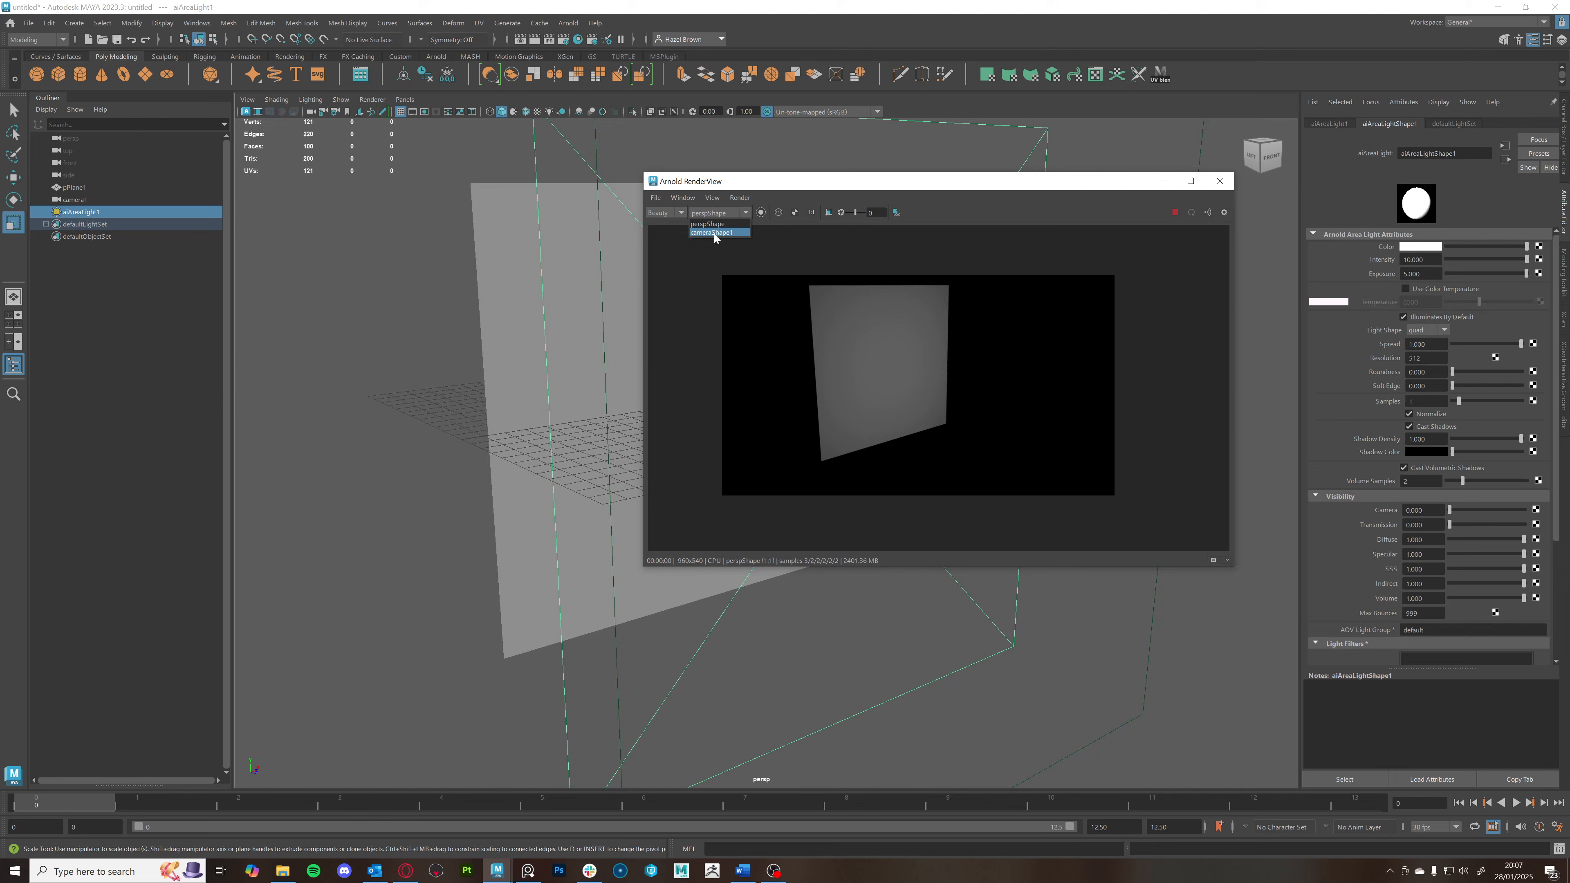
{"action": "left_click", "coordinate": [715, 232]}
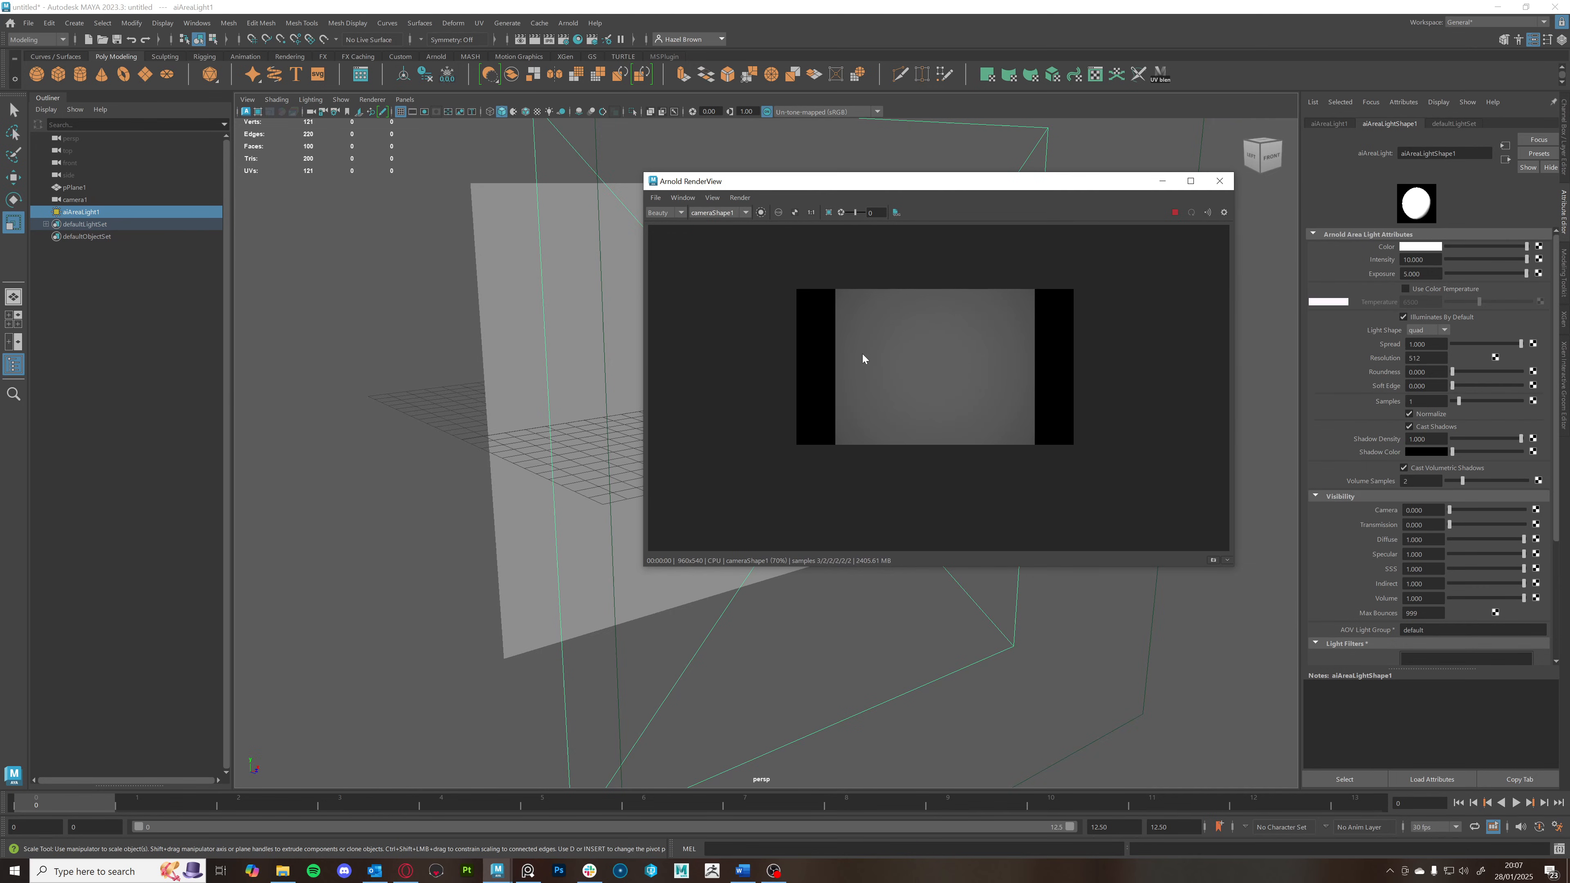
{"action": "mouse_move", "coordinate": [848, 286]}
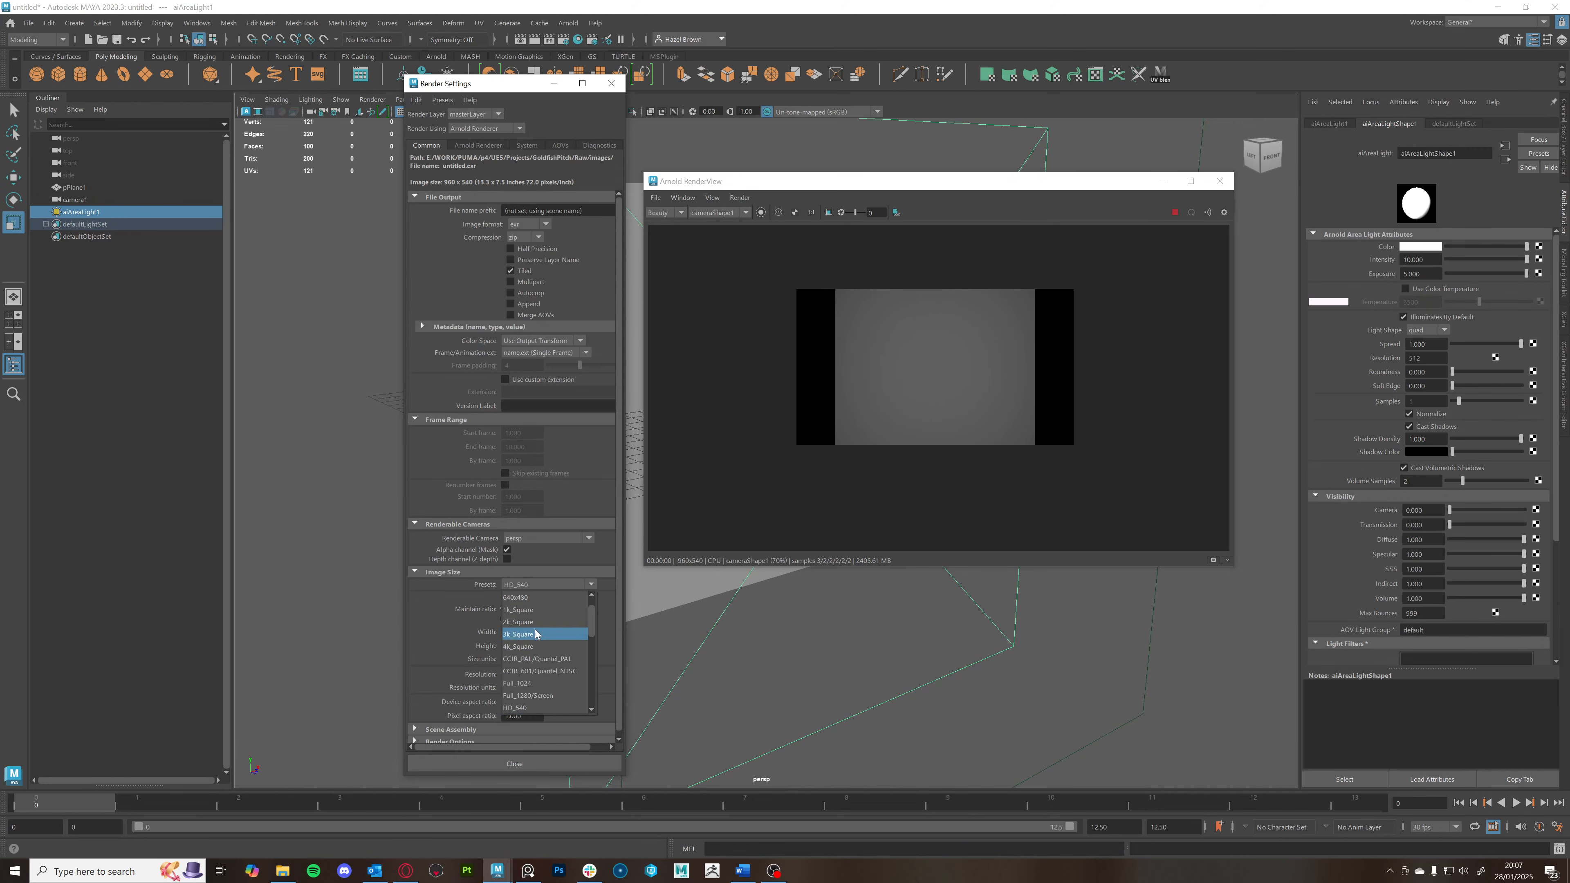
{"action": "left_click", "coordinate": [519, 621]}
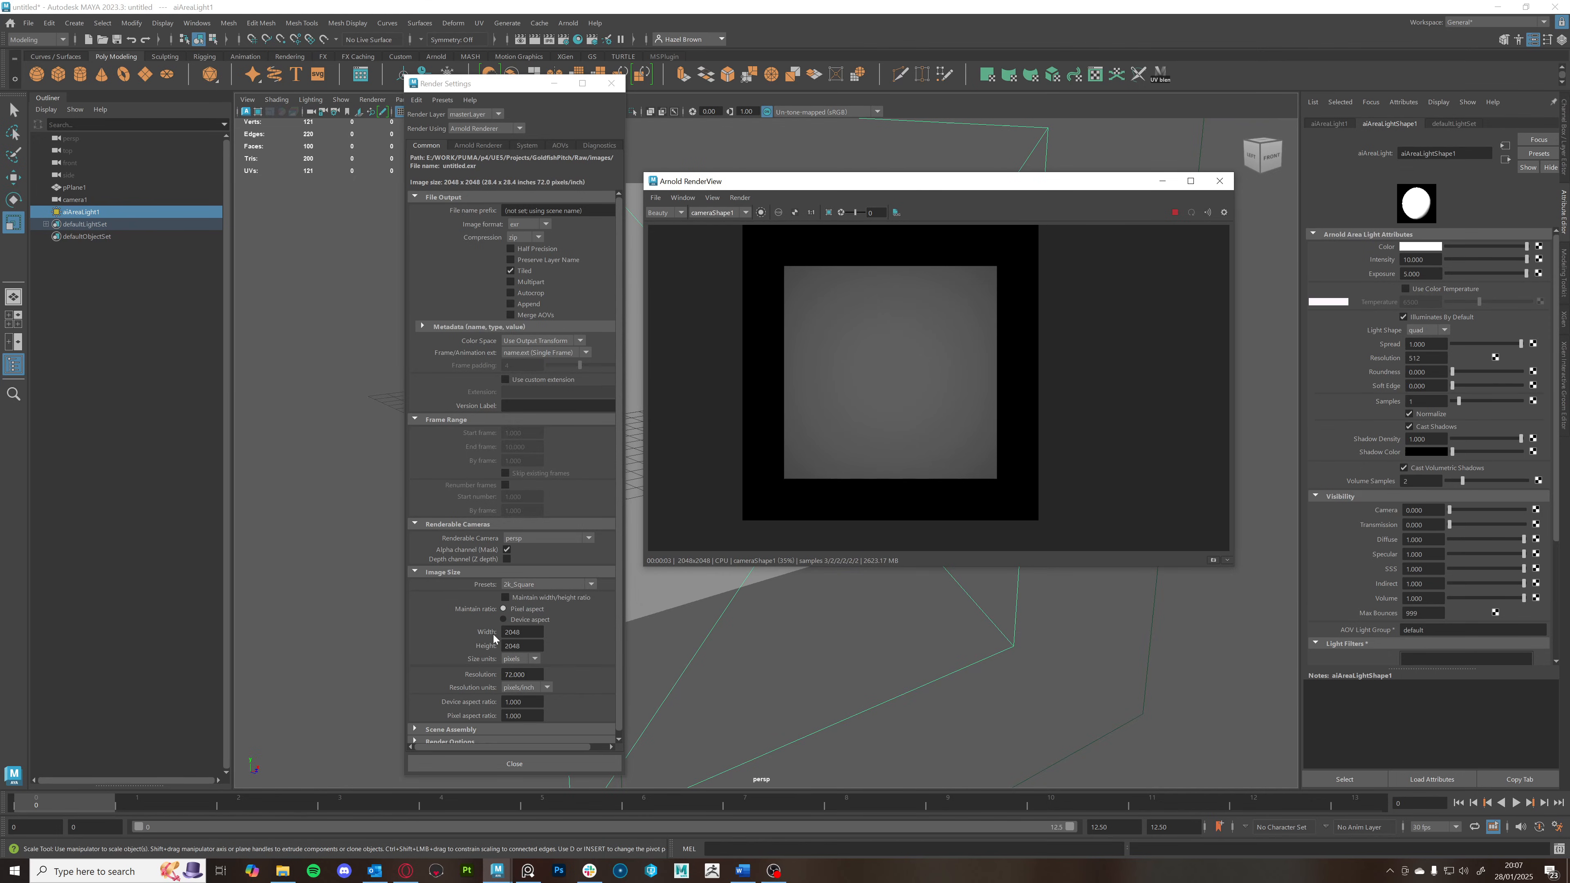
{"action": "mouse_move", "coordinate": [492, 638]}
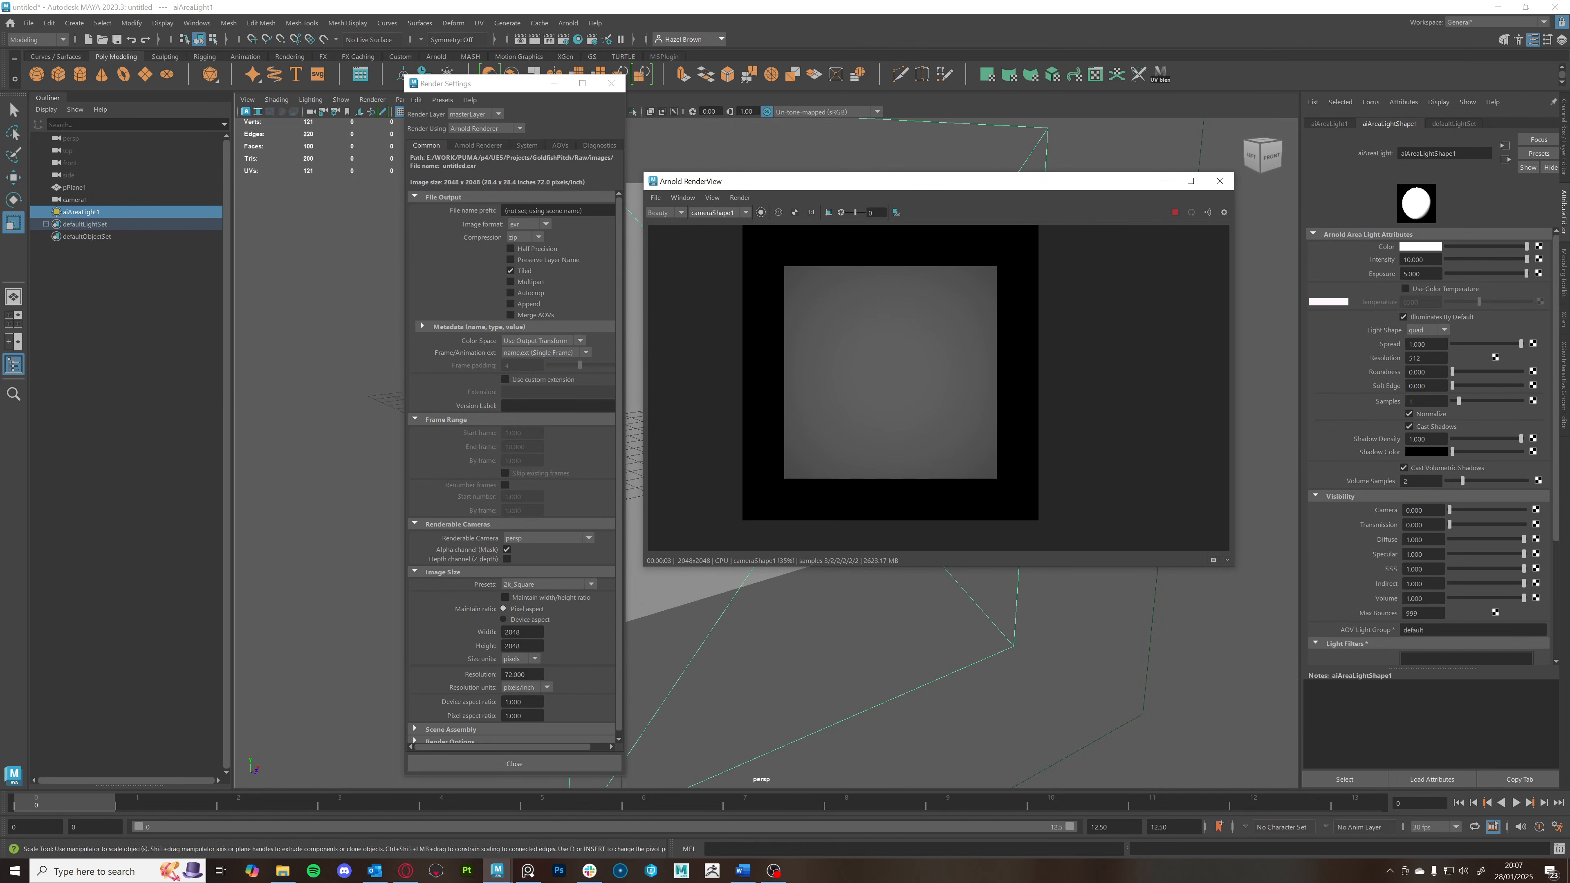
{"action": "mouse_move", "coordinate": [485, 636]}
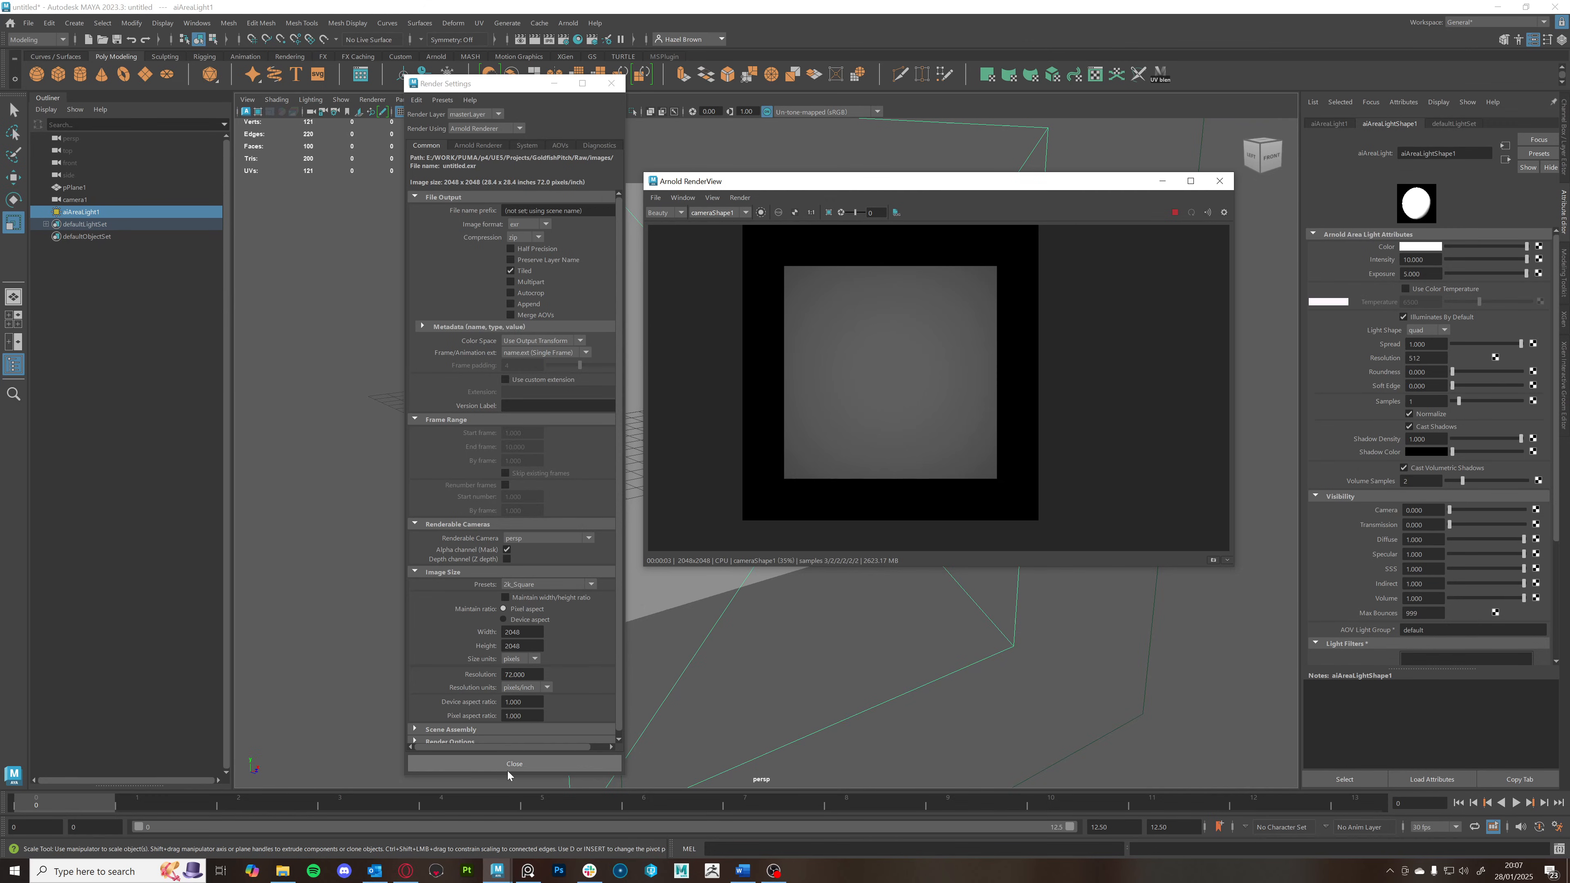
{"action": "left_click", "coordinate": [513, 763]}
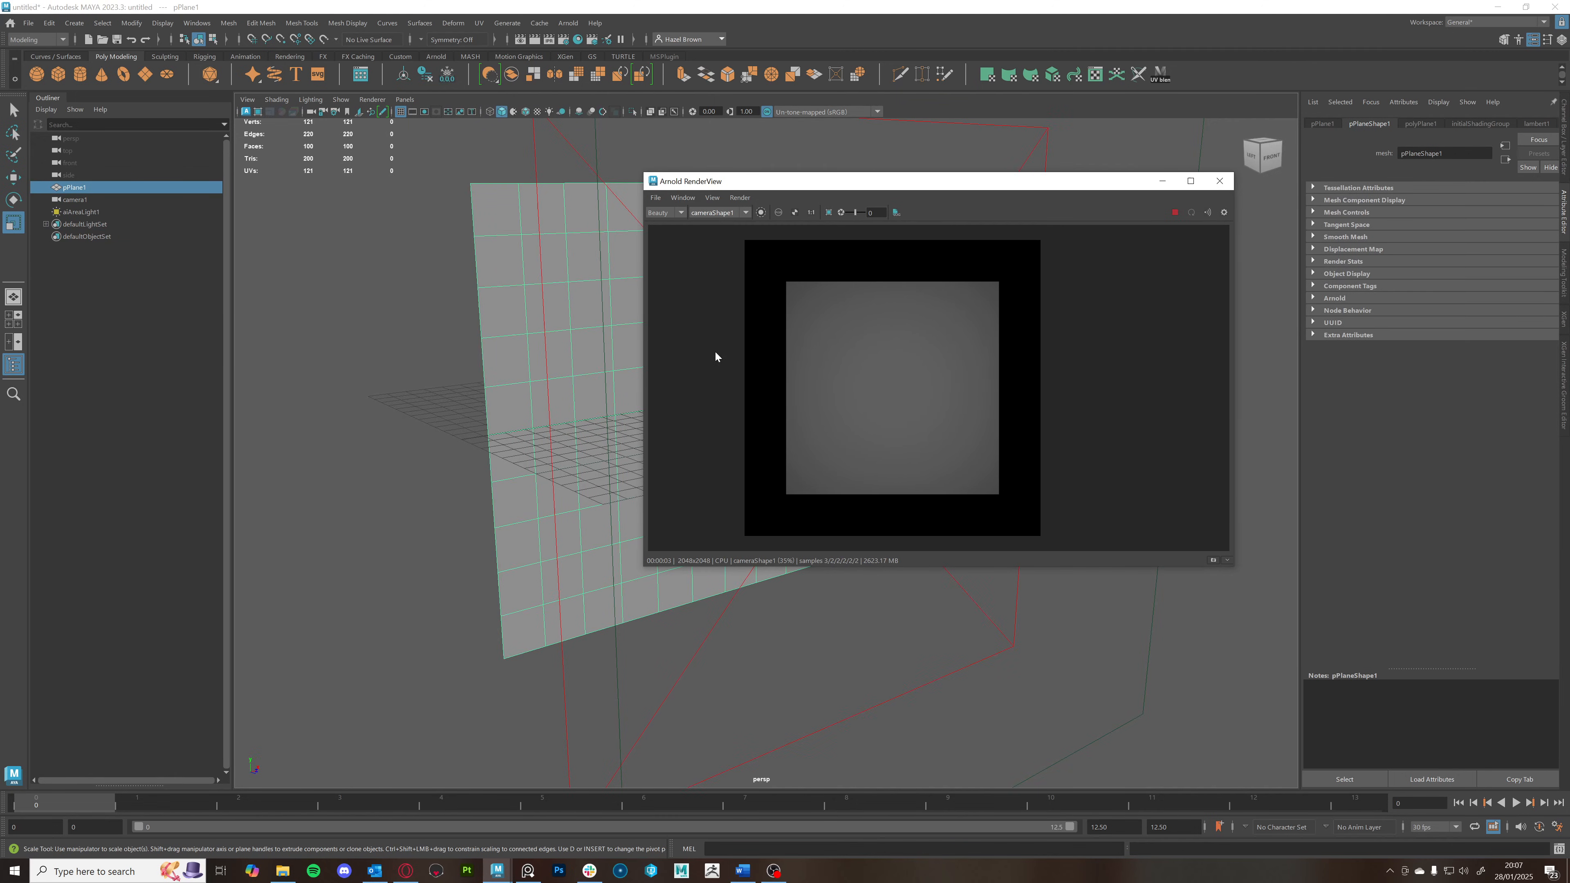
{"action": "left_click_drag", "start_coordinate": [689, 182], "coordinate": [826, 147]}
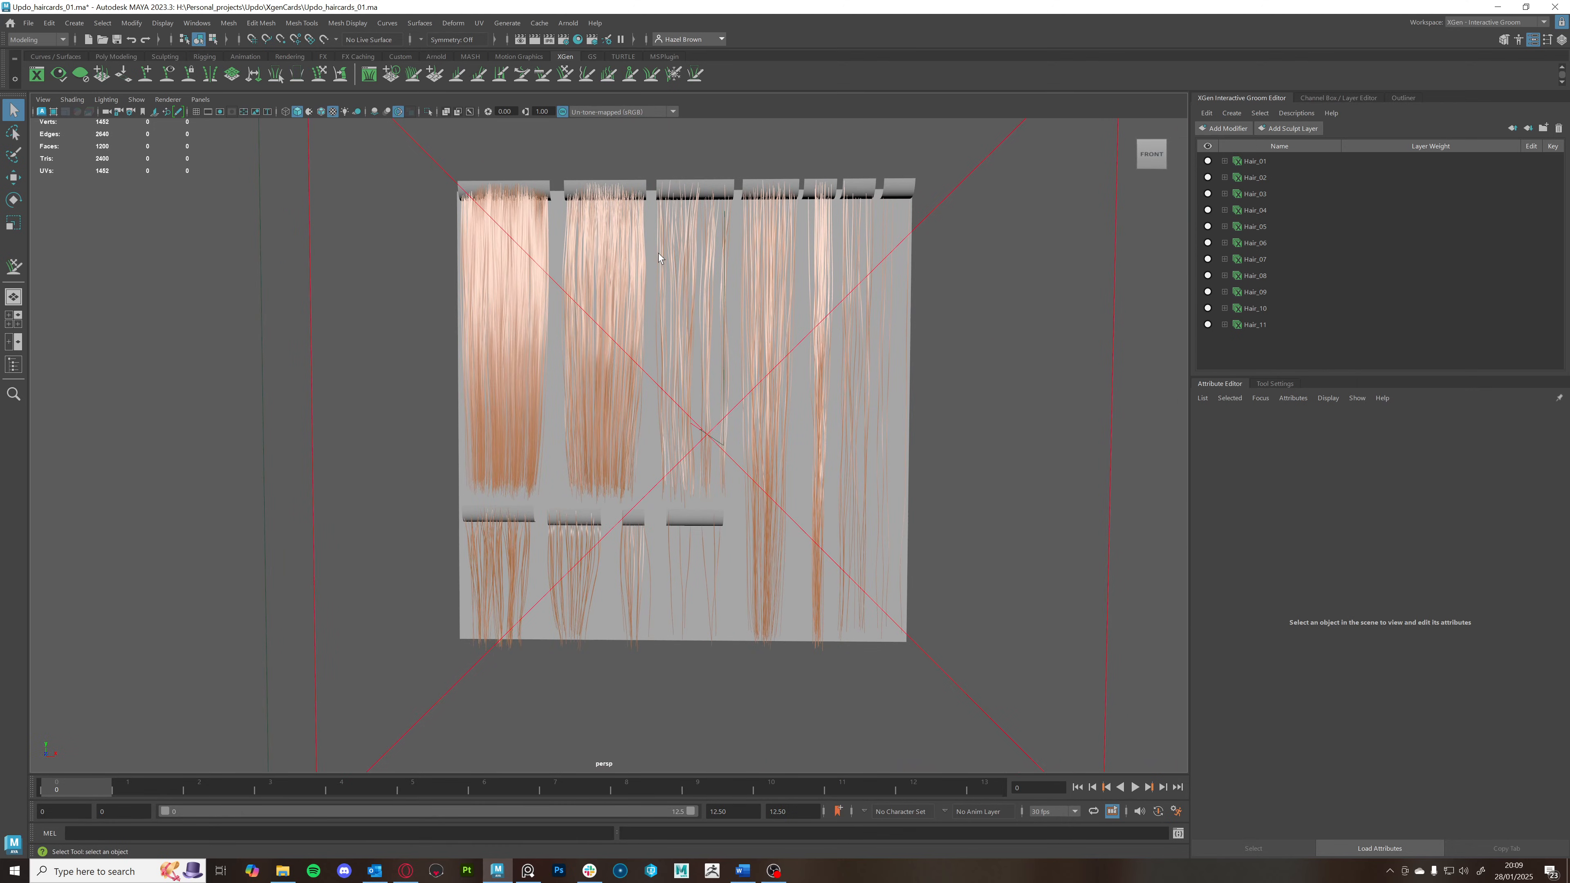
{"action": "mouse_move", "coordinate": [474, 342]}
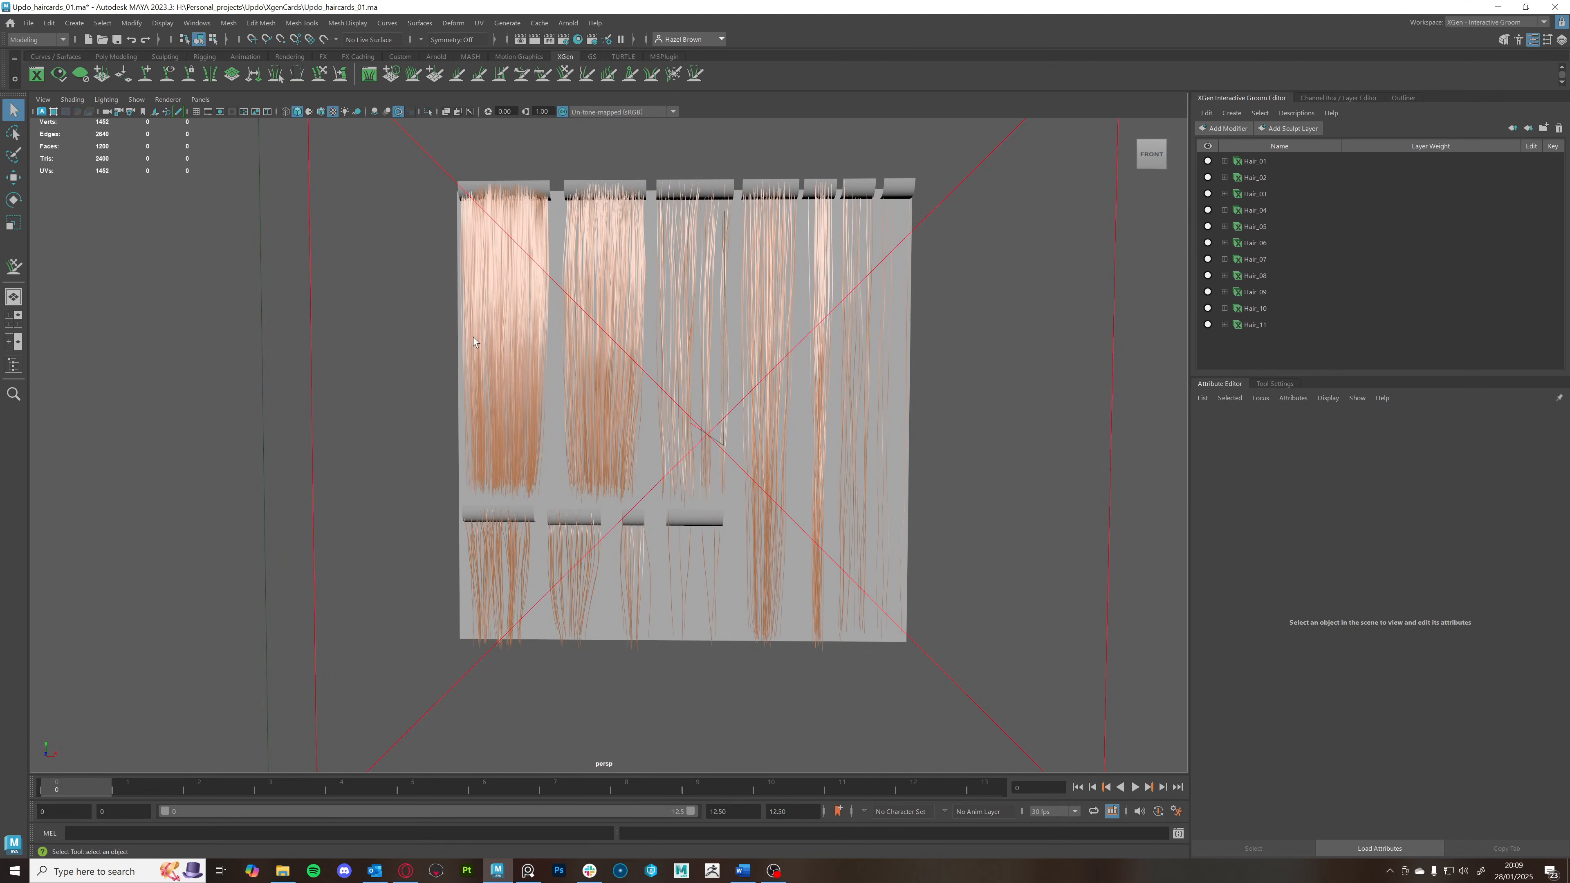
{"action": "mouse_move", "coordinate": [494, 353]}
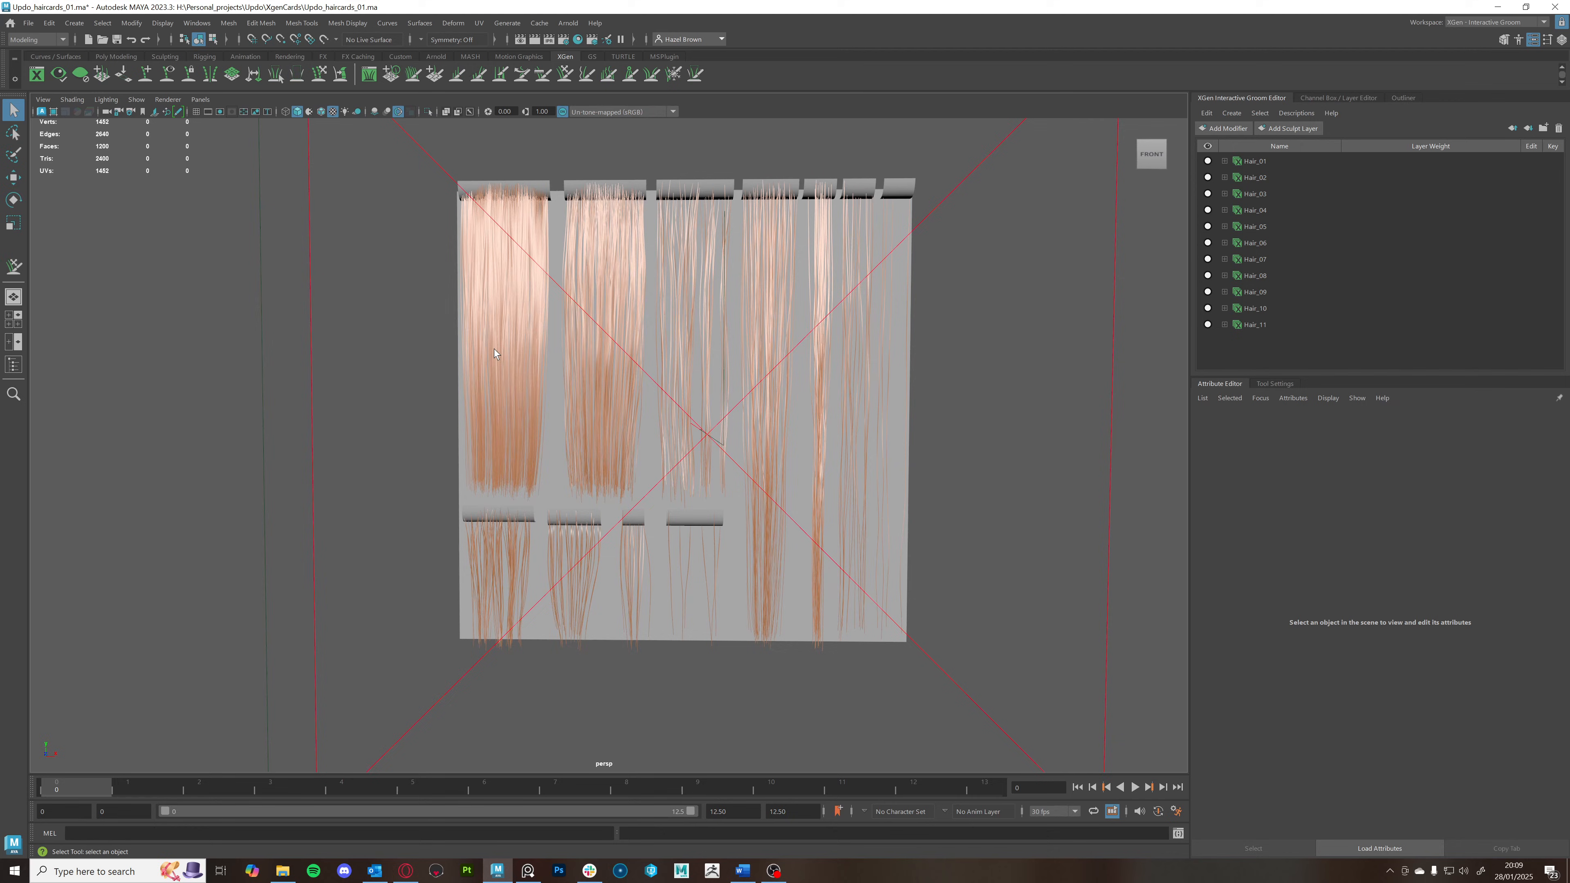
{"action": "mouse_move", "coordinate": [452, 347]}
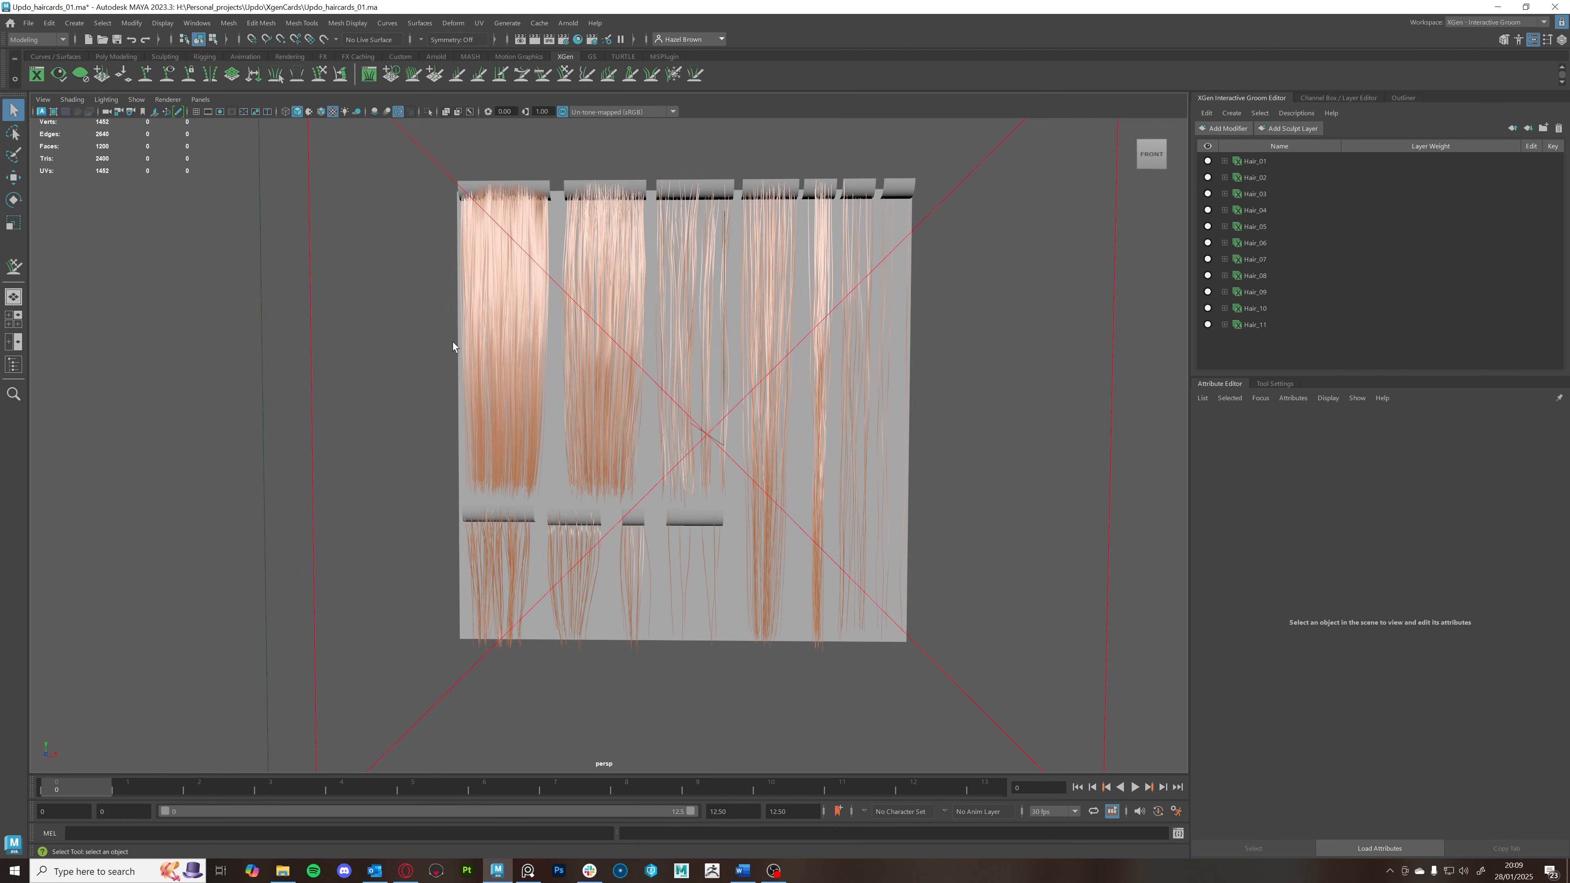
{"action": "mouse_move", "coordinate": [770, 247]}
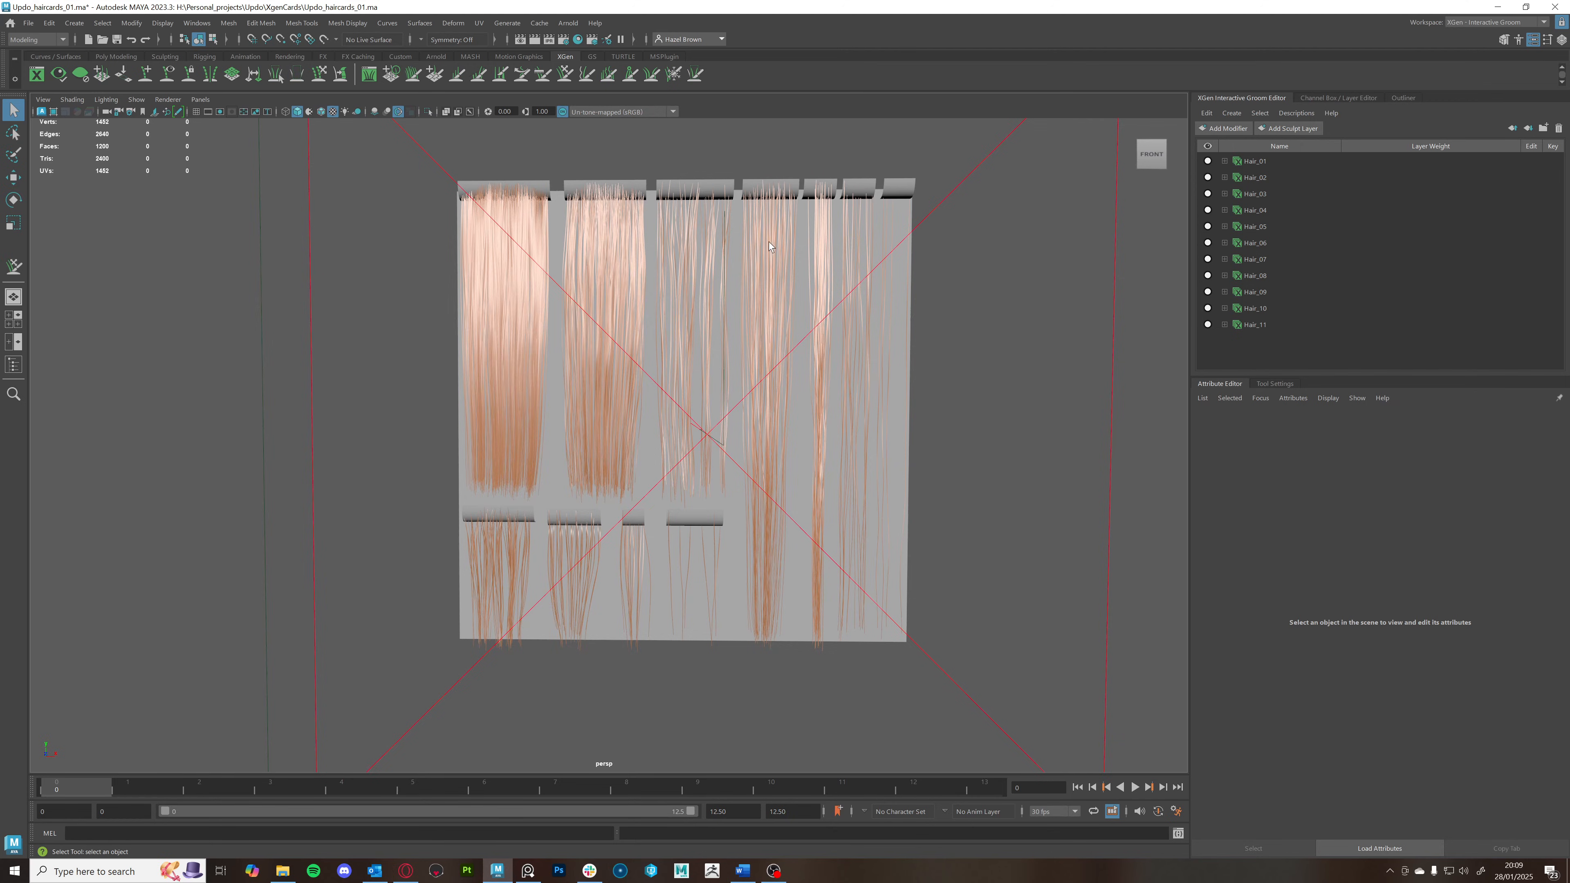
{"action": "mouse_move", "coordinate": [576, 431]}
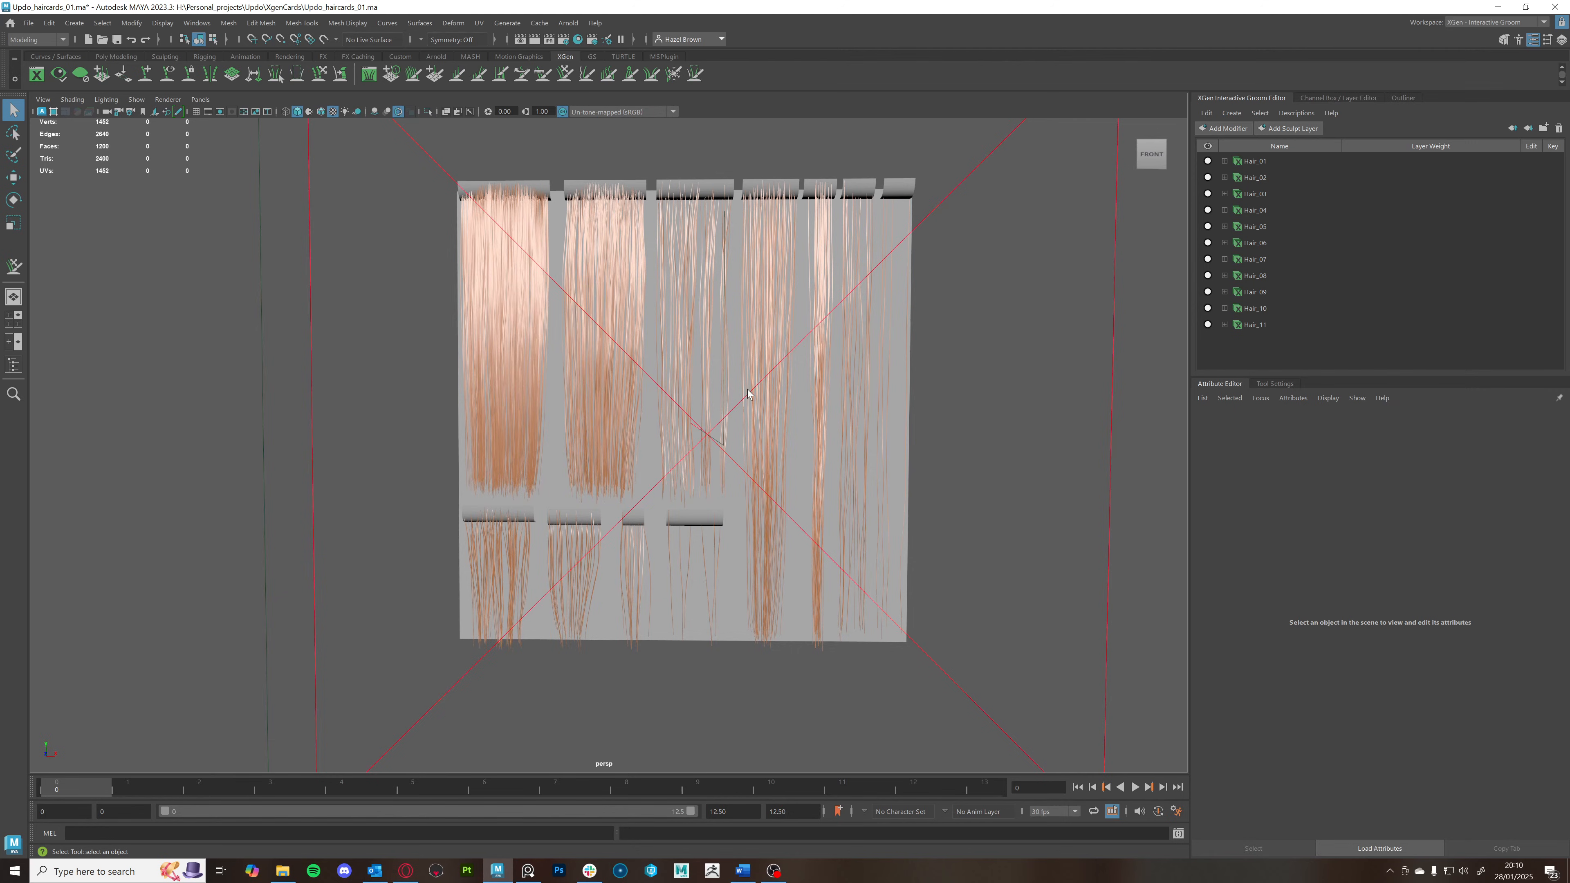
{"action": "mouse_move", "coordinate": [712, 336]}
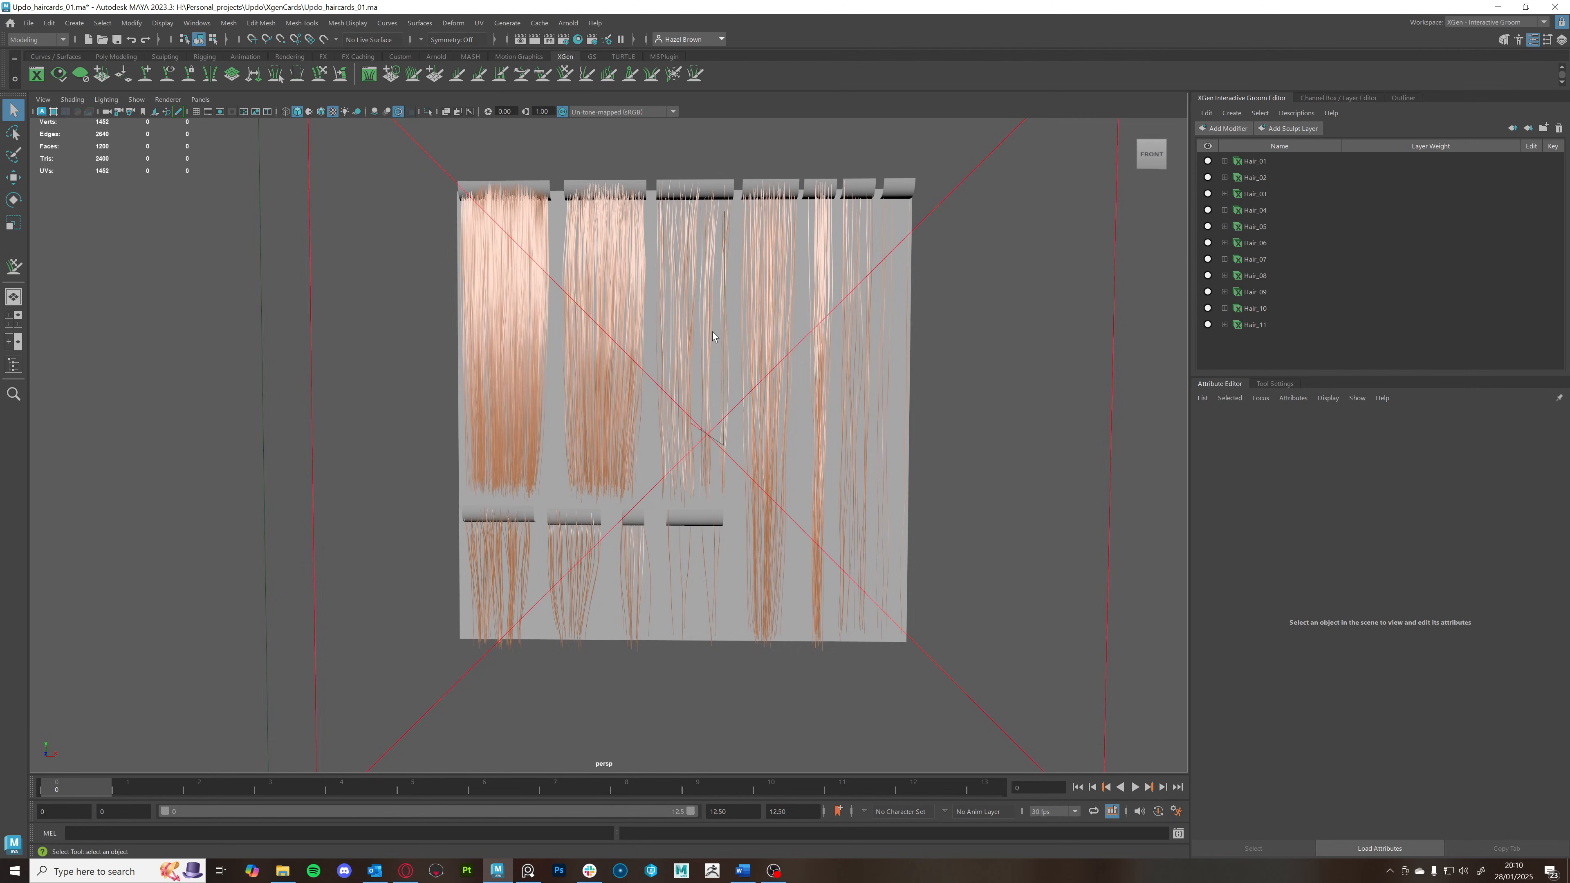
{"action": "mouse_move", "coordinate": [691, 330]}
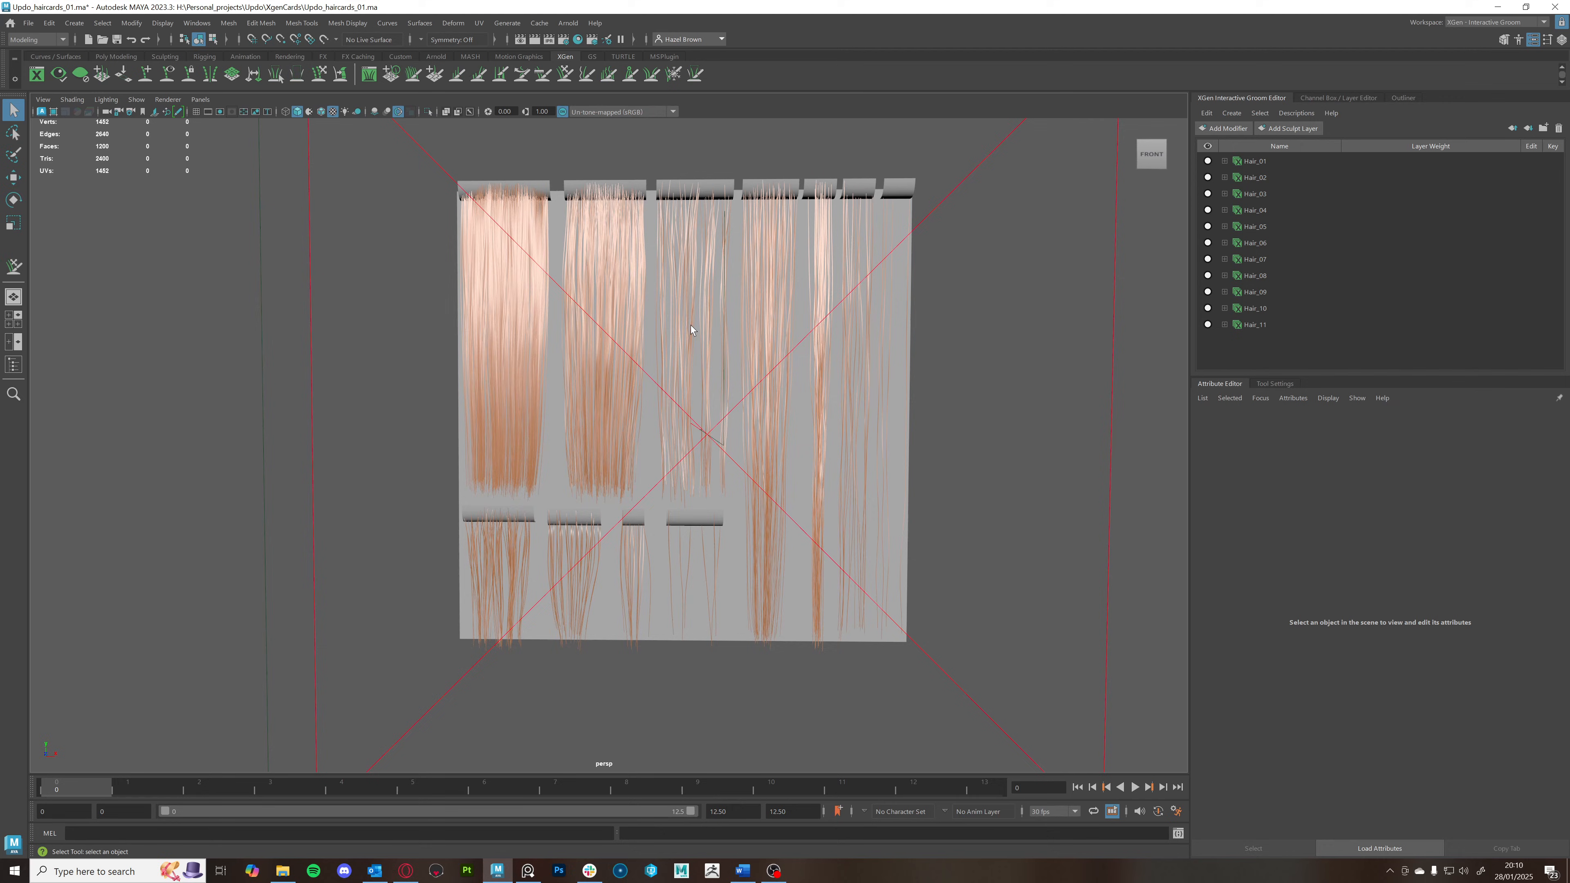
{"action": "mouse_move", "coordinate": [802, 496]}
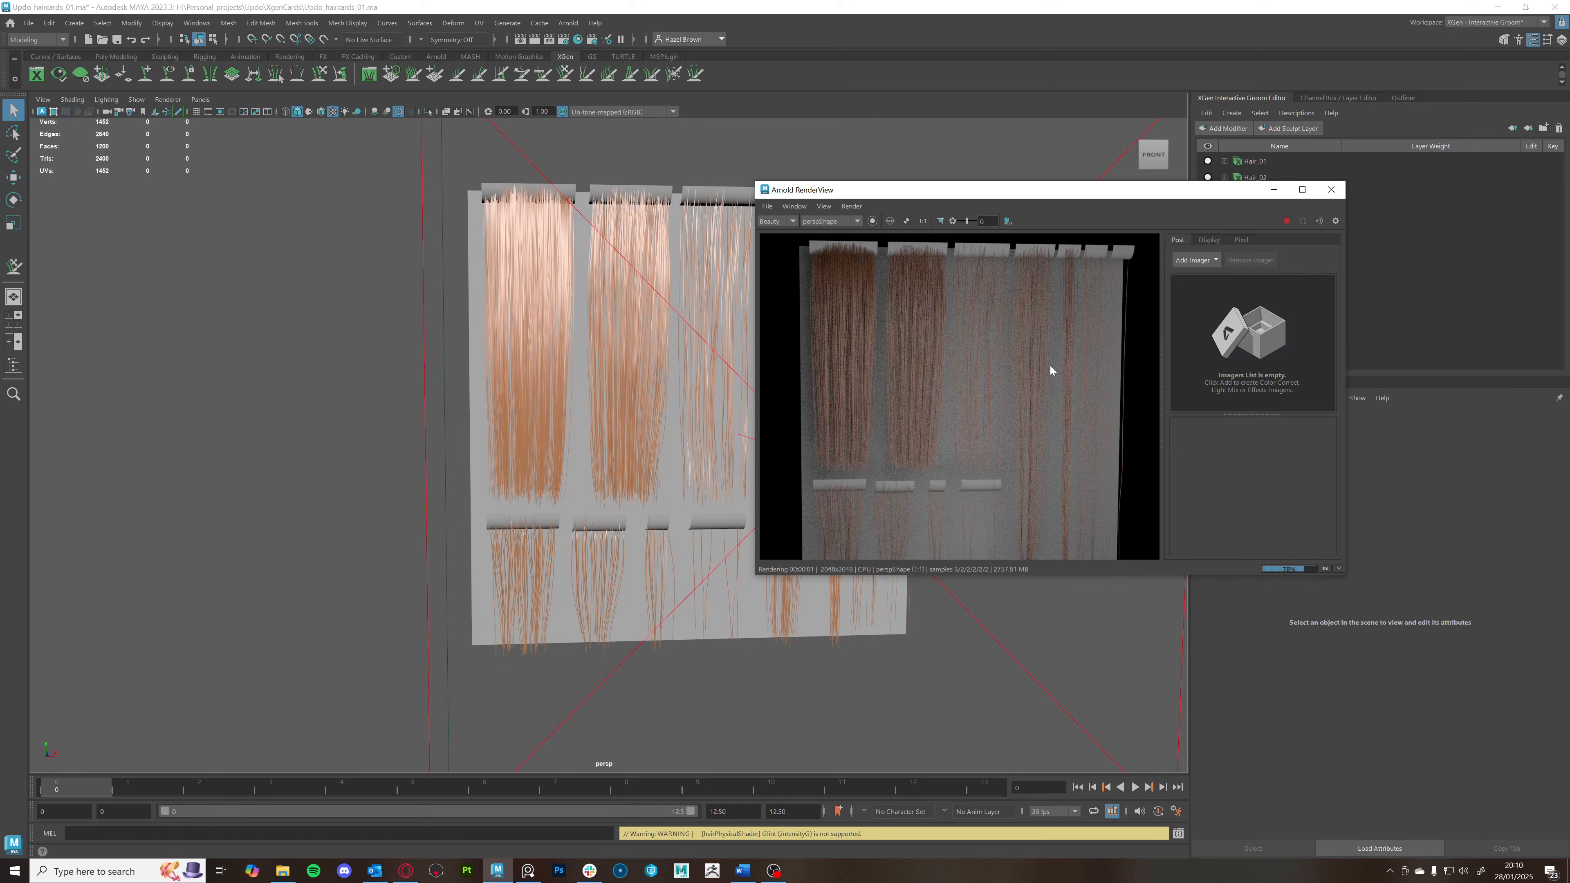
Render the hair cards through the orthographic camera in Arnold RenderView
{"action": "left_click", "coordinate": [856, 221]}
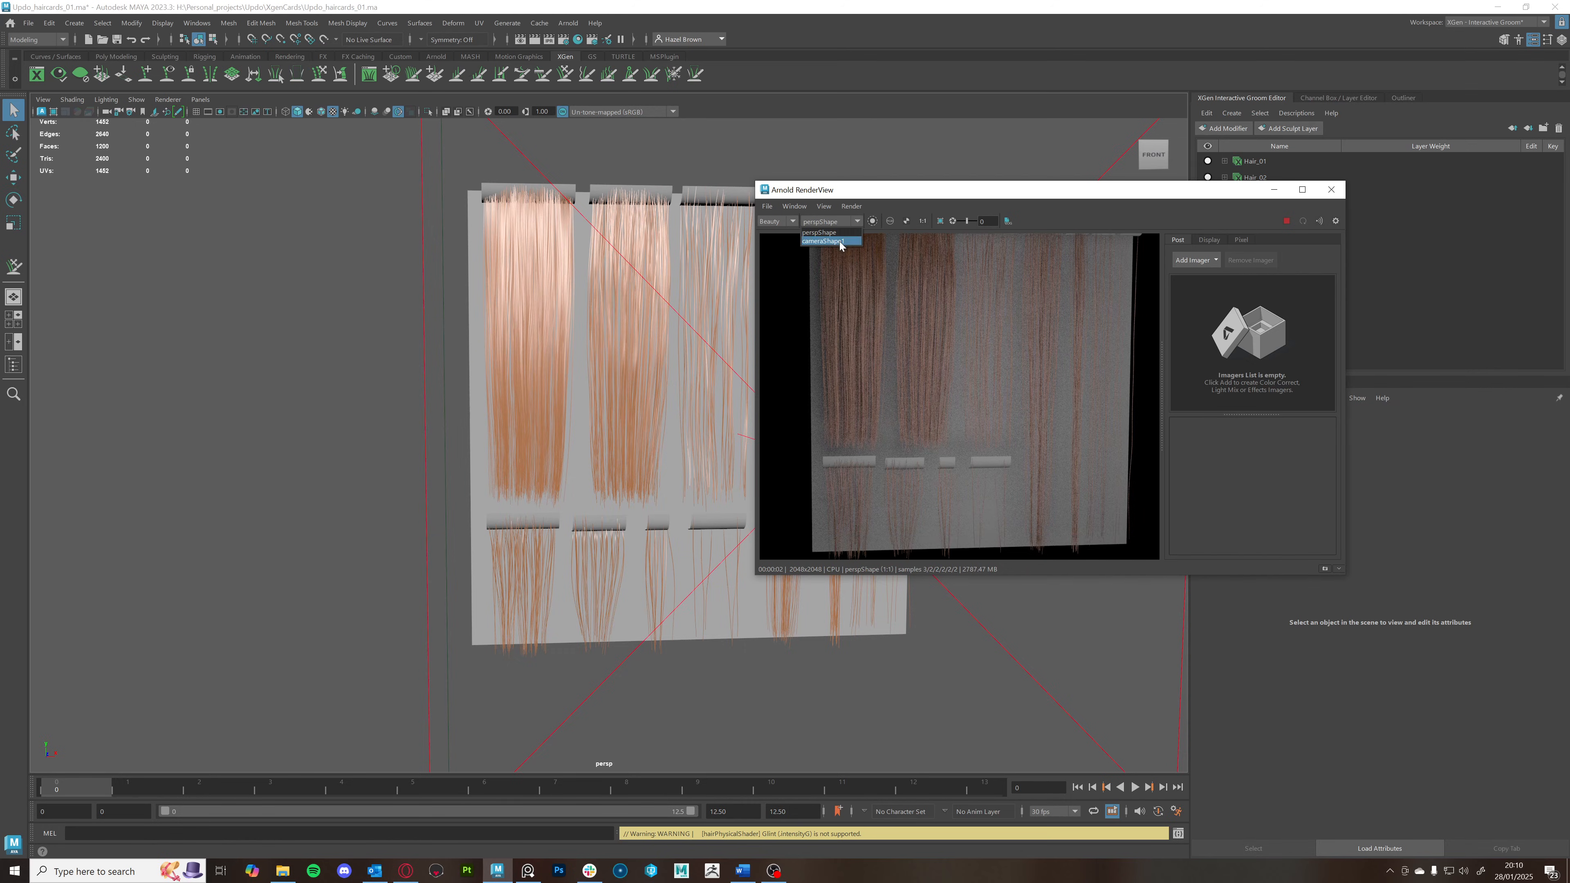
{"action": "left_click", "coordinate": [824, 242]}
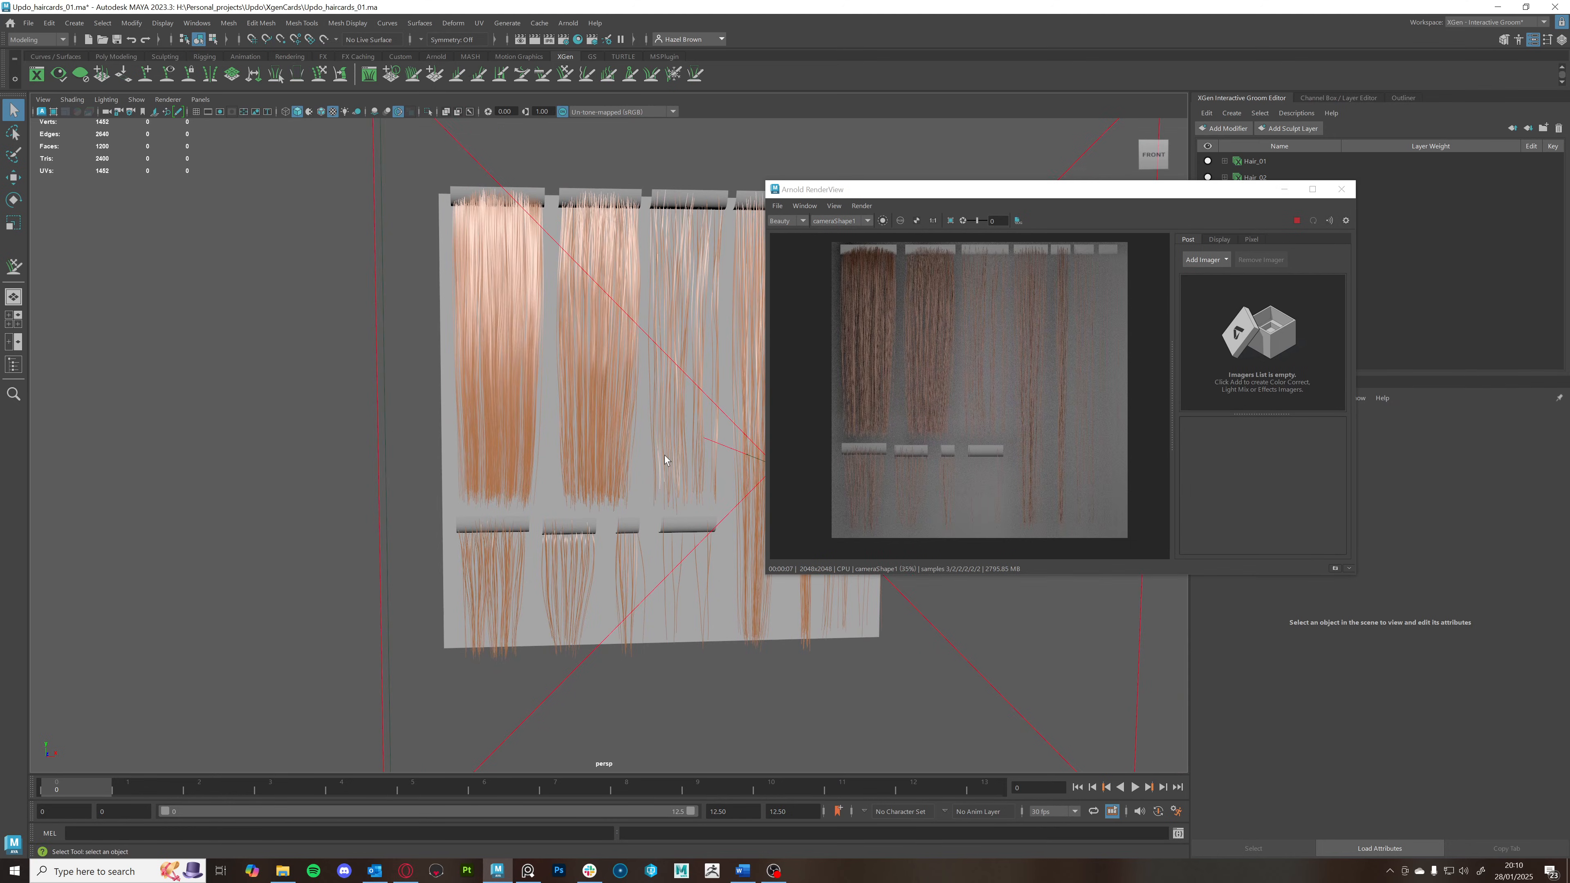
{"action": "mouse_move", "coordinate": [513, 264]}
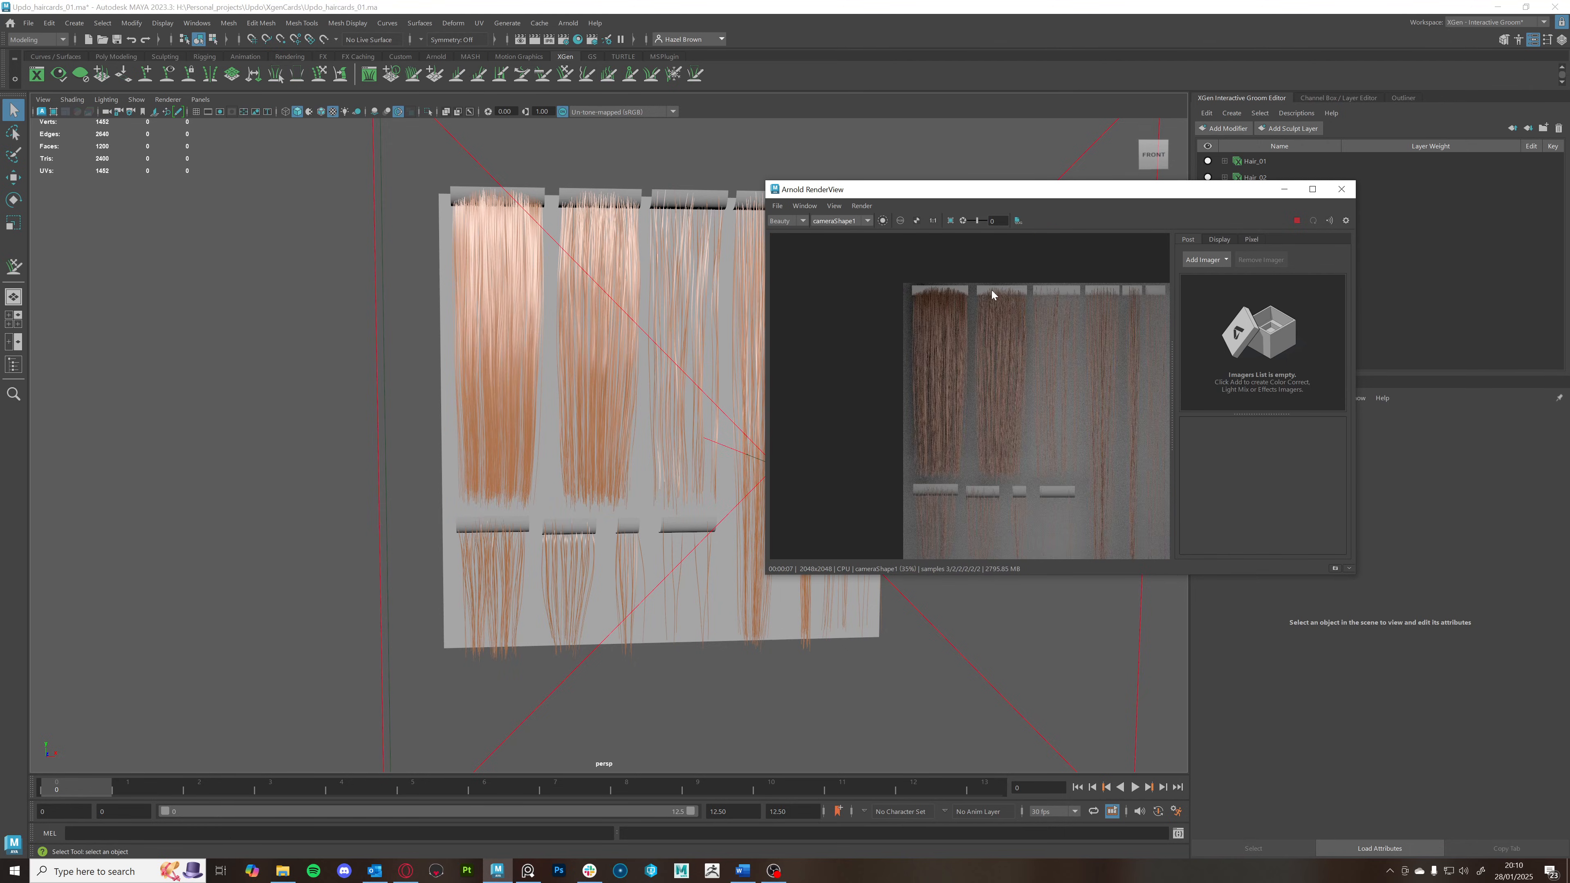
{"action": "mouse_move", "coordinate": [1040, 489]}
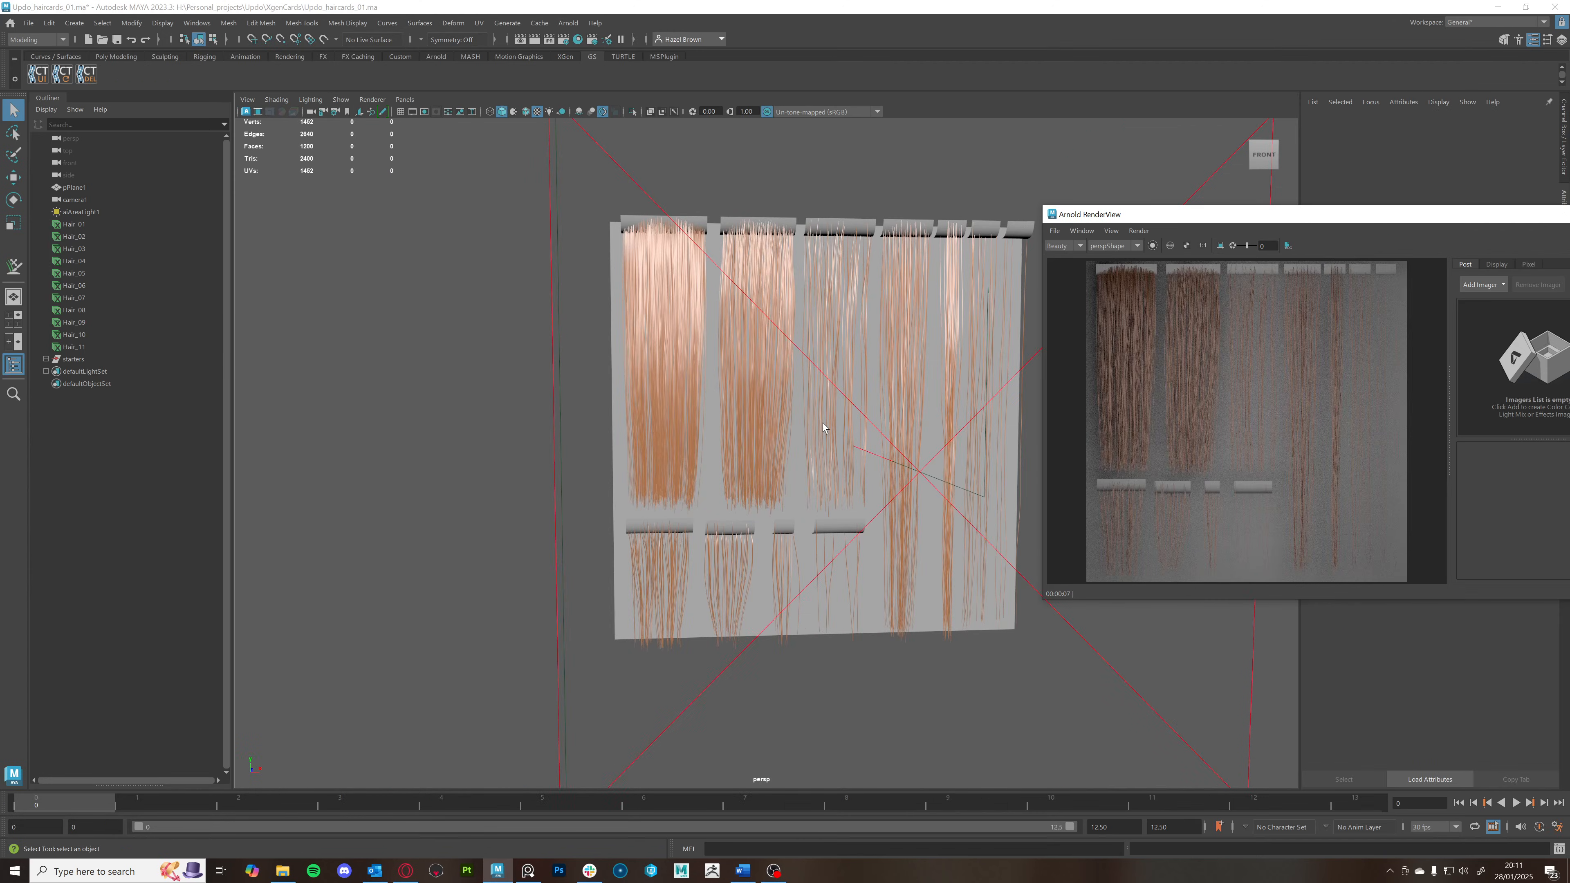
{"action": "mouse_move", "coordinate": [1040, 620]}
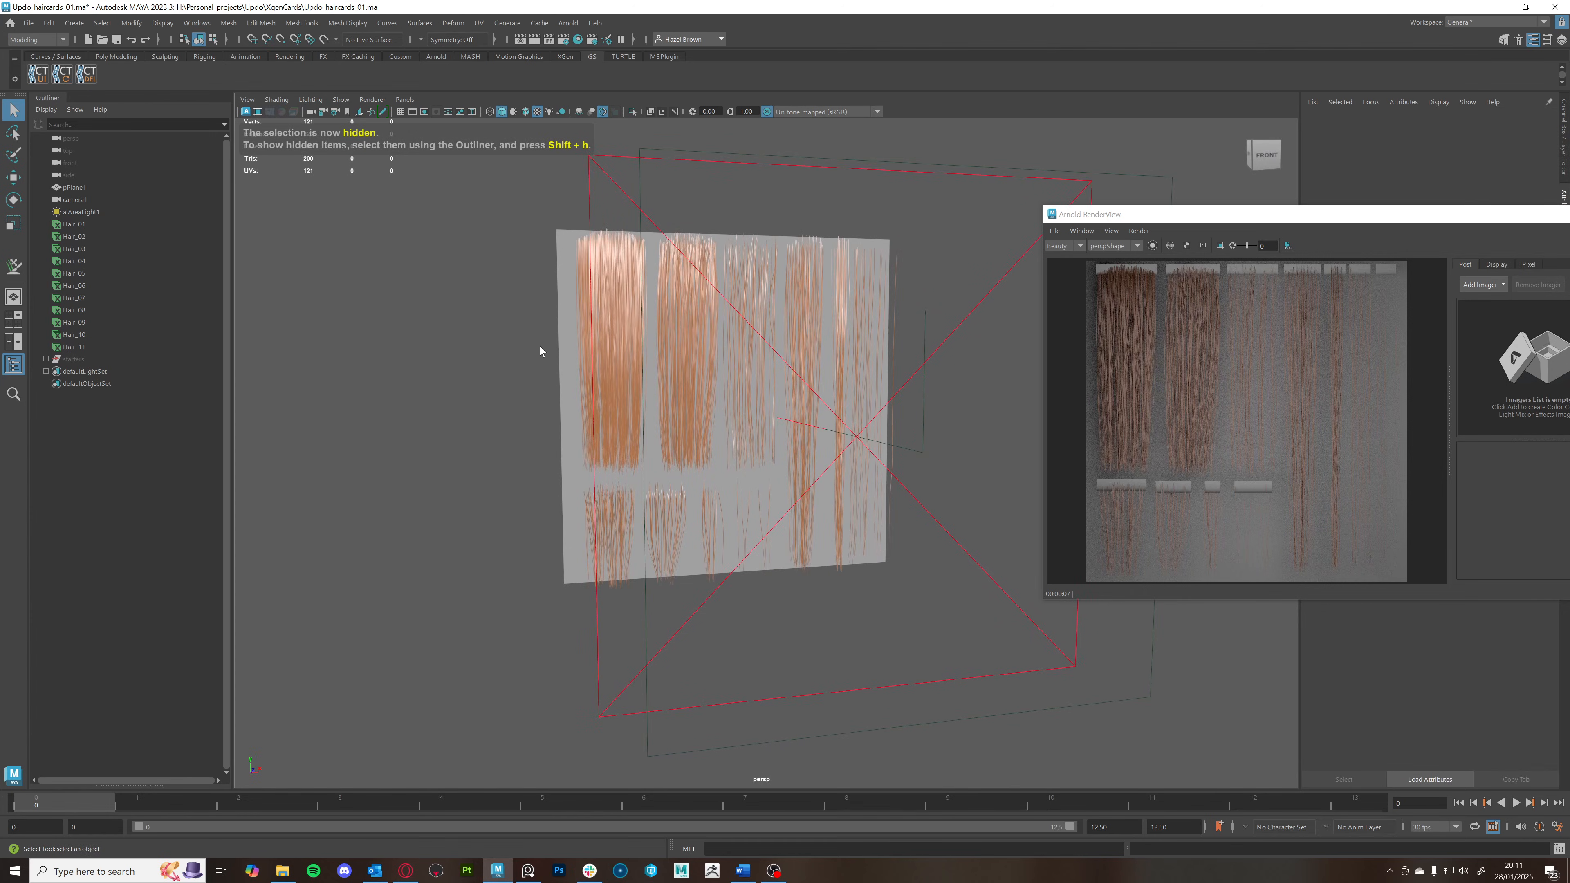
Assign a black aiFlat shader to the backing plane pPlane1
{"action": "left_click", "coordinate": [72, 187]}
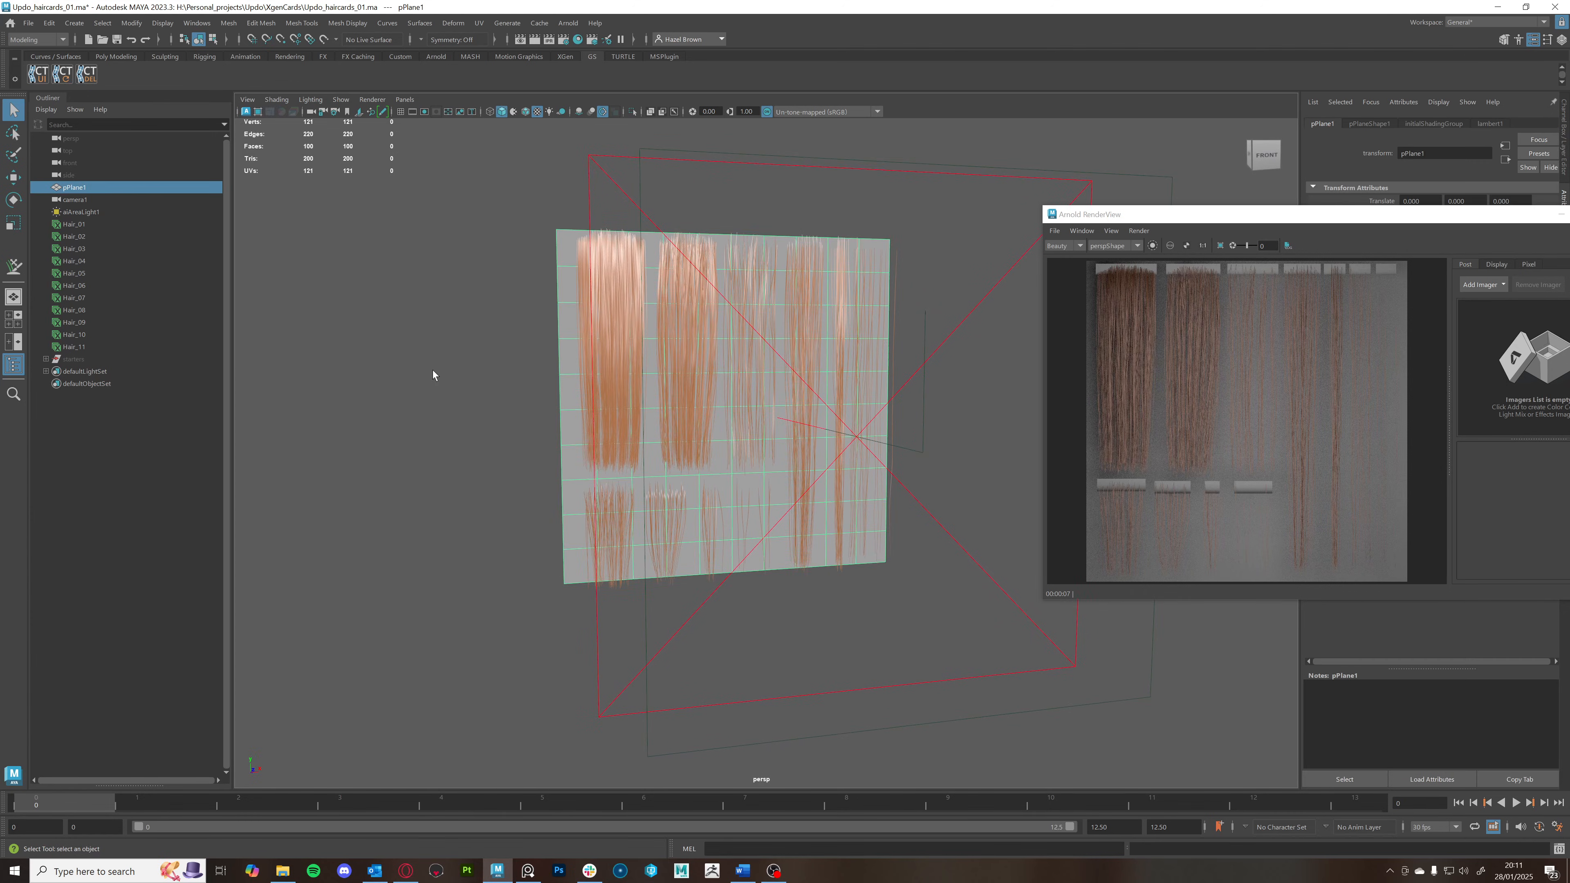
{"action": "right_click", "coordinate": [432, 374]}
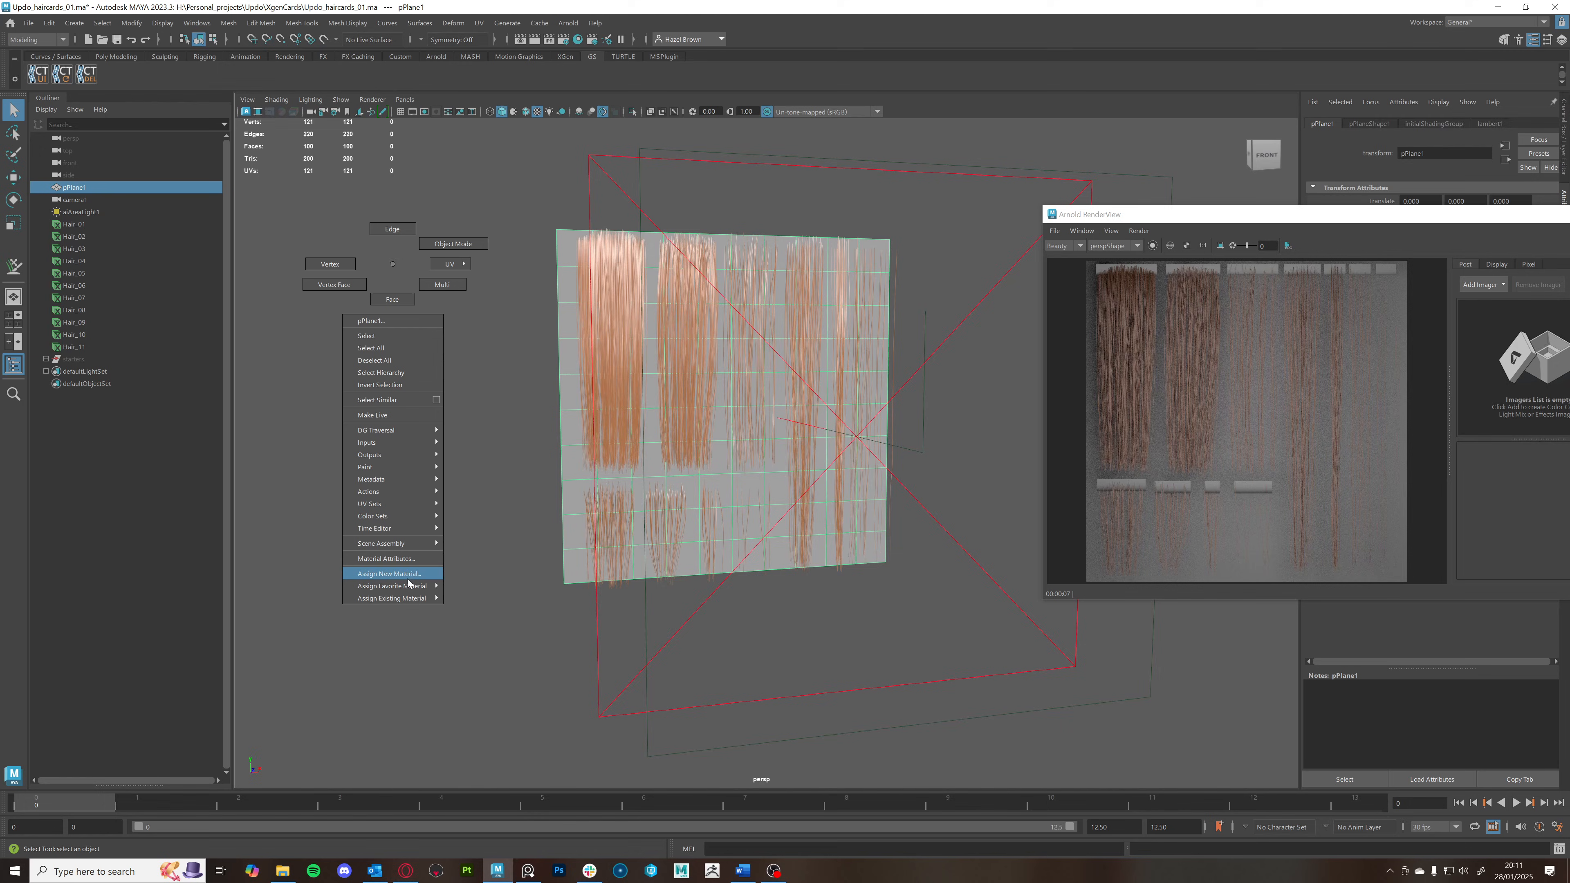
{"action": "left_click", "coordinate": [389, 572]}
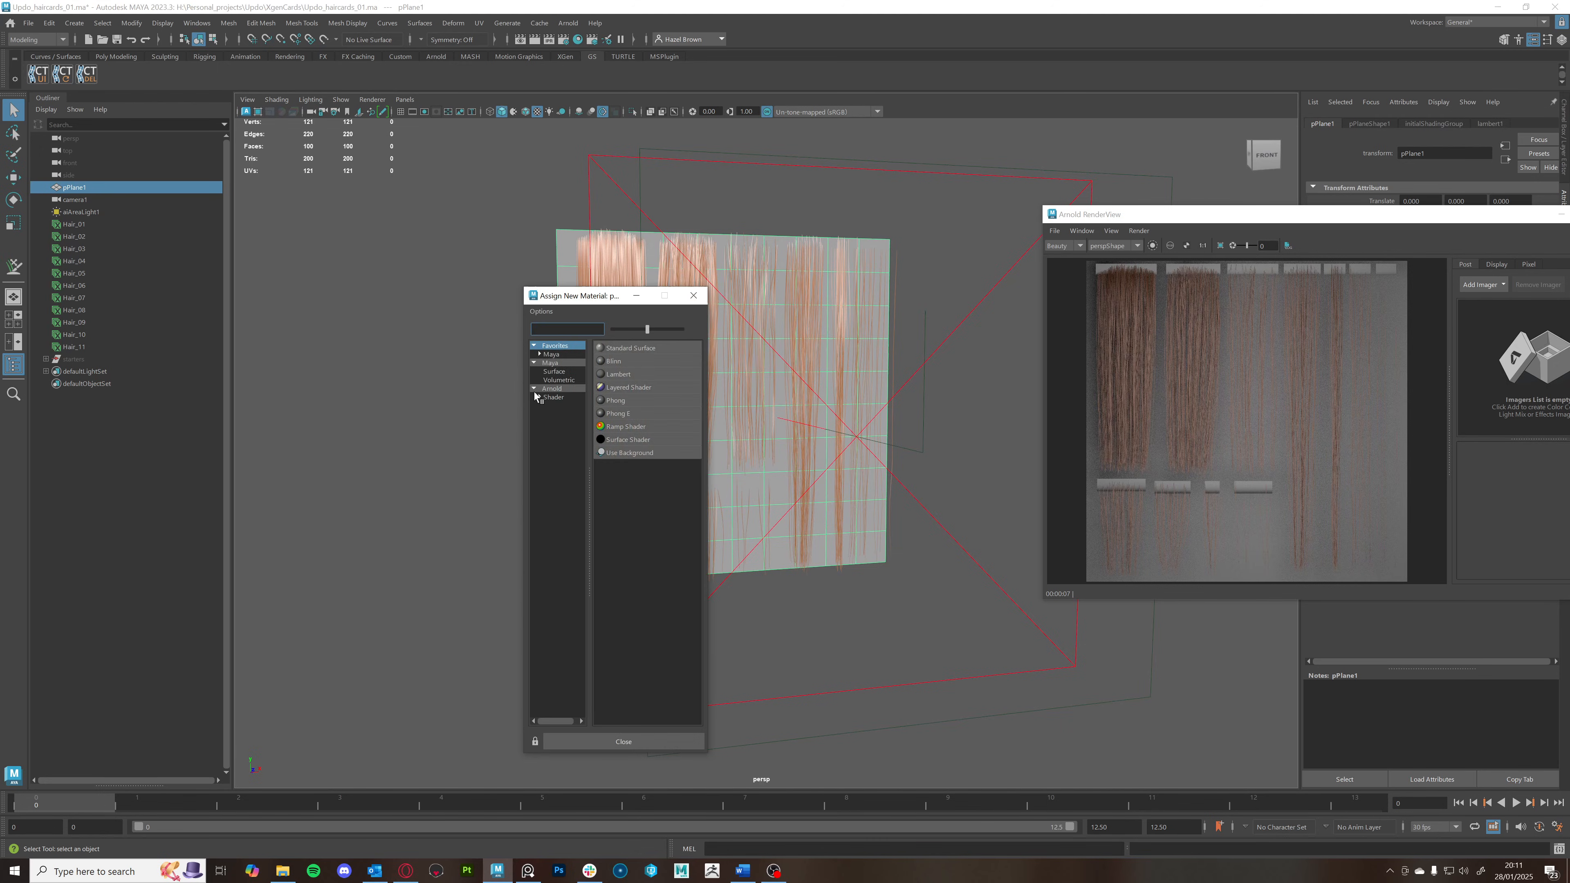
{"action": "left_click", "coordinate": [552, 388]}
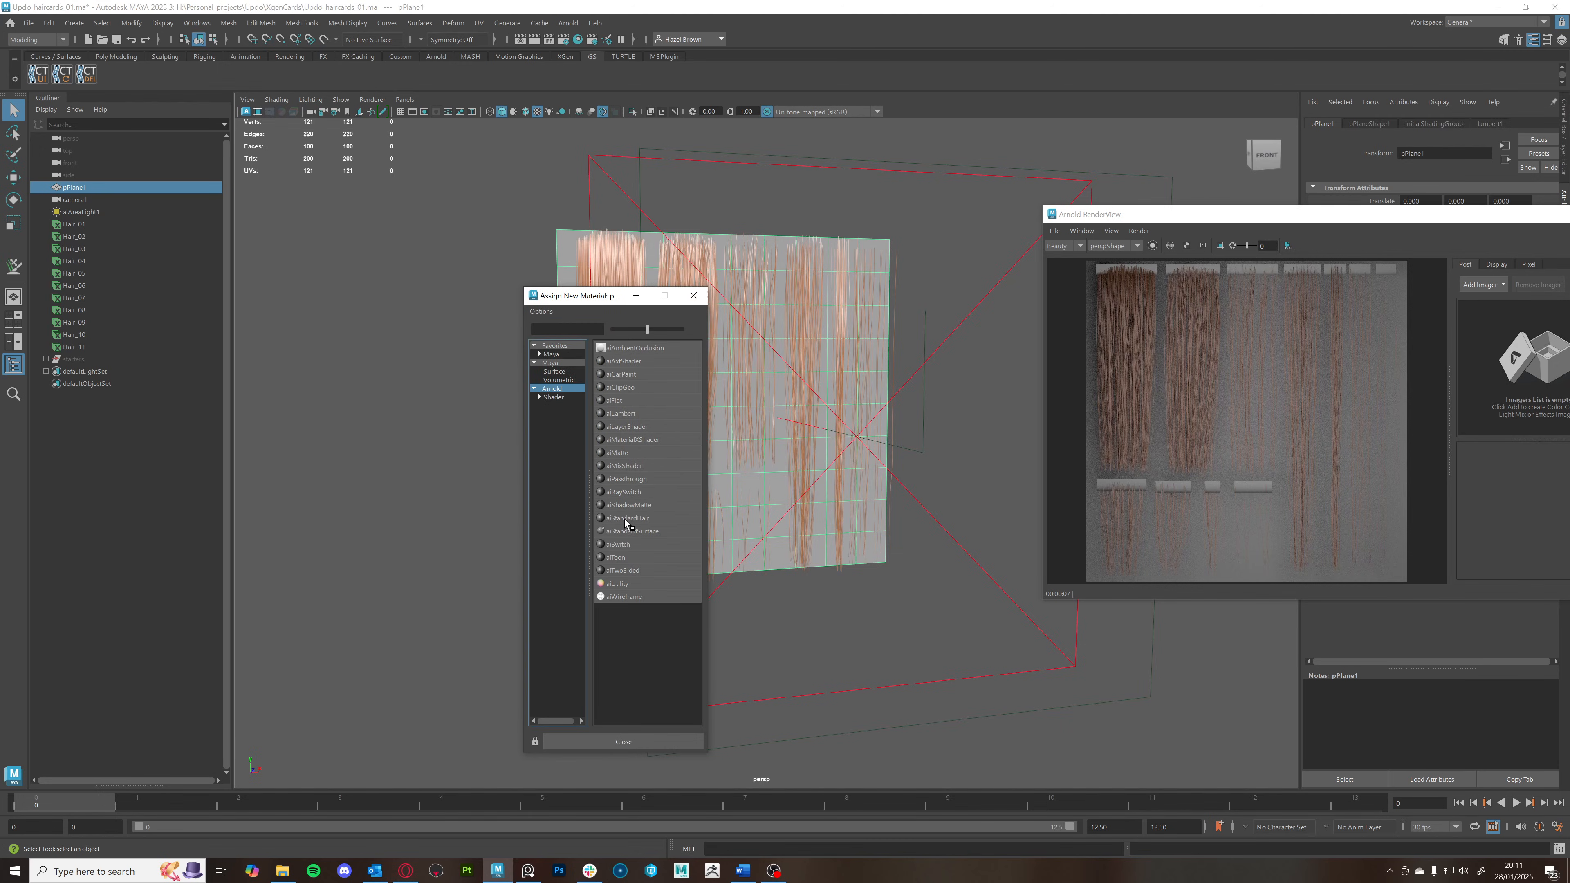
{"action": "mouse_move", "coordinate": [651, 504]}
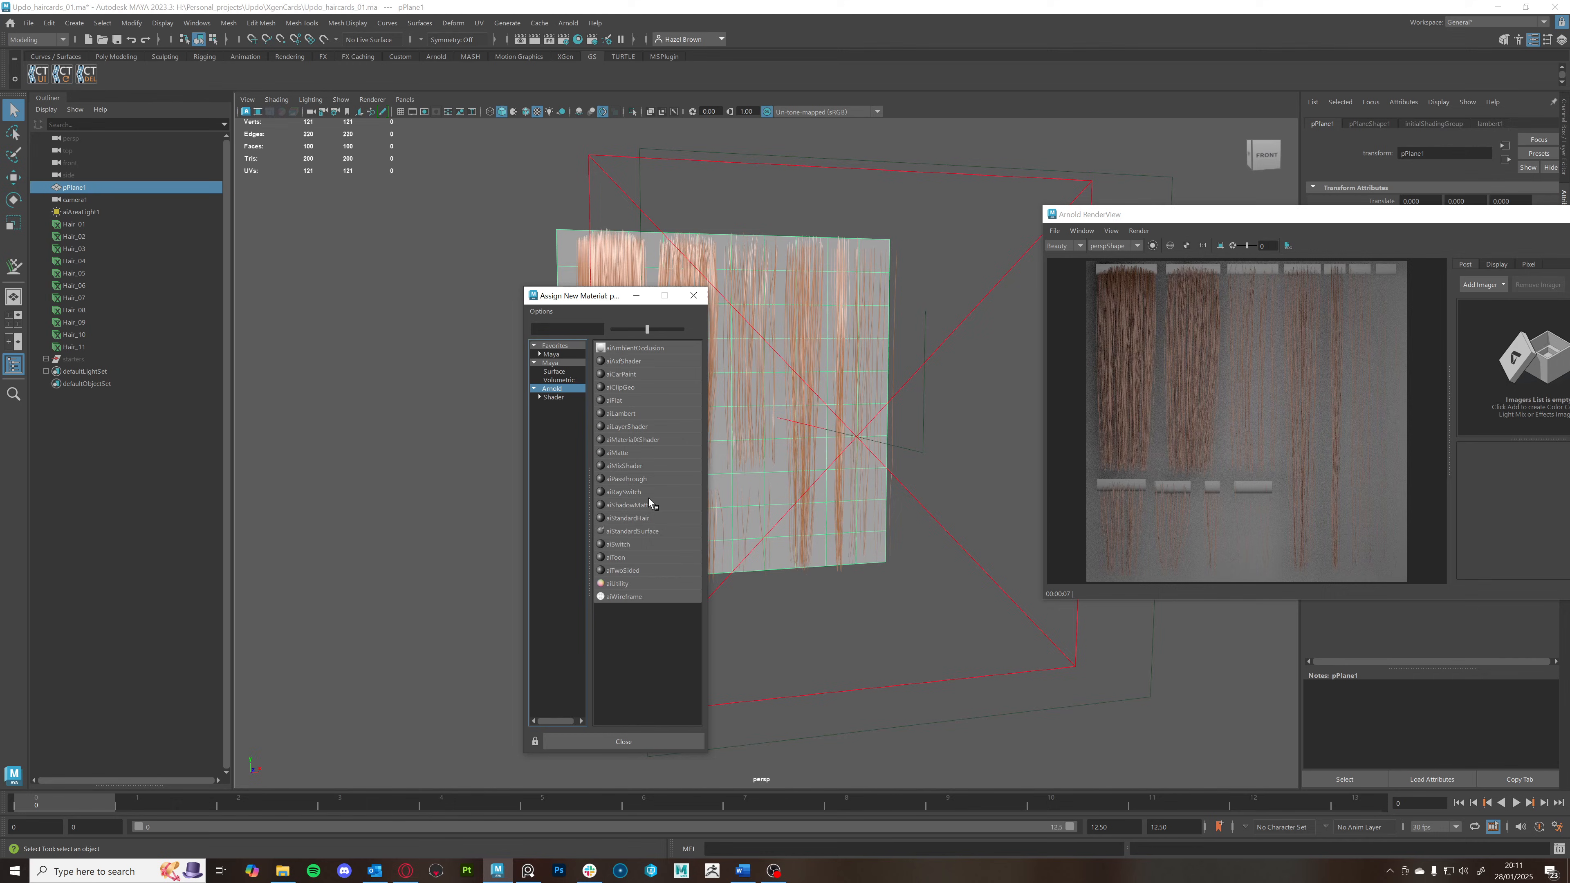
{"action": "left_click", "coordinate": [614, 400]}
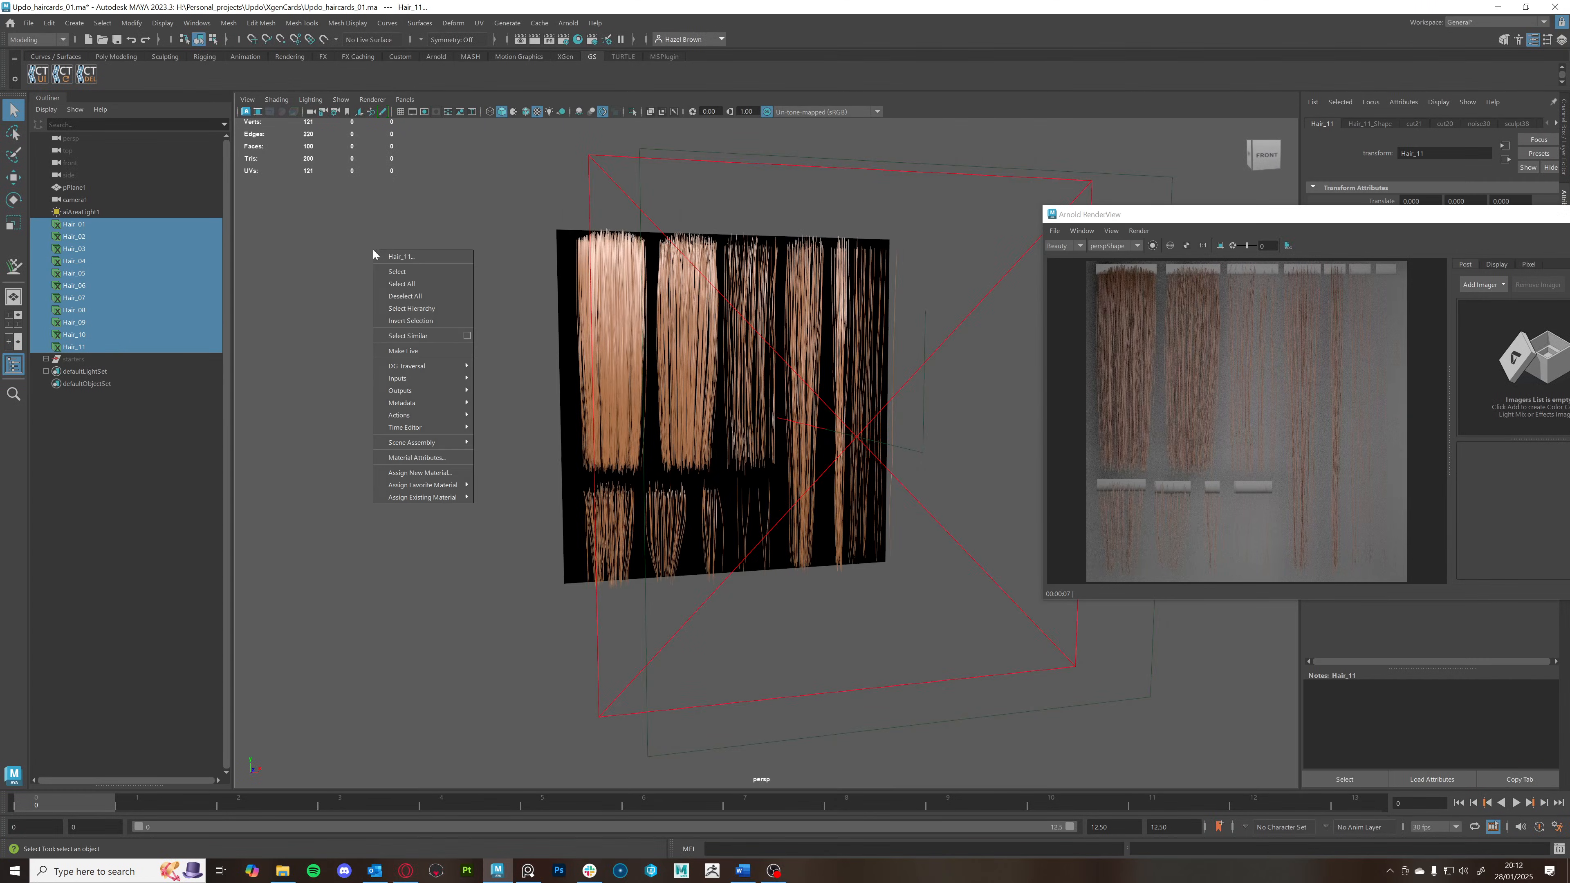
Assign a white aiFlat shader to all hair cards and name it Hair_white
{"action": "left_click", "coordinate": [420, 471]}
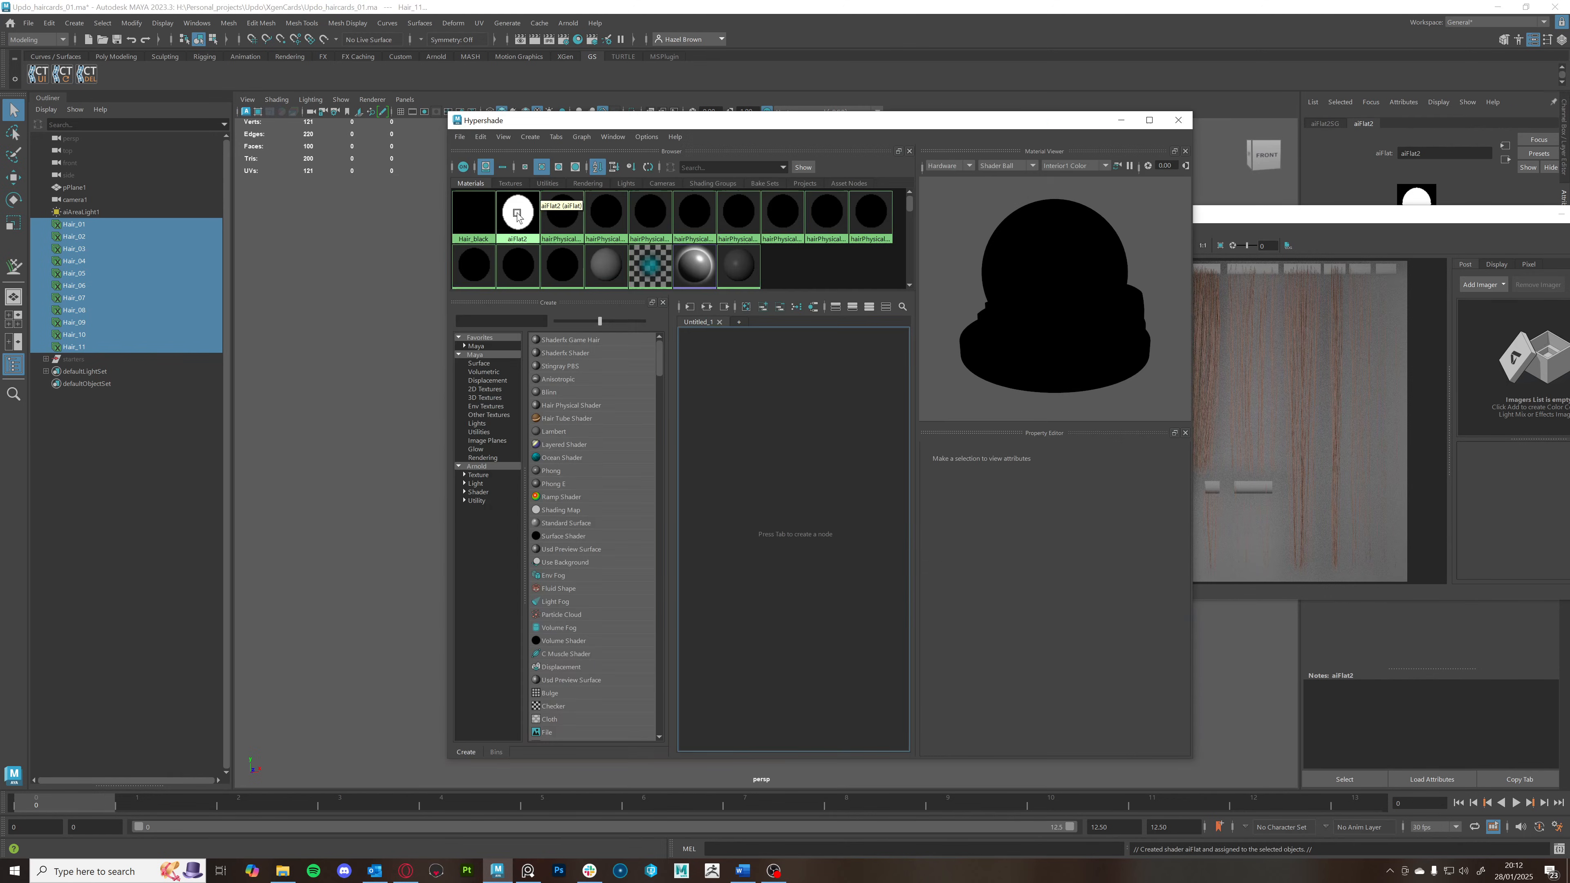
{"action": "left_click", "coordinate": [517, 212]}
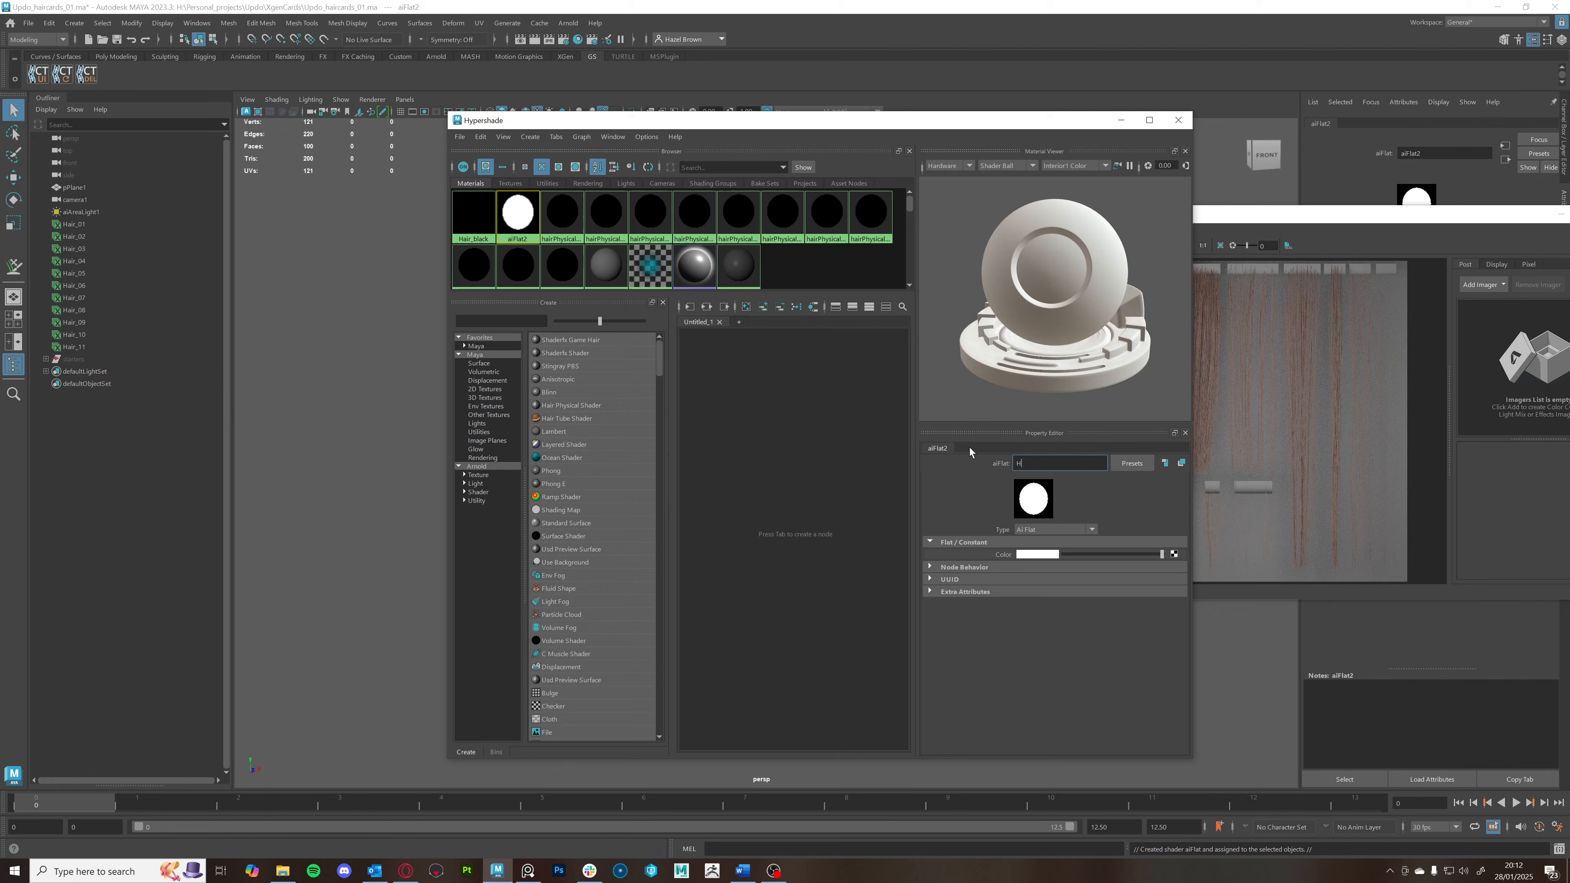
{"action": "type", "text": "air_white"}
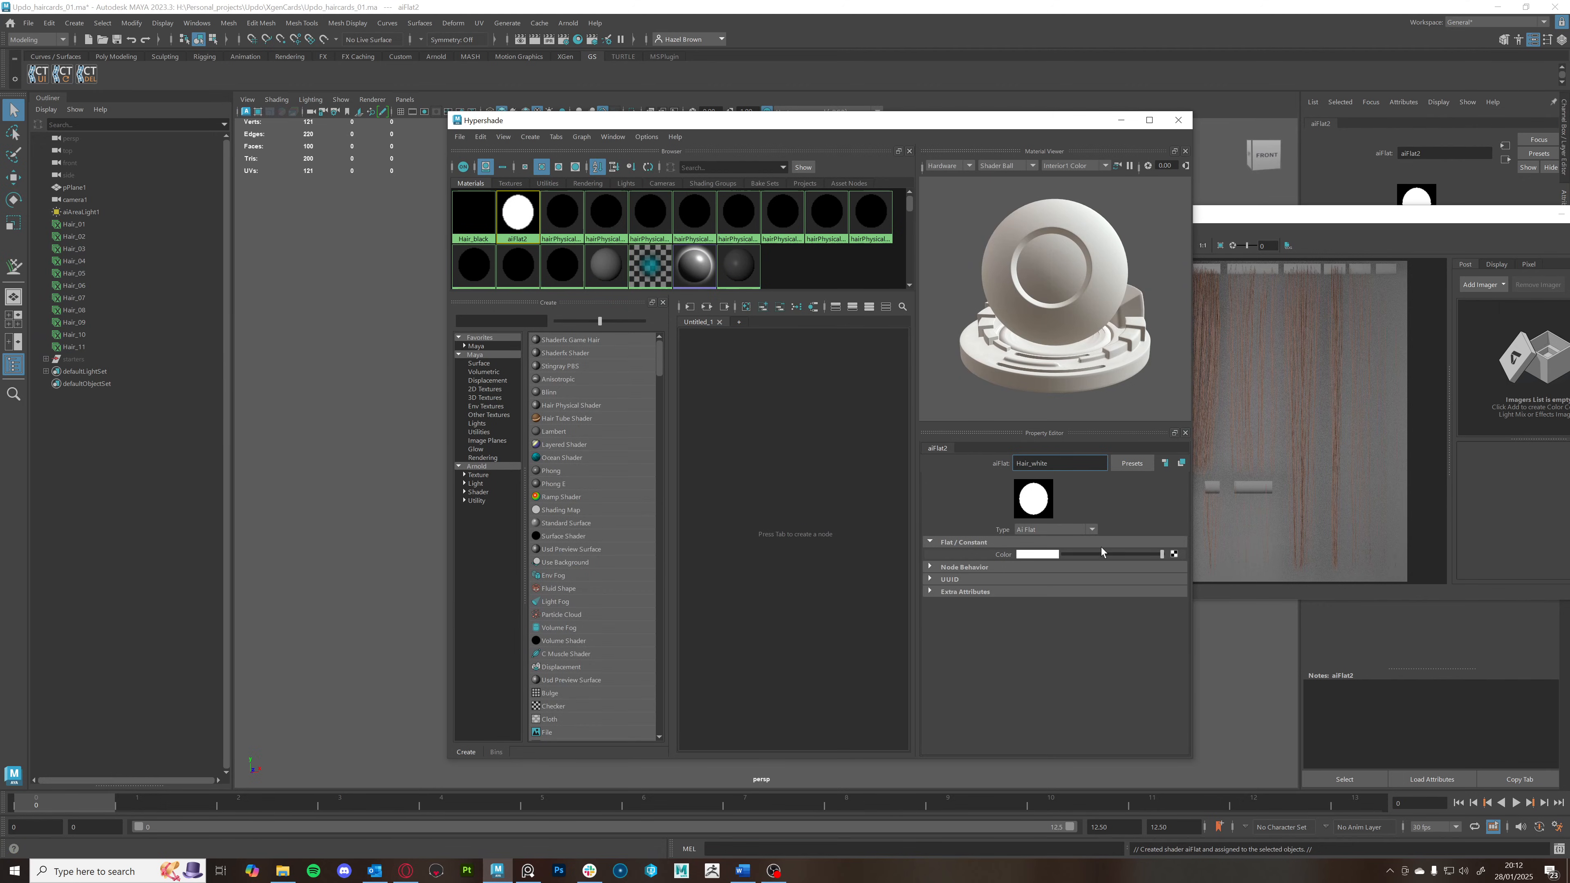
{"action": "left_click", "coordinate": [1036, 553]}
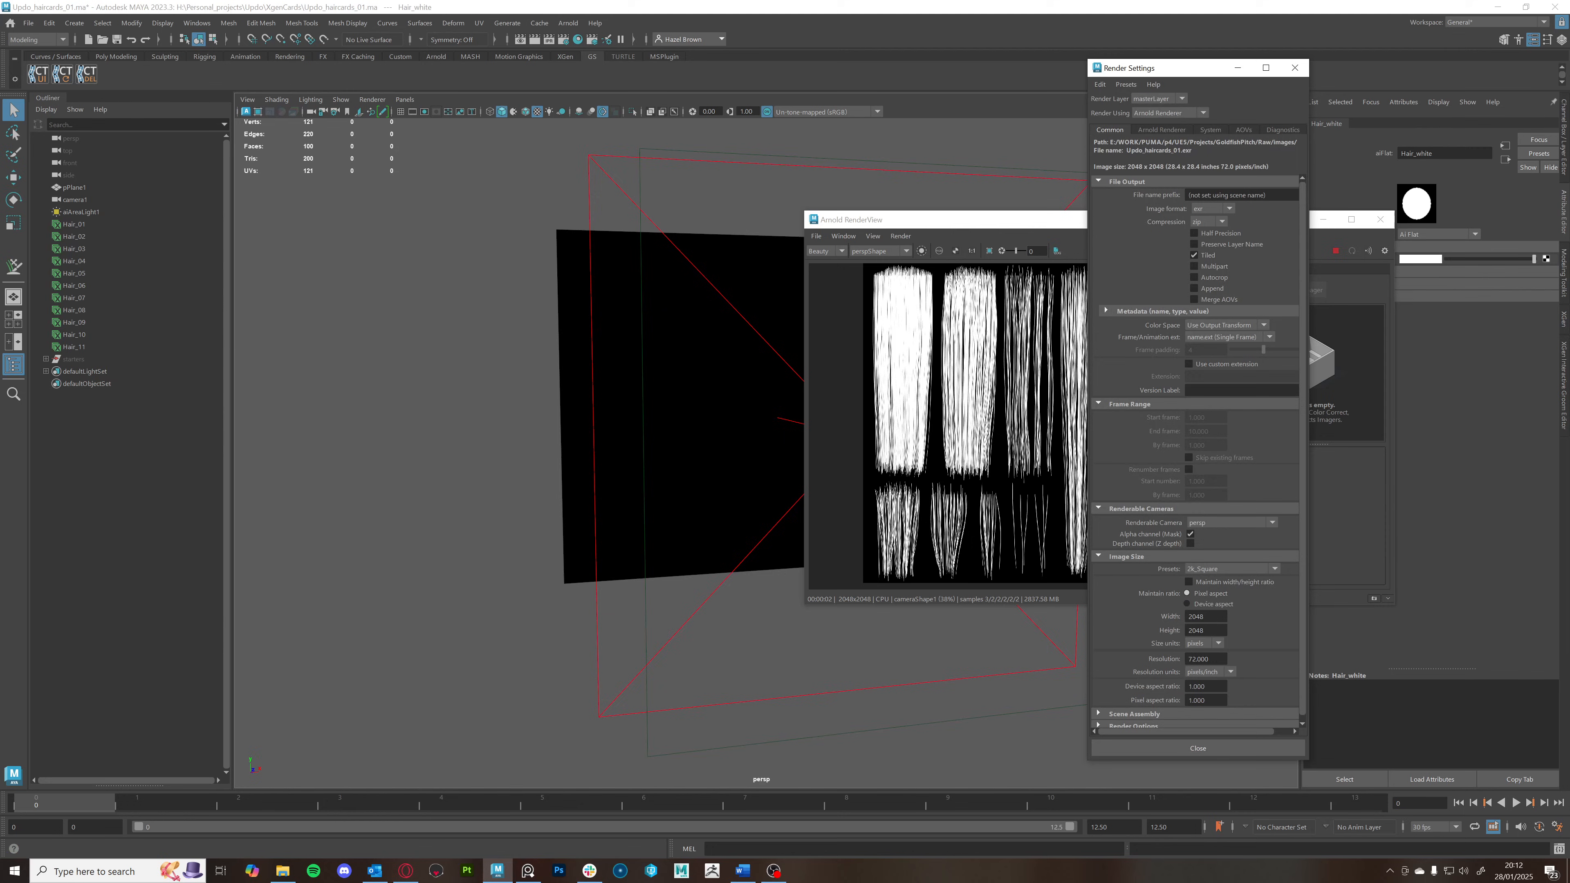
Set the Arnold render resolution to 8192 by 8192 pixels
{"action": "left_click", "coordinate": [1204, 630]}
{"action": "type", "text": "8192"}
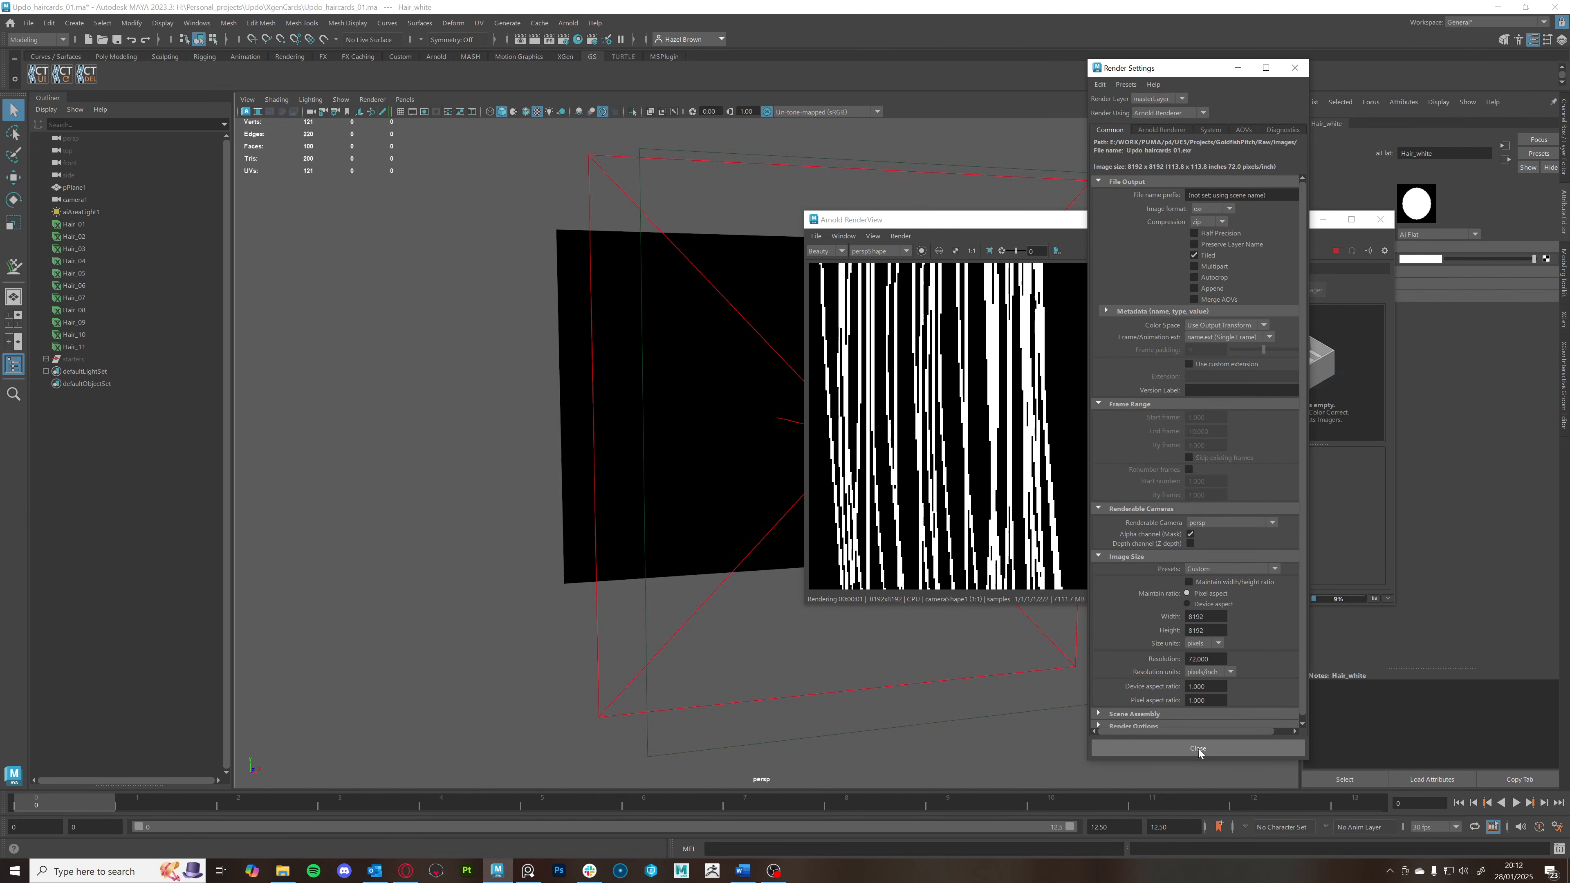
{"action": "left_click", "coordinate": [1197, 748]}
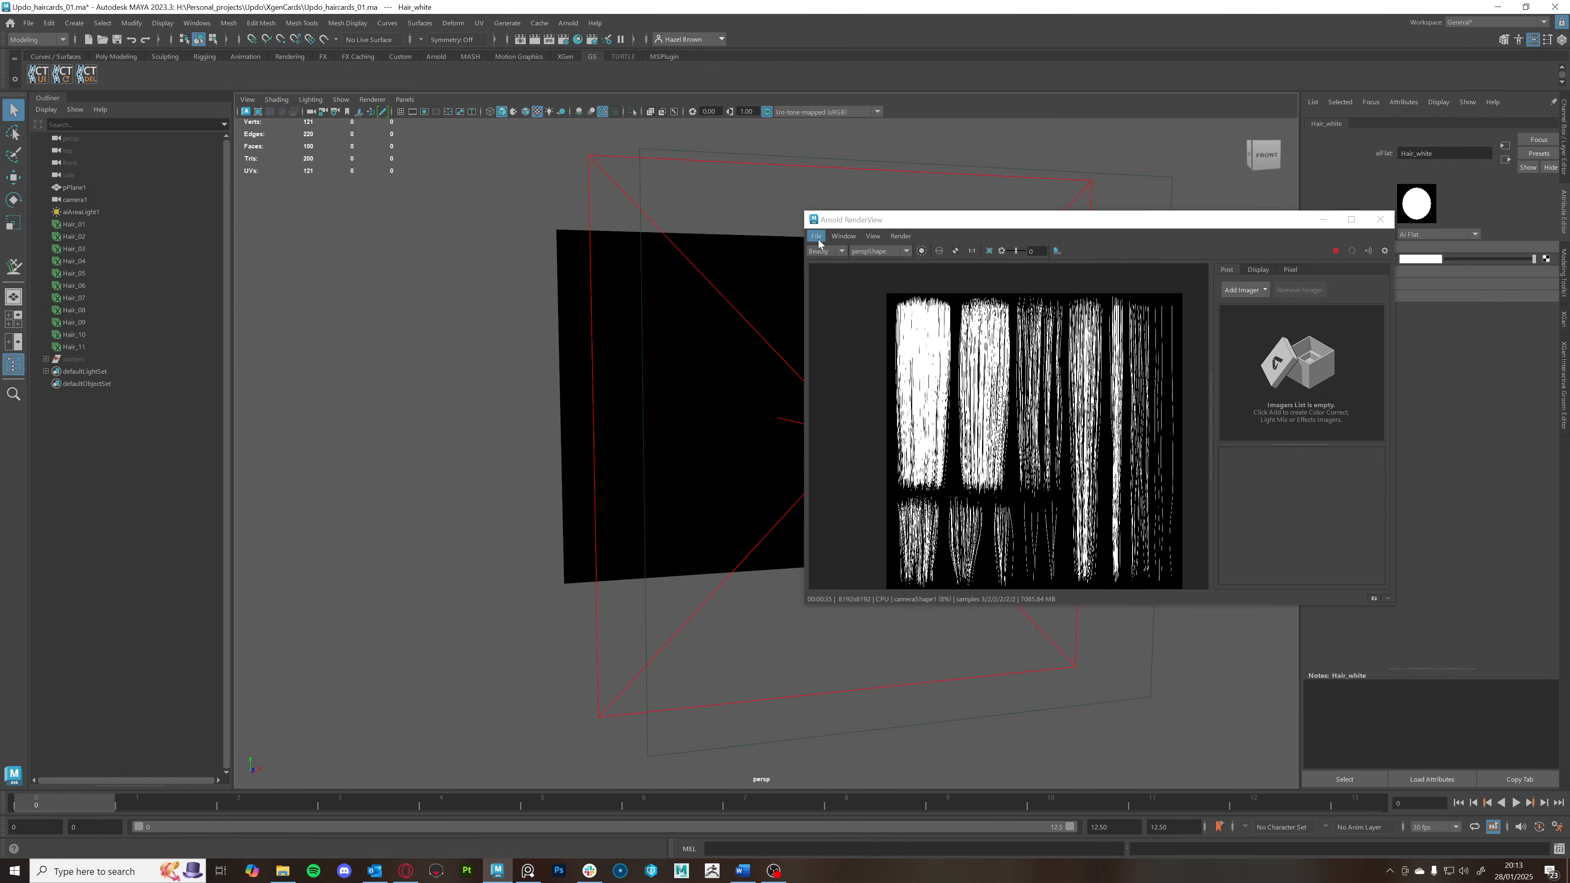
Save the rendered hair mask as alpha.png in the XgenCards images folder
{"action": "left_click", "coordinate": [816, 236]}
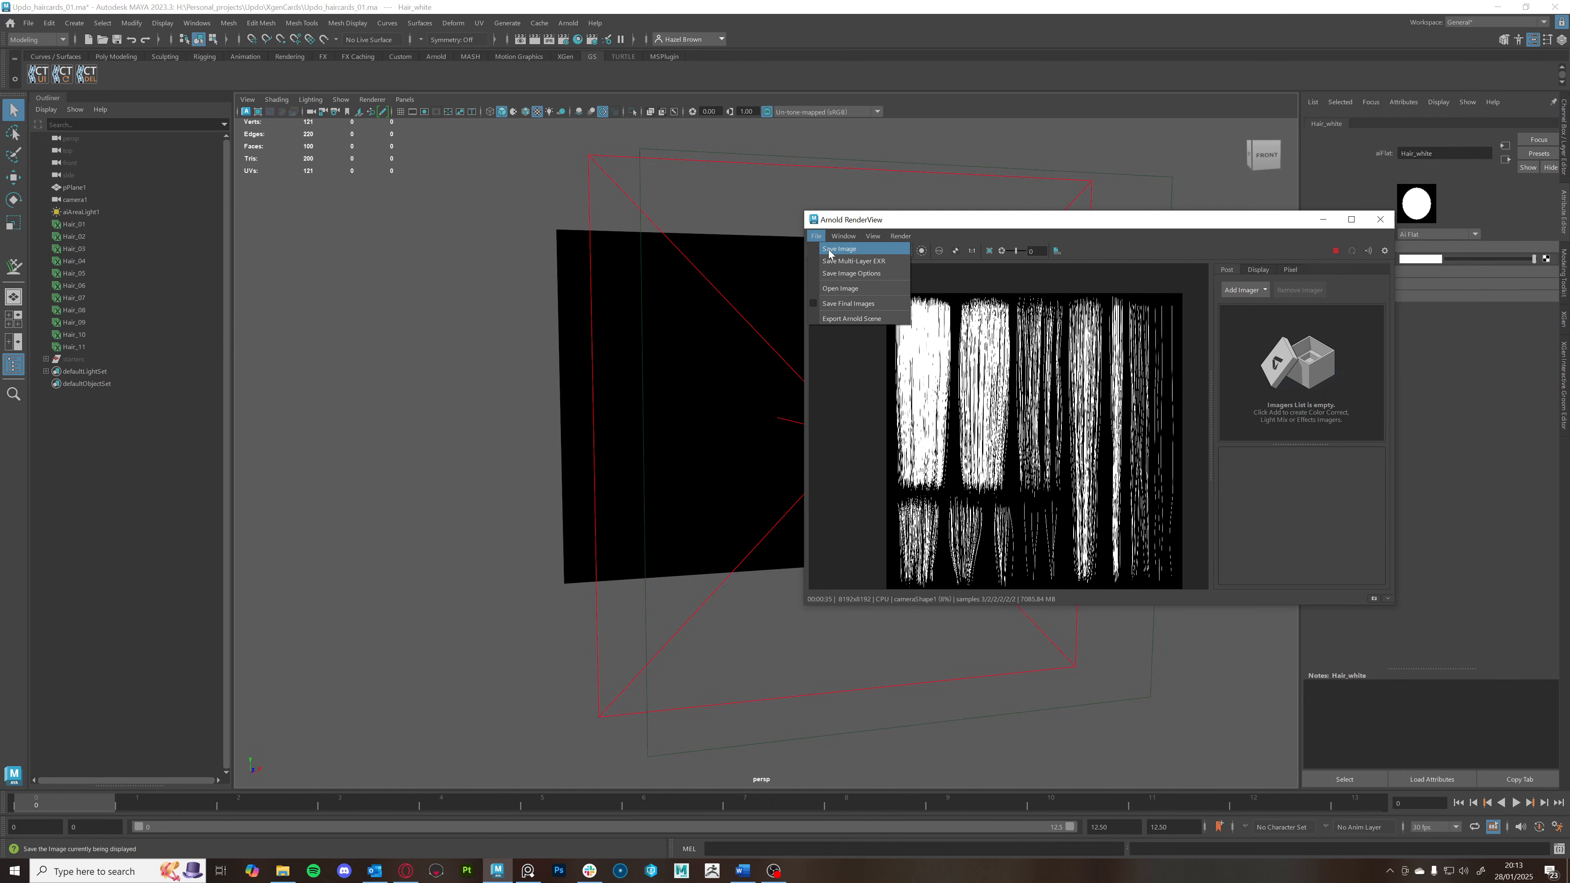
{"action": "left_click", "coordinate": [839, 249]}
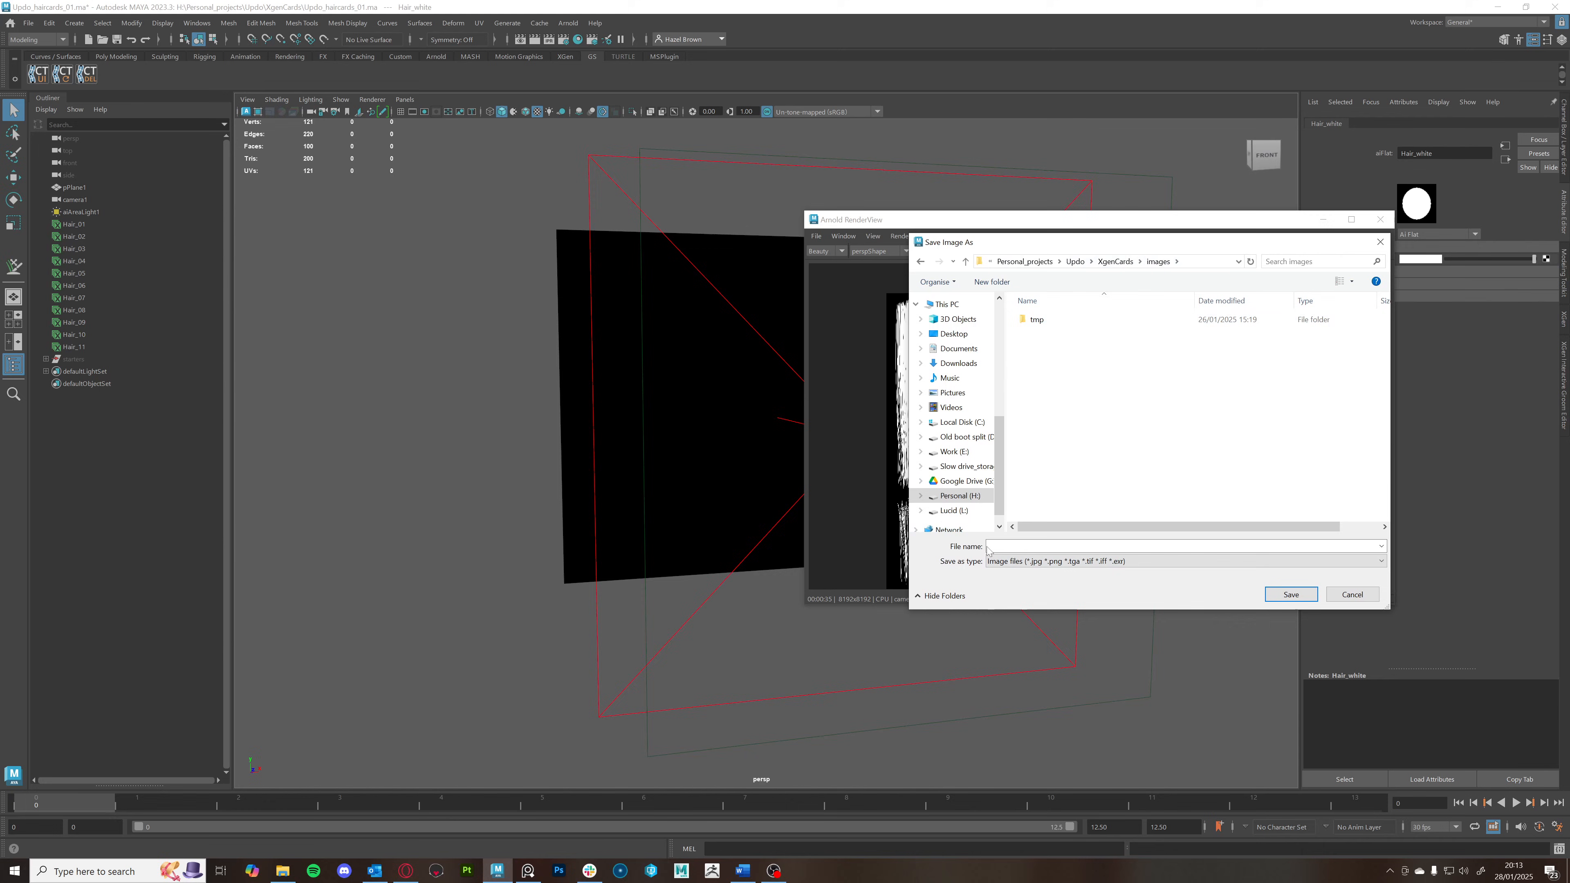
{"action": "type", "text": "a"}
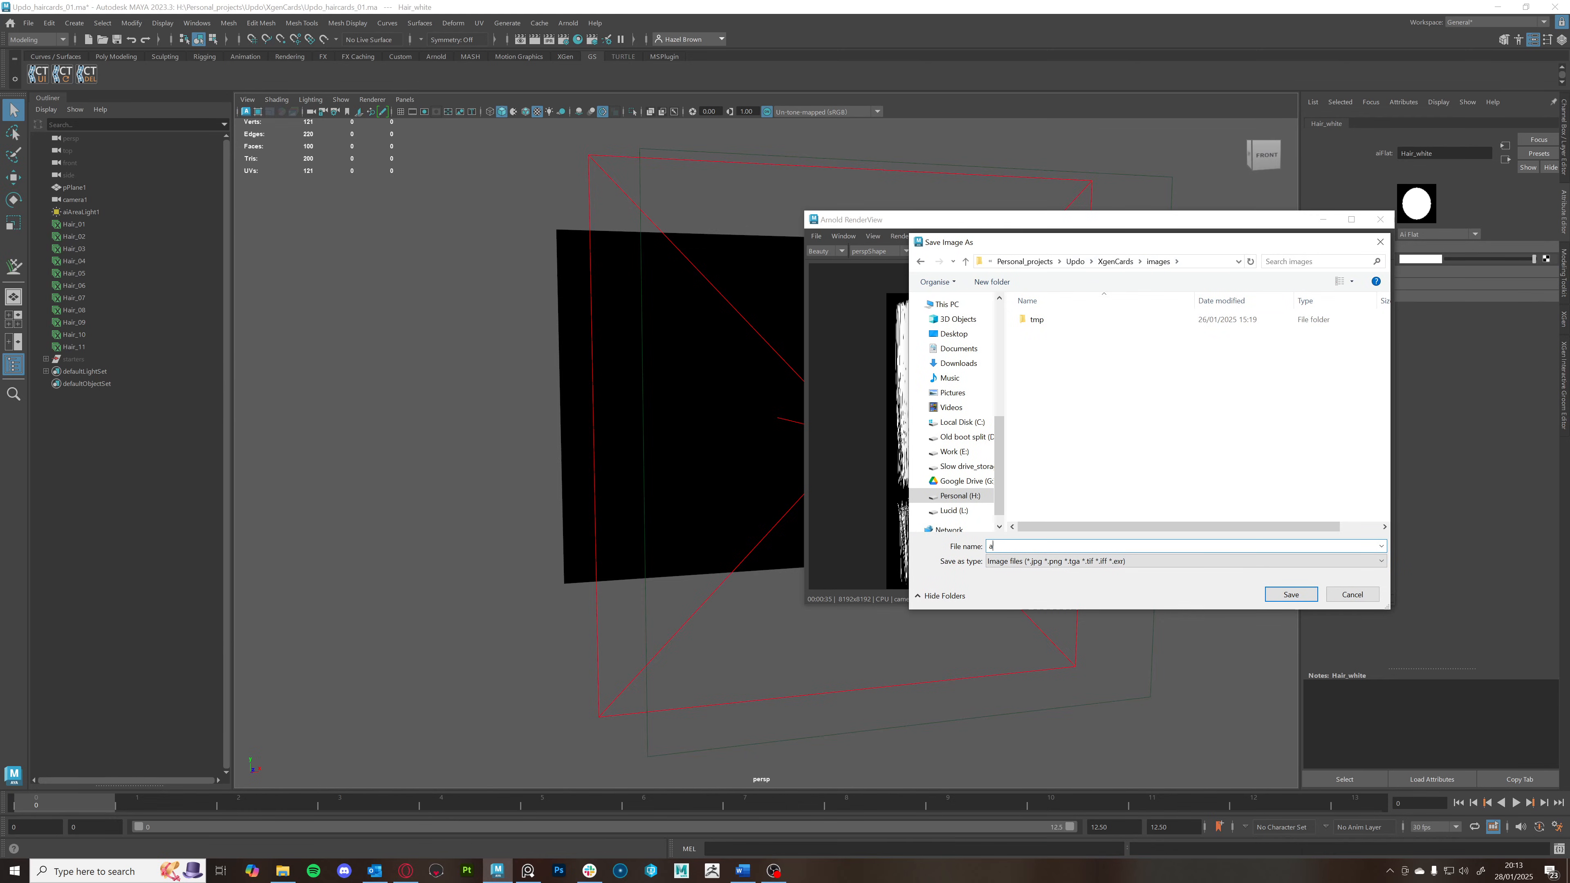
{"action": "type", "text": "lpha.p"}
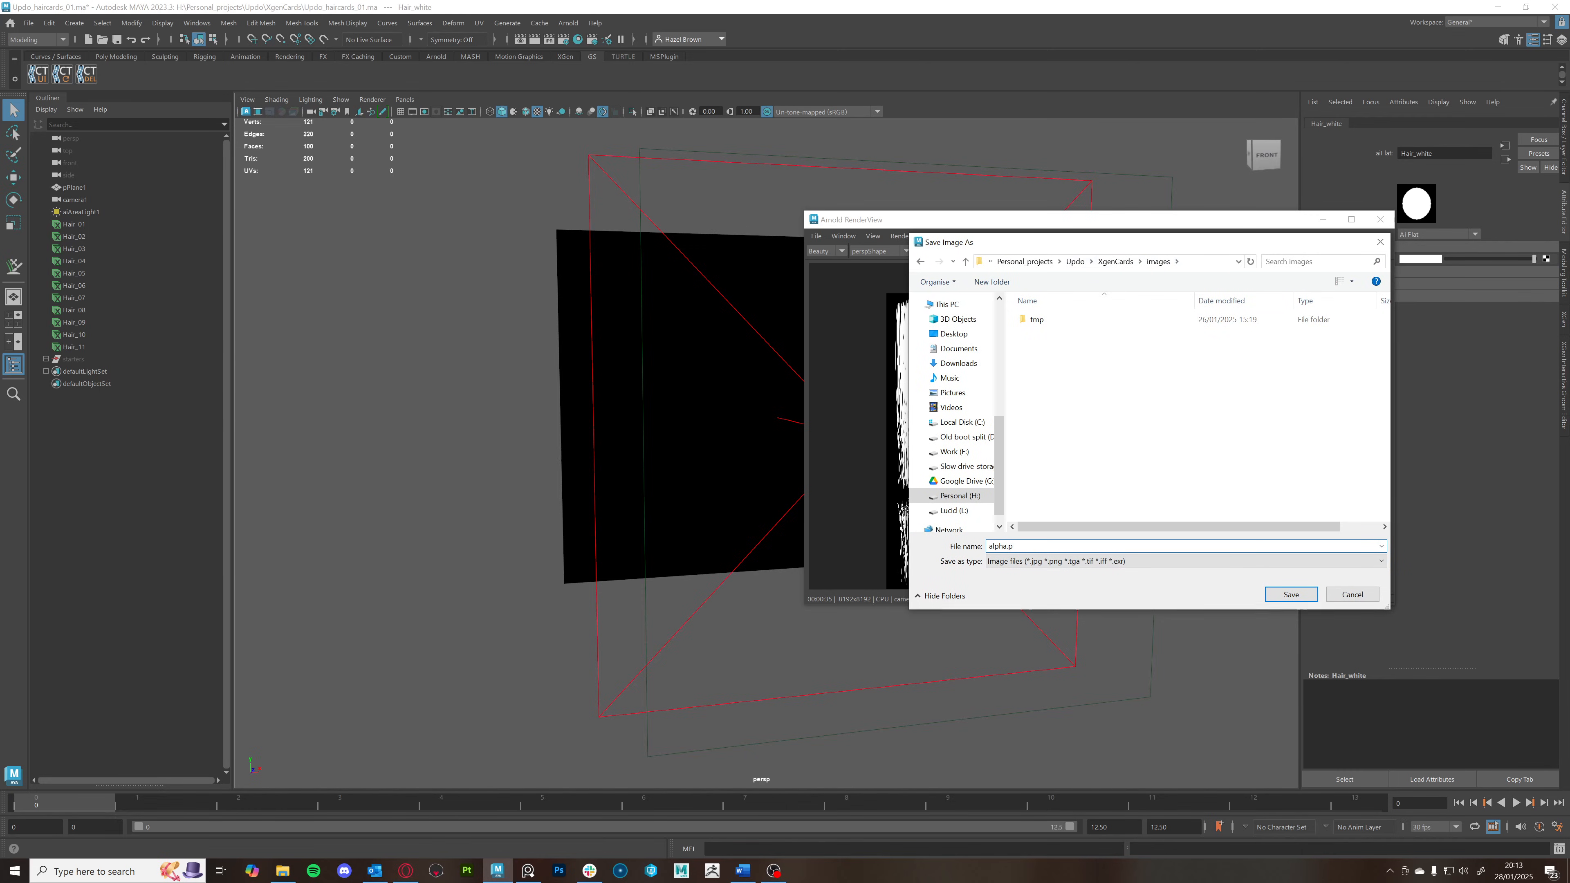
{"action": "type", "text": "nh"}
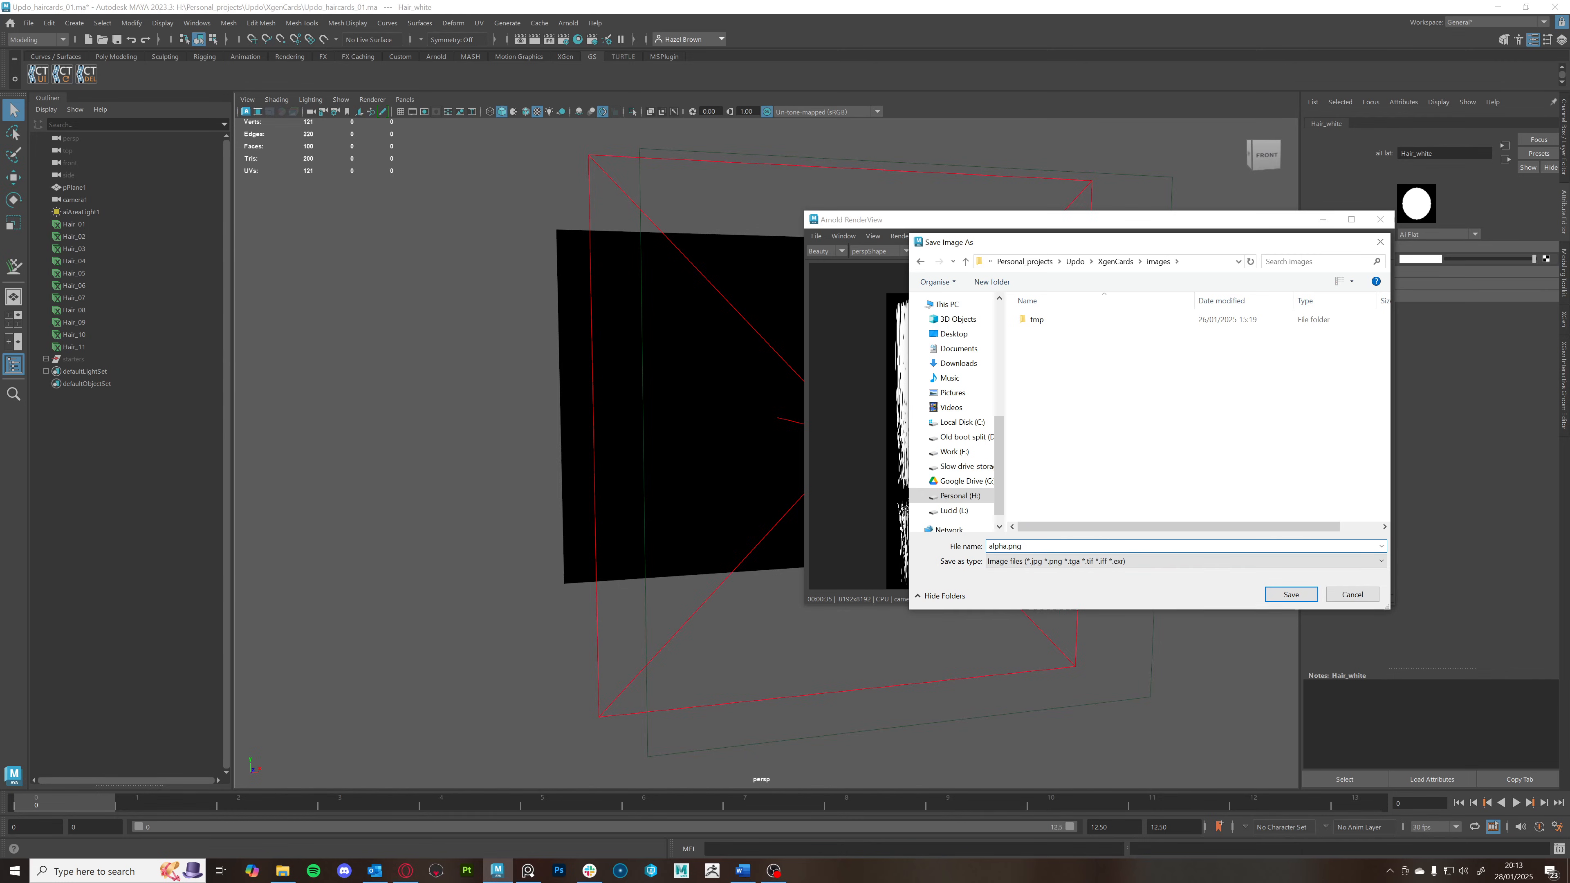
{"action": "left_click", "coordinate": [1350, 593]}
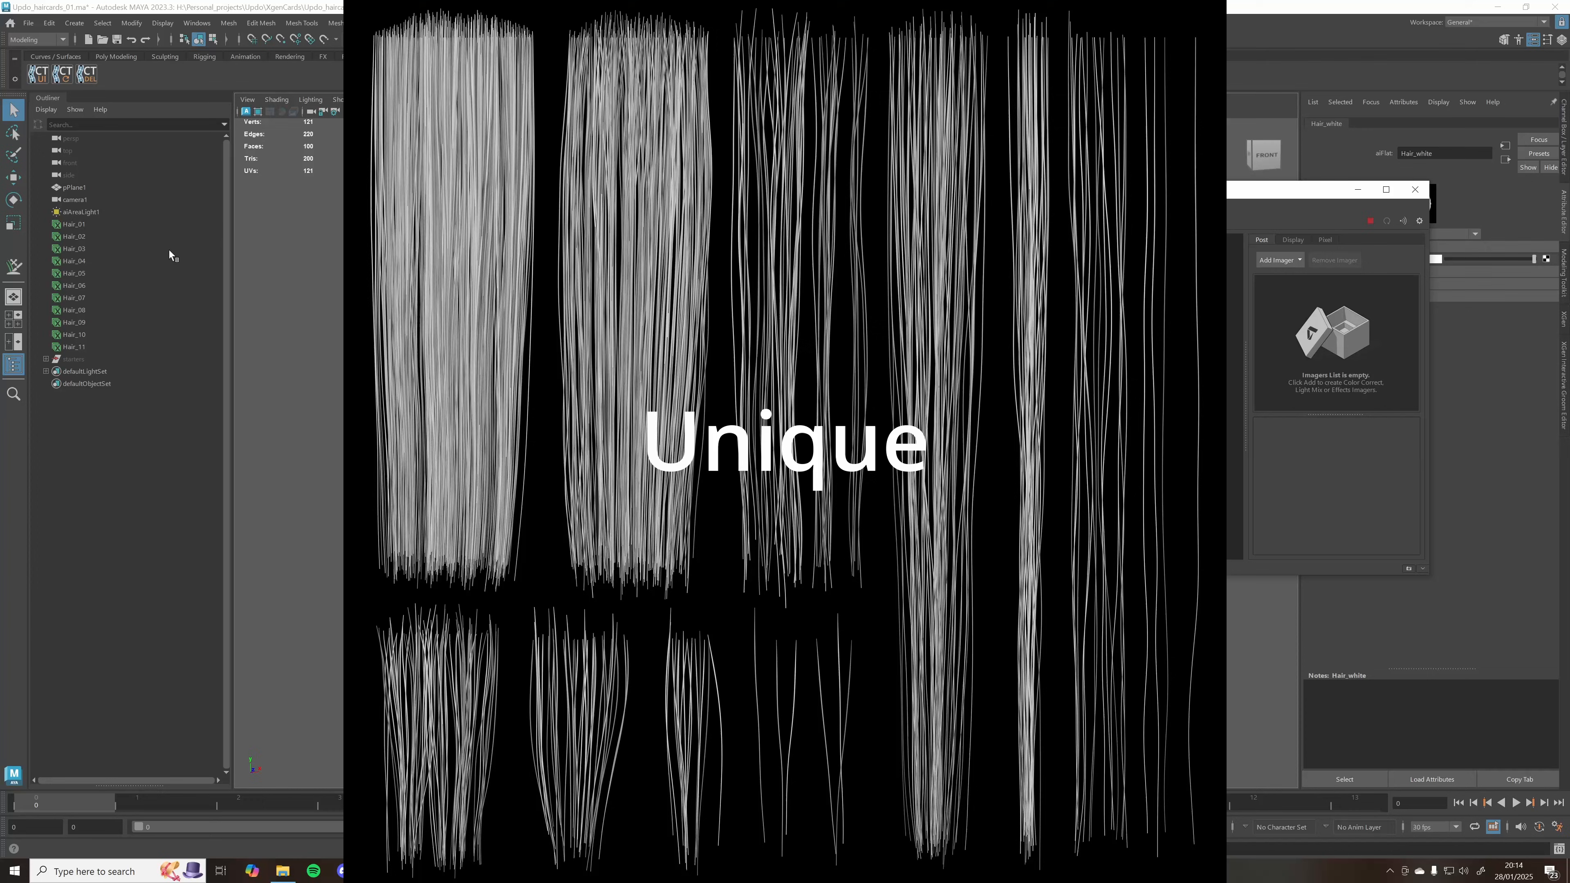
Assign an aiUtility shader named Hair_unique to all hair cards with Color Mode set to Uniform ID
{"action": "left_click", "coordinate": [75, 224]}
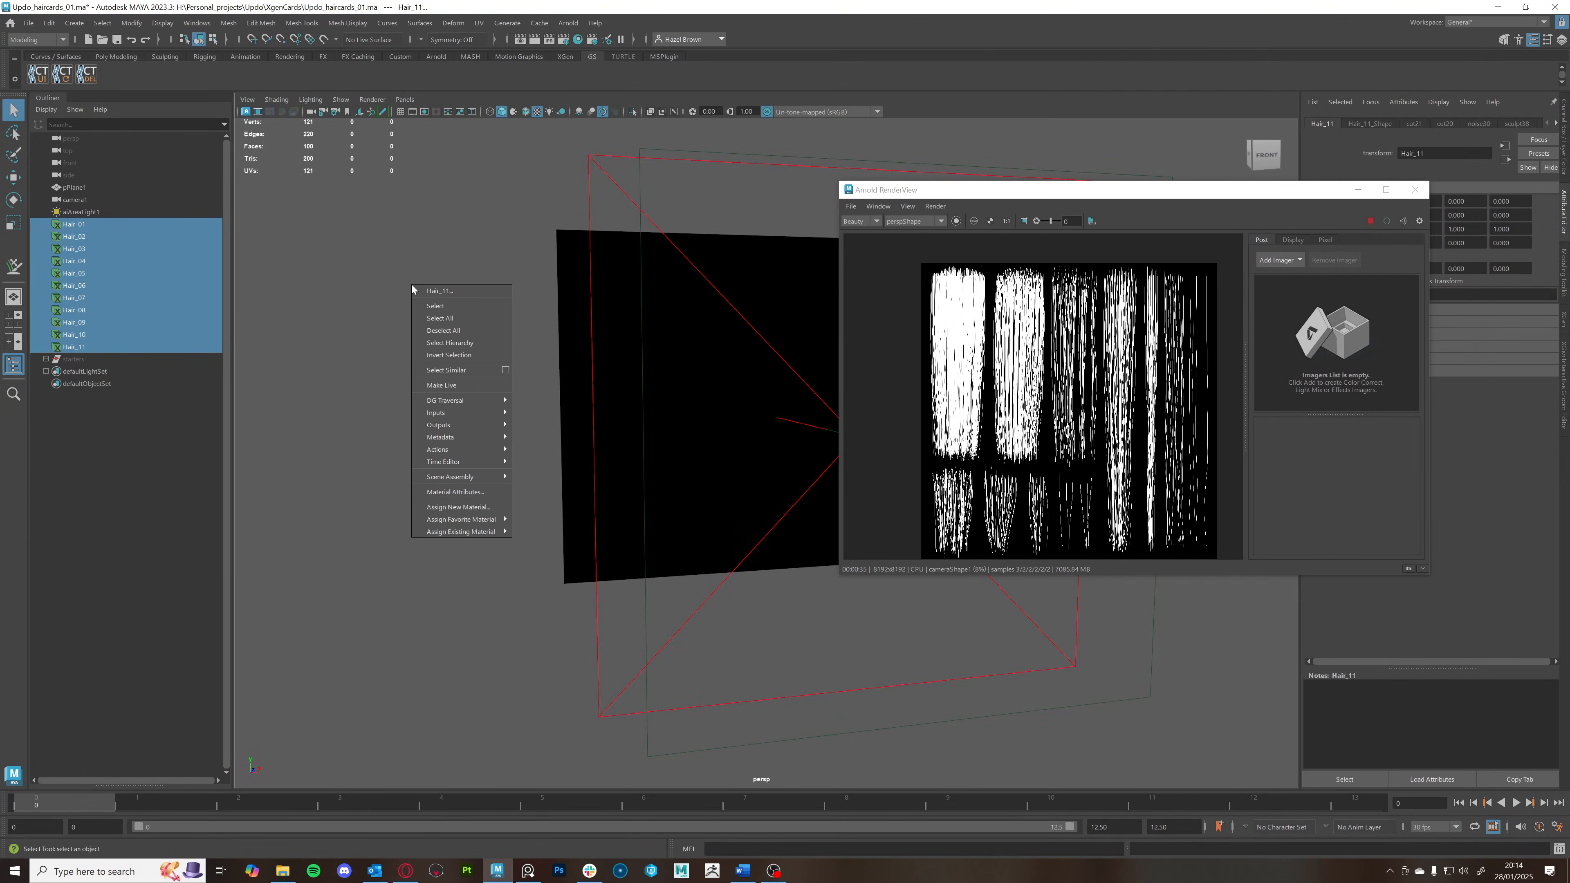
{"action": "mouse_move", "coordinate": [461, 506]}
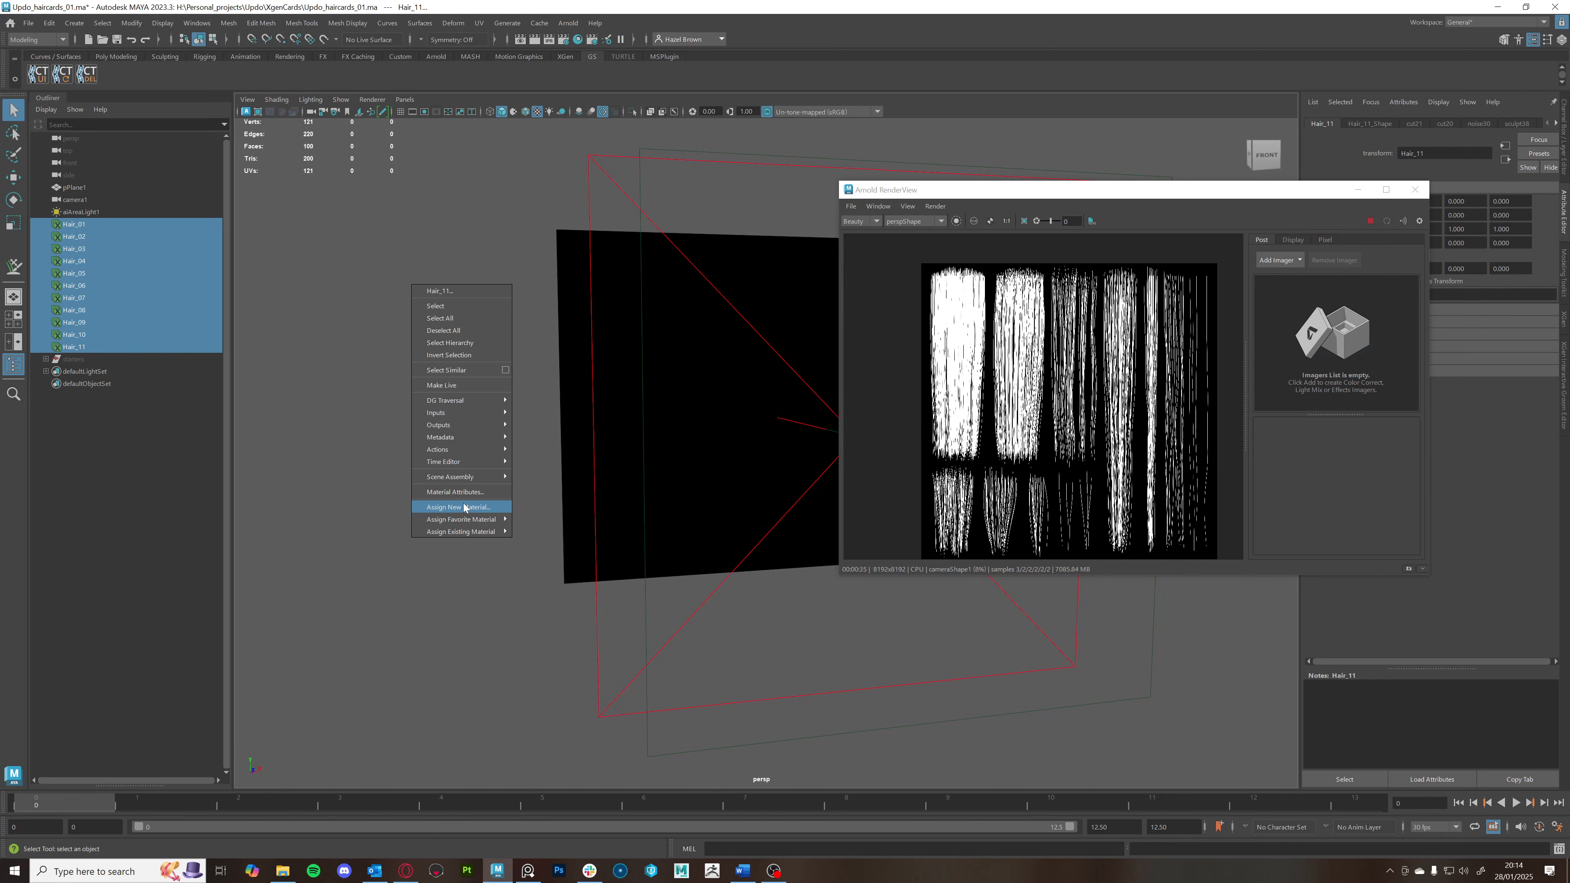
{"action": "left_click", "coordinate": [452, 506]}
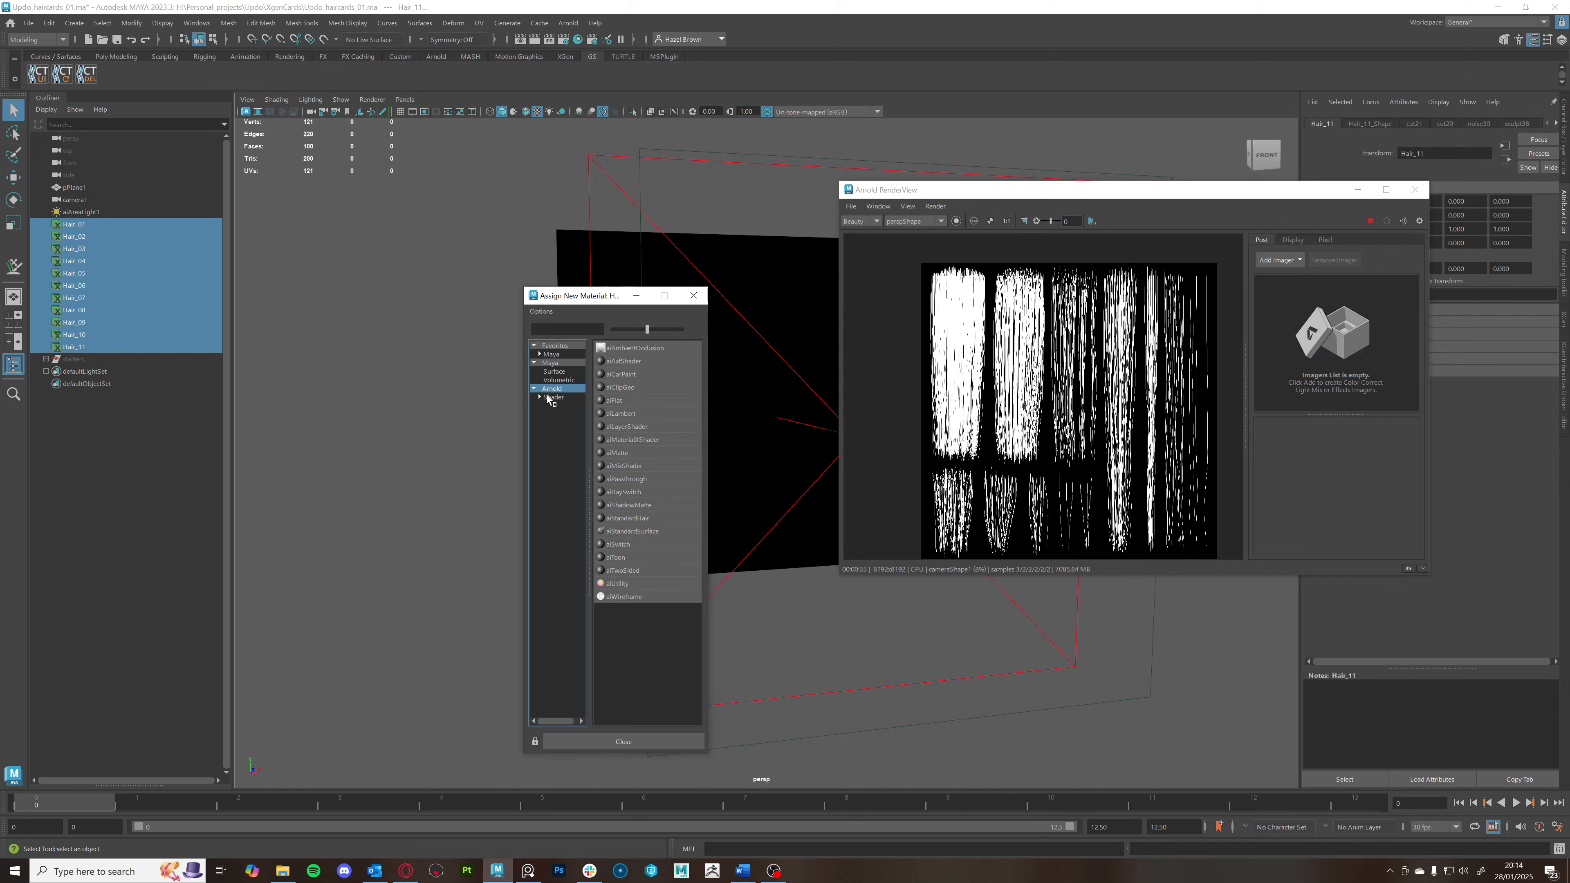
{"action": "left_click", "coordinate": [621, 740]}
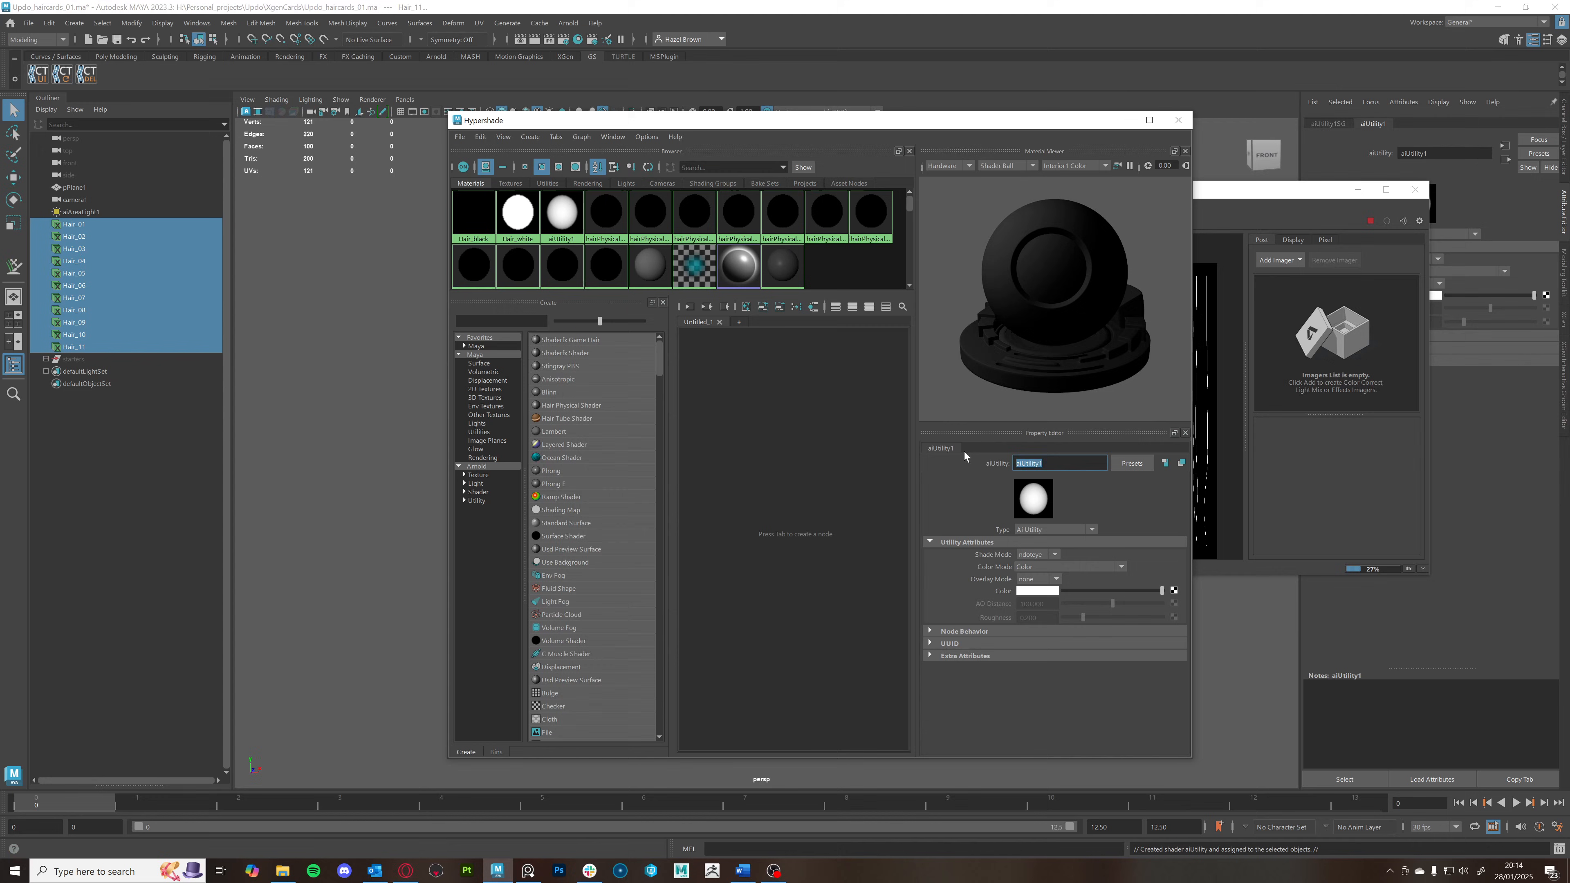
{"action": "type", "text": "Hair_unique"}
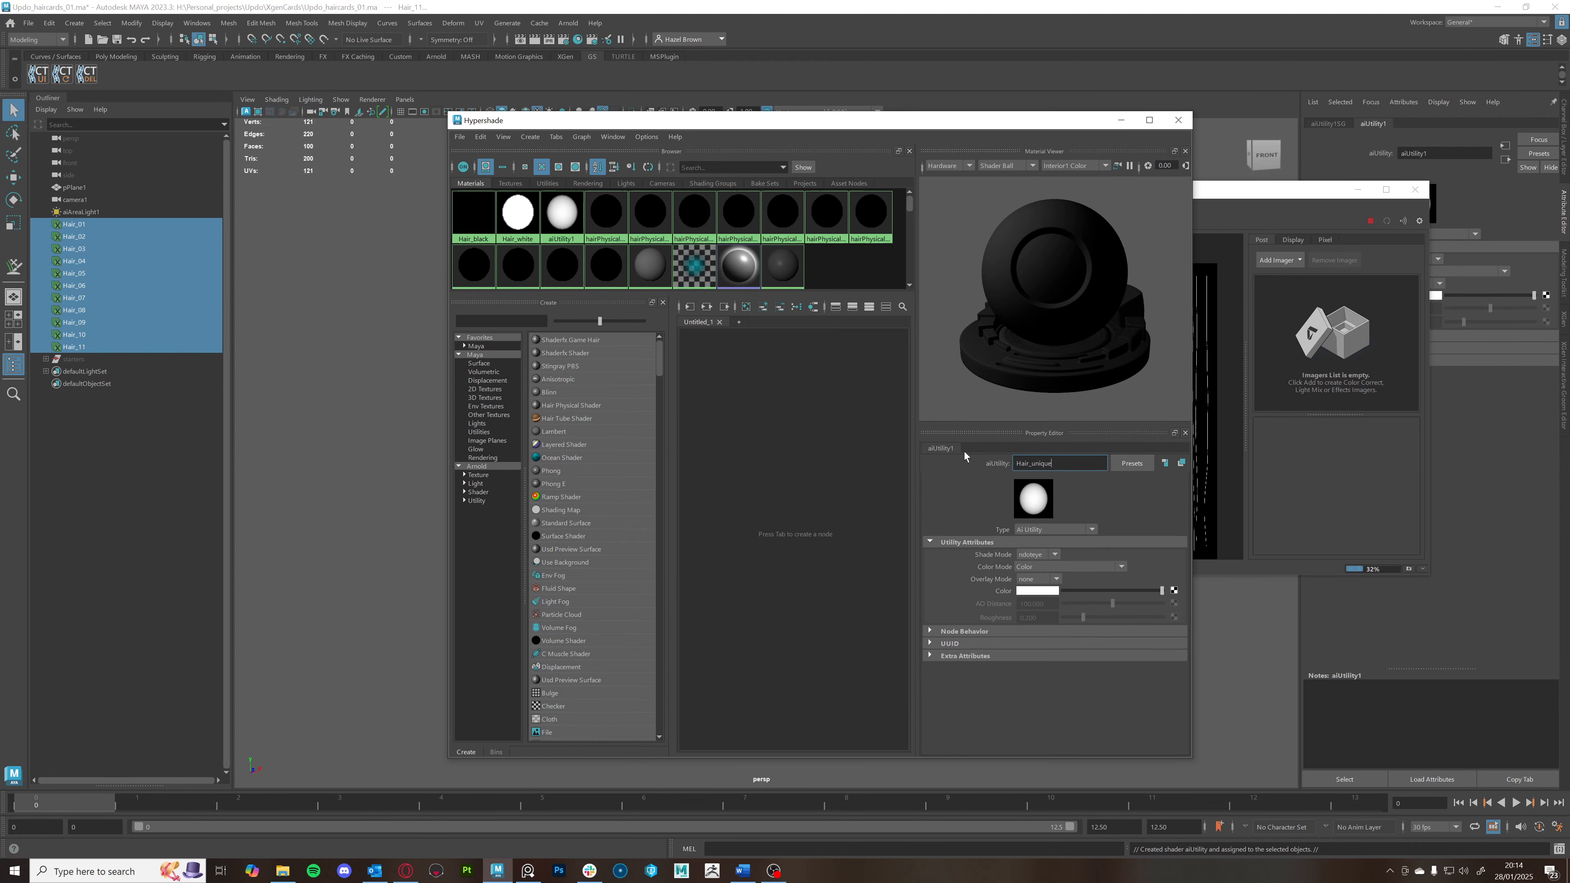
{"action": "mouse_move", "coordinate": [1081, 540]}
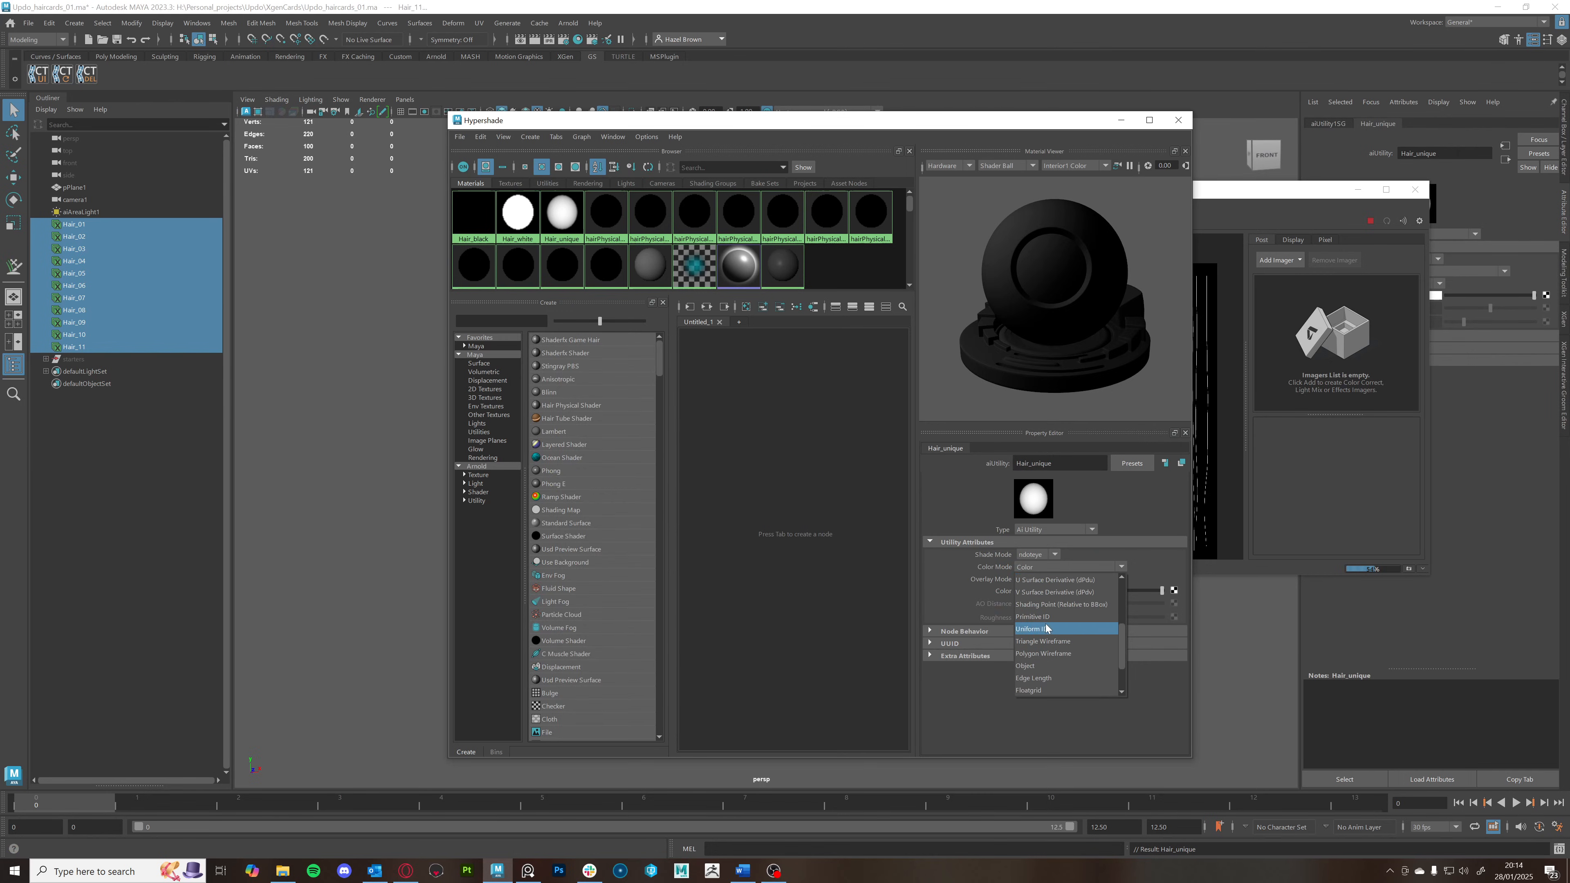
{"action": "left_click", "coordinate": [1031, 629]}
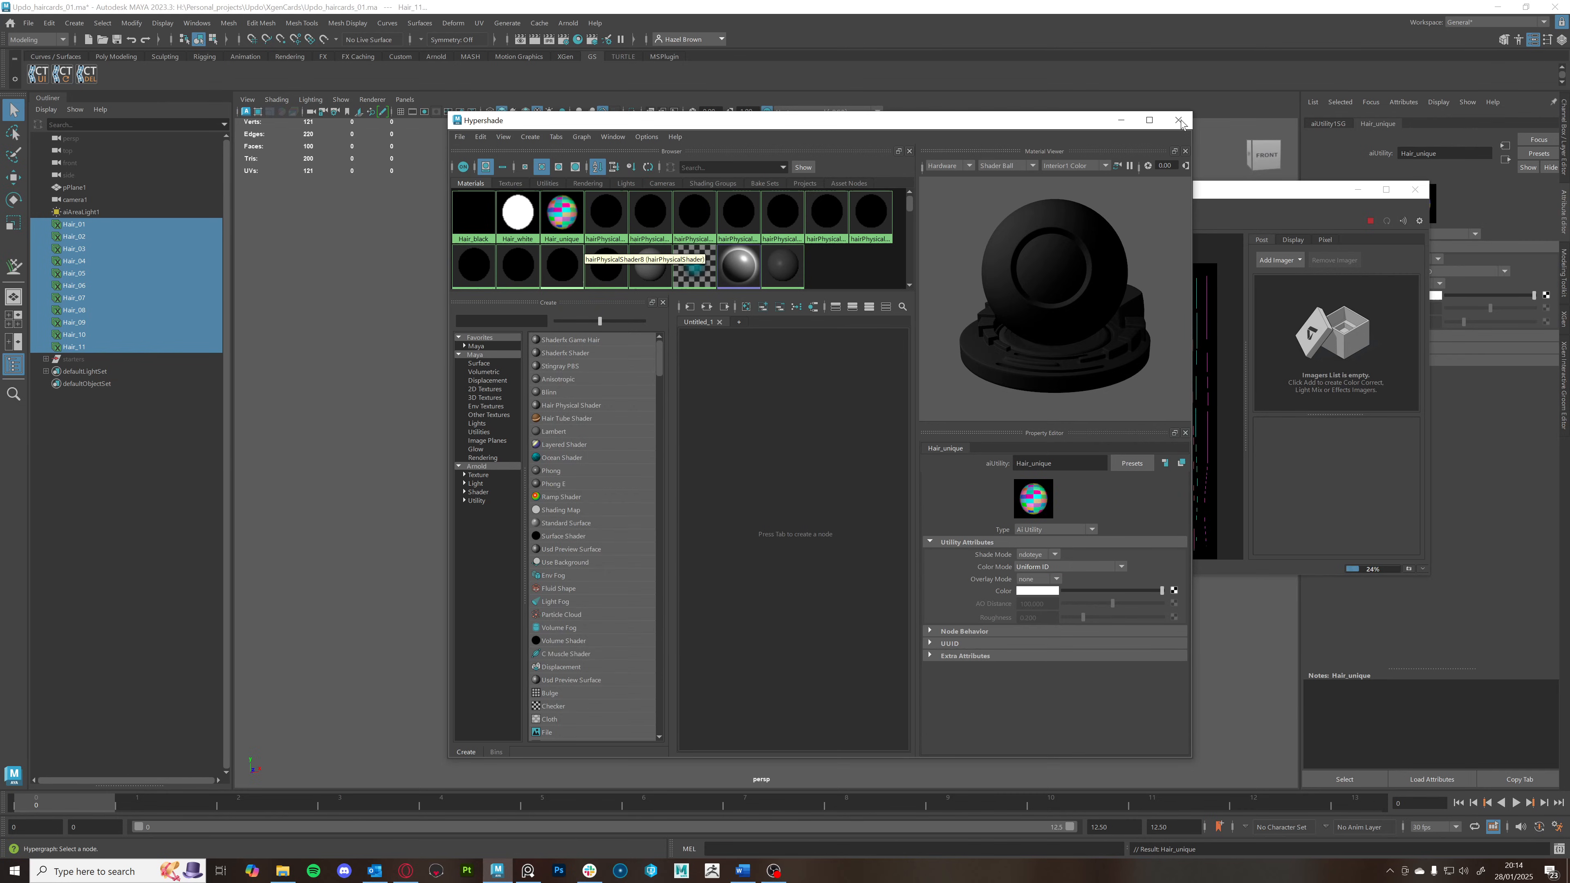
Close Hypershade to view the multicoloured unique-ID render
{"action": "left_click", "coordinate": [1179, 120]}
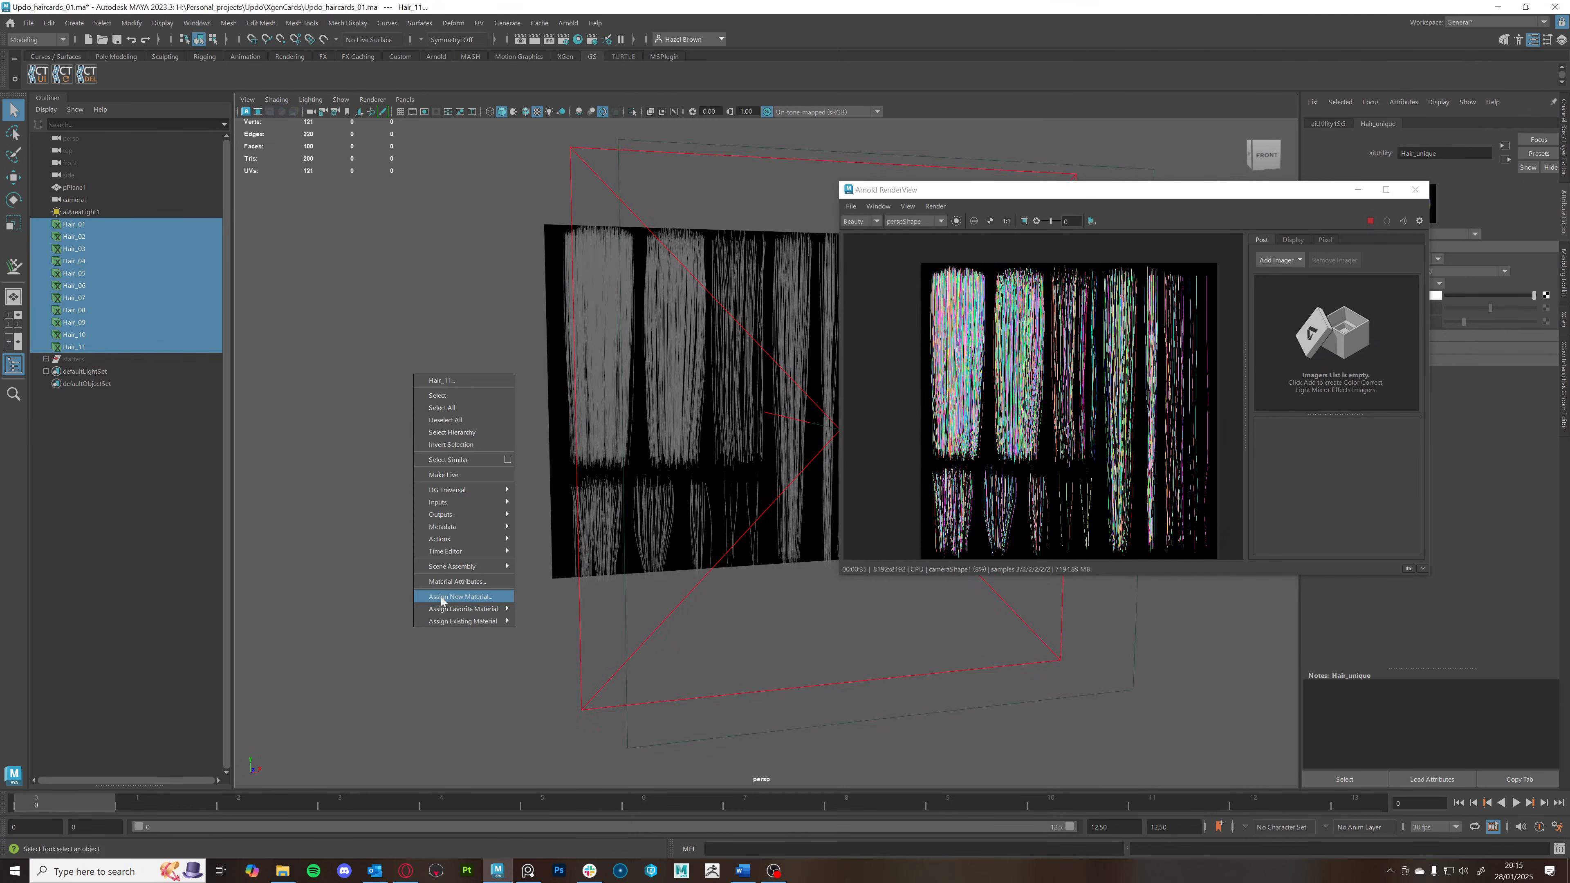
Assign a new aiFlat shader to the hair cards and name it Hair_root
{"action": "left_click", "coordinate": [460, 596]}
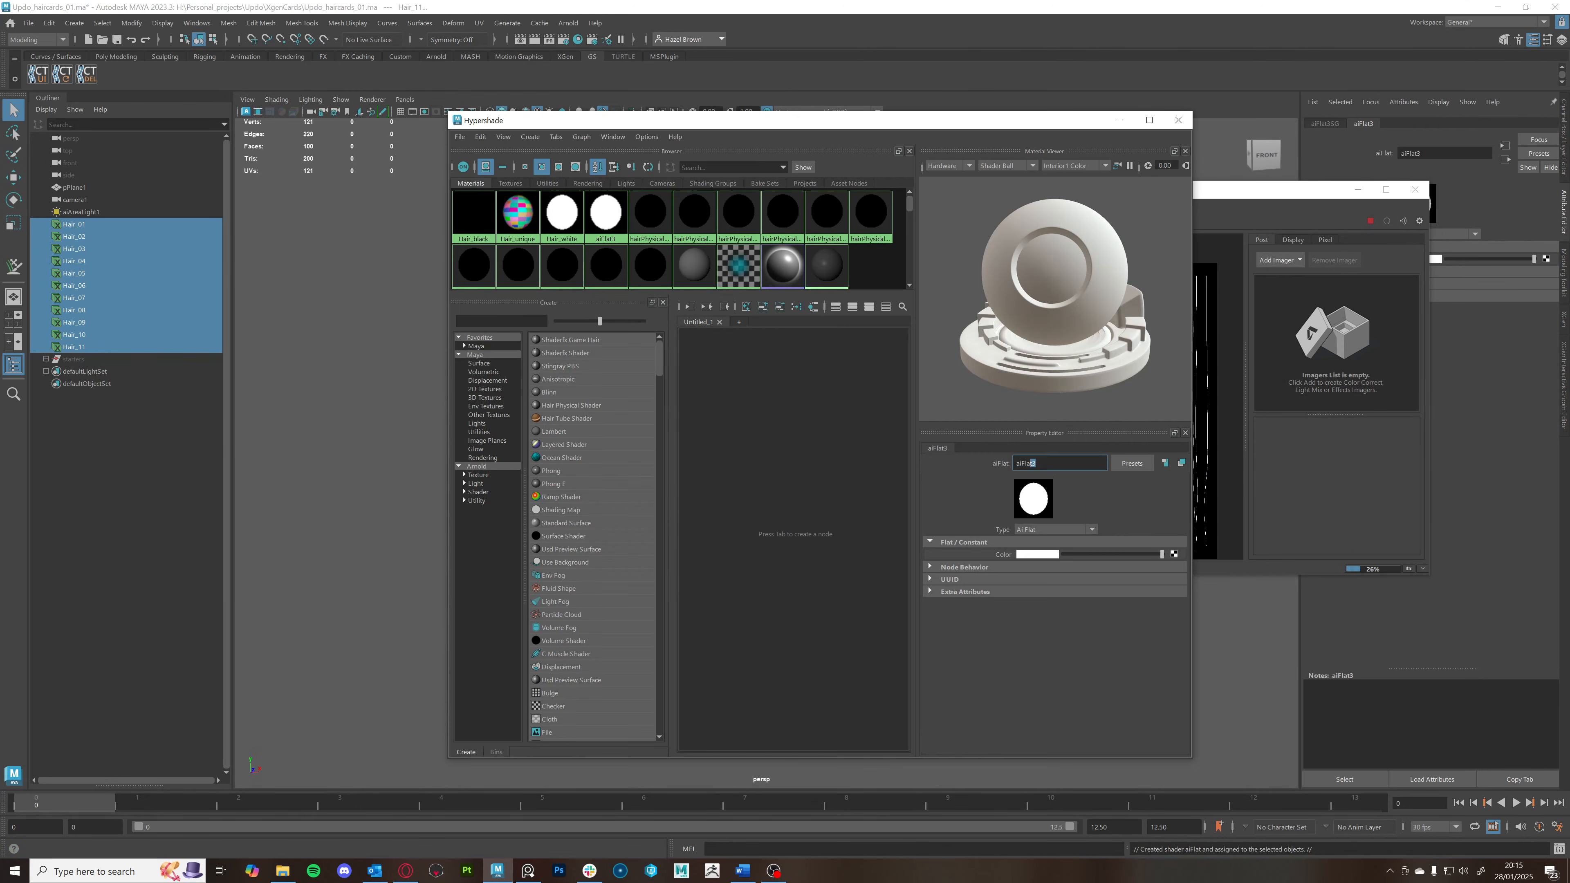
{"action": "type", "text": "Hair_ro"}
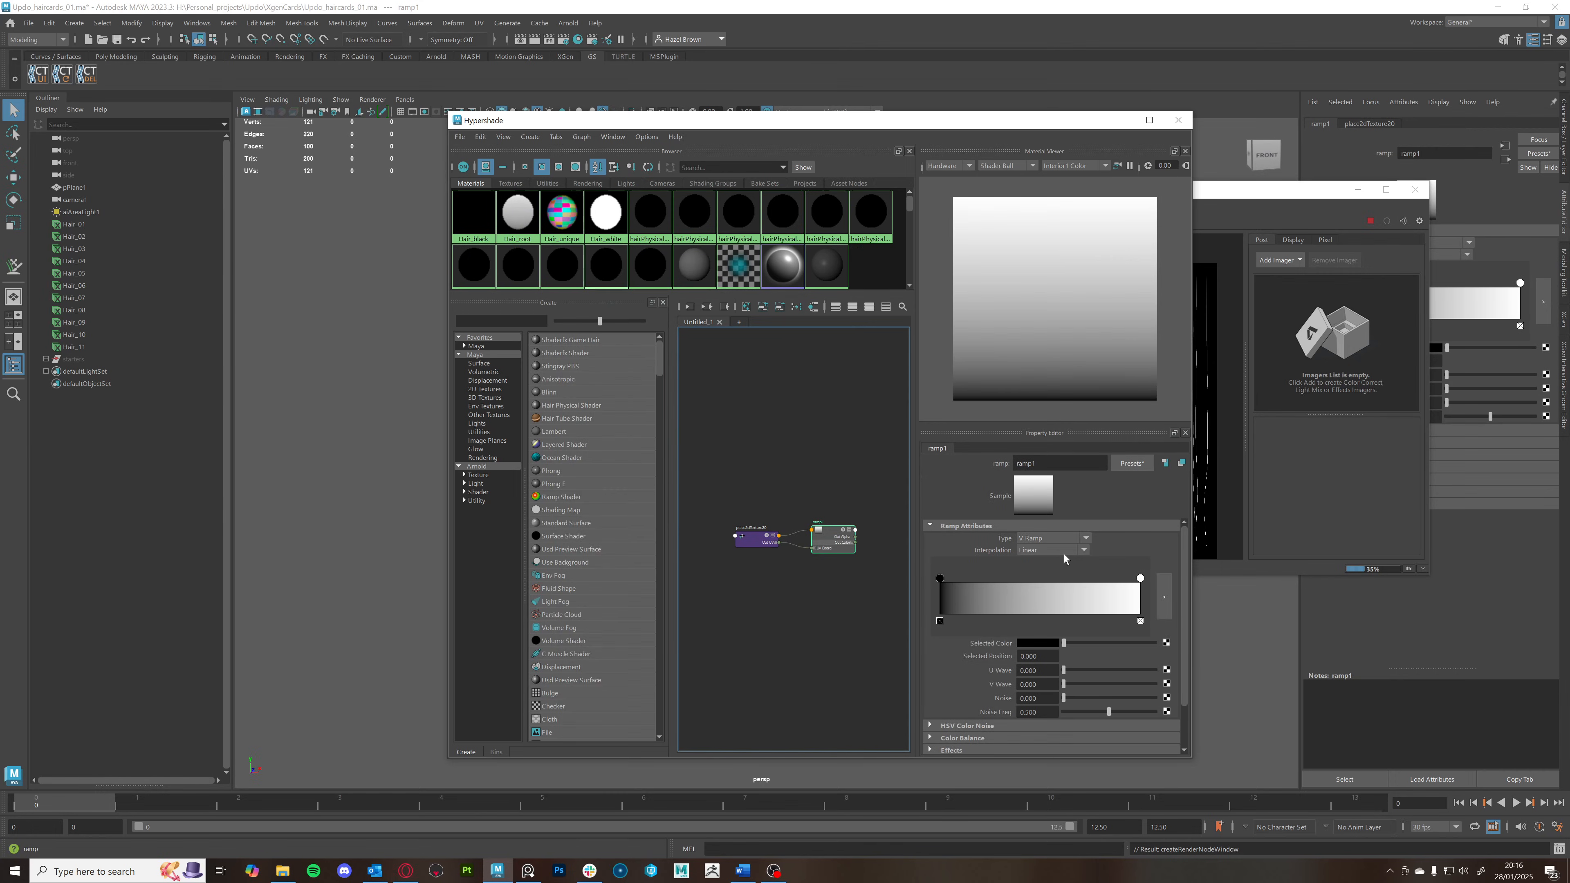
{"action": "mouse_move", "coordinate": [1178, 120]}
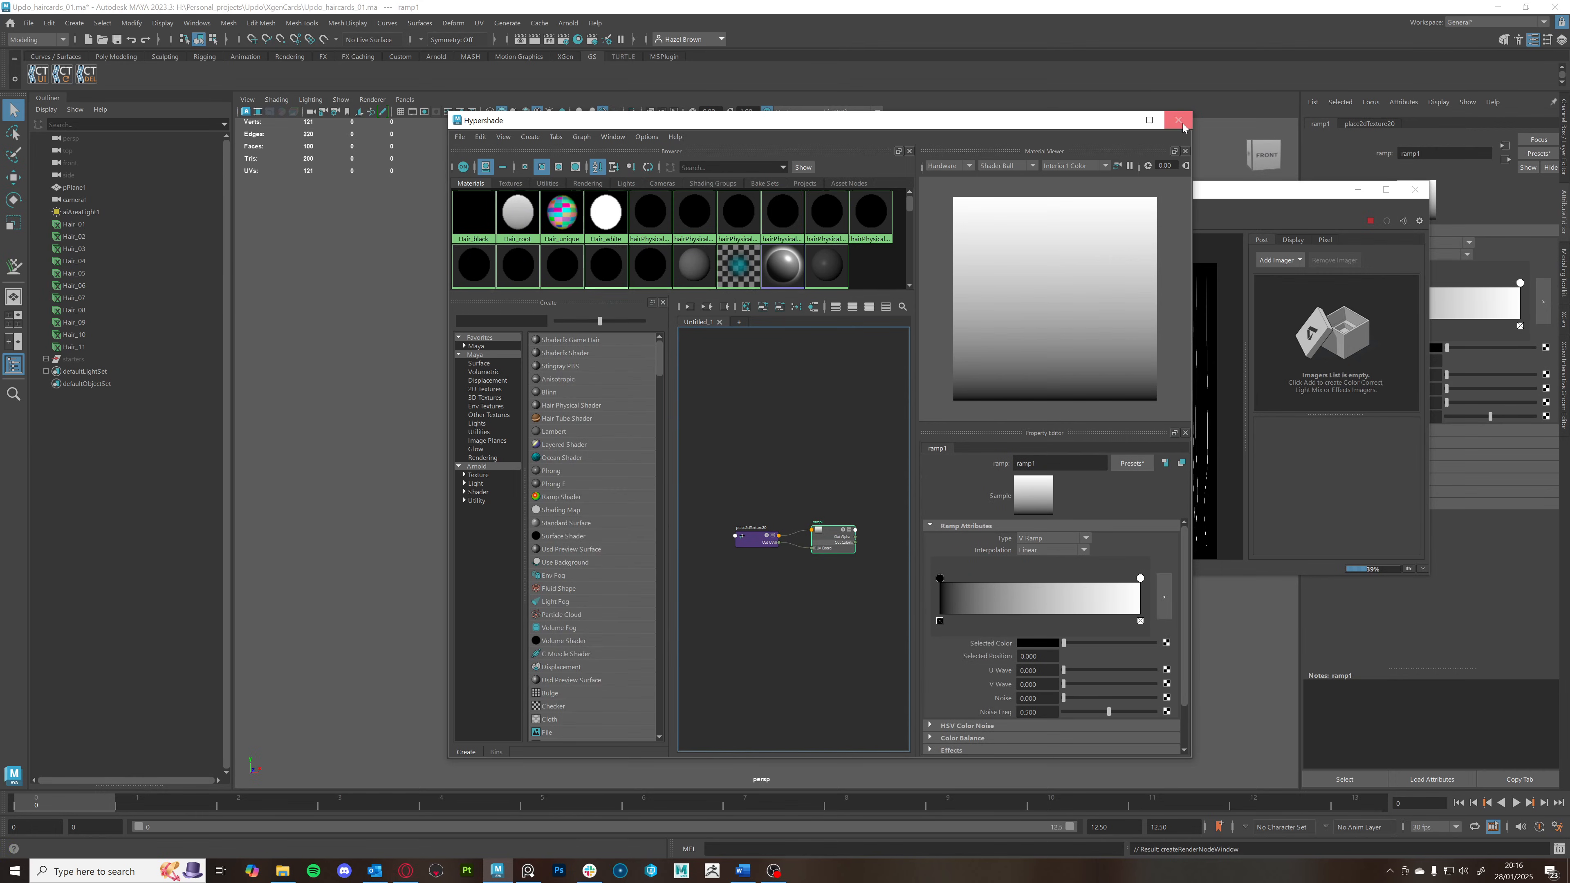
Save the root render as root.png from Arnold RenderView into the XGenCards images folder
{"action": "left_click", "coordinate": [1179, 120]}
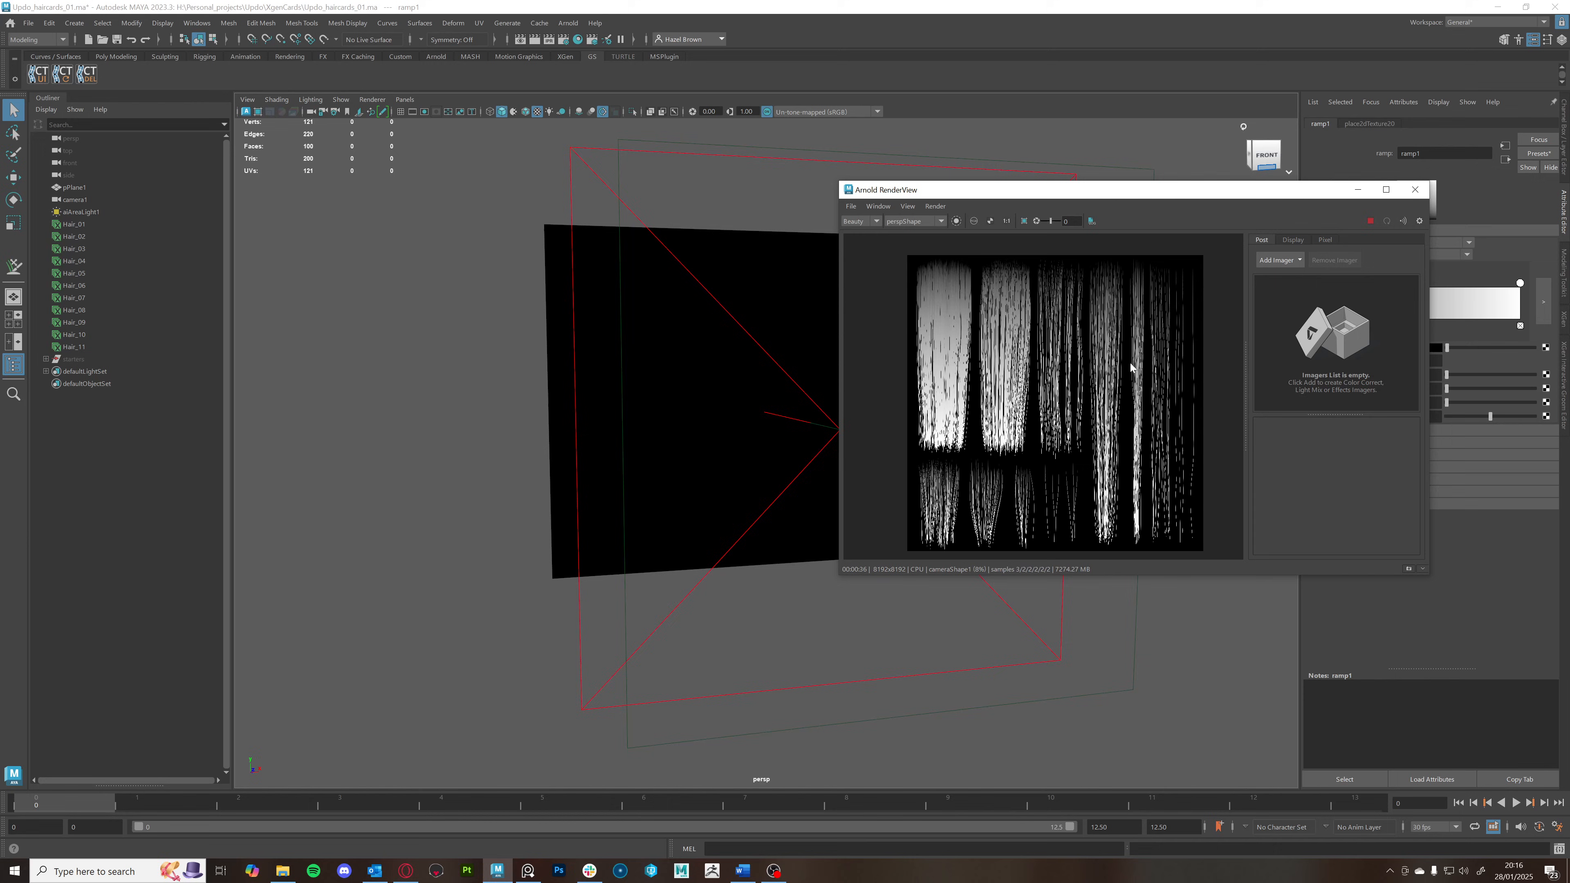
{"action": "left_click", "coordinate": [851, 206]}
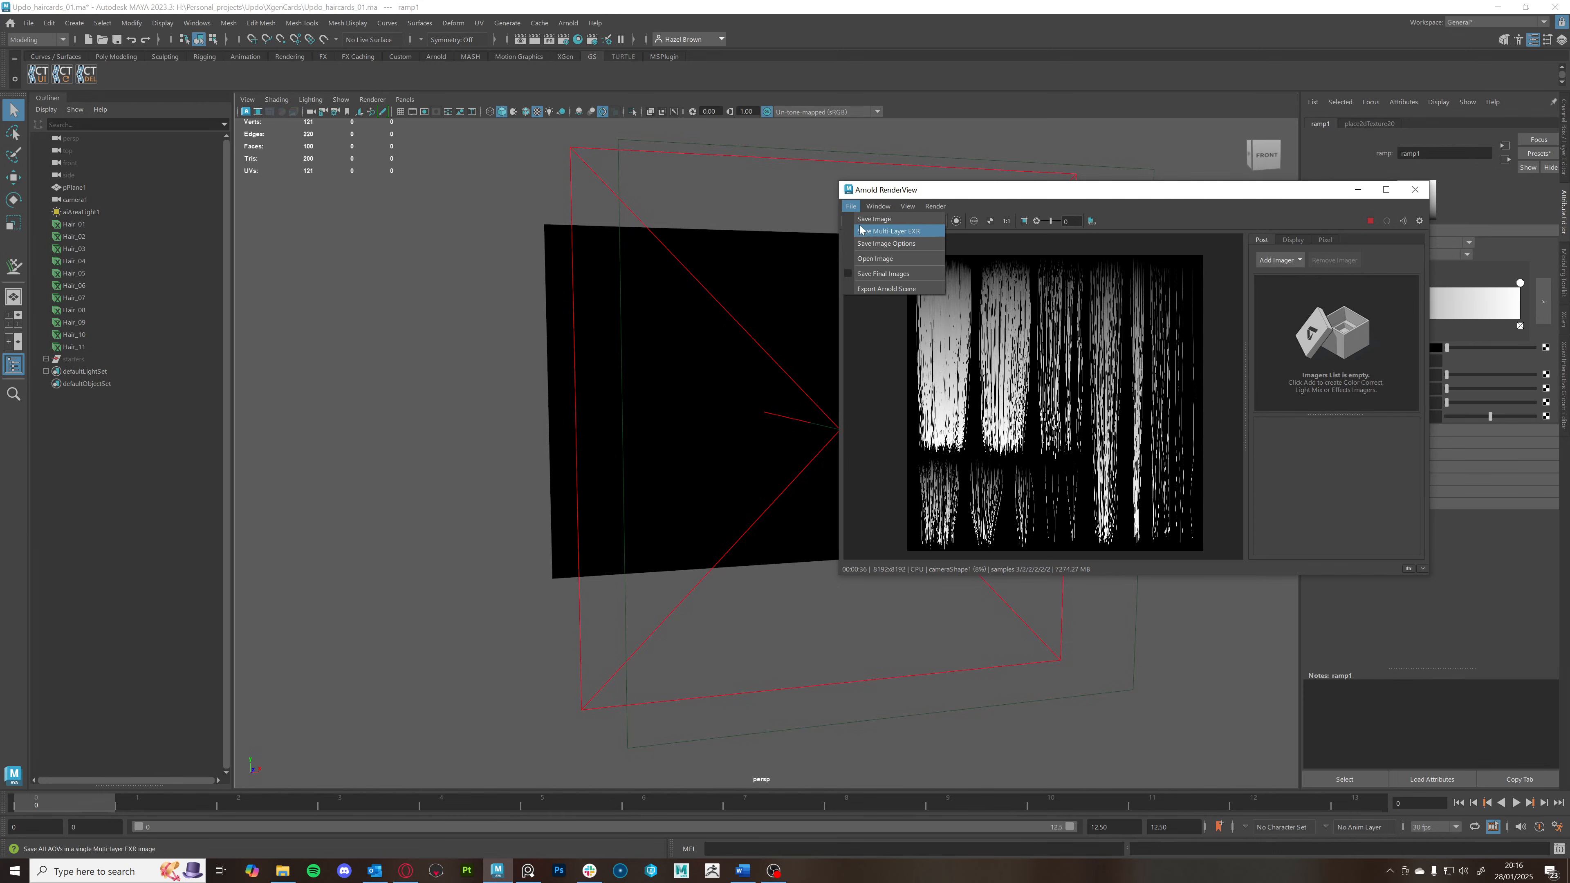
{"action": "left_click", "coordinate": [873, 219]}
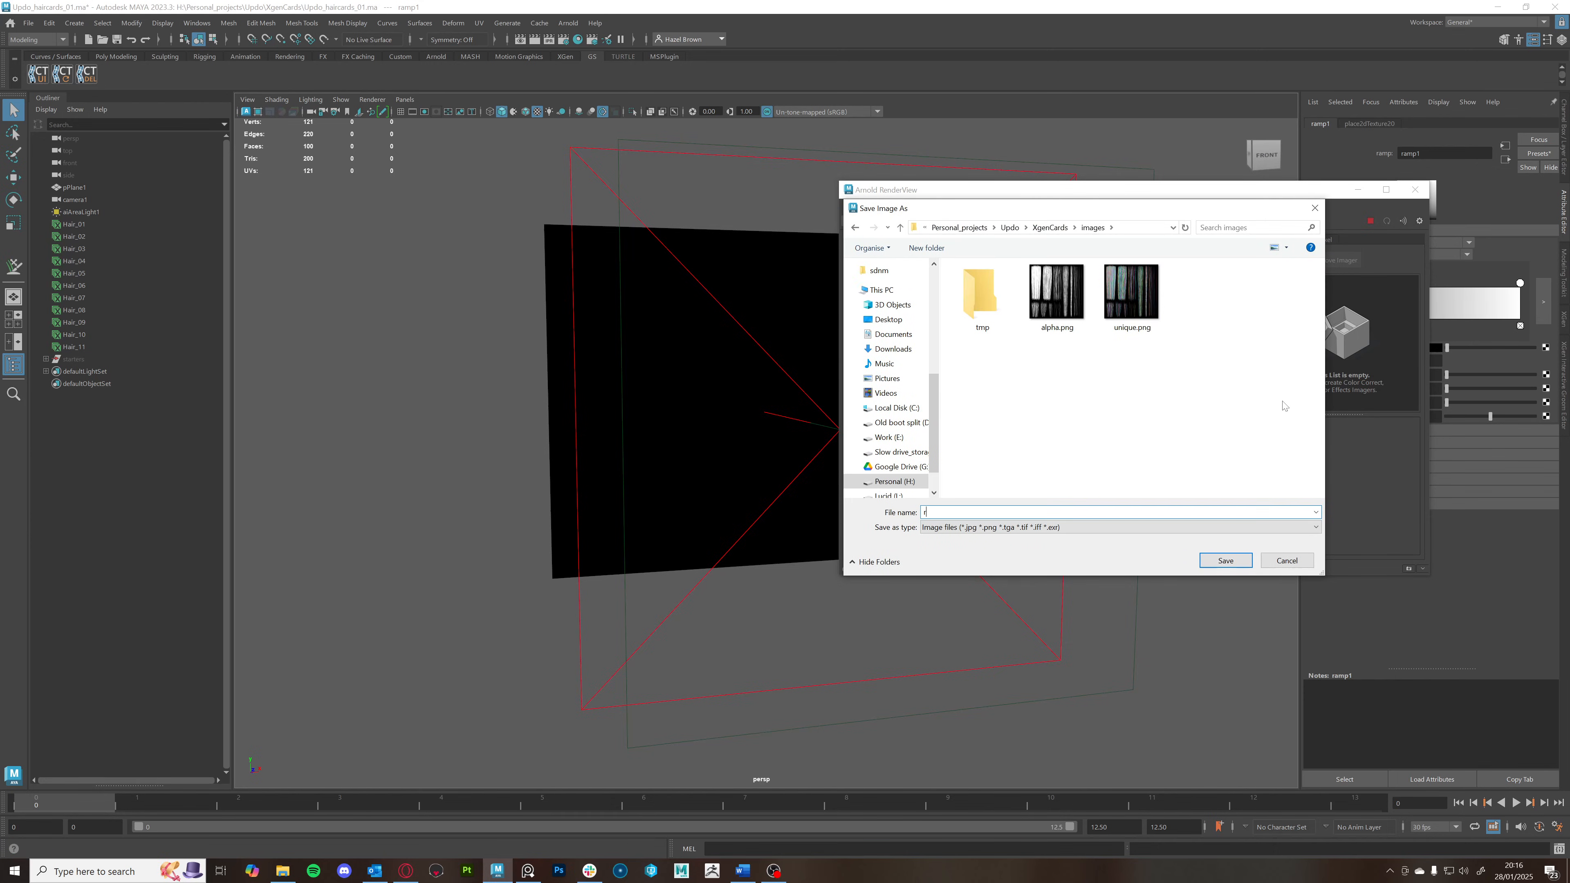
{"action": "type", "text": "root.p"}
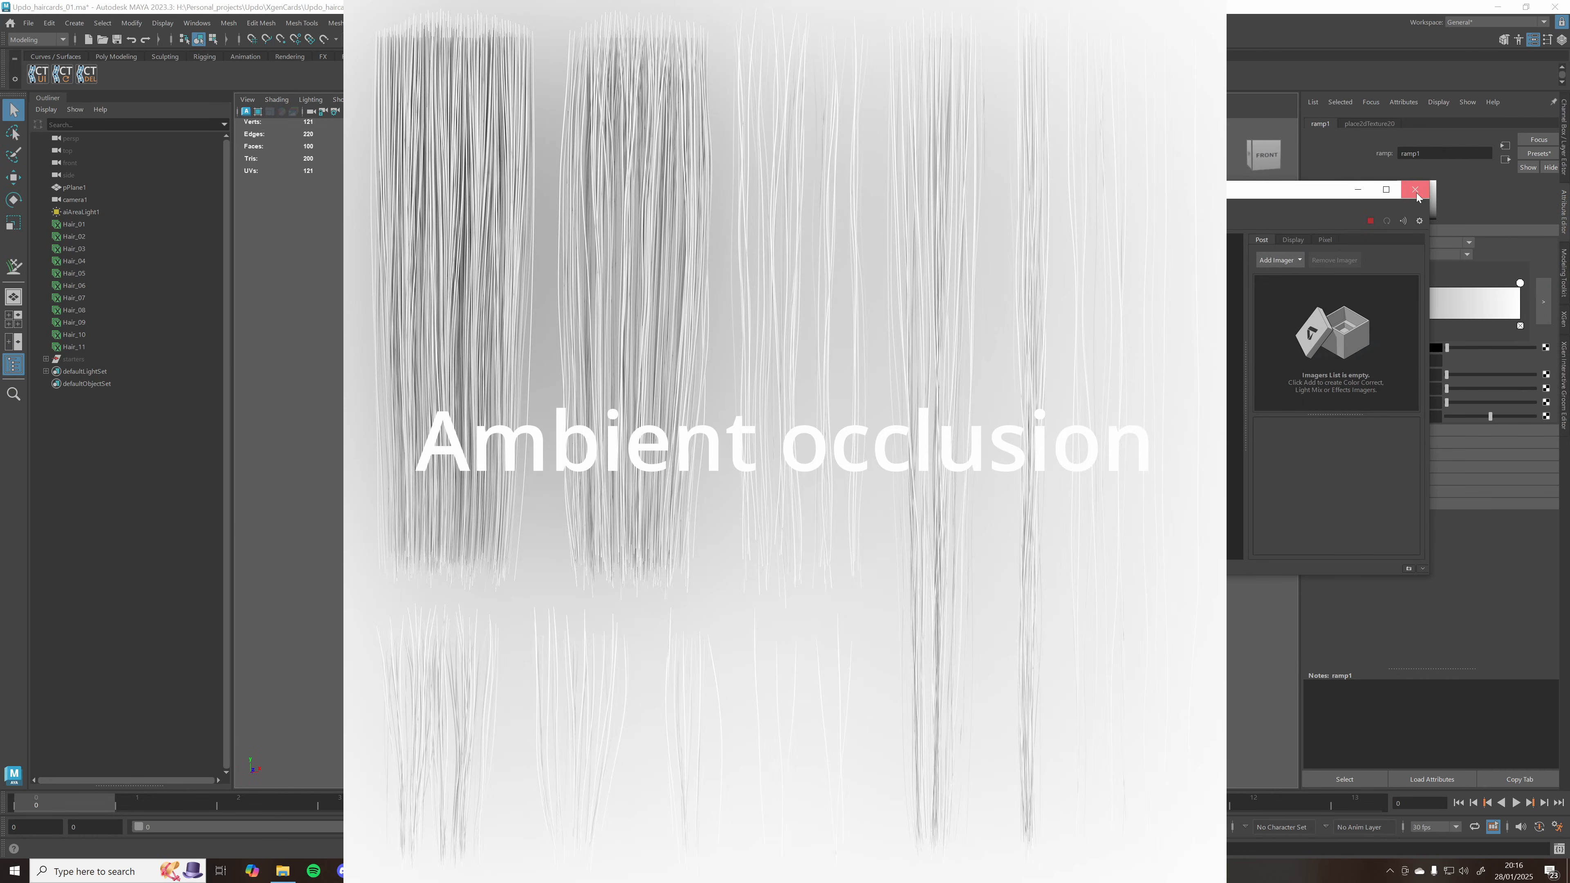
{"action": "left_click", "coordinate": [1415, 190]}
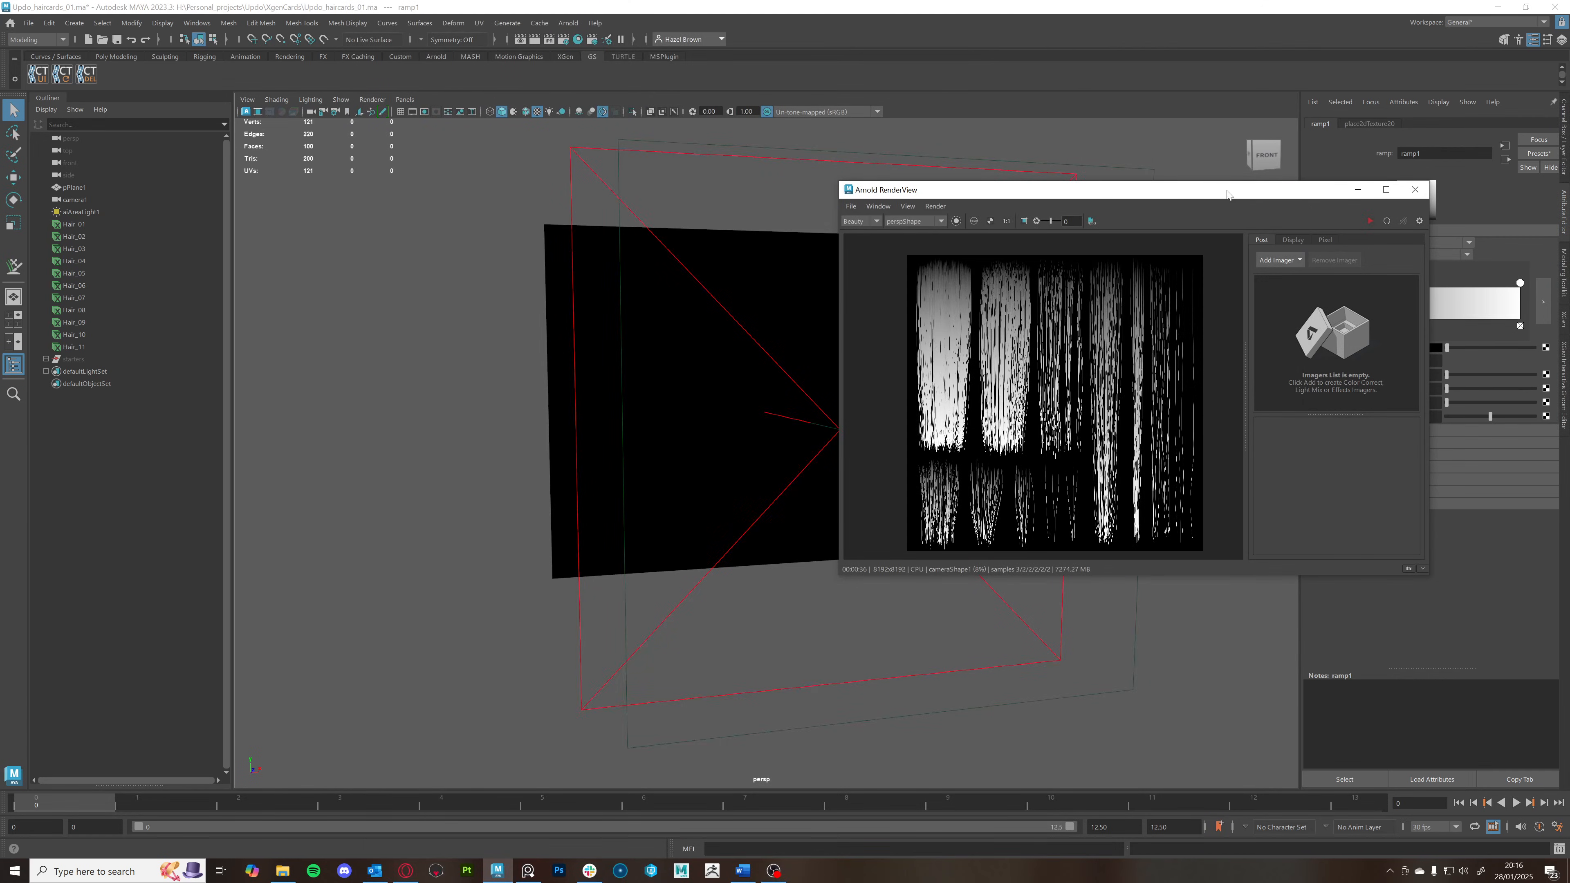
{"action": "left_click", "coordinate": [73, 236]}
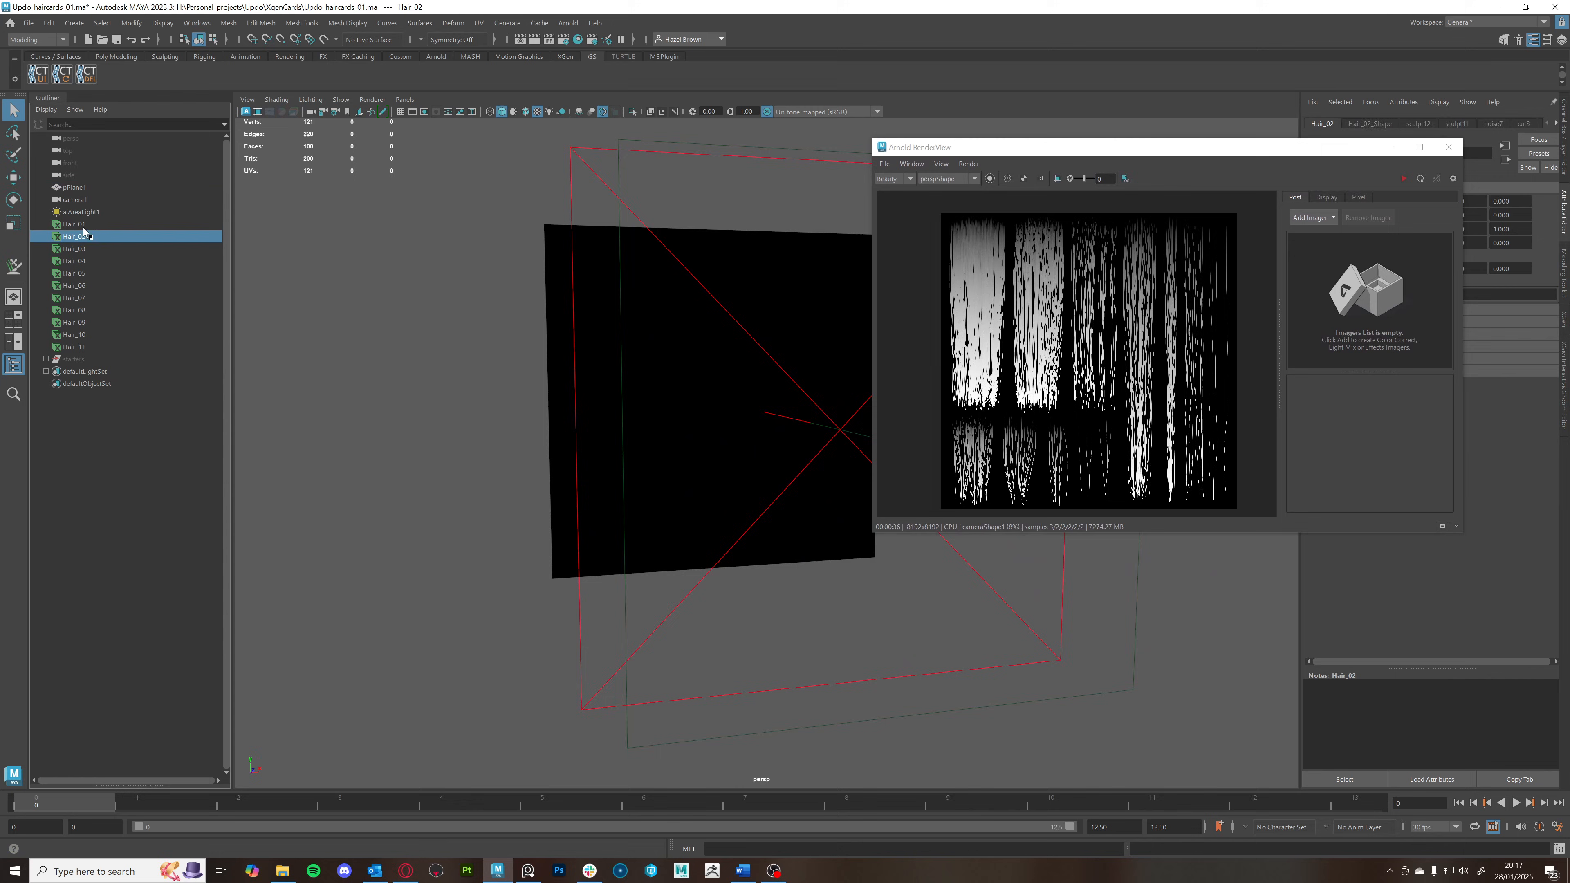
Assign an aiAmbientOcclusion shader to pPlane1 and Hair_01–Hair_11 and render the AO map
{"action": "left_click", "coordinate": [73, 347]}
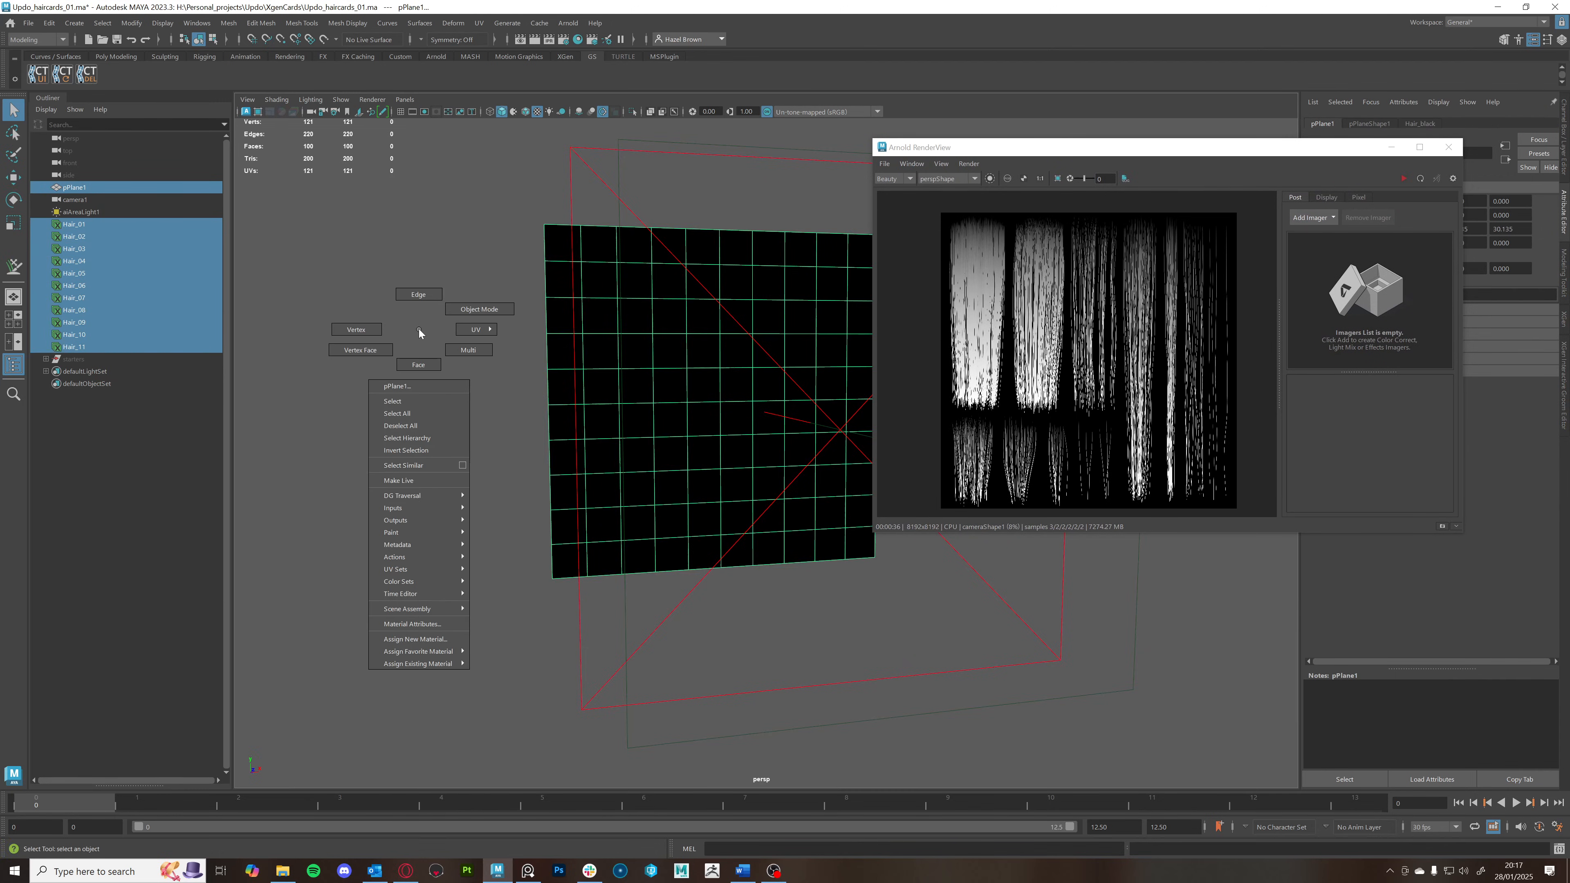
{"action": "left_click", "coordinate": [415, 639]}
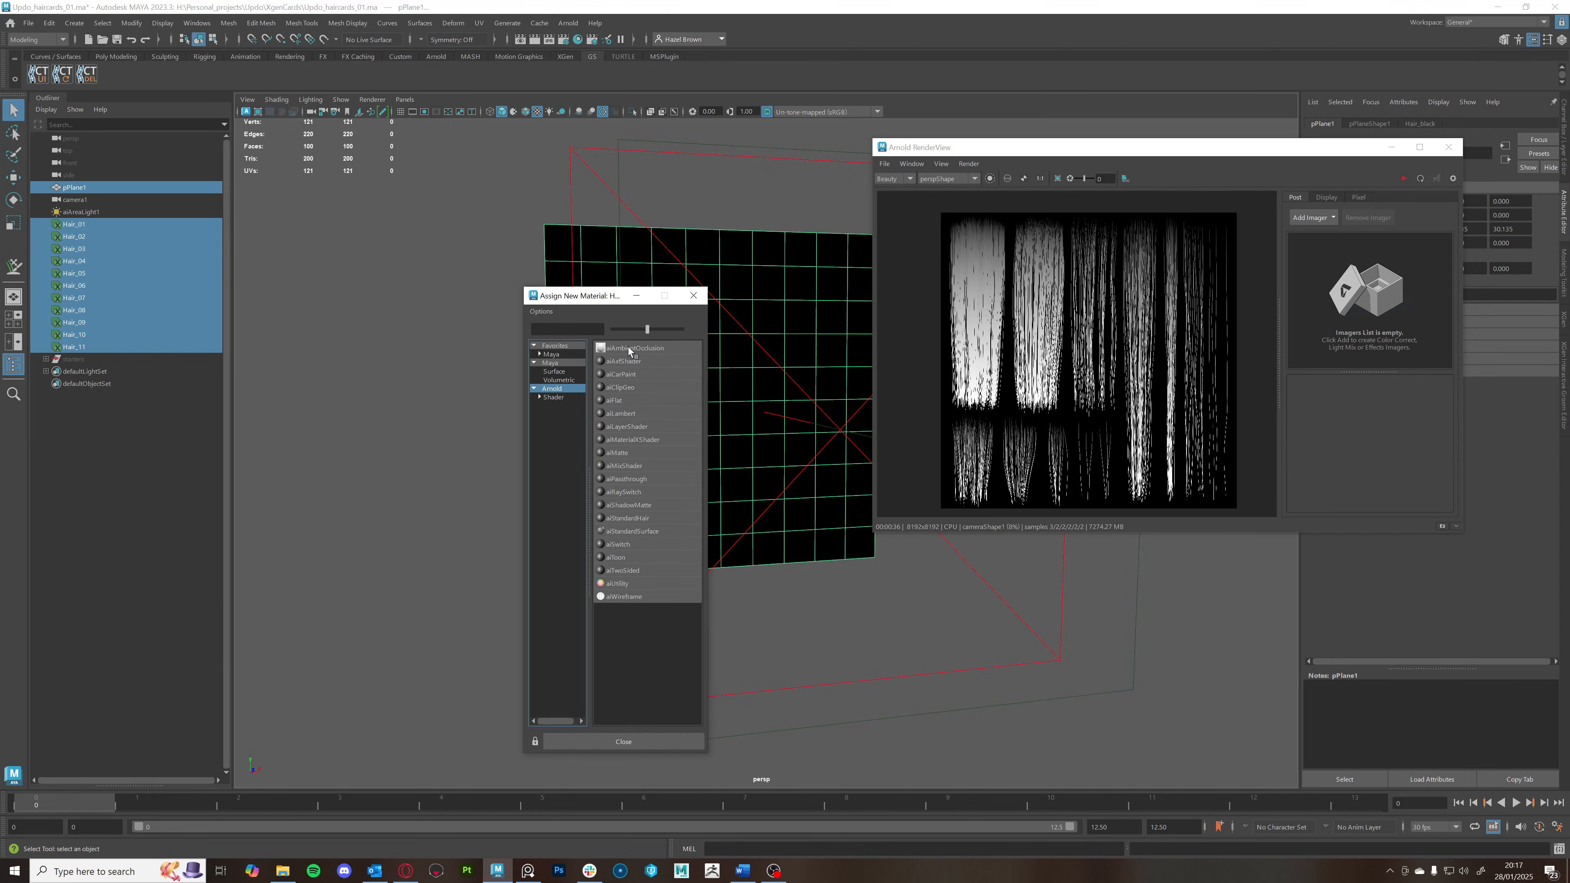
{"action": "left_click", "coordinate": [632, 348]}
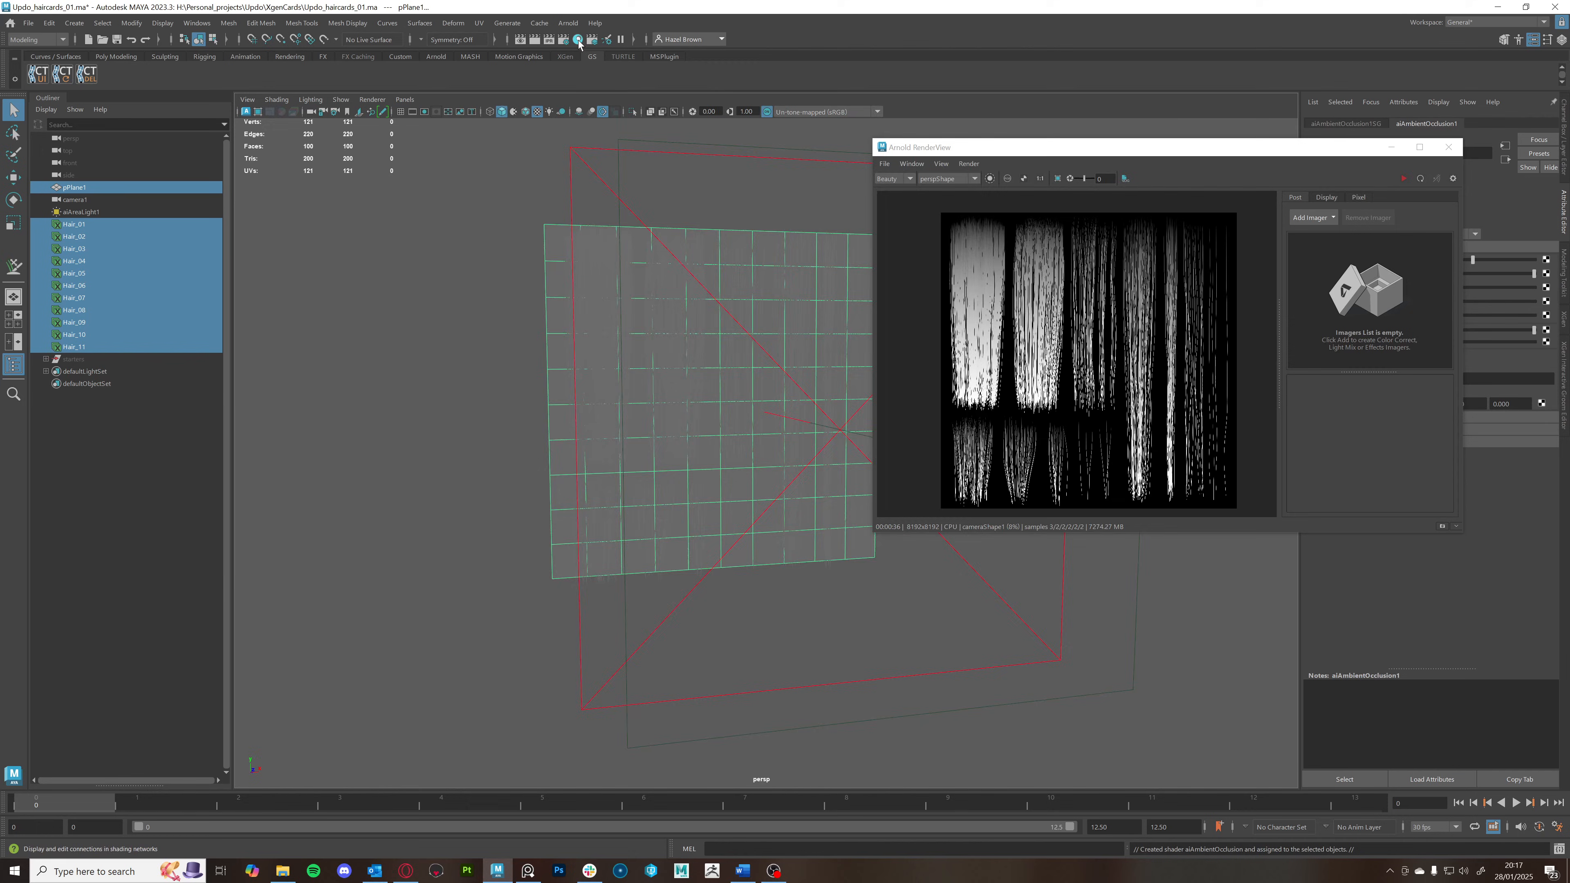
{"action": "left_click", "coordinate": [578, 40]}
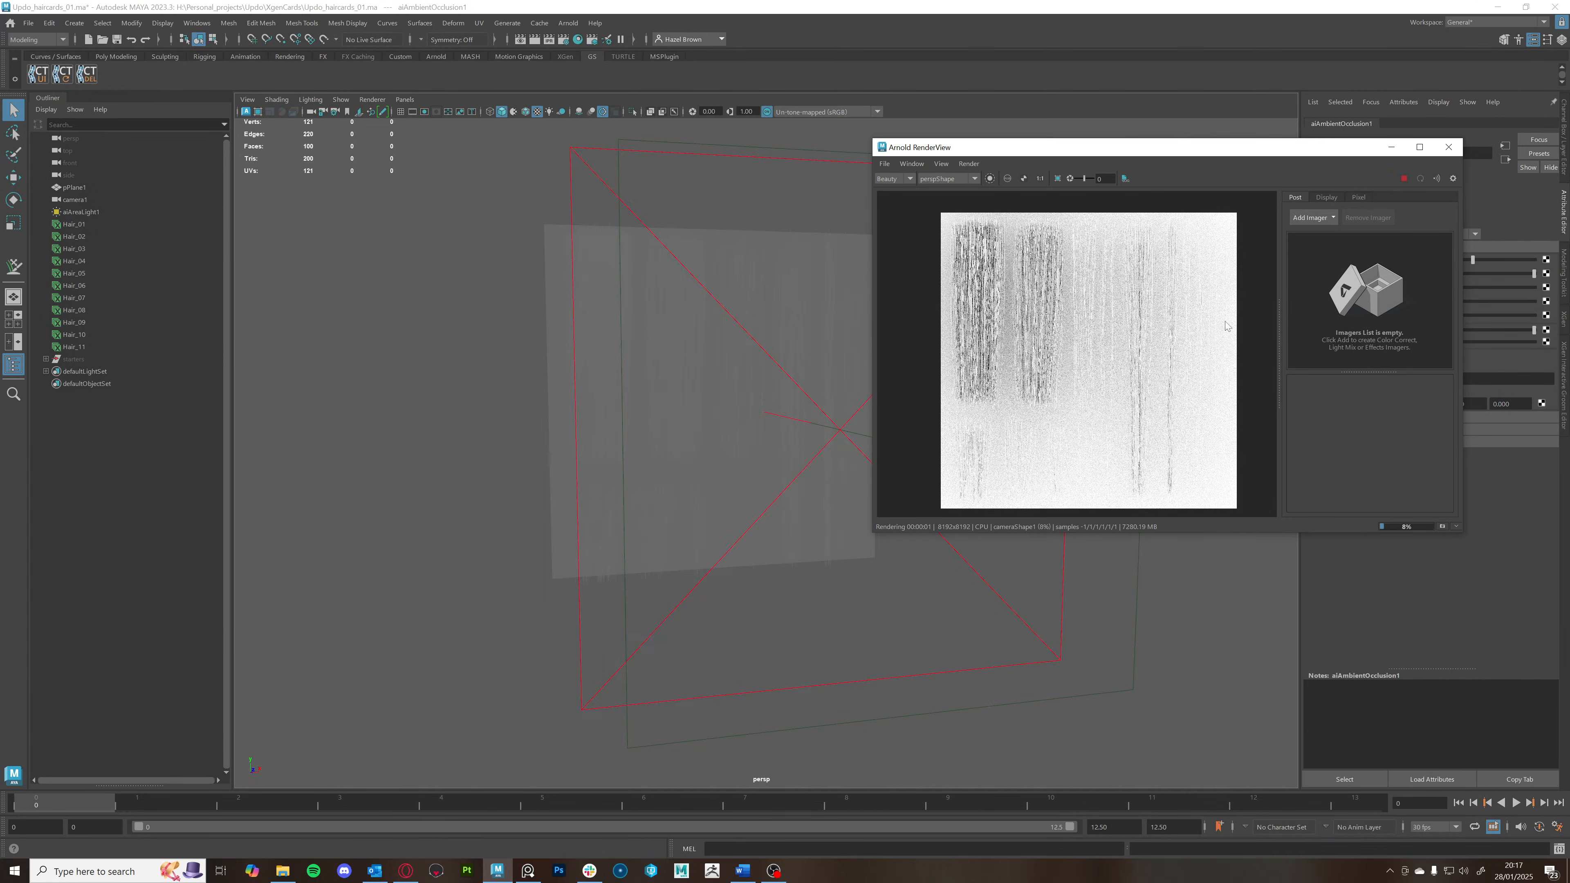
{"action": "mouse_move", "coordinate": [1190, 348]}
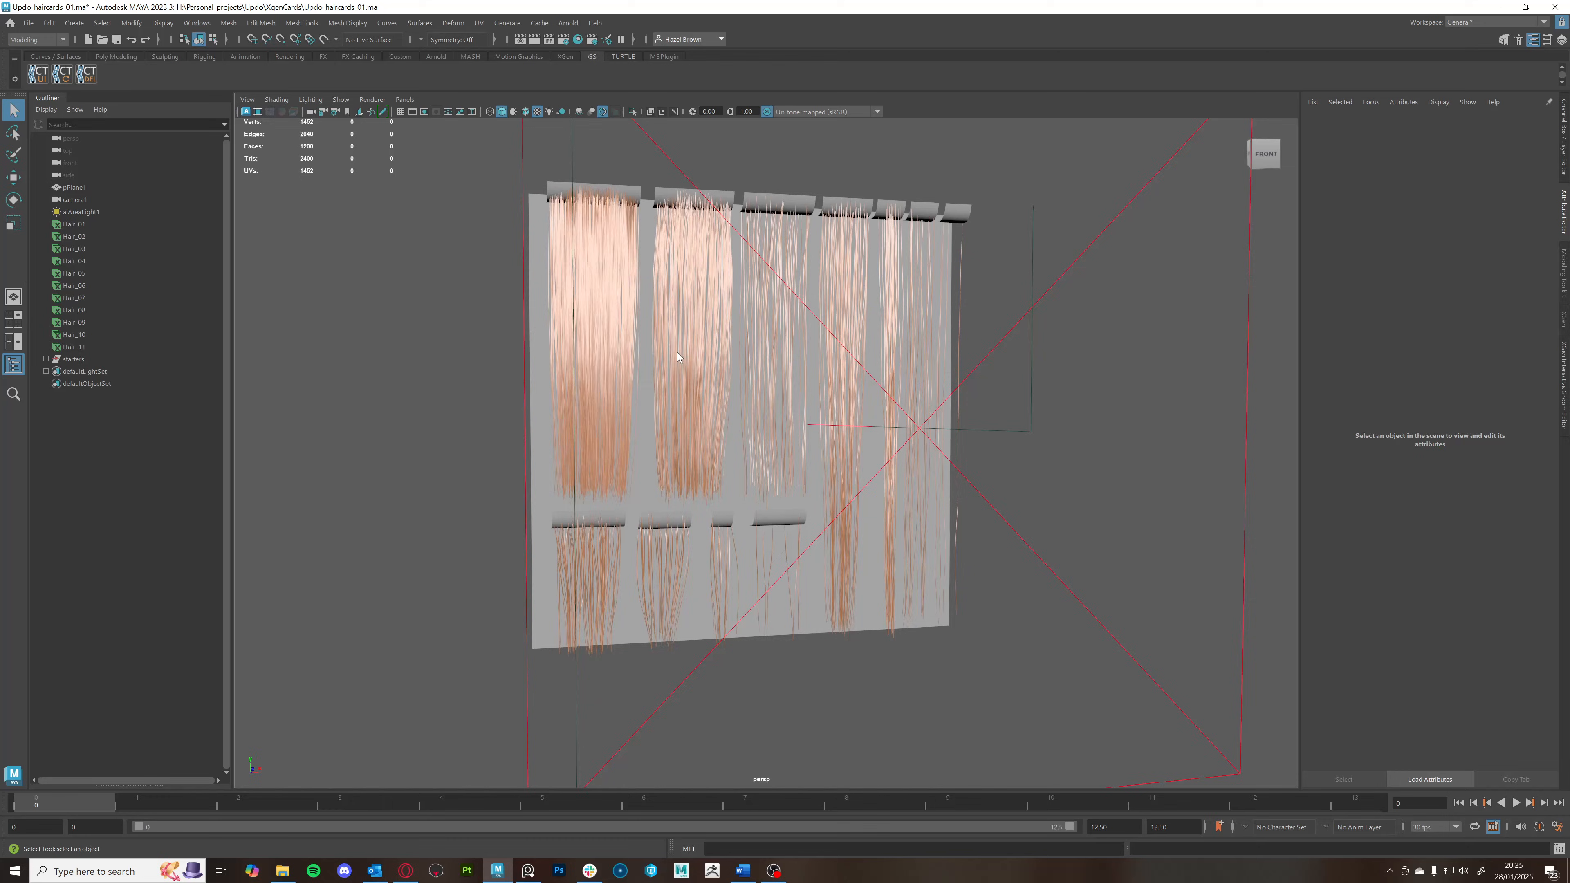
{"action": "mouse_move", "coordinate": [115, 214]}
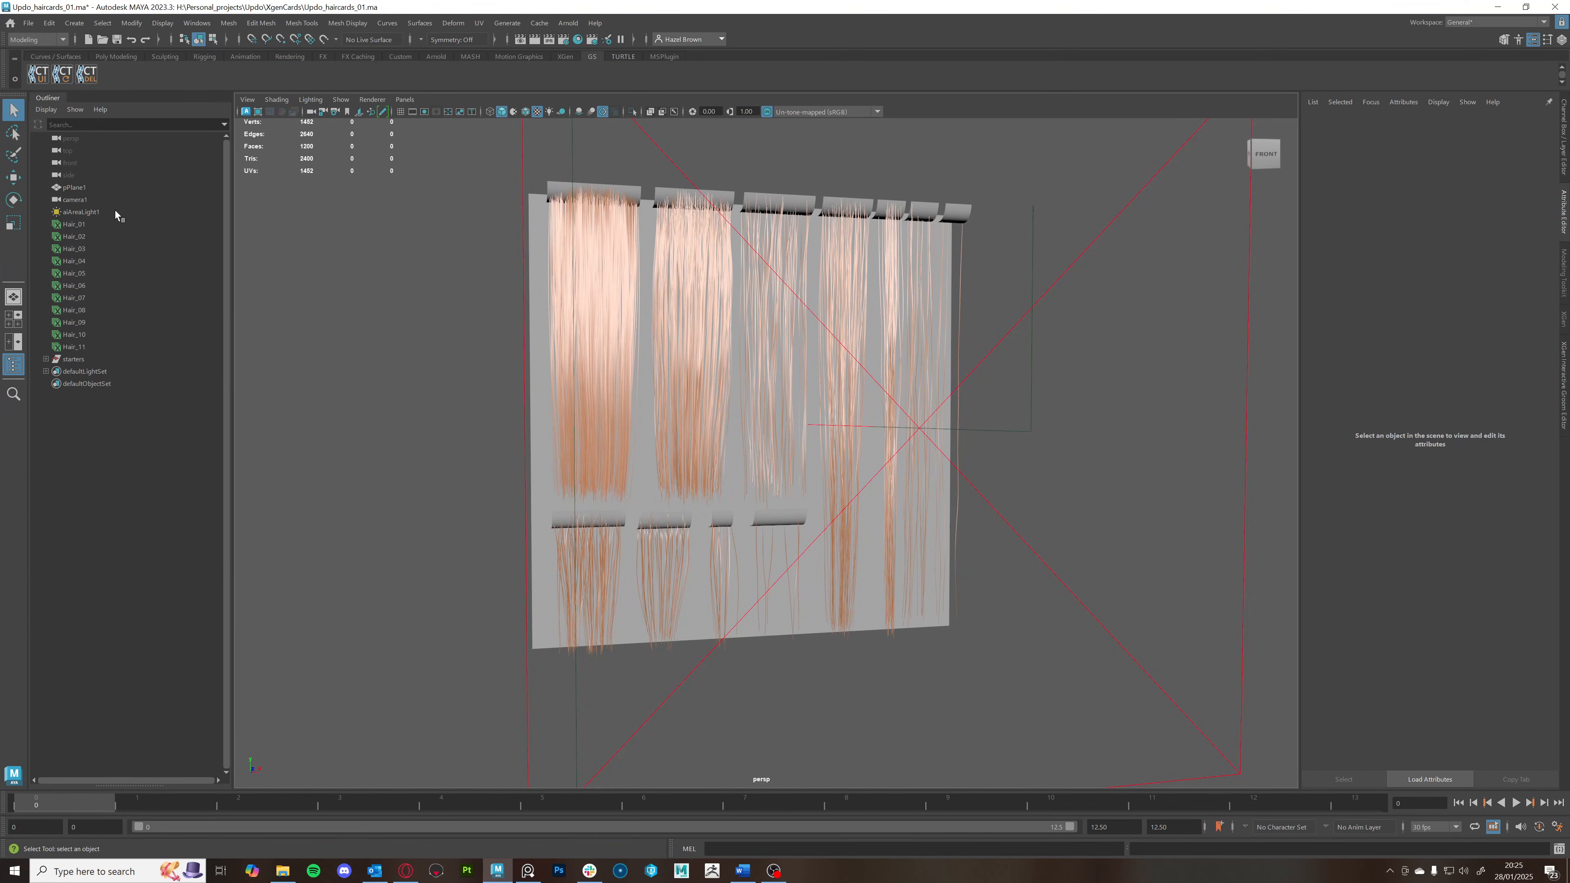
Select pPlane1 to show its aiAmbientOcclusion1 attributes in the Attribute Editor
{"action": "left_click", "coordinate": [74, 187]}
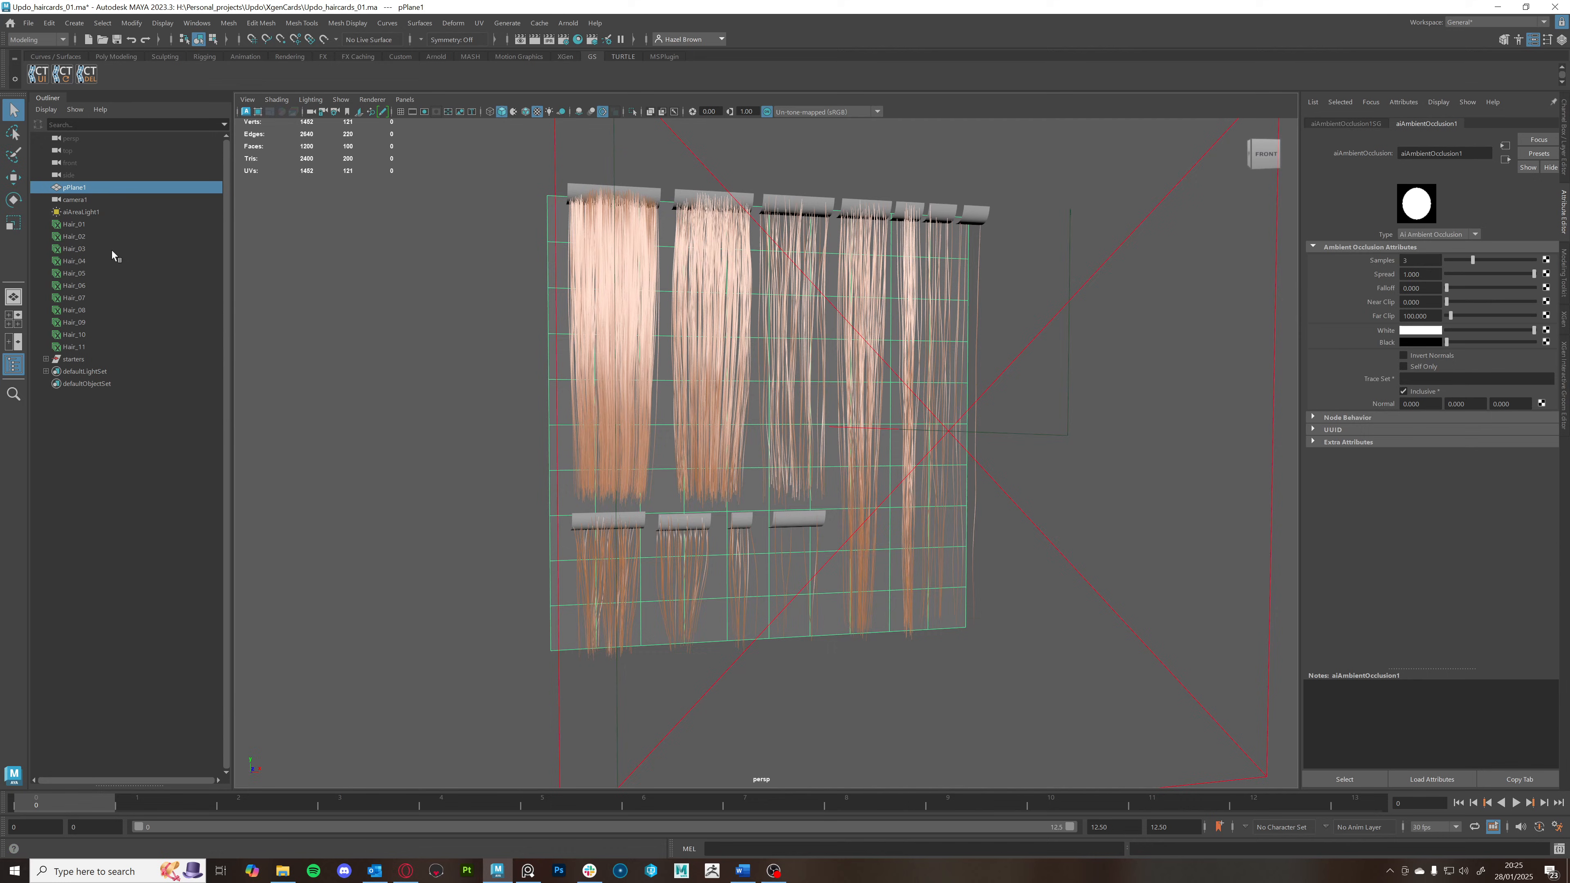
Assign a new aiFlat shader to Hair_01–Hair_11 and name it Hair_height
{"action": "left_click", "coordinate": [72, 224]}
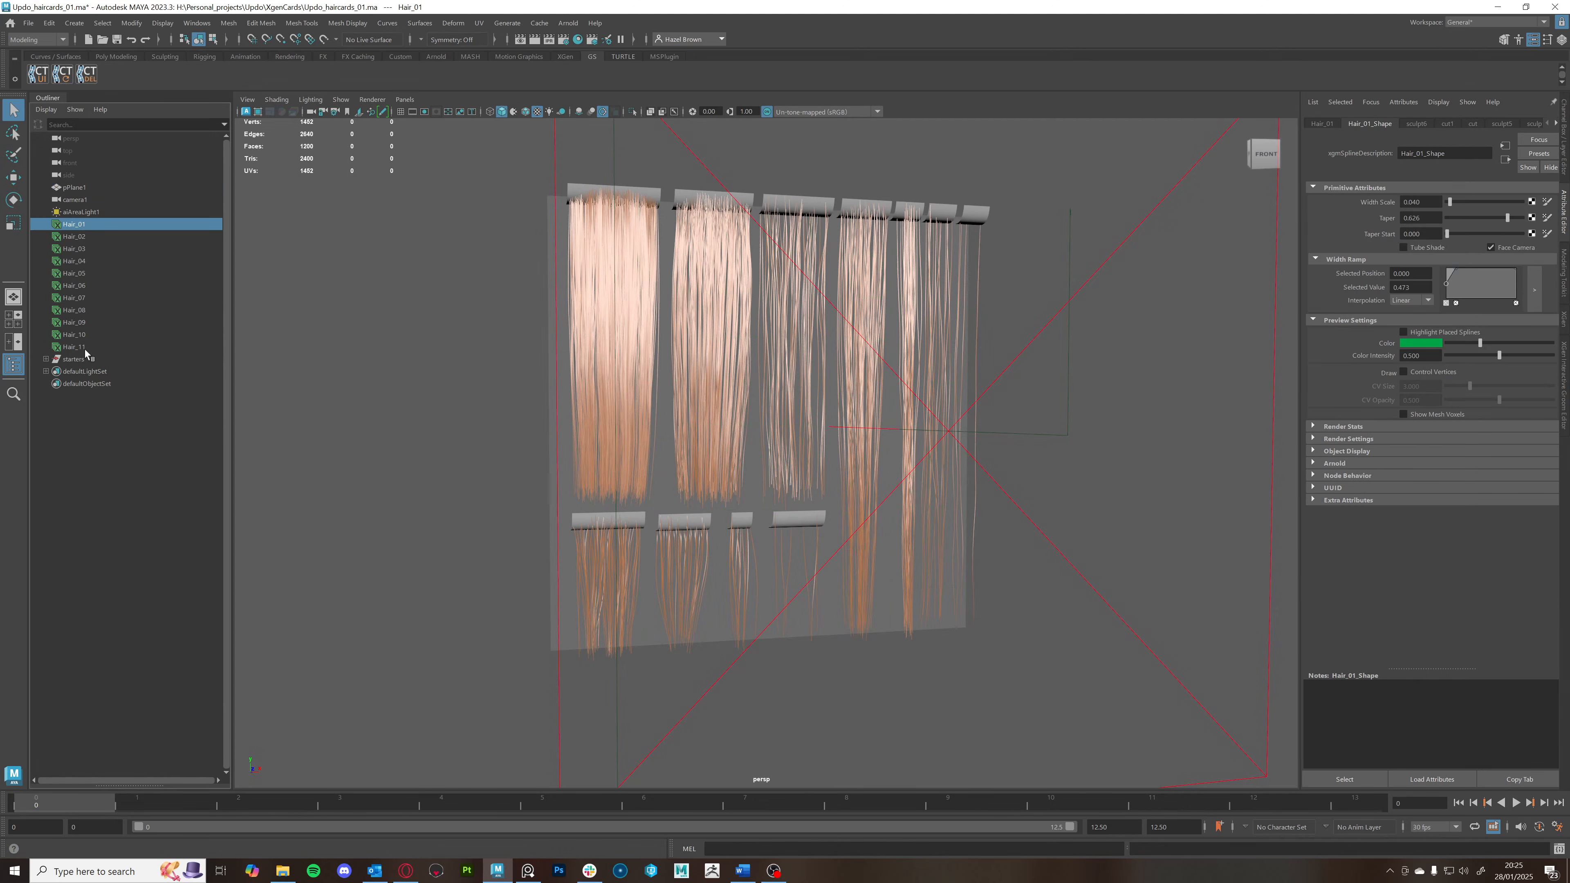
{"action": "left_click", "coordinate": [72, 347]}
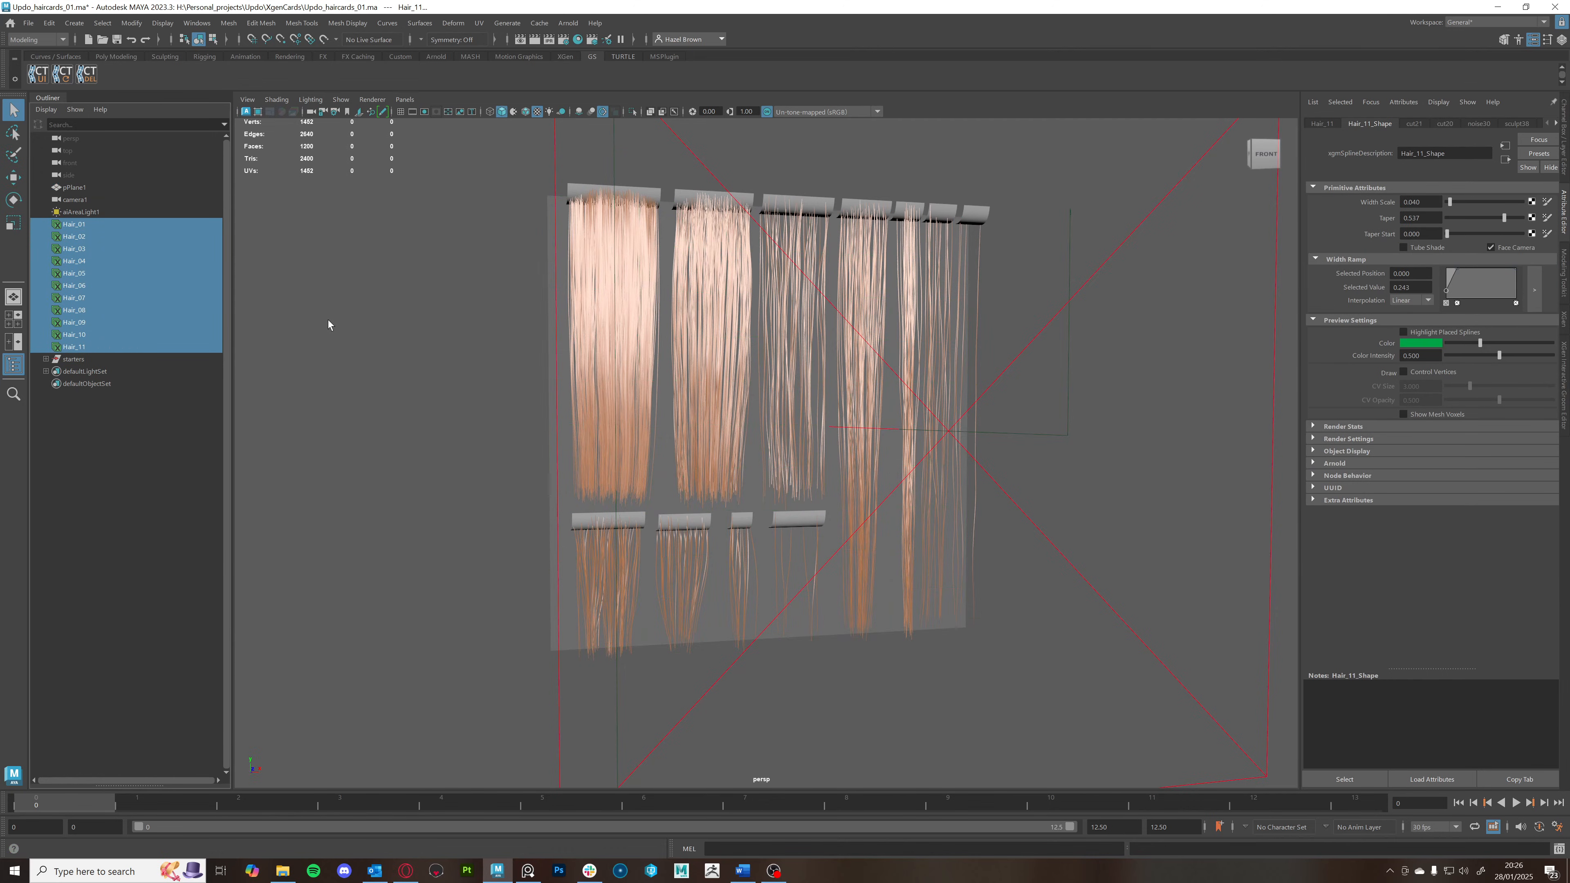
{"action": "right_click", "coordinate": [373, 316]}
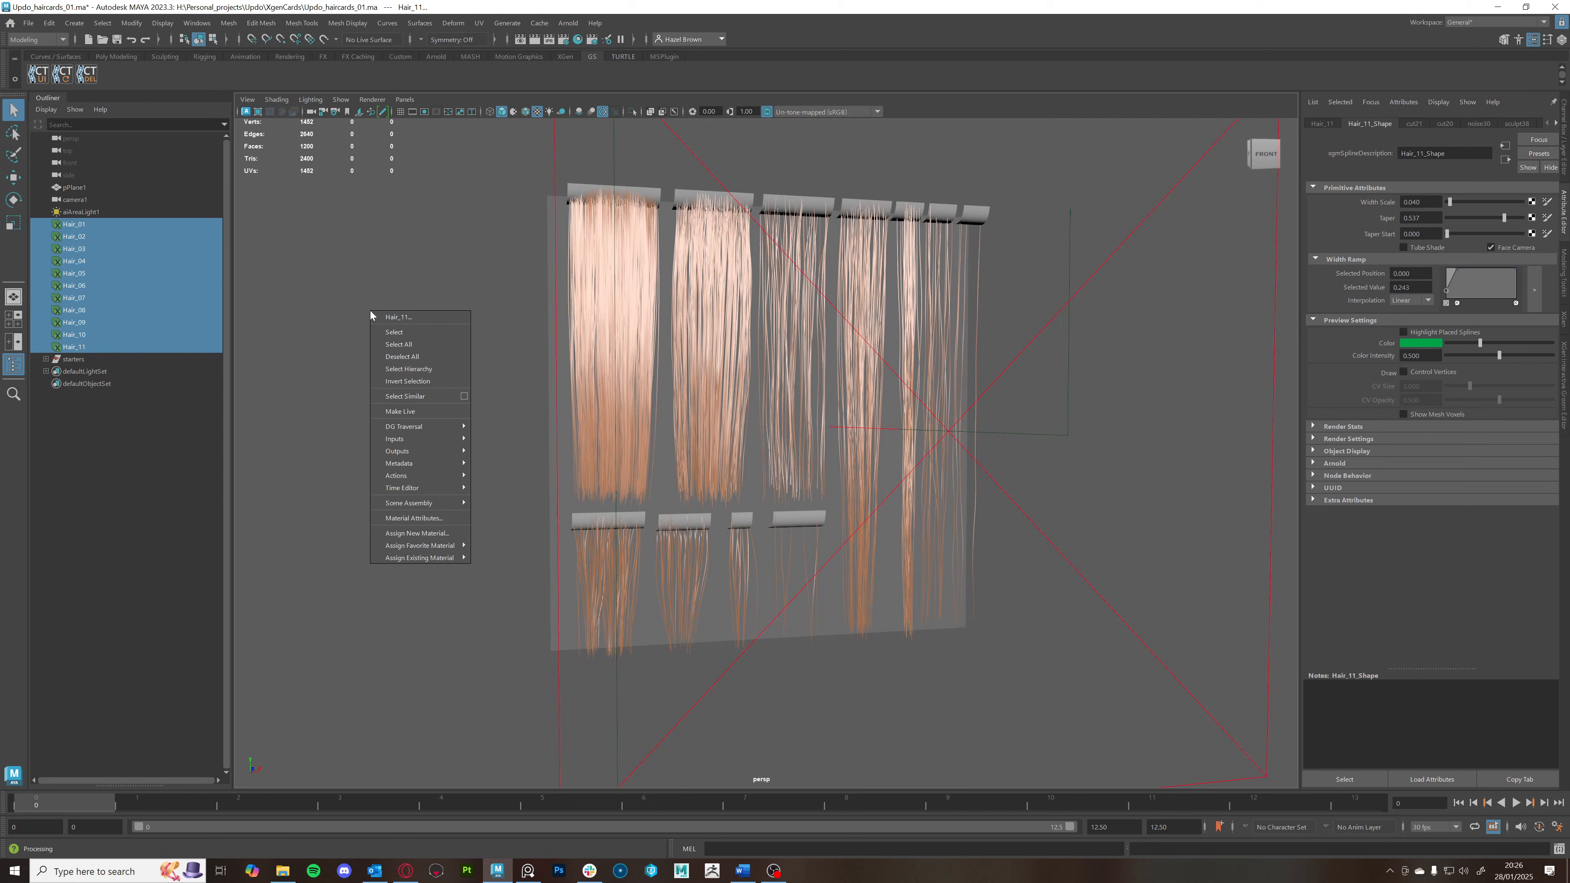
{"action": "left_click", "coordinate": [416, 532]}
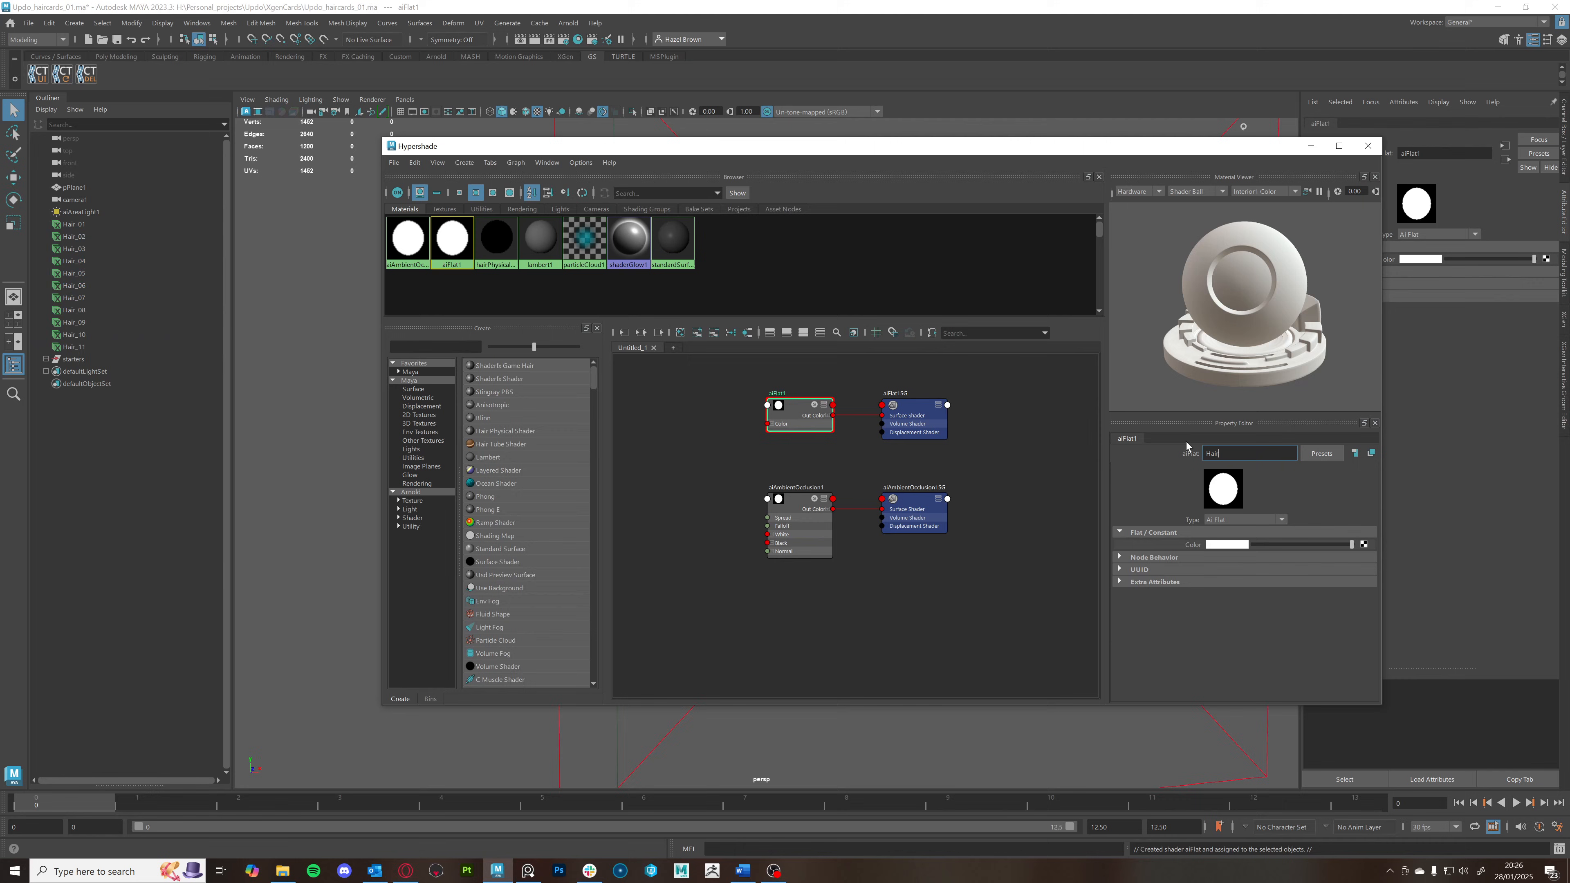
{"action": "type", "text": "Hair_height"}
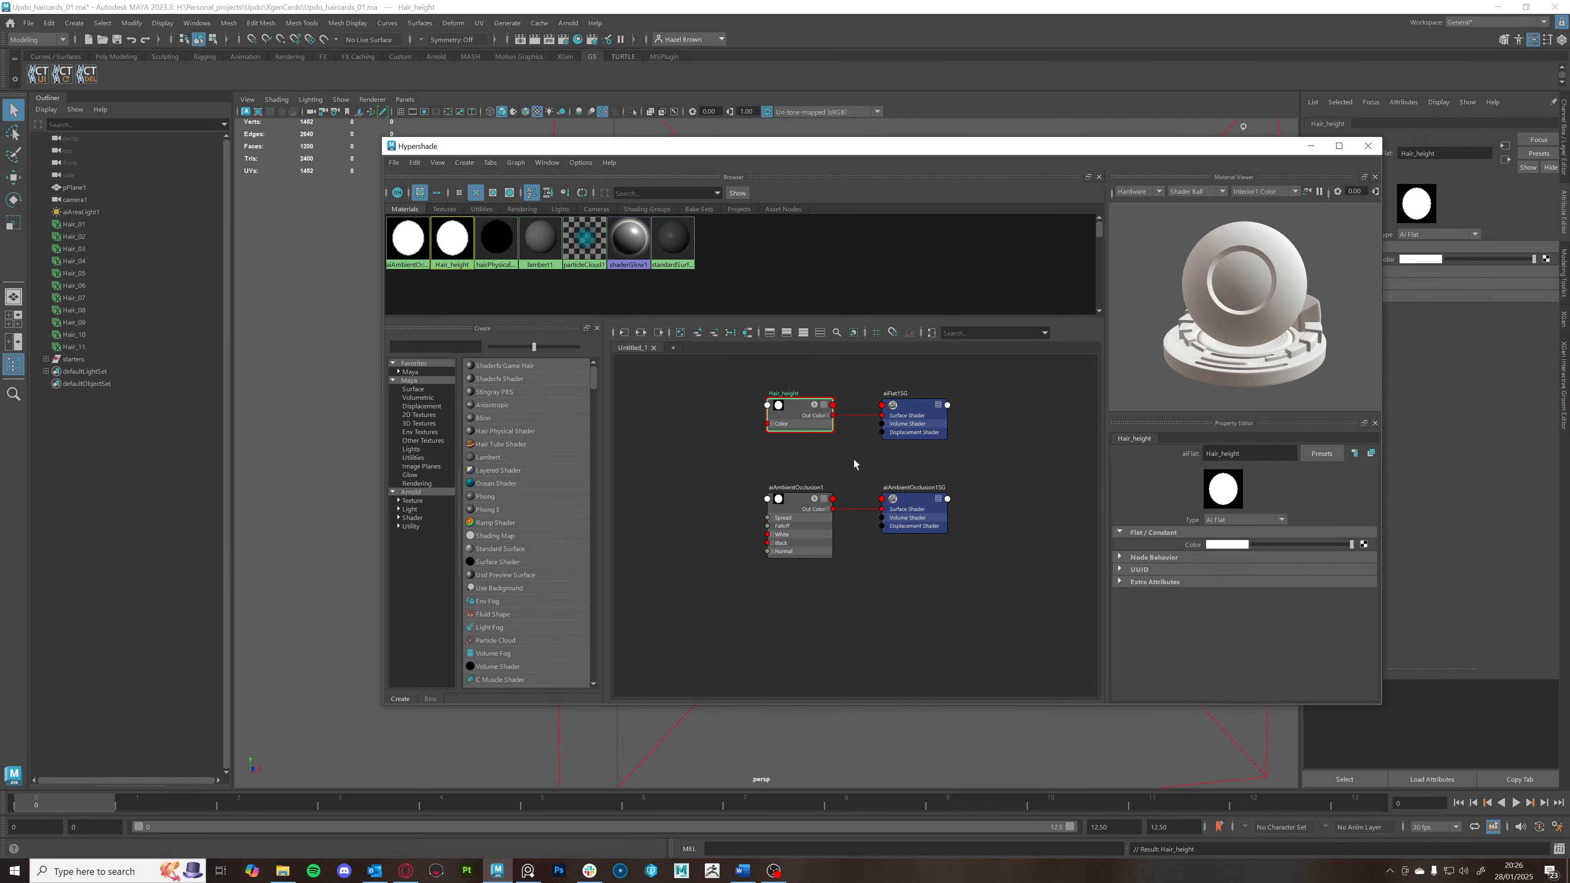
{"action": "left_click", "coordinate": [796, 492]}
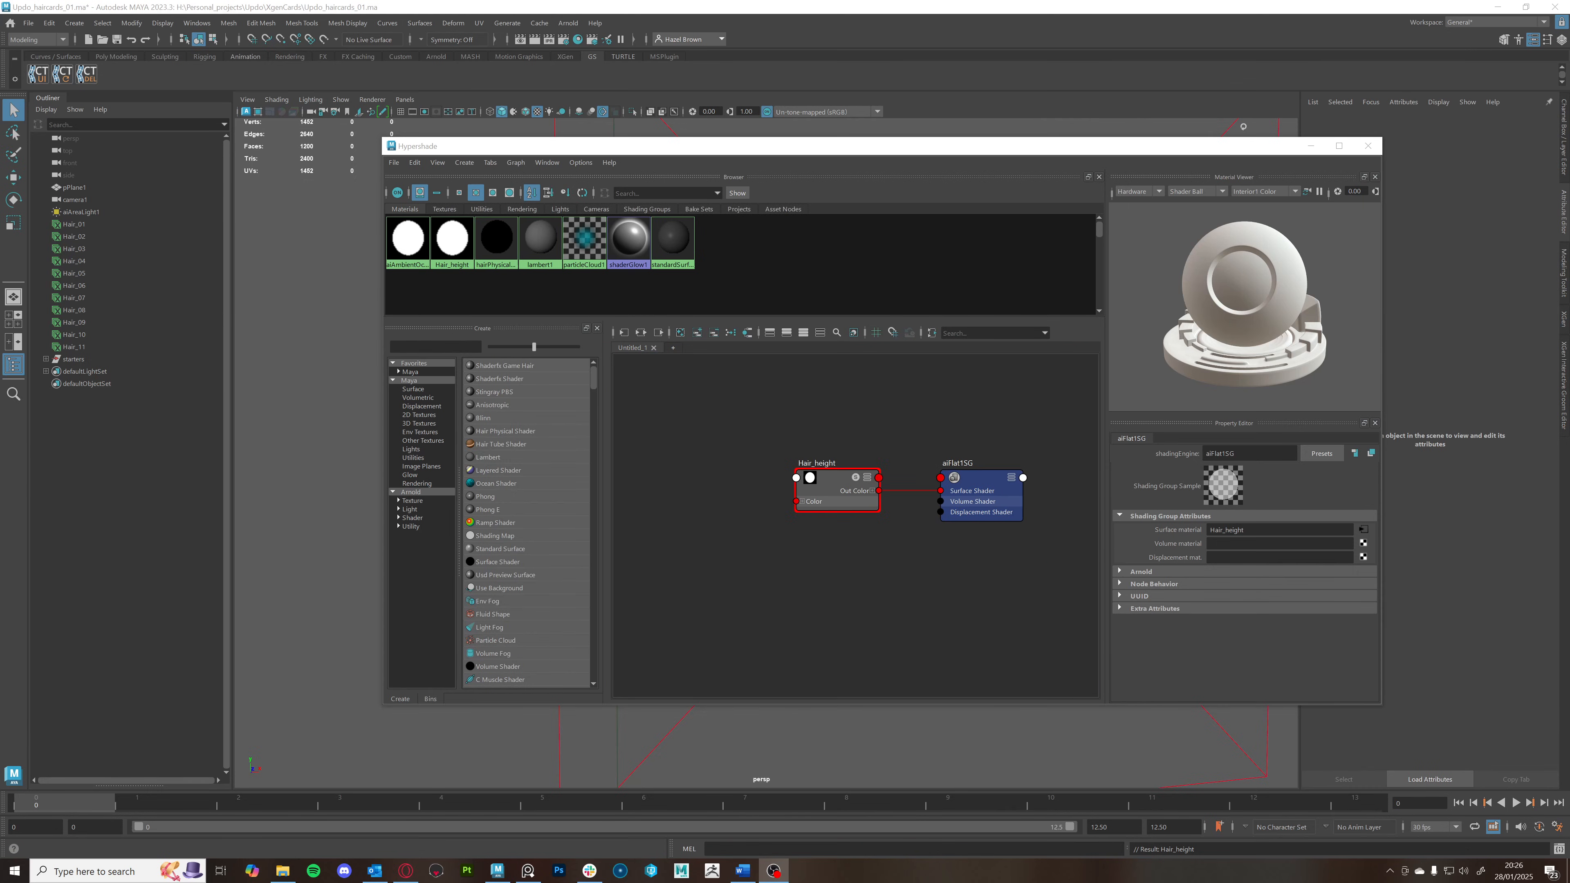
Add aiColorCorrect and samplerInfo nodes and connect the sampler gradient into the colour-correct input feeding Hair_height
{"action": "type", "text": "aicolo"}
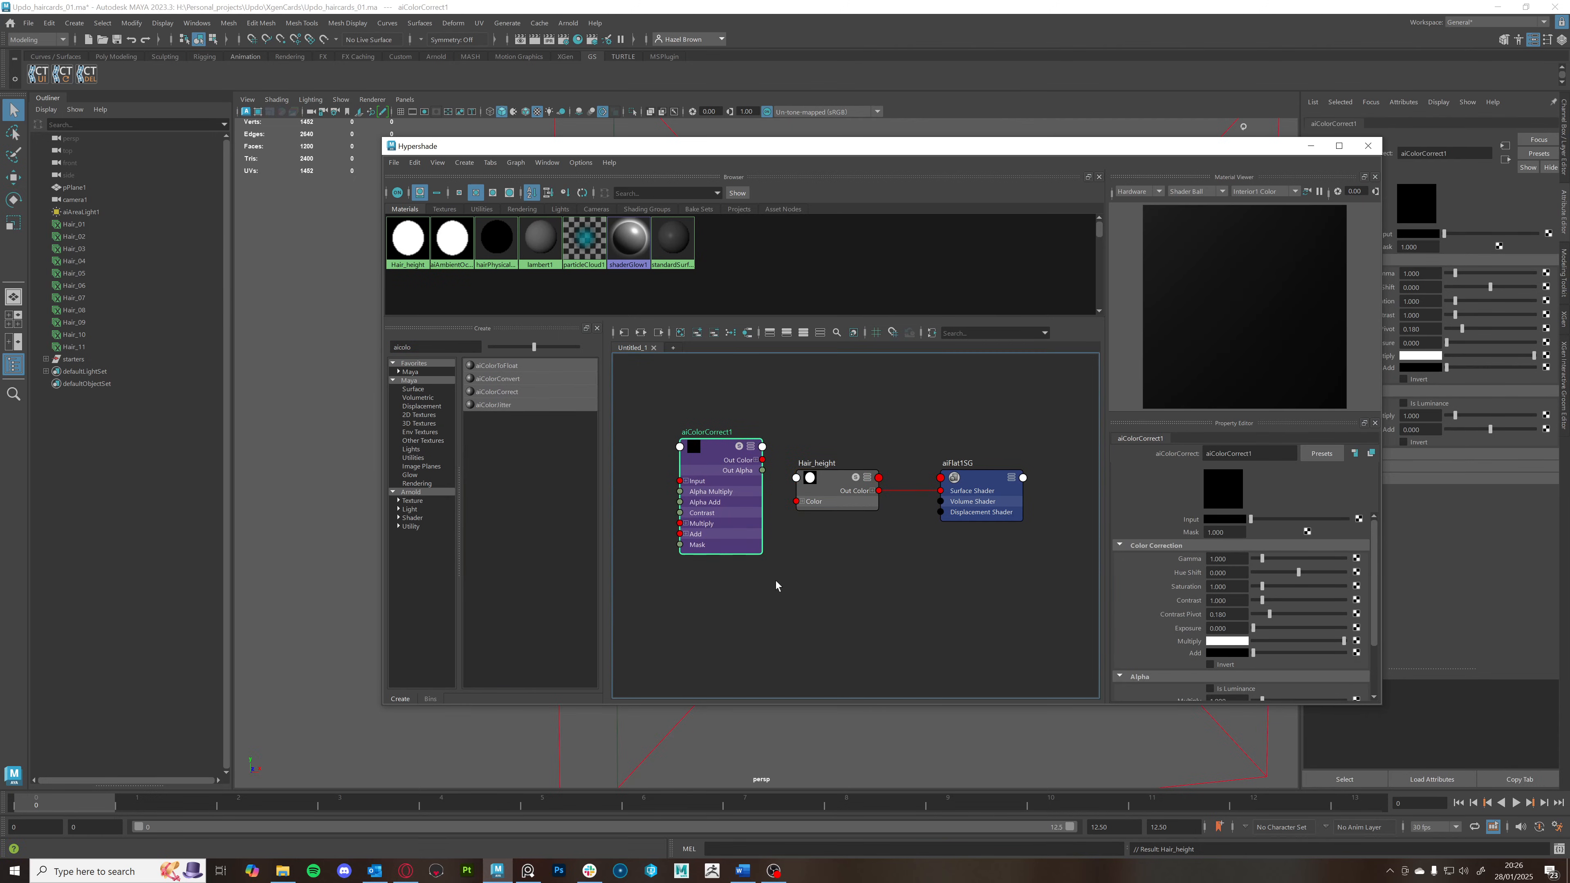
{"action": "type", "text": "samp"}
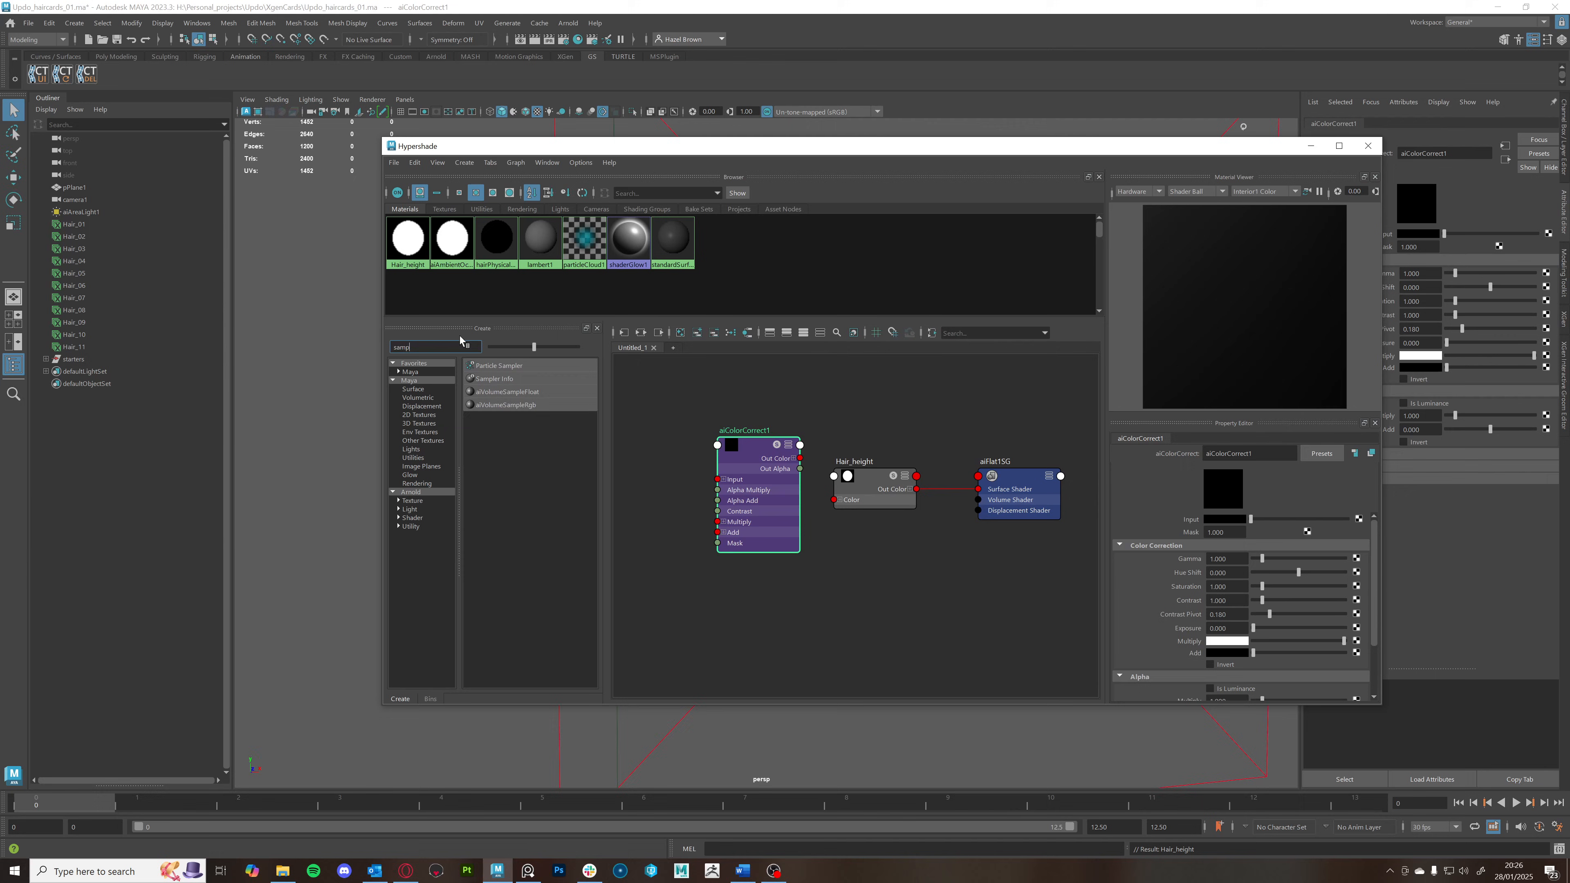
{"action": "double_click", "coordinate": [494, 378]}
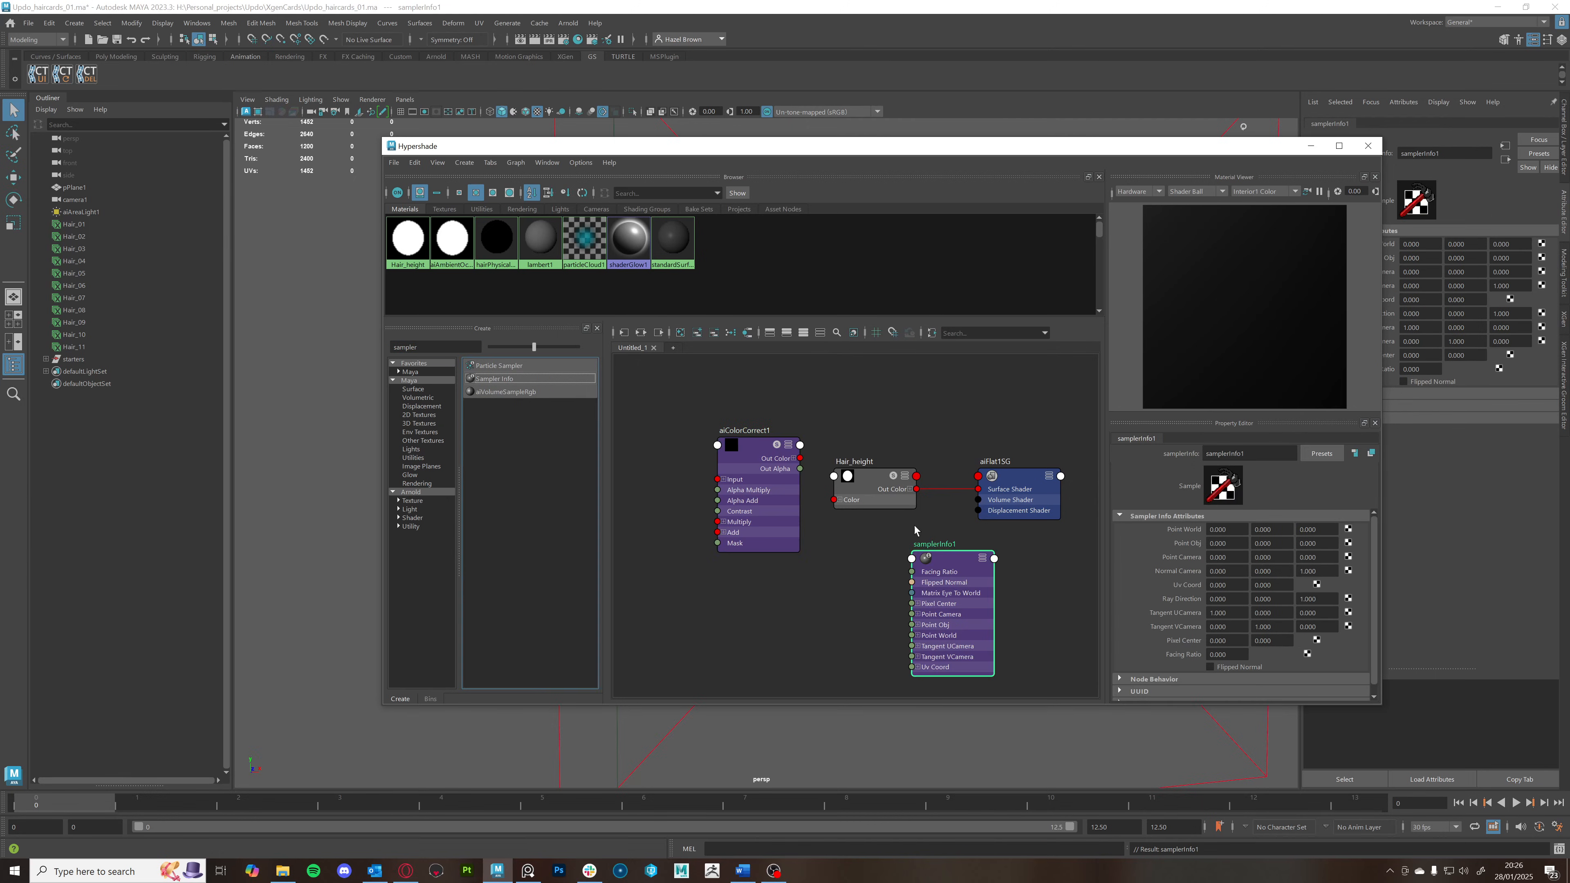
{"action": "left_click_drag", "start_coordinate": [934, 543], "coordinate": [648, 469]}
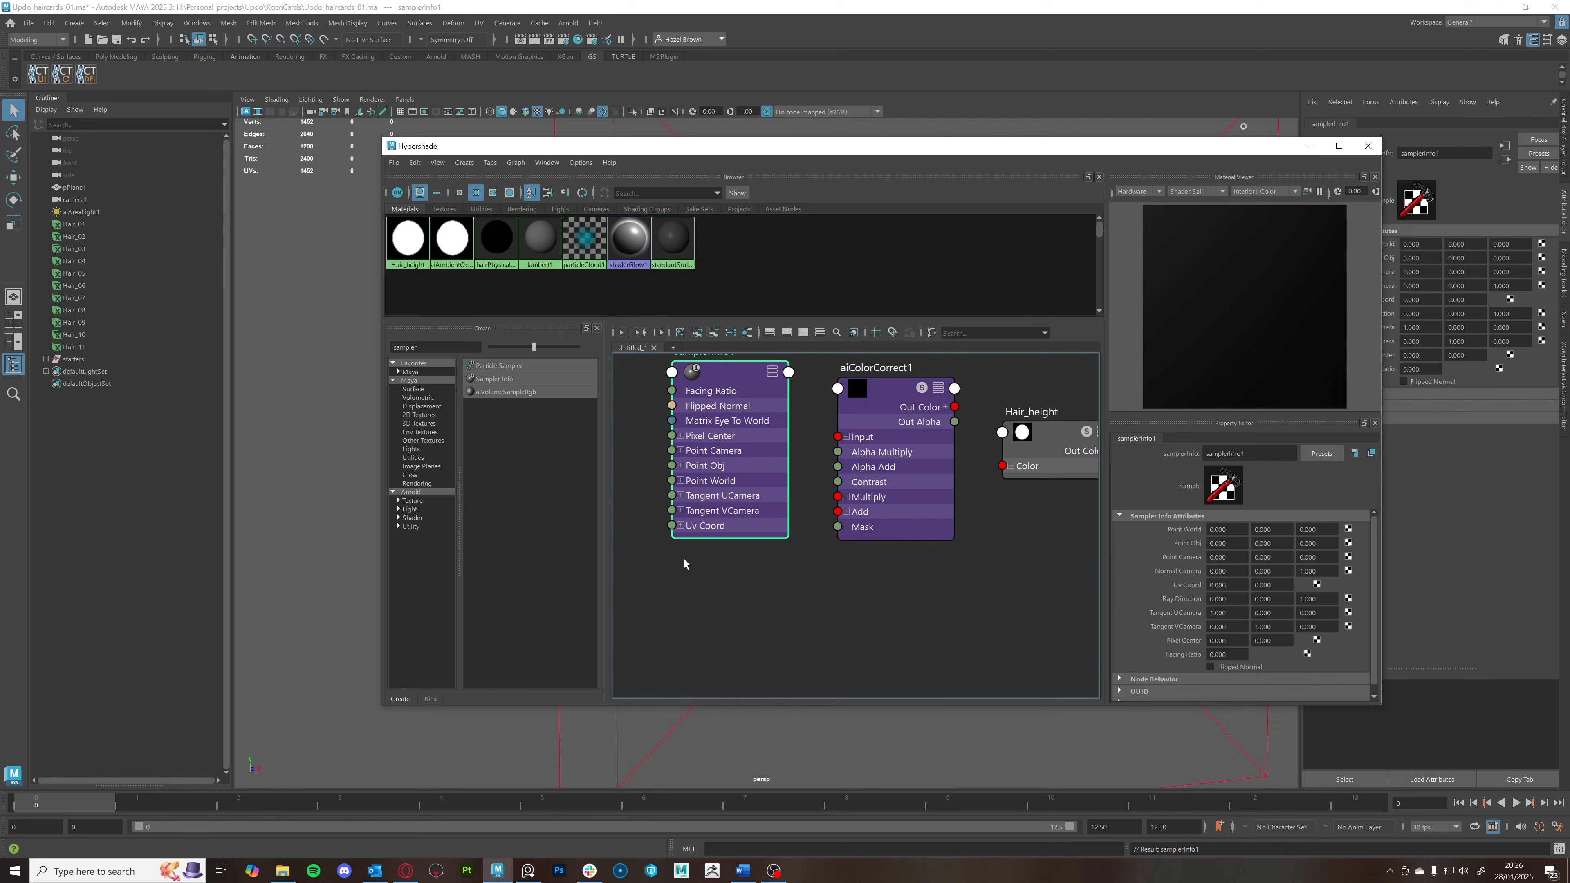
{"action": "left_click", "coordinate": [844, 437]}
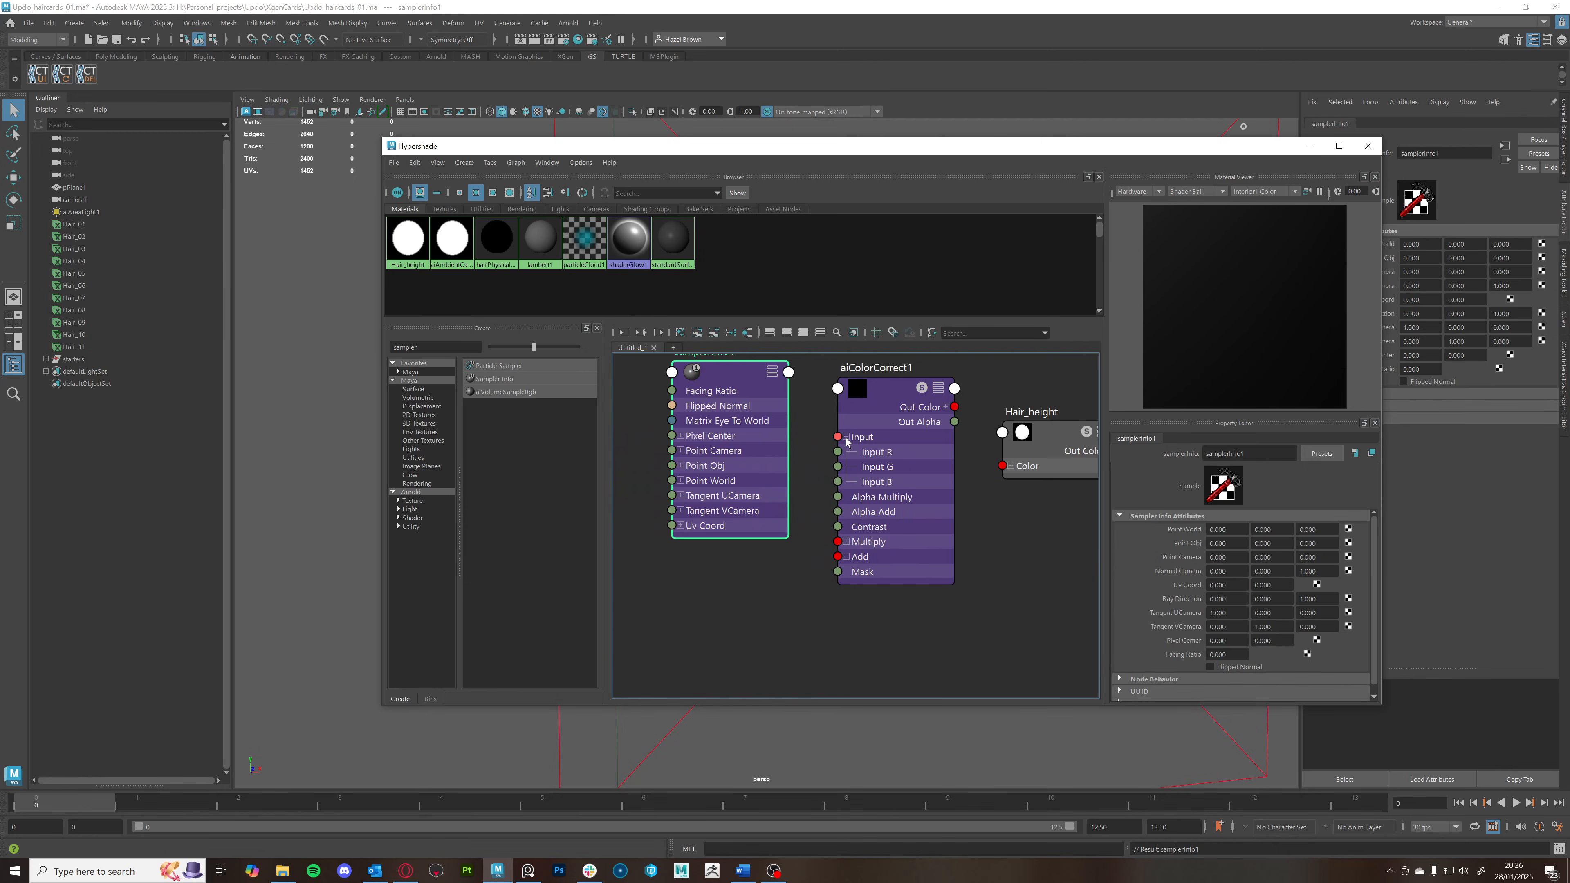
{"action": "left_click", "coordinate": [673, 481]}
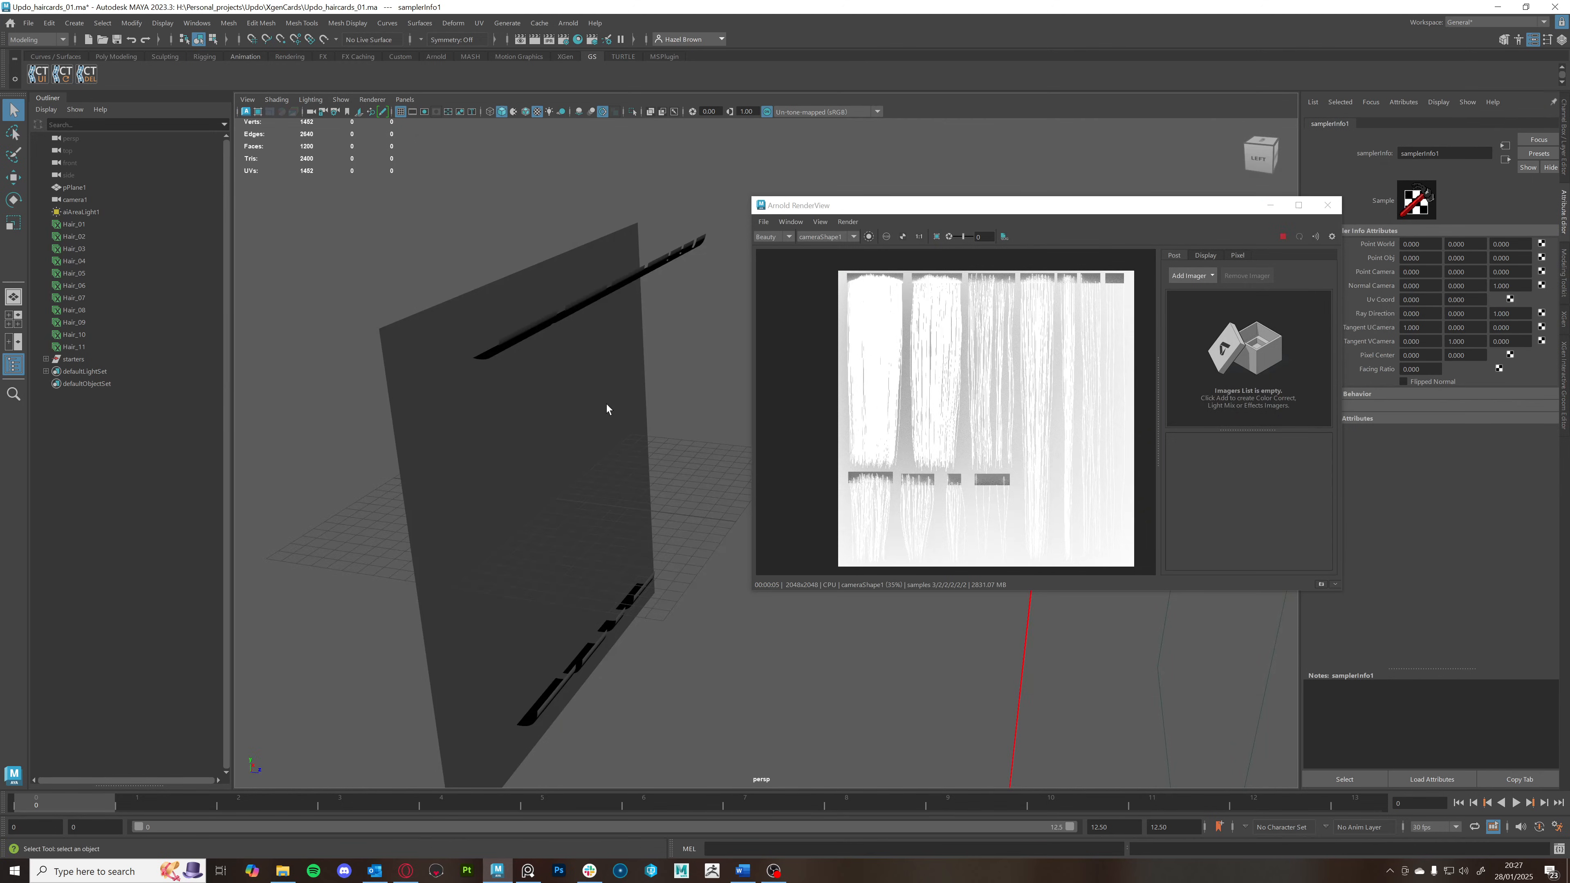
Reassign hairPhysicalShader1 to the hair cards for a brown render and move pPlane1
{"action": "left_click_drag", "start_coordinate": [606, 409], "coordinate": [532, 486]}
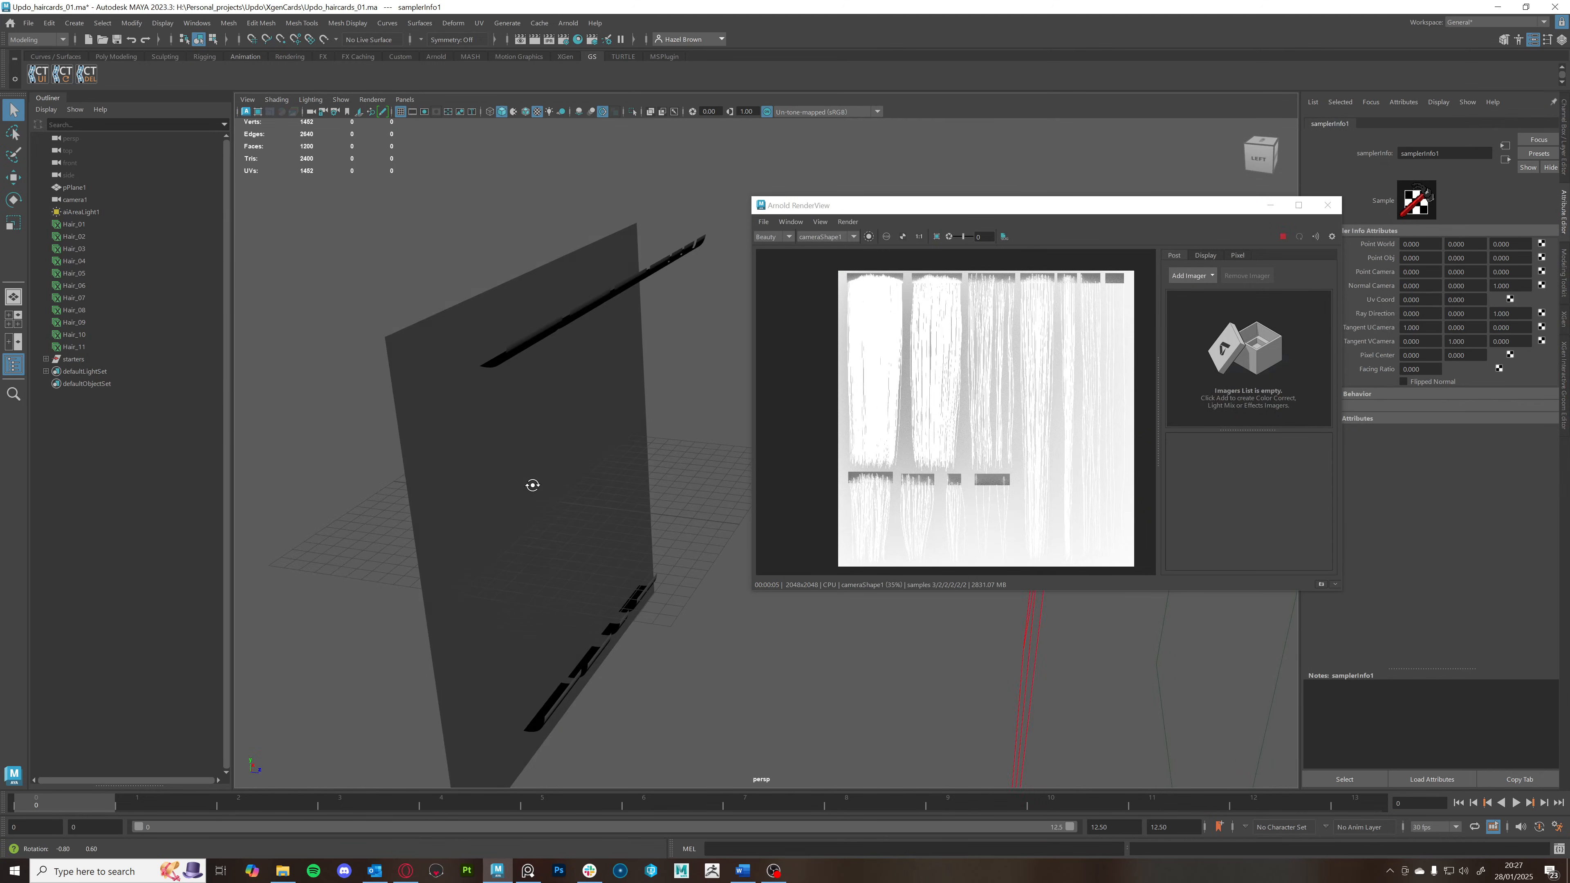
{"action": "left_click", "coordinate": [74, 358]}
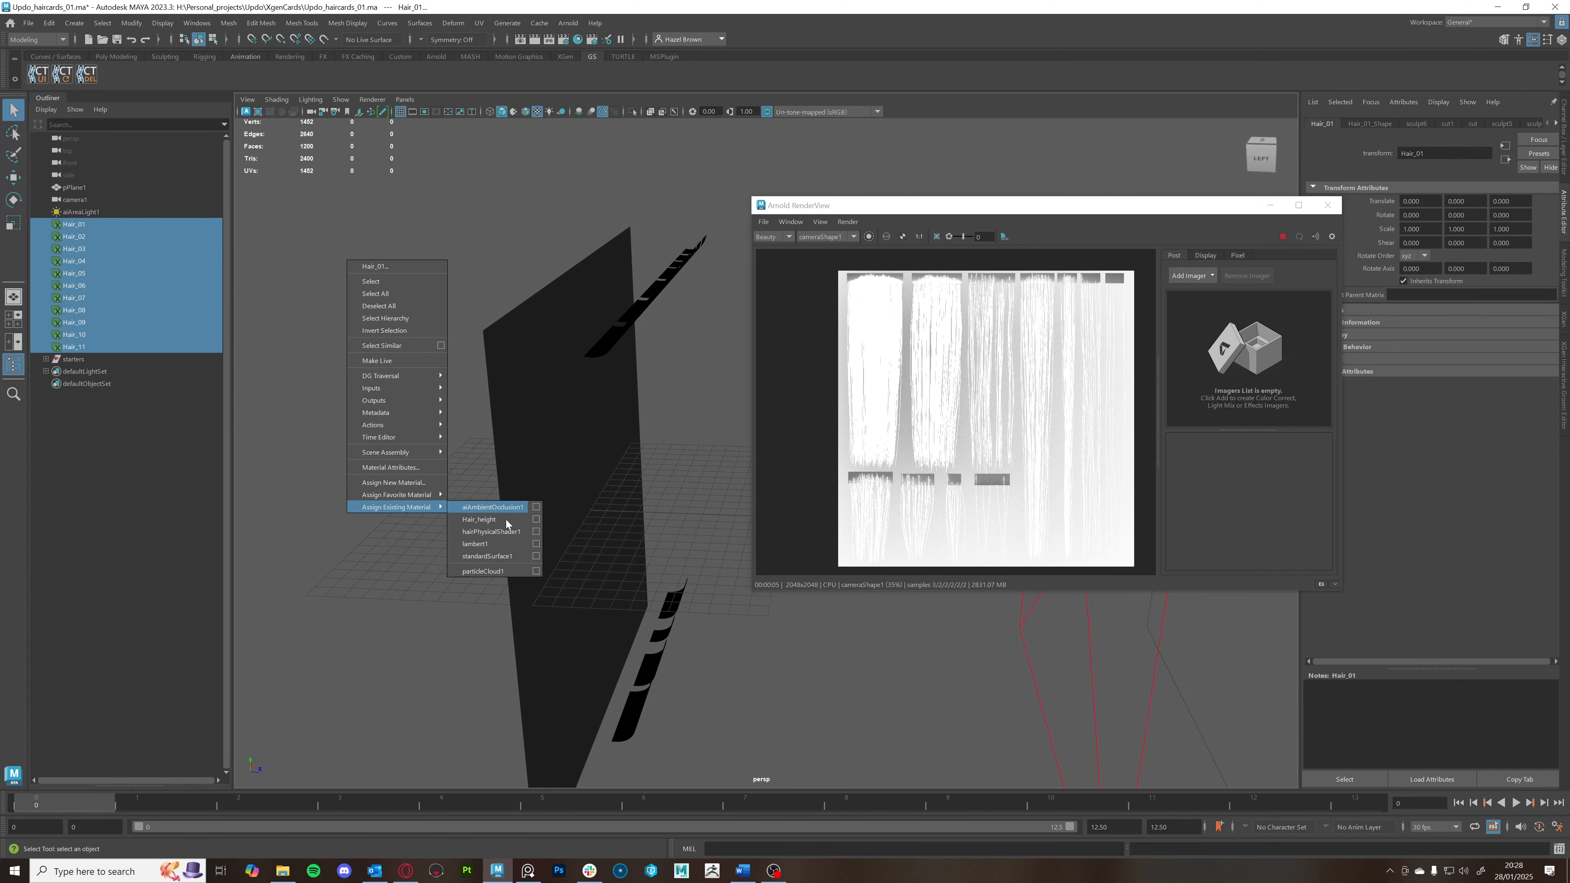
{"action": "left_click", "coordinate": [486, 531]}
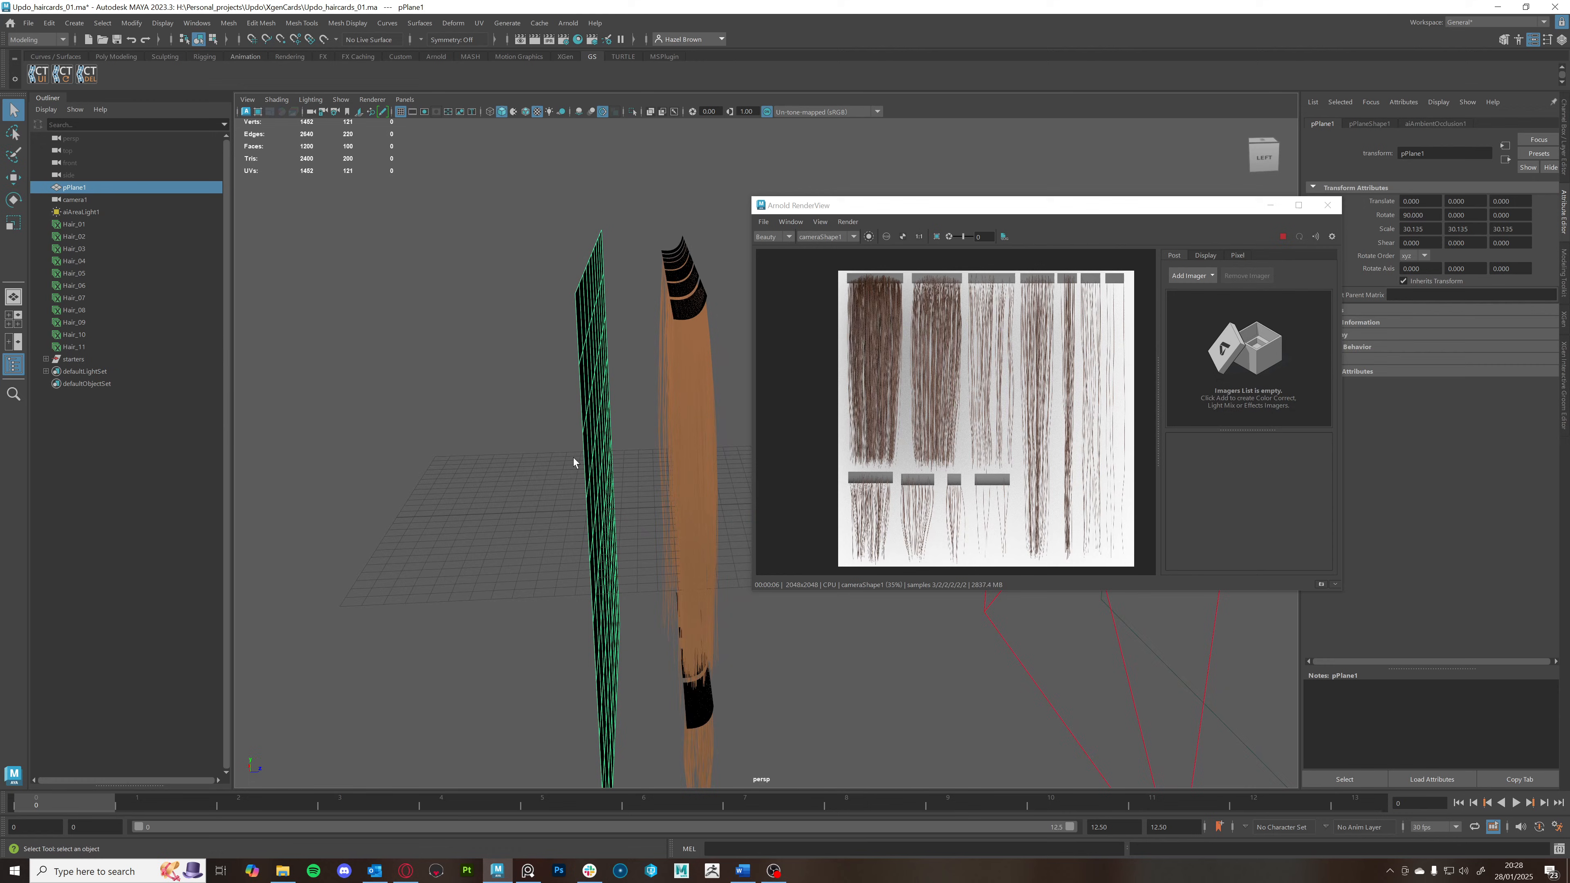
{"action": "mouse_move", "coordinate": [612, 517]}
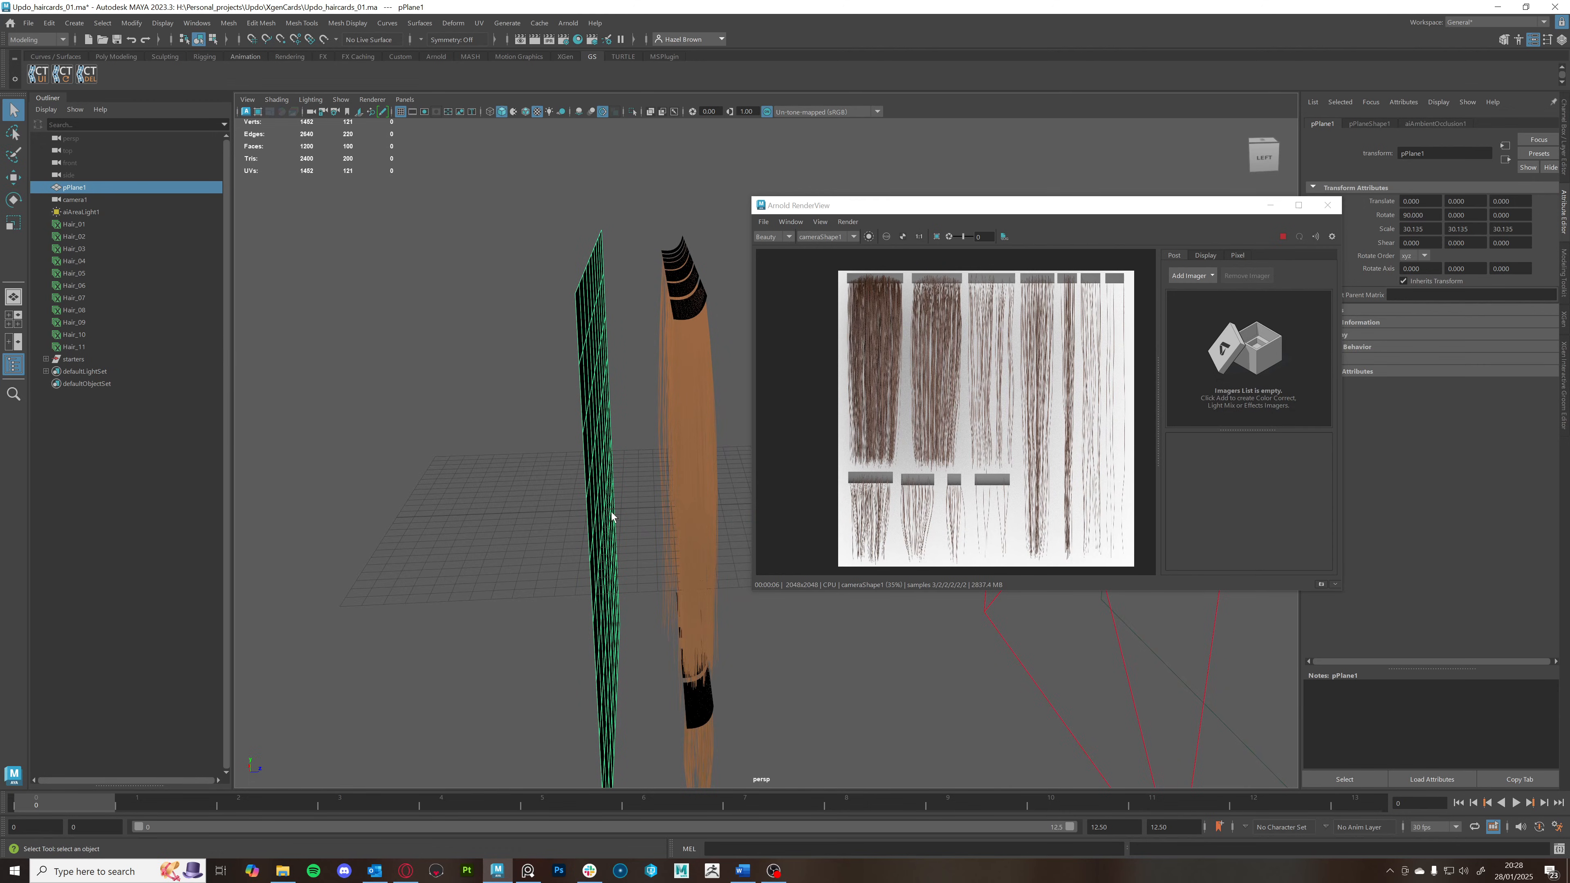
{"action": "mouse_move", "coordinate": [614, 516]}
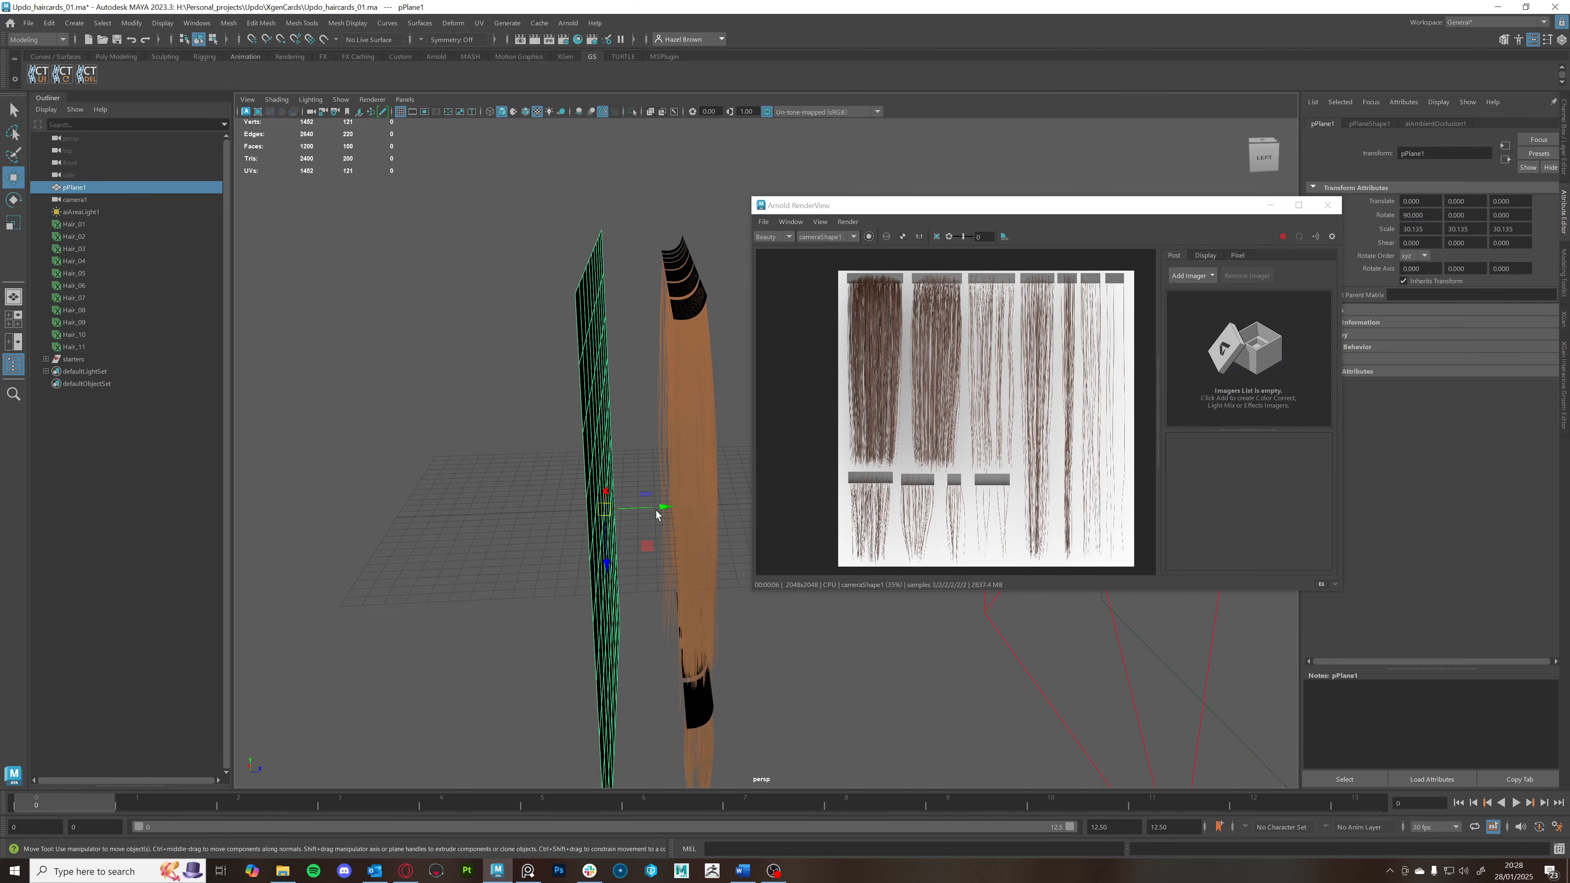
{"action": "left_click_drag", "start_coordinate": [666, 507], "coordinate": [546, 510]}
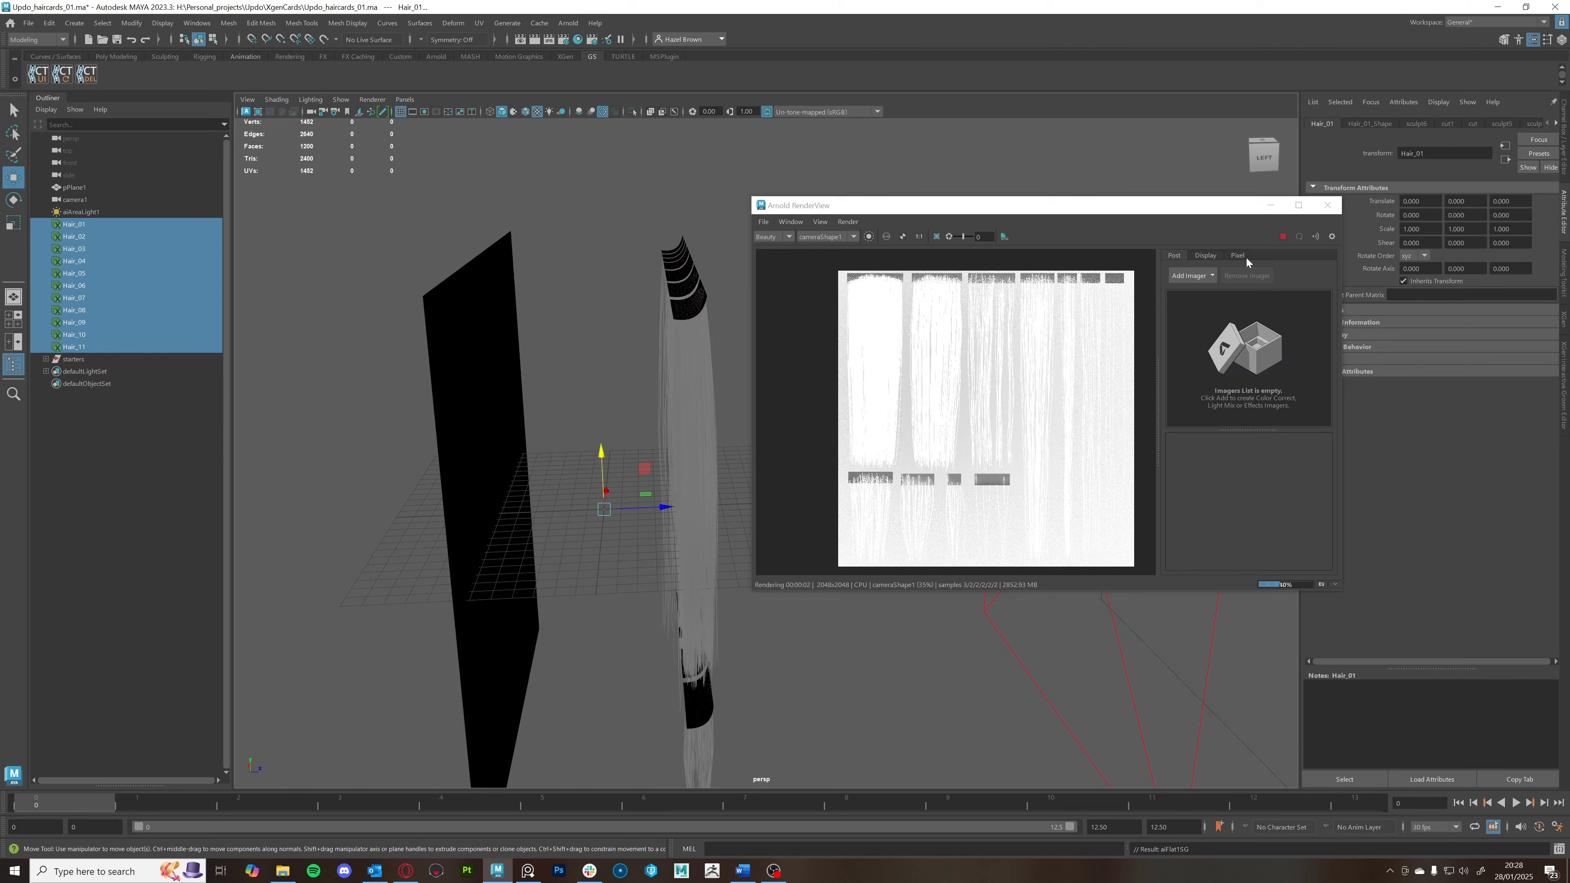
Set the RenderView view transform to Raw (sRGB) and select the starters object
{"action": "left_click", "coordinate": [1205, 255]}
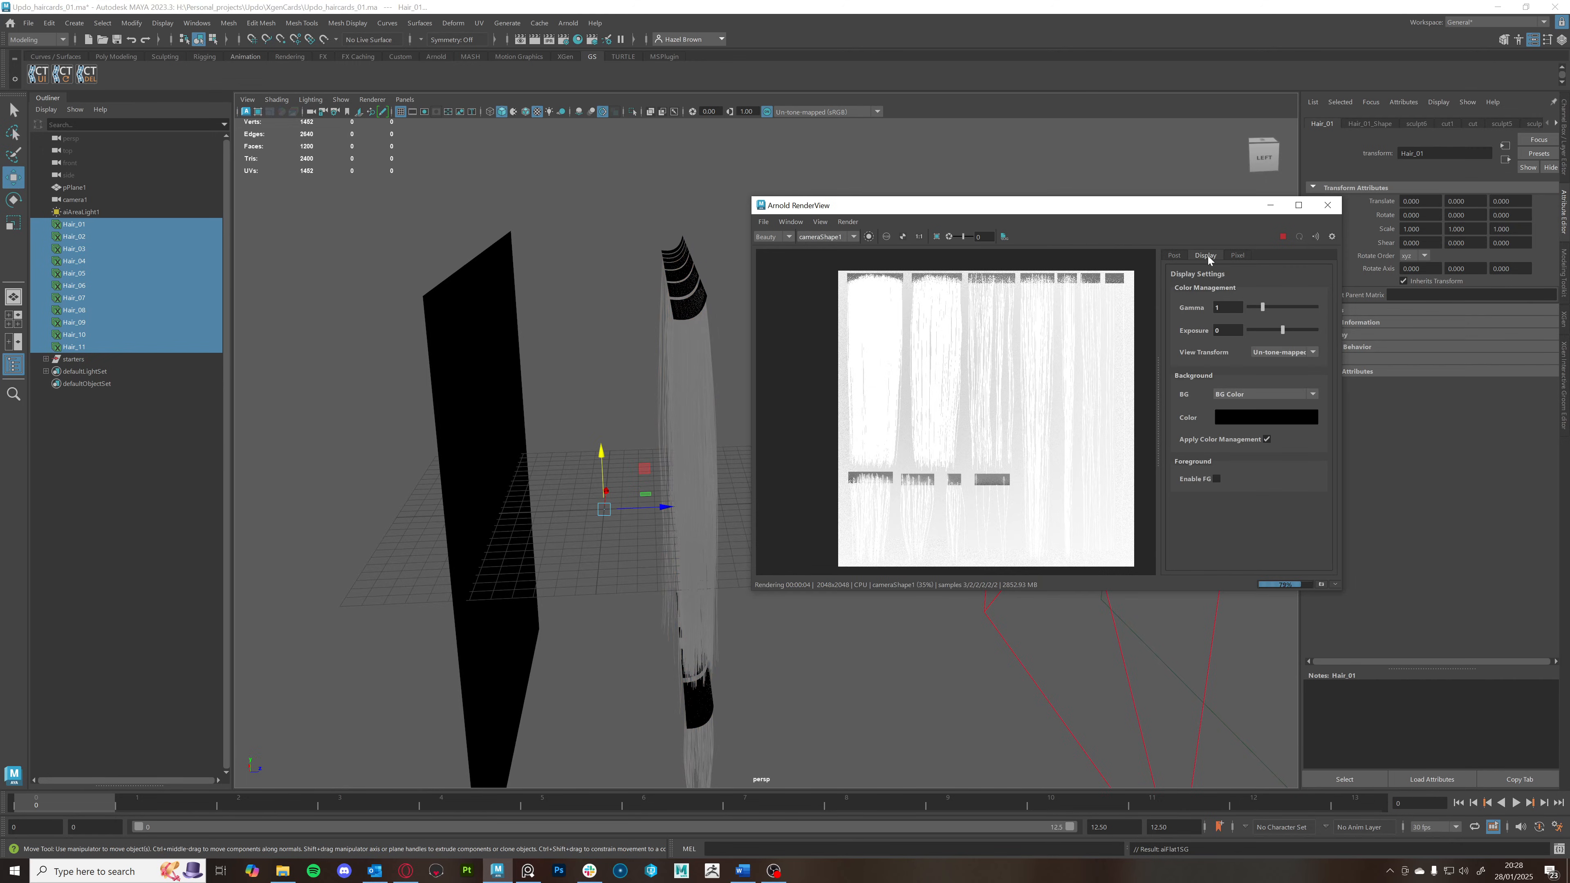
{"action": "left_click", "coordinate": [1283, 352]}
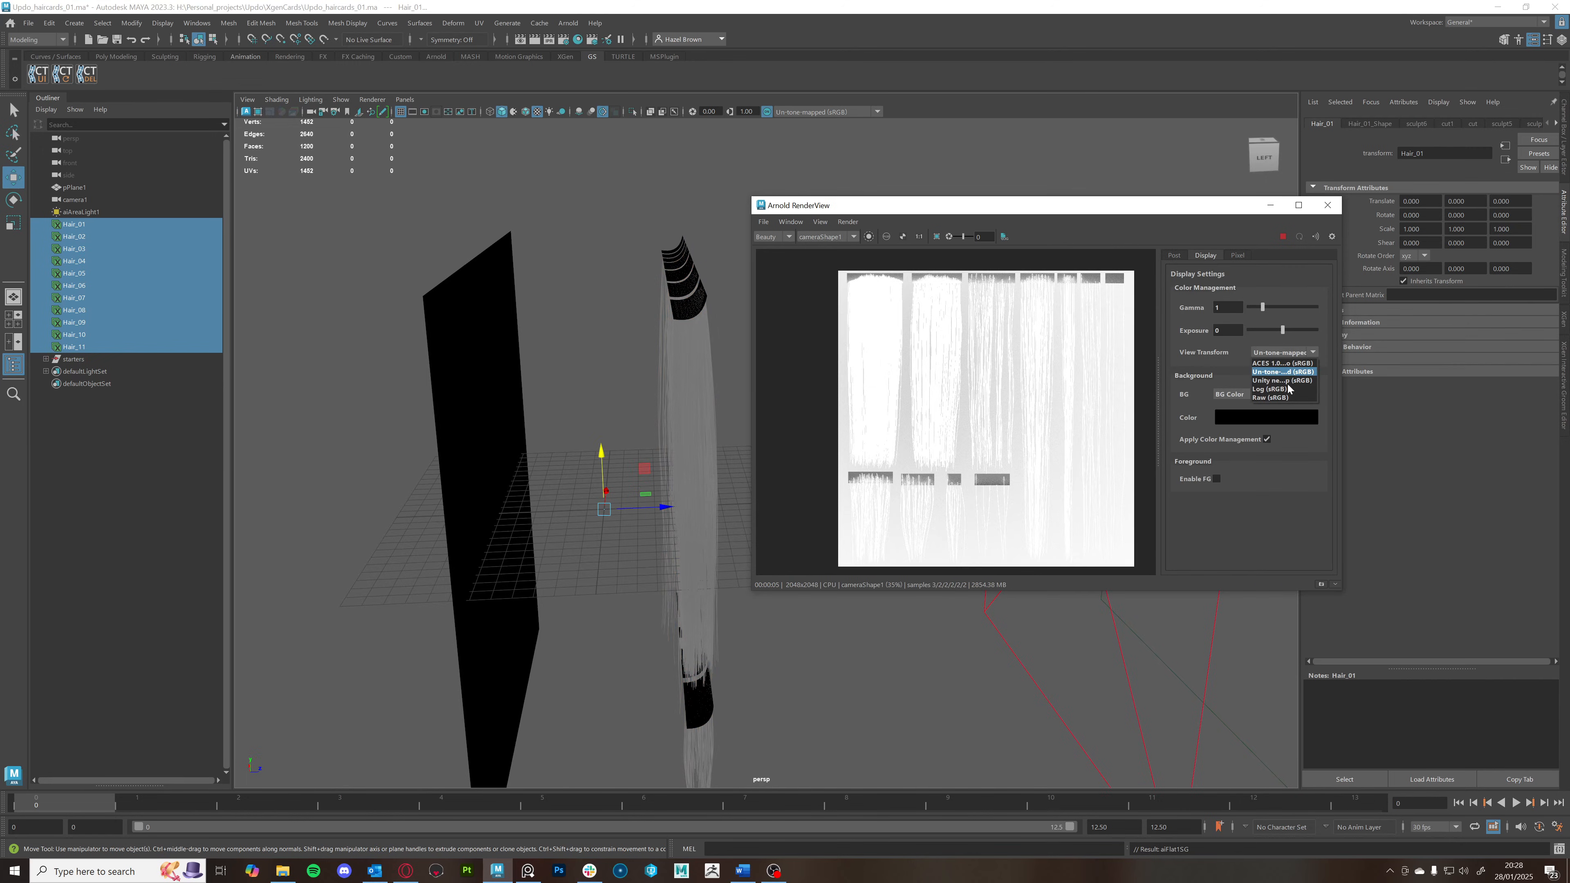
{"action": "left_click", "coordinate": [1272, 398]}
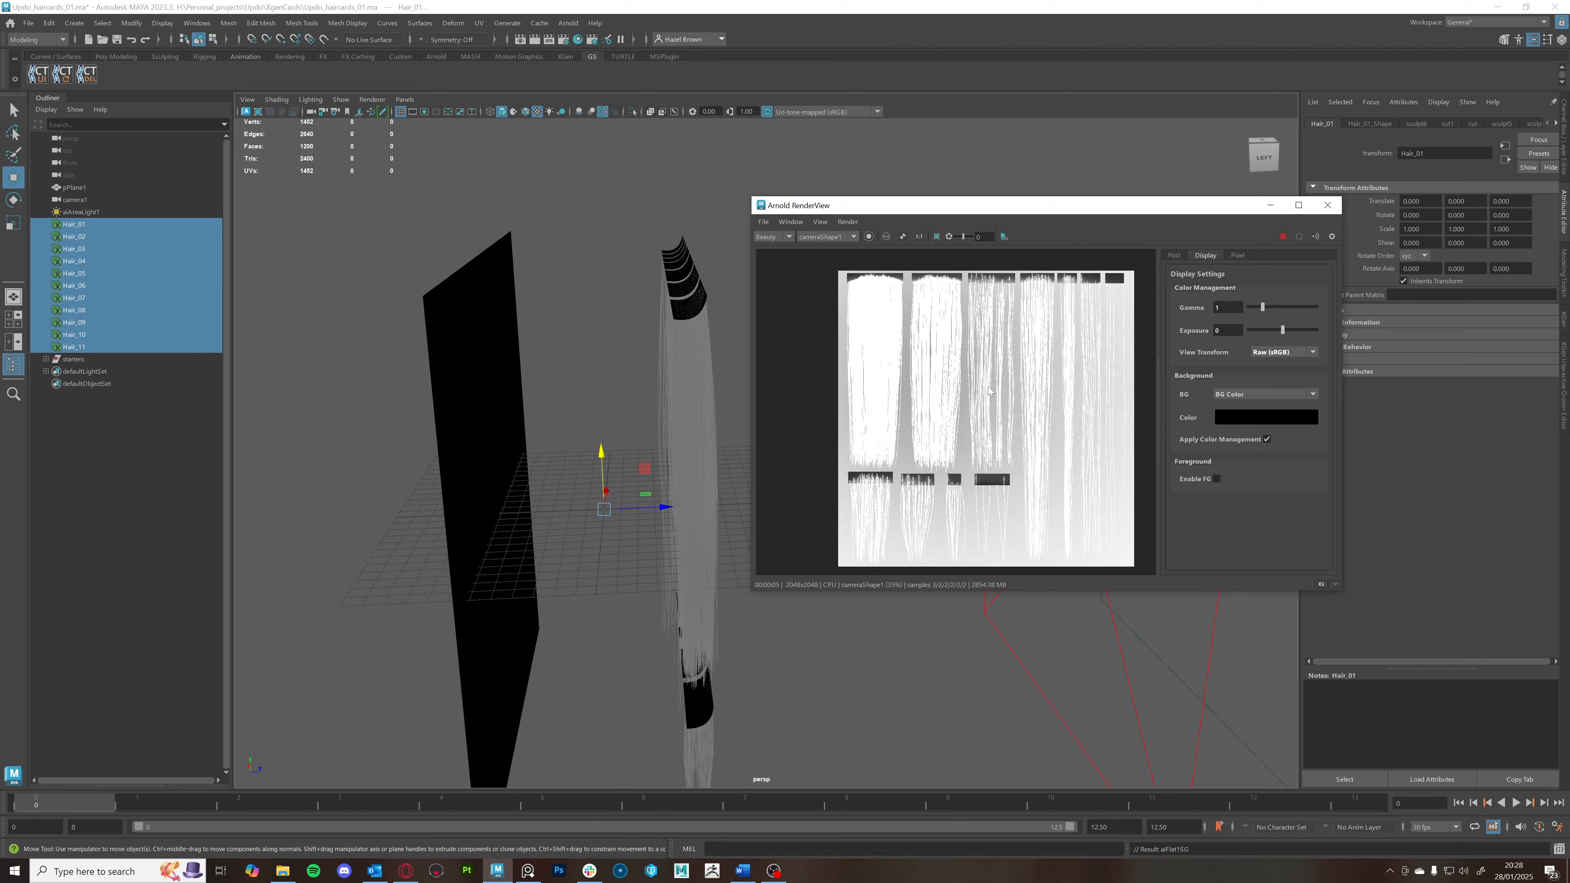
{"action": "mouse_move", "coordinate": [86, 362]}
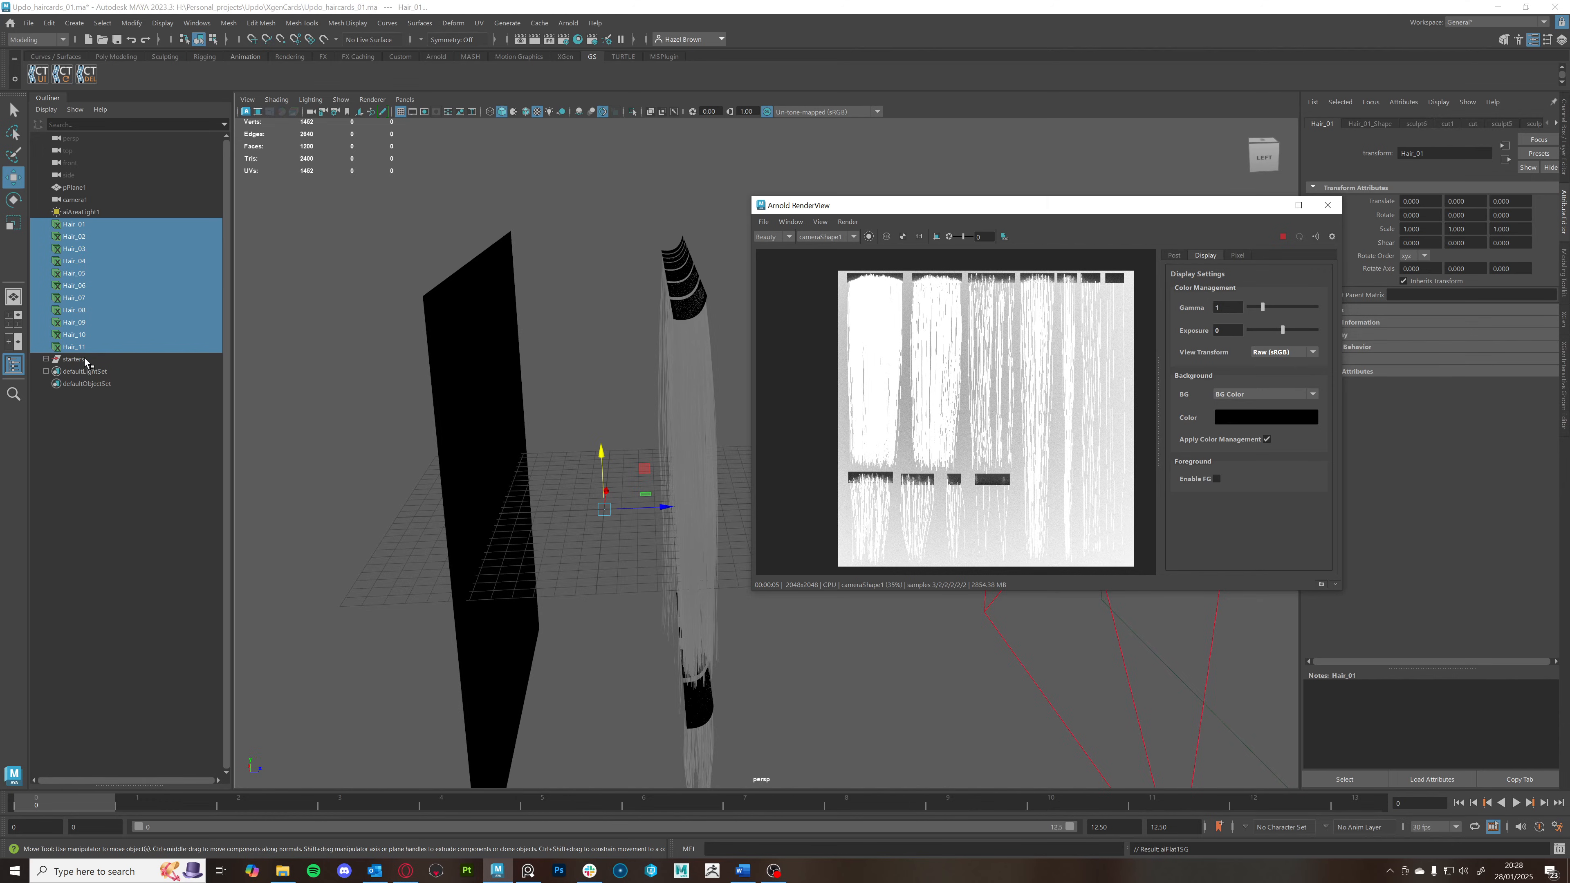
{"action": "left_click", "coordinate": [73, 358]}
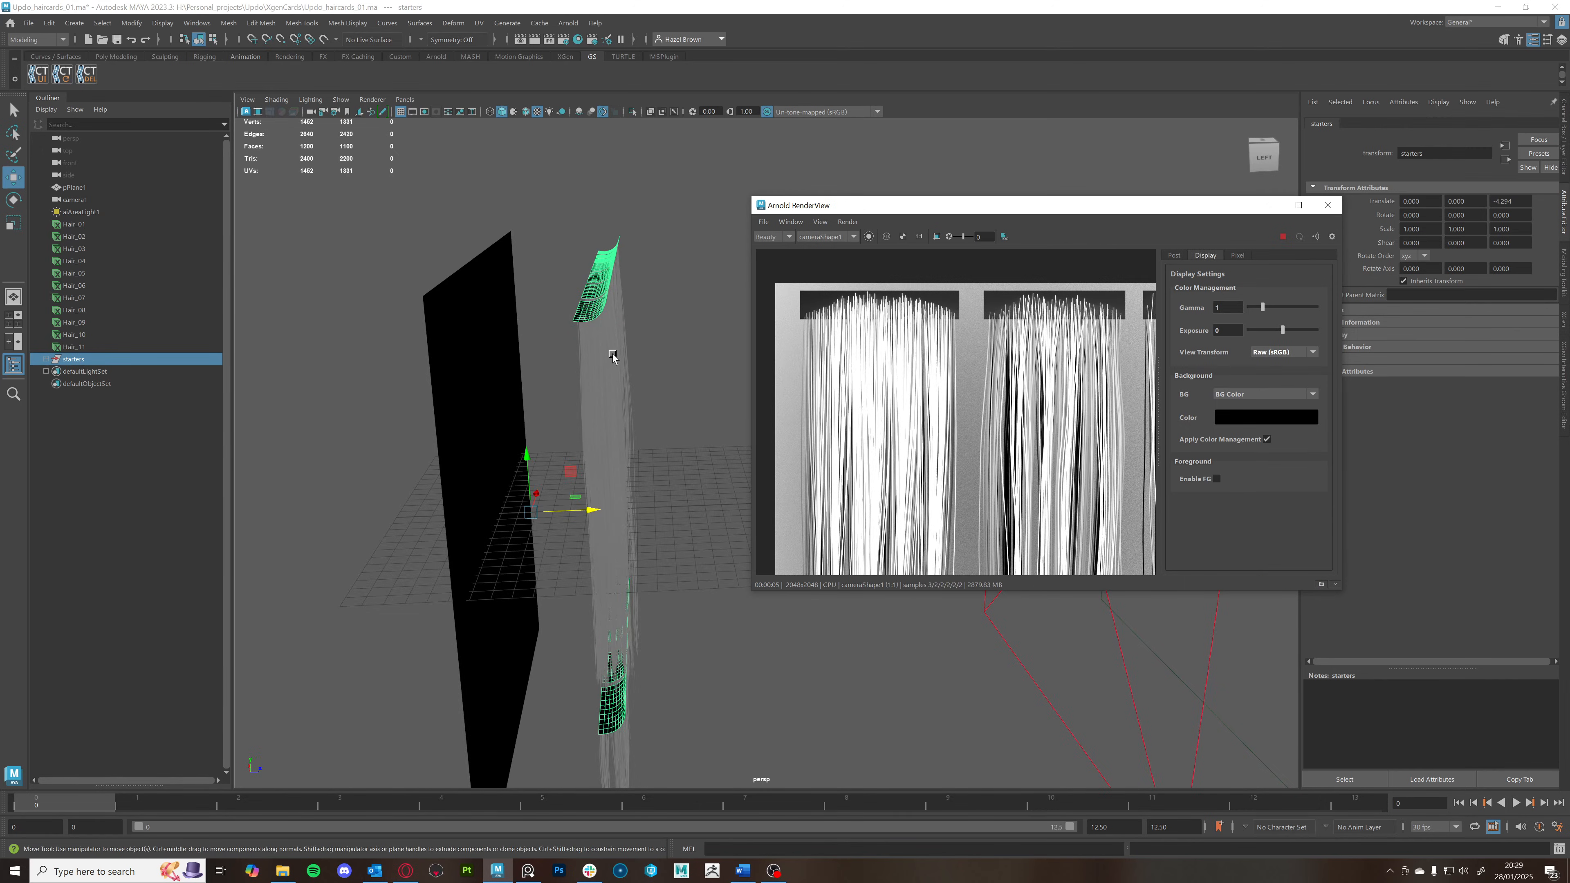
{"action": "mouse_move", "coordinate": [879, 449]}
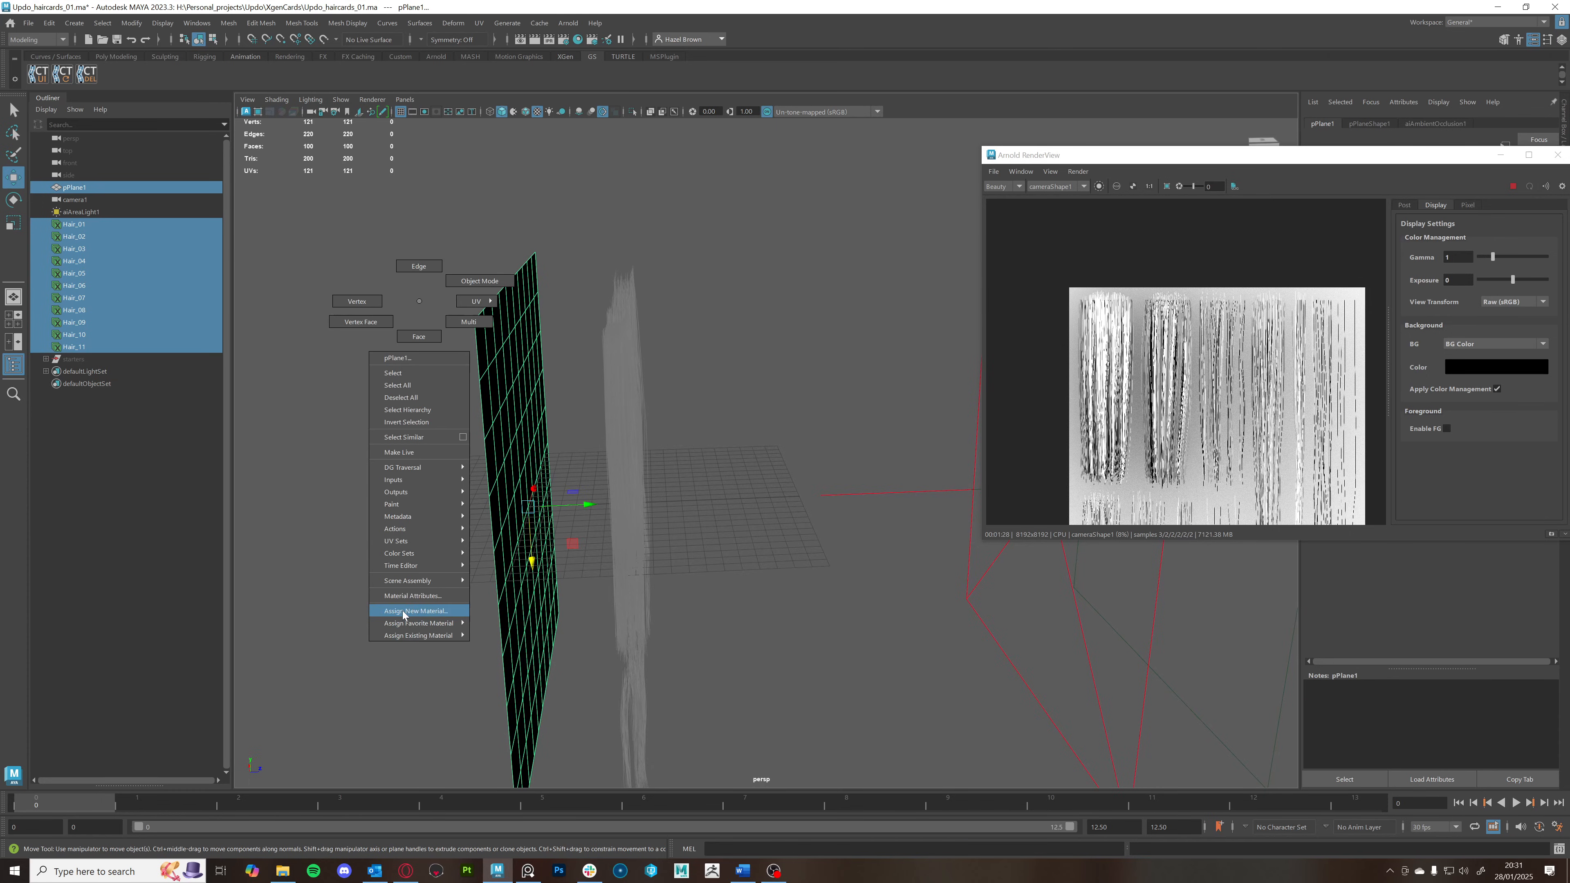
Assign a new aiUtility shader named Hair_flow, adjust its Utility Attributes and render the flow map
{"action": "left_click", "coordinate": [417, 611]}
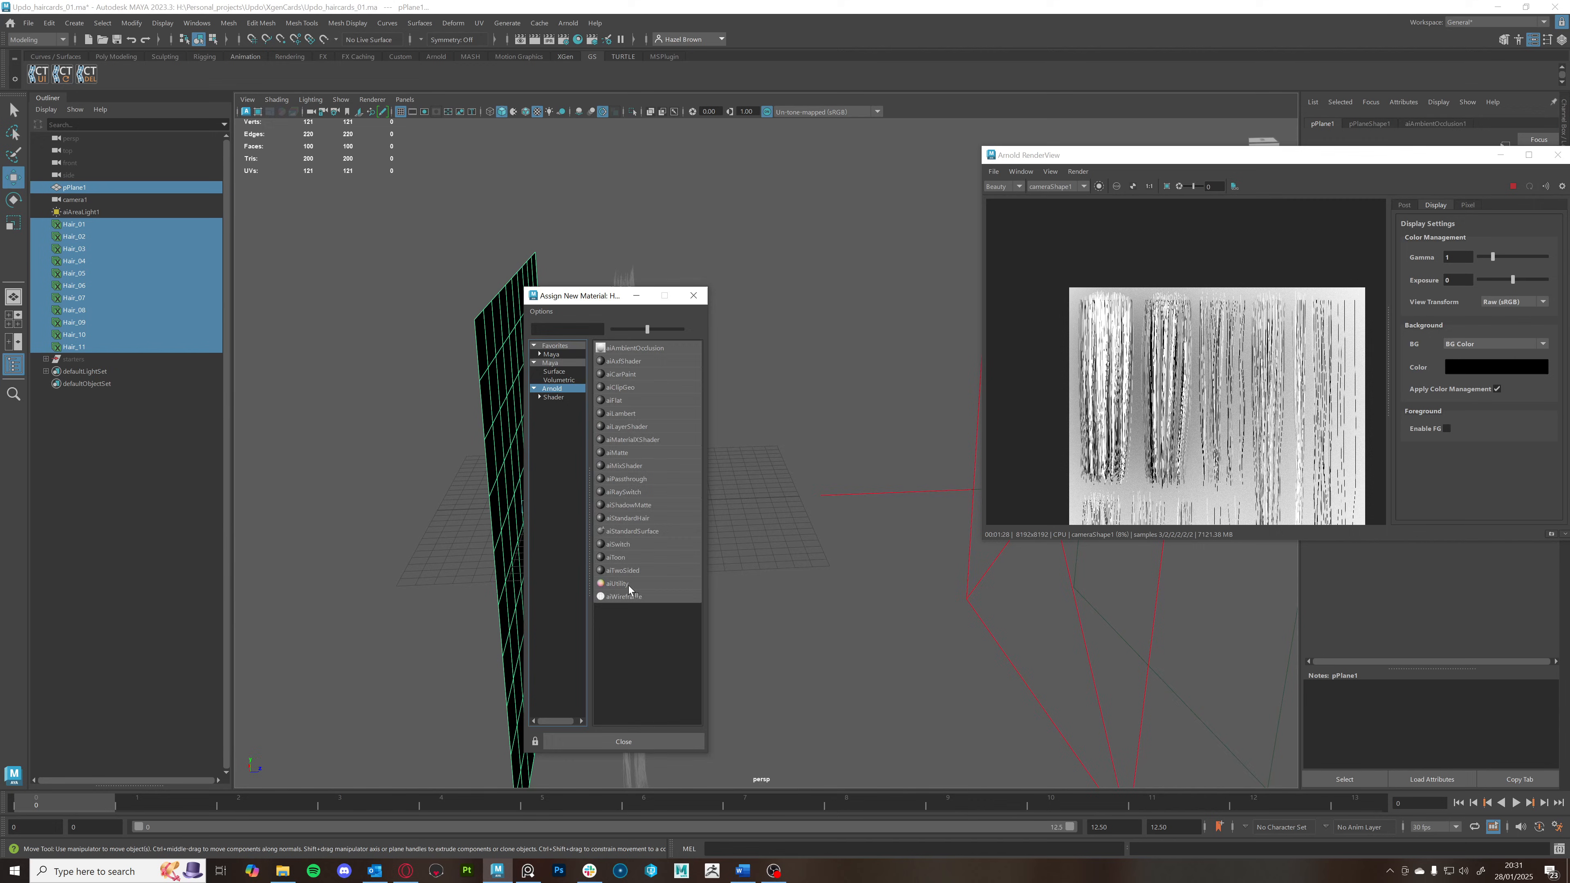
{"action": "left_click", "coordinate": [618, 583]}
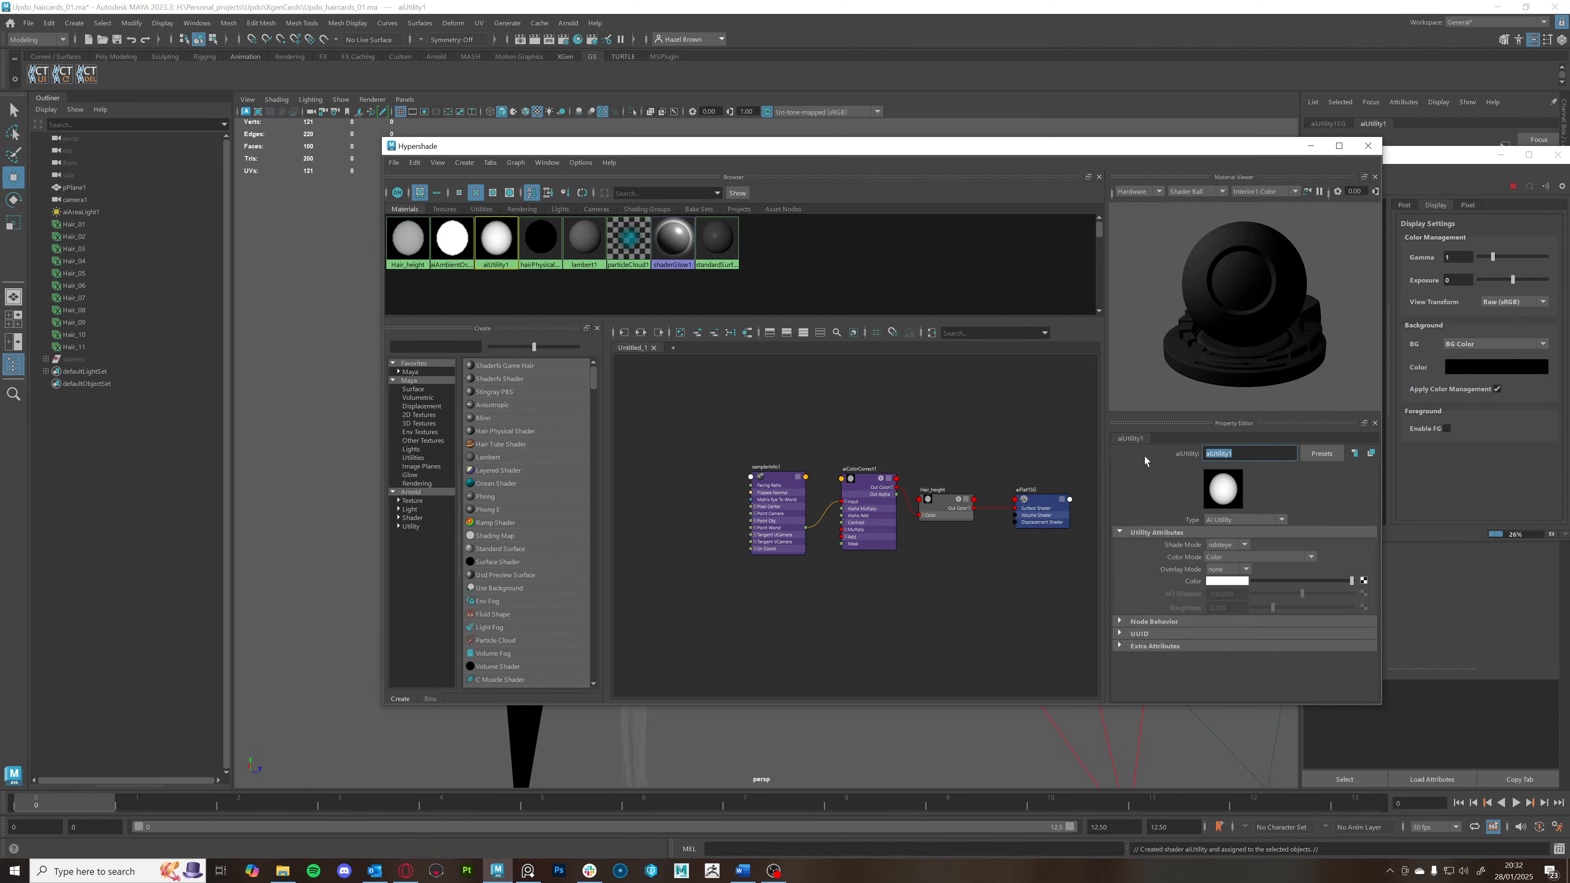
{"action": "type", "text": "Hair_flow"}
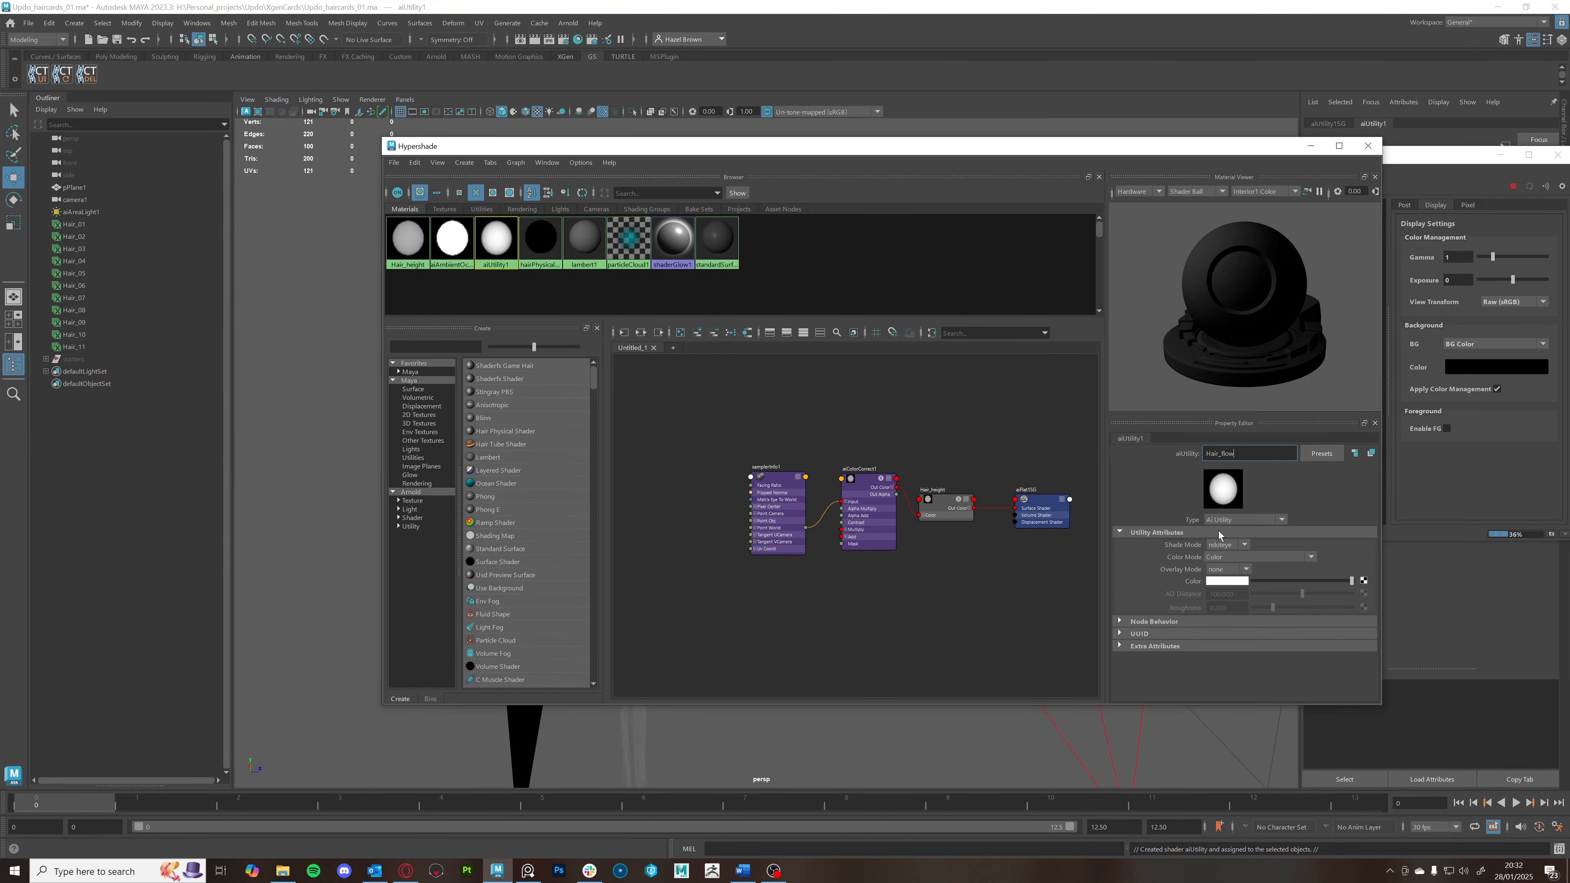
{"action": "left_click", "coordinate": [1240, 557]}
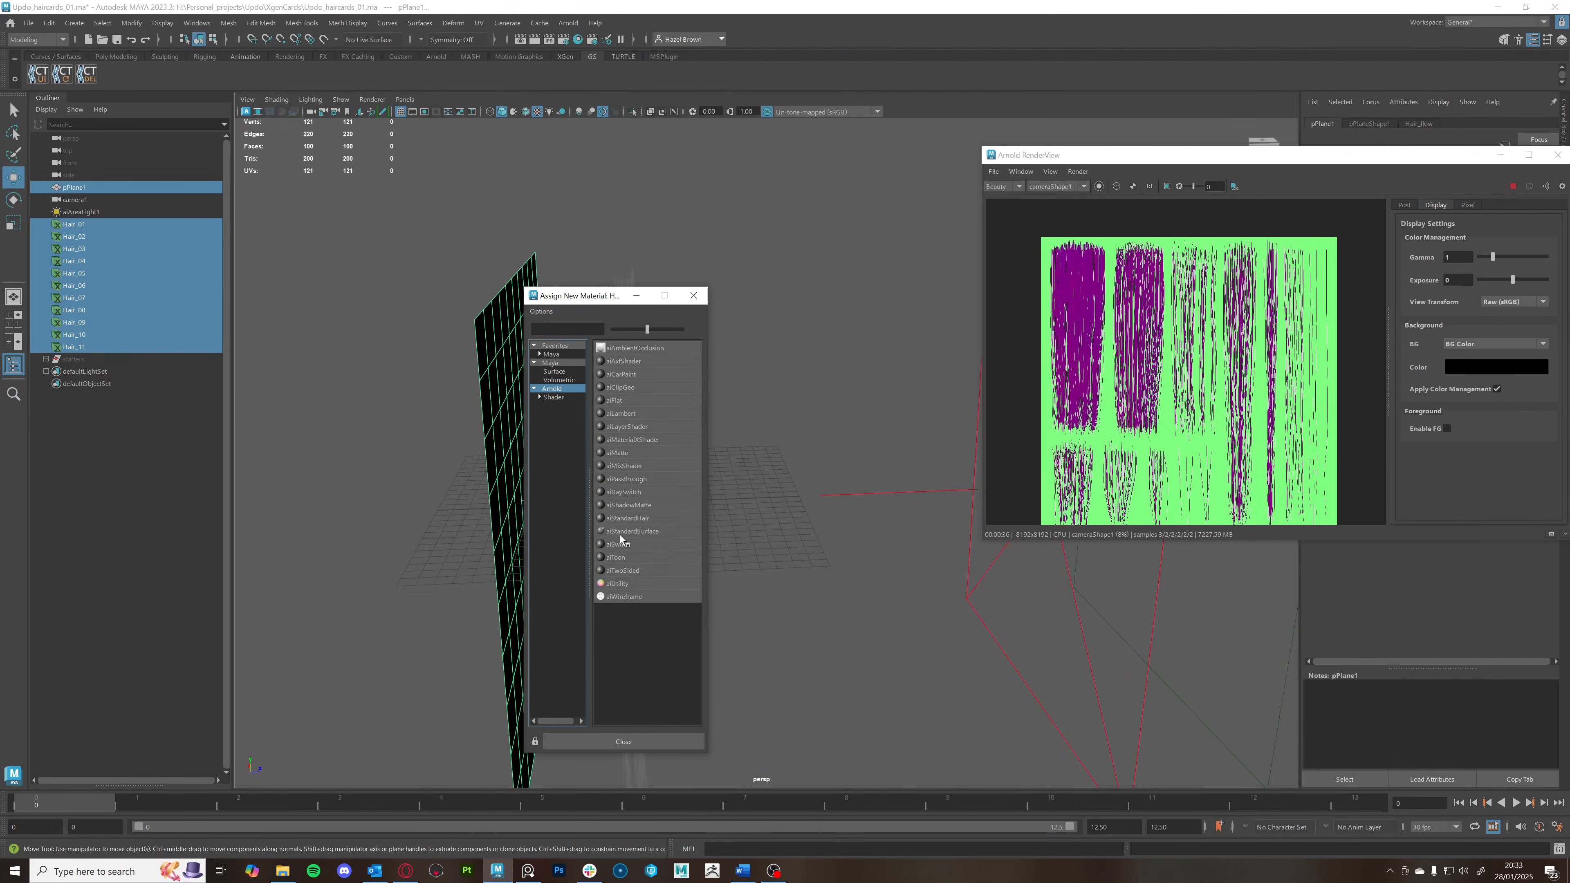
{"action": "left_click", "coordinate": [618, 583]}
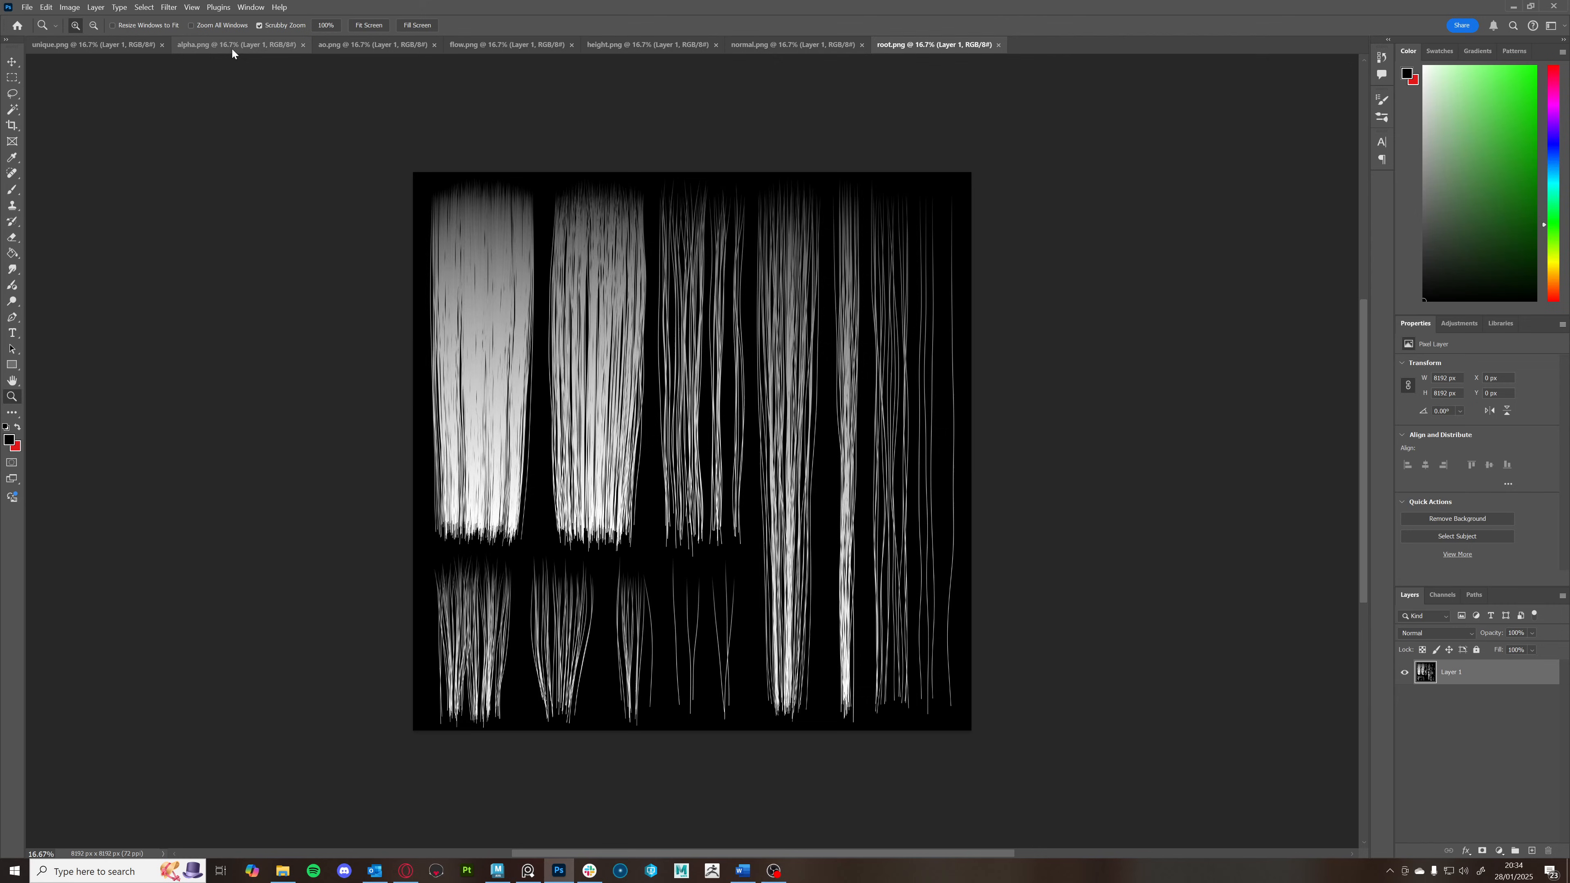
Move between the alpha, flow and height map documents, renaming the flow layer group to FLOW
{"action": "left_click", "coordinate": [237, 45]}
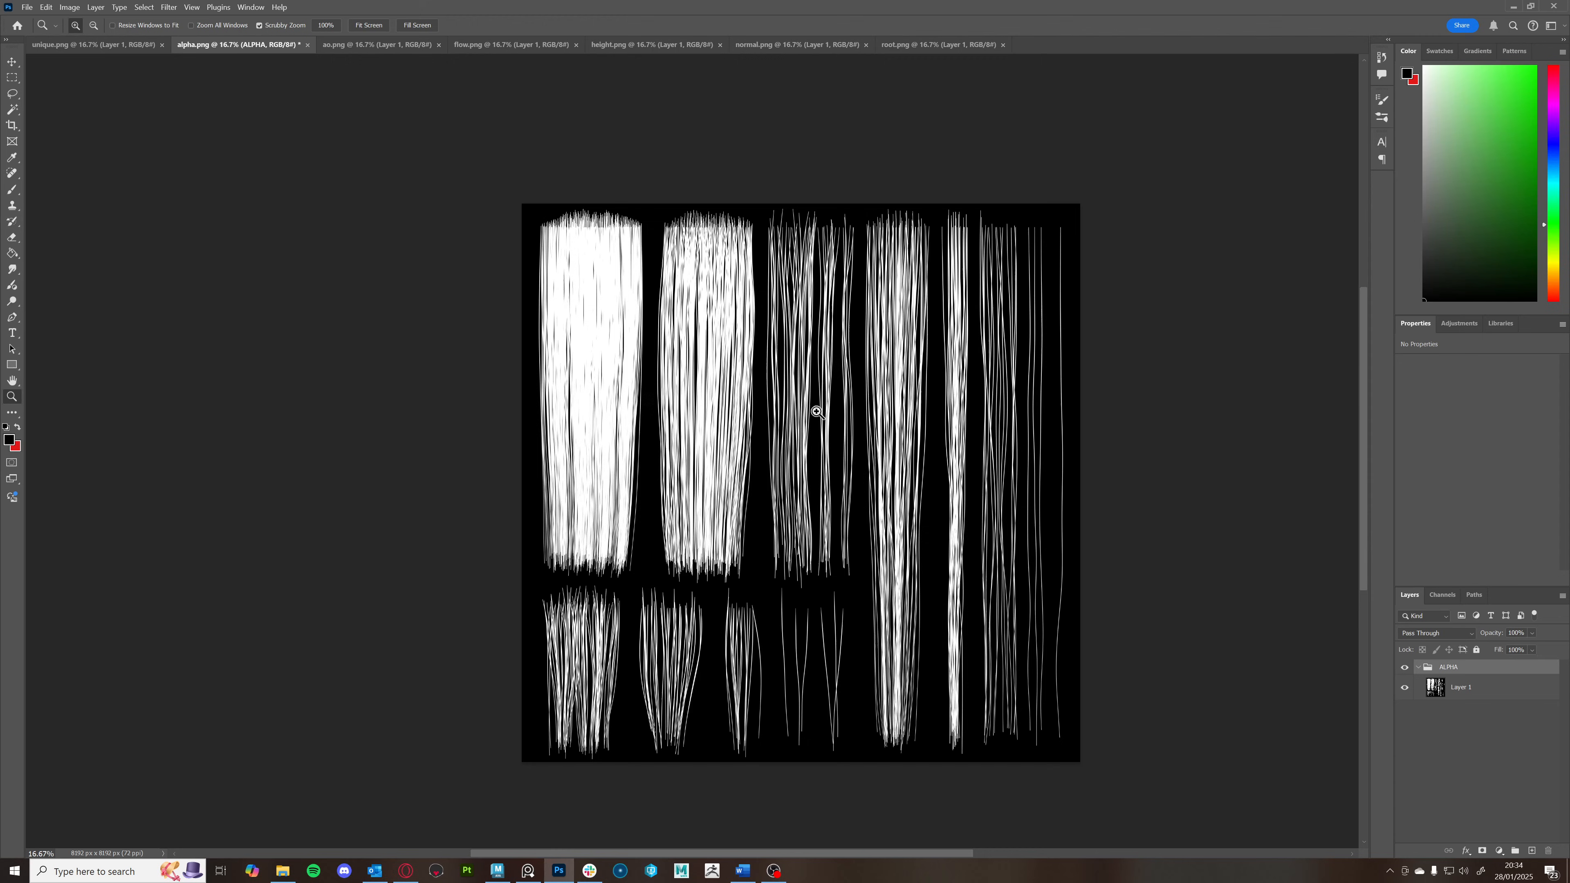
{"action": "left_click", "coordinate": [376, 44]}
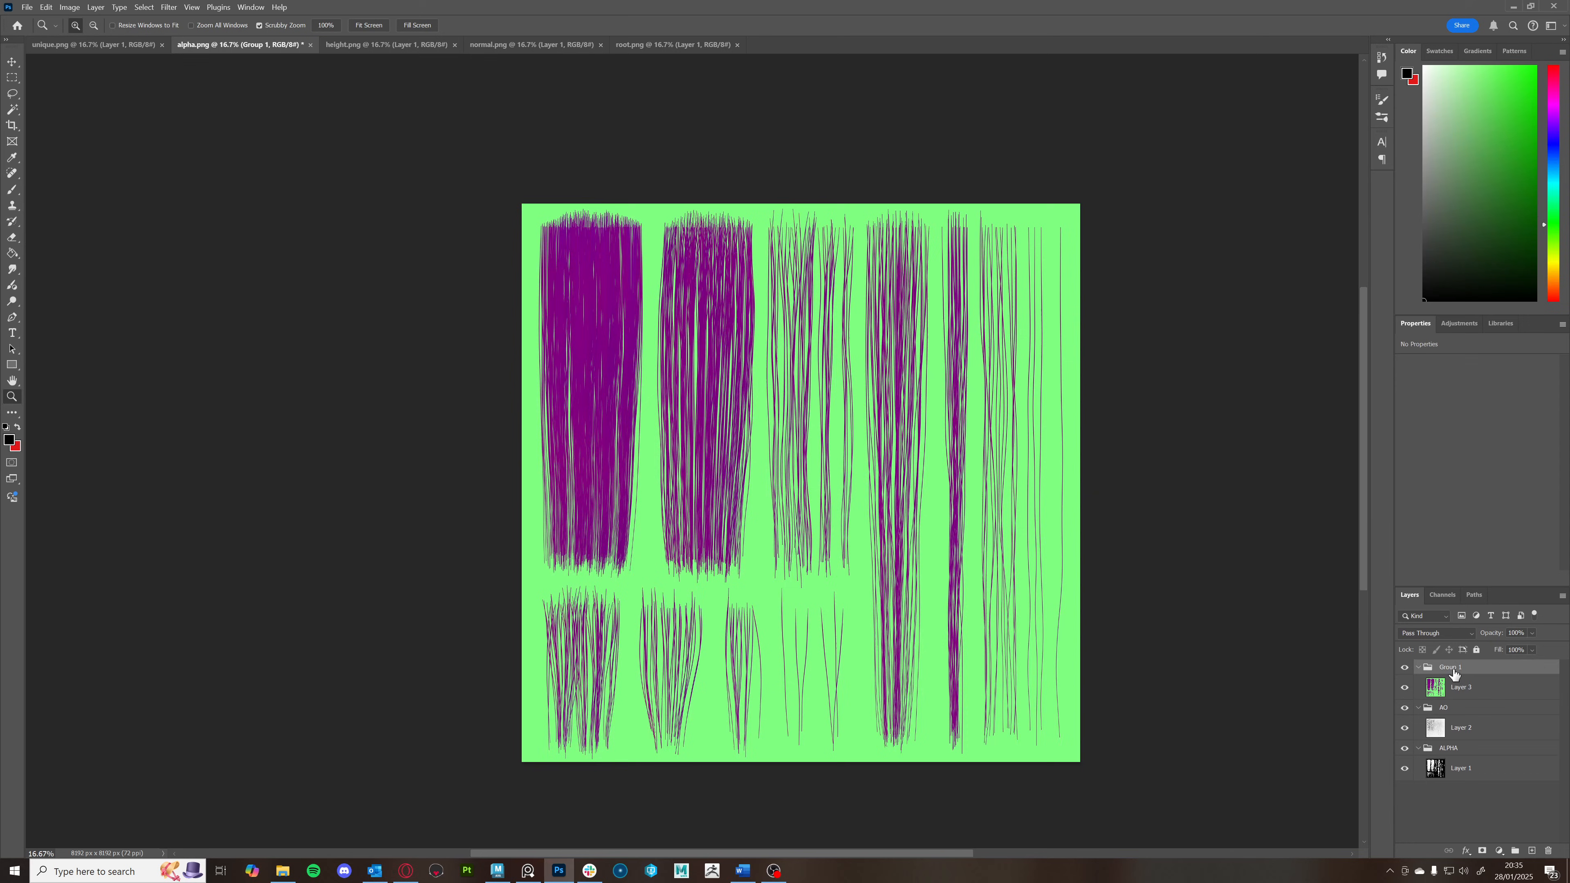
{"action": "double_click", "coordinate": [1450, 667]}
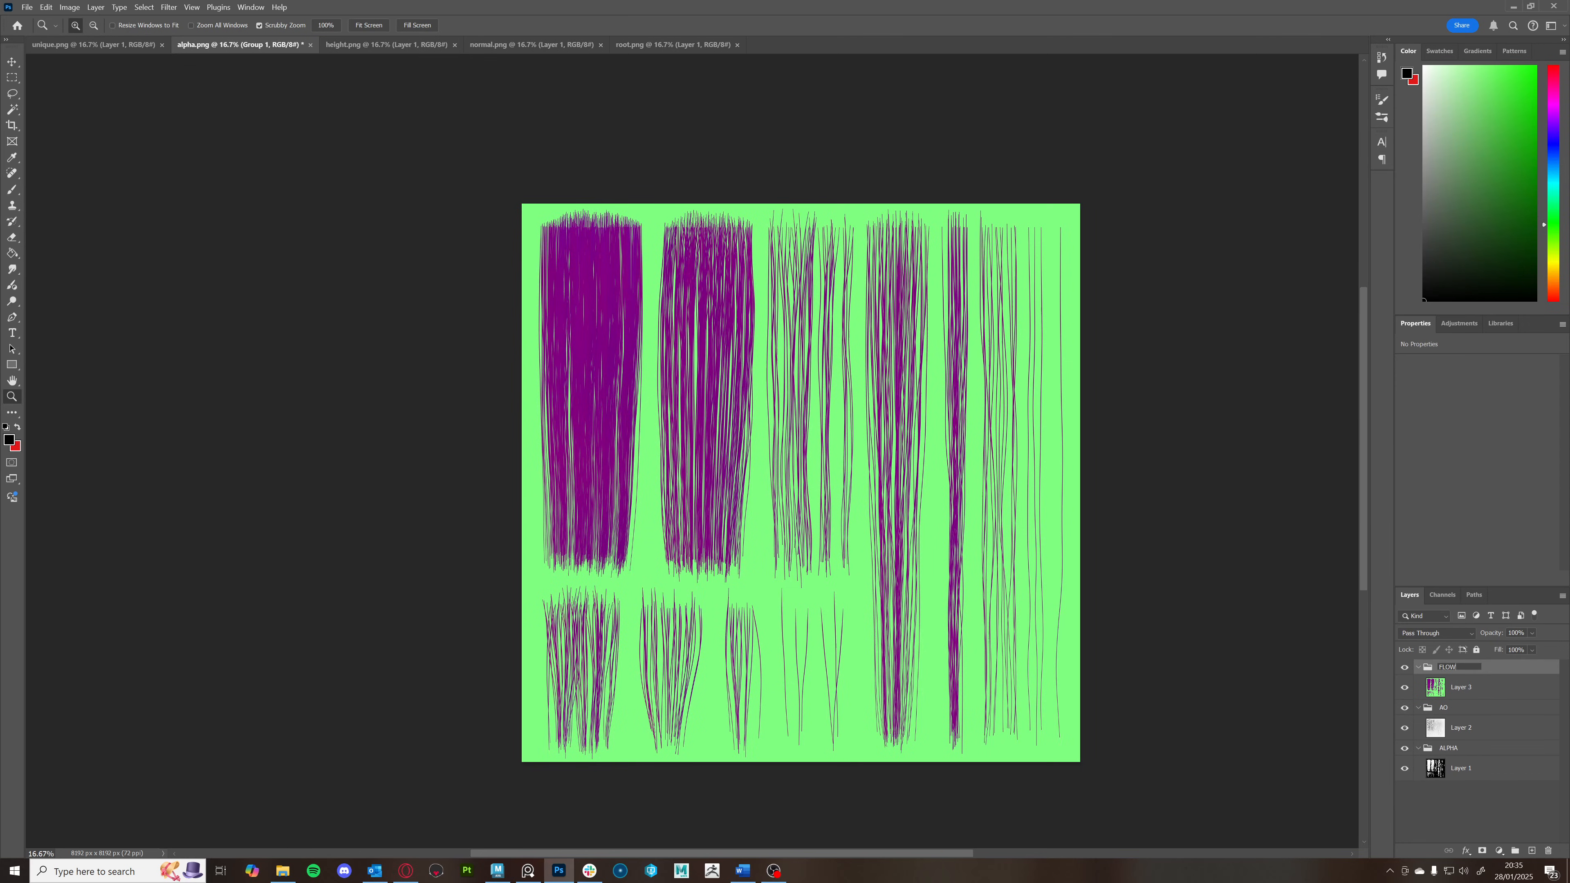
{"action": "left_click", "coordinate": [1462, 687]}
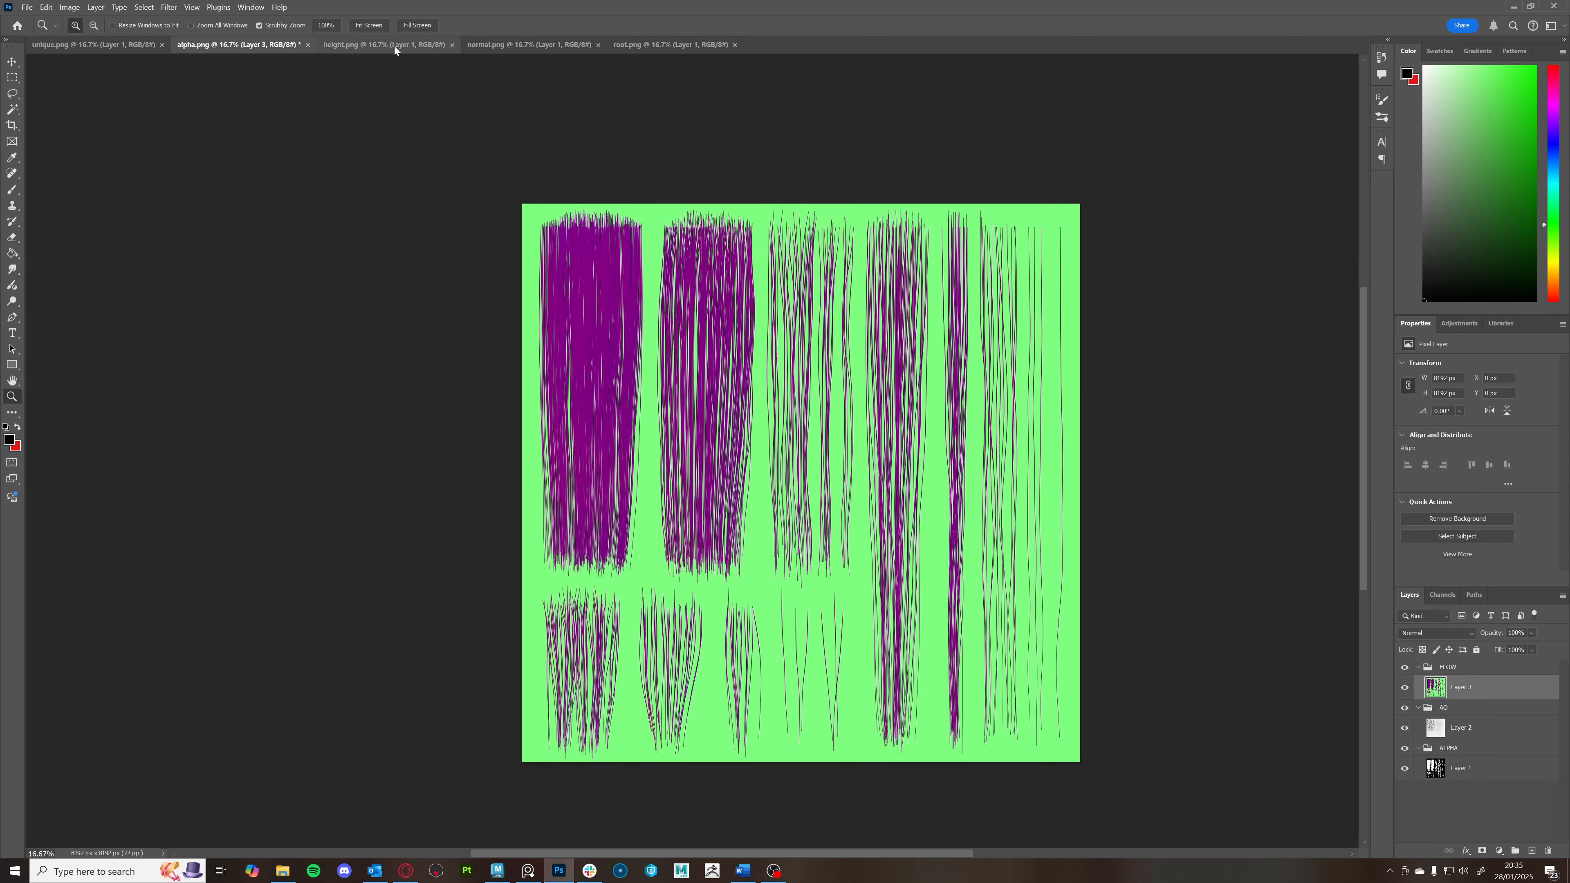
{"action": "left_click", "coordinate": [452, 44]}
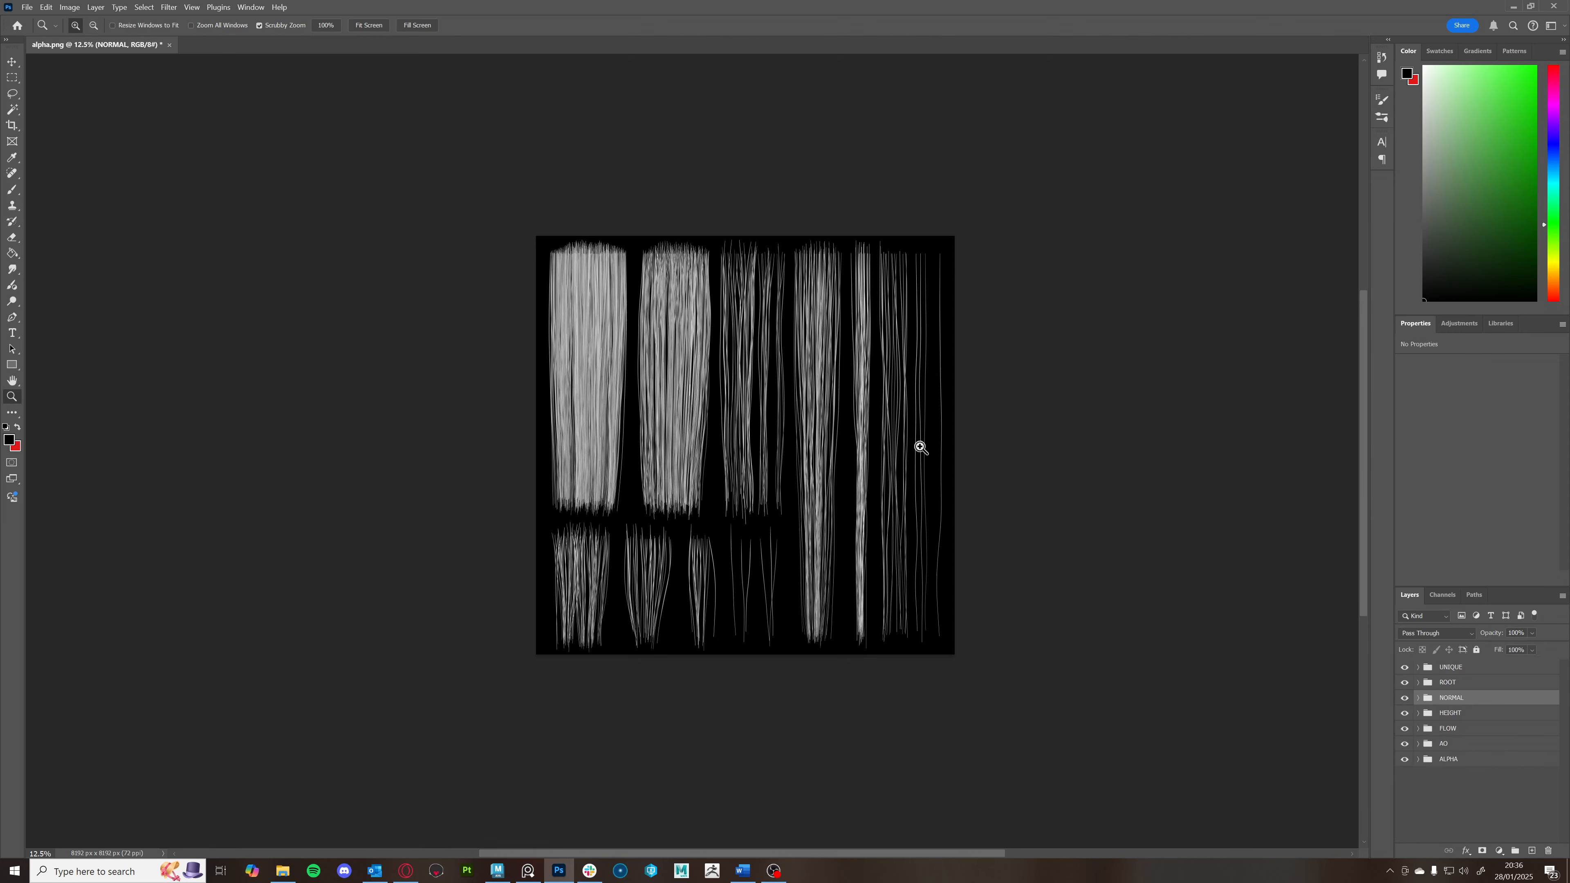
{"action": "mouse_move", "coordinate": [923, 447]}
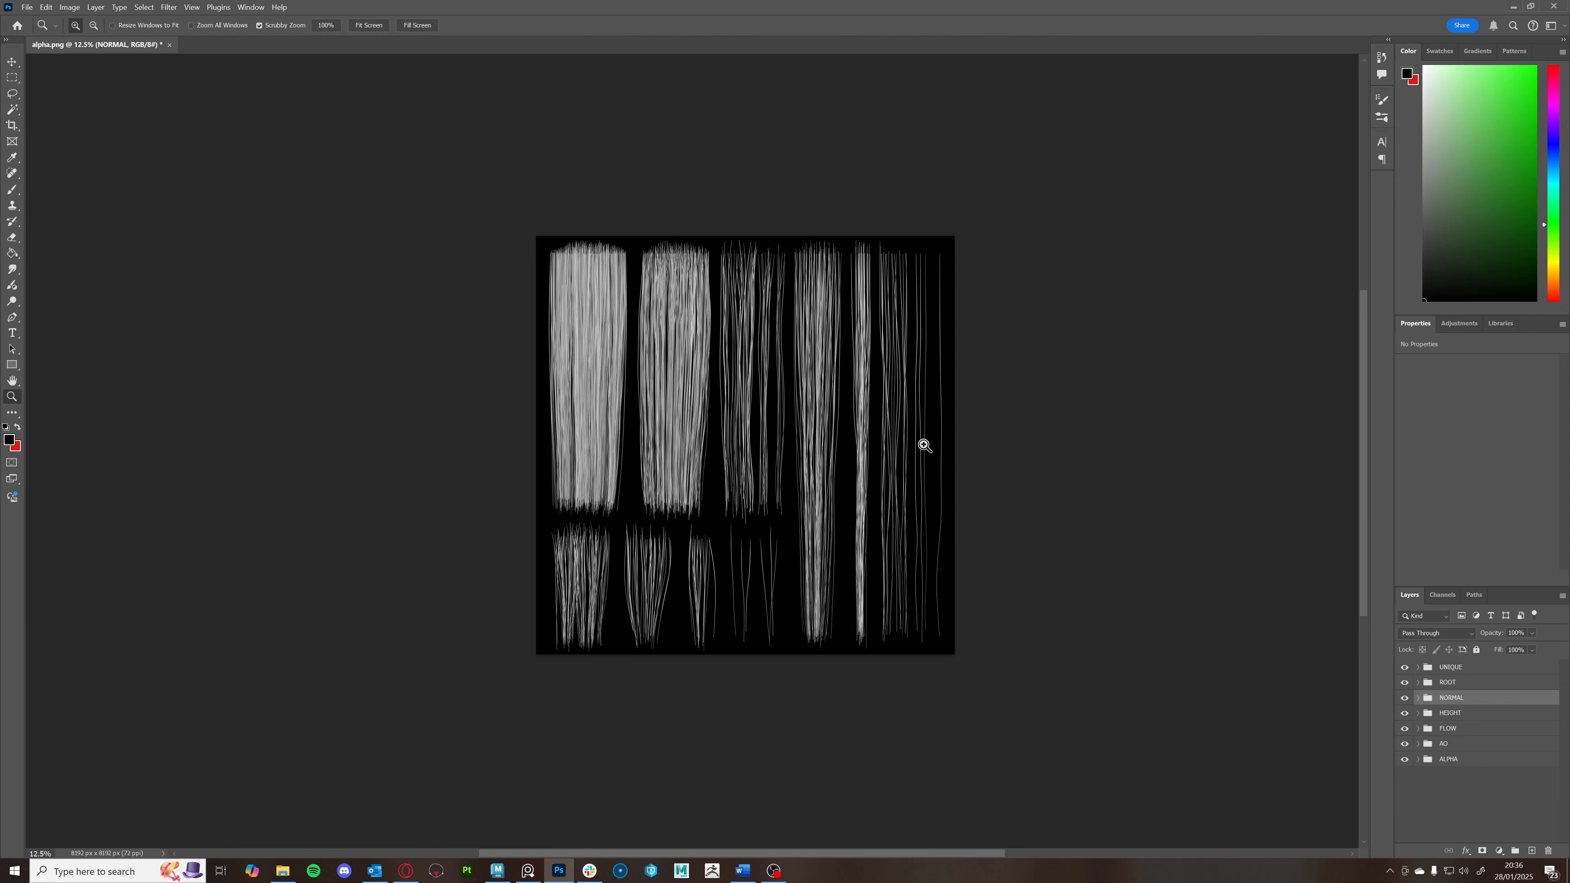